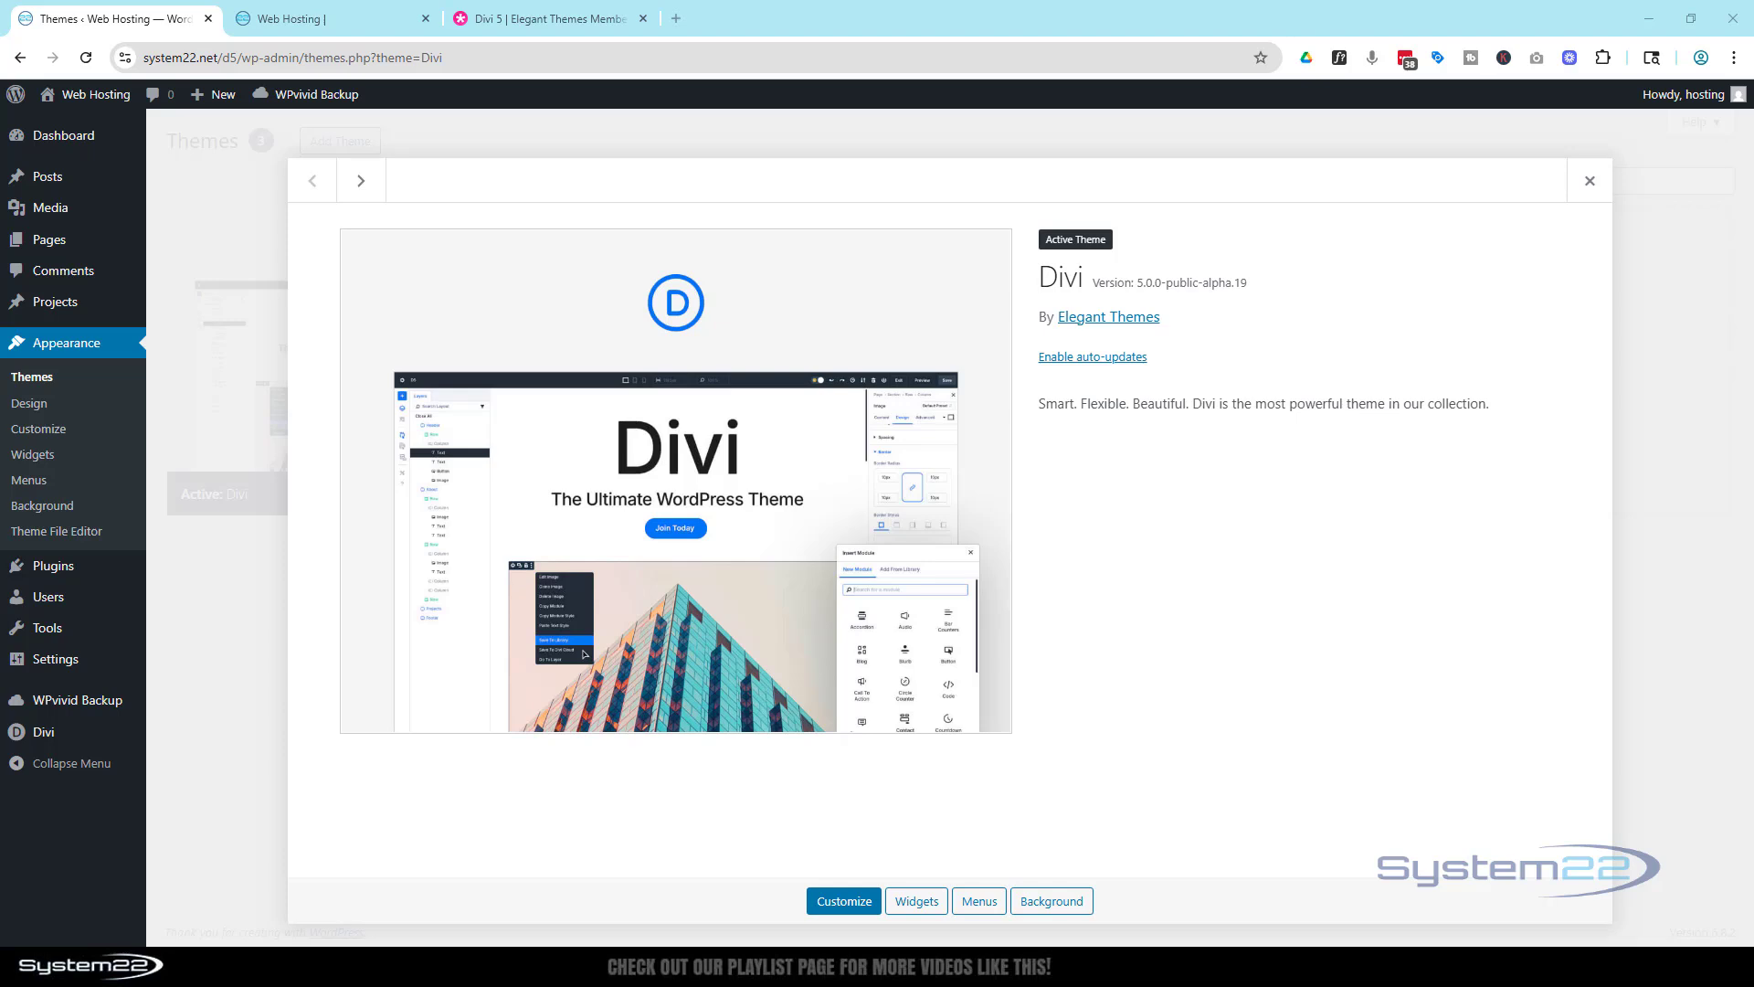
pyautogui.moveTo(1092, 355)
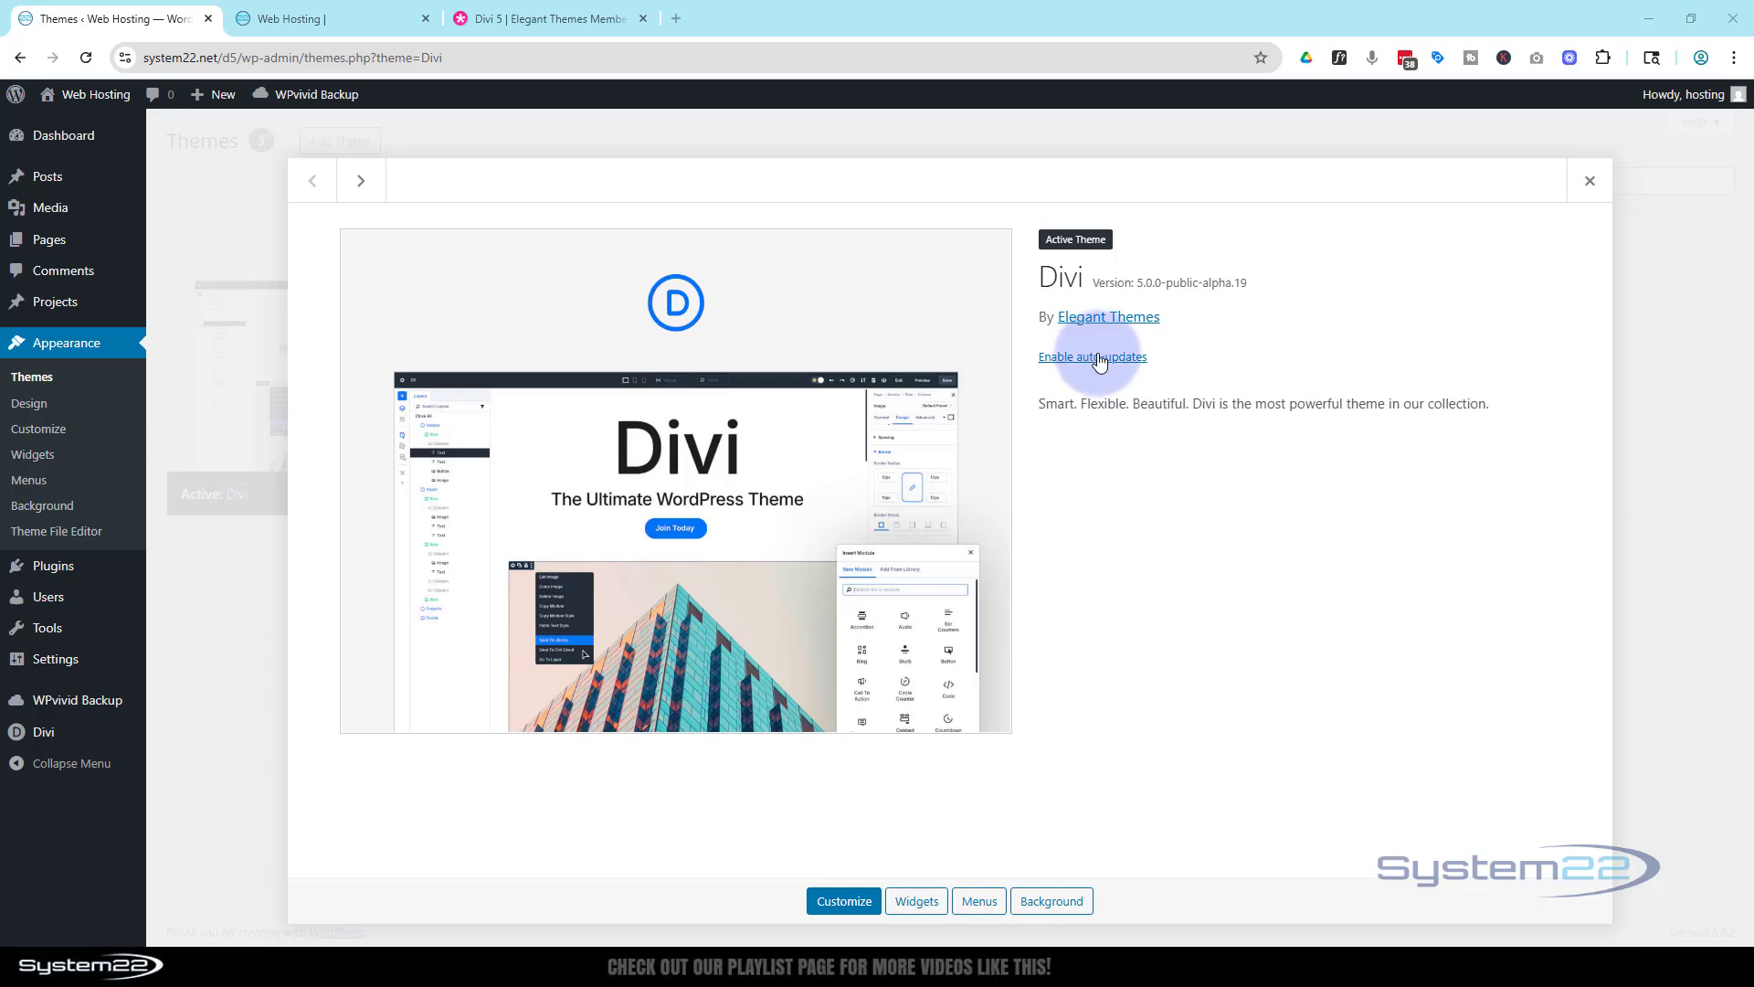
pyautogui.moveTo(1139, 282)
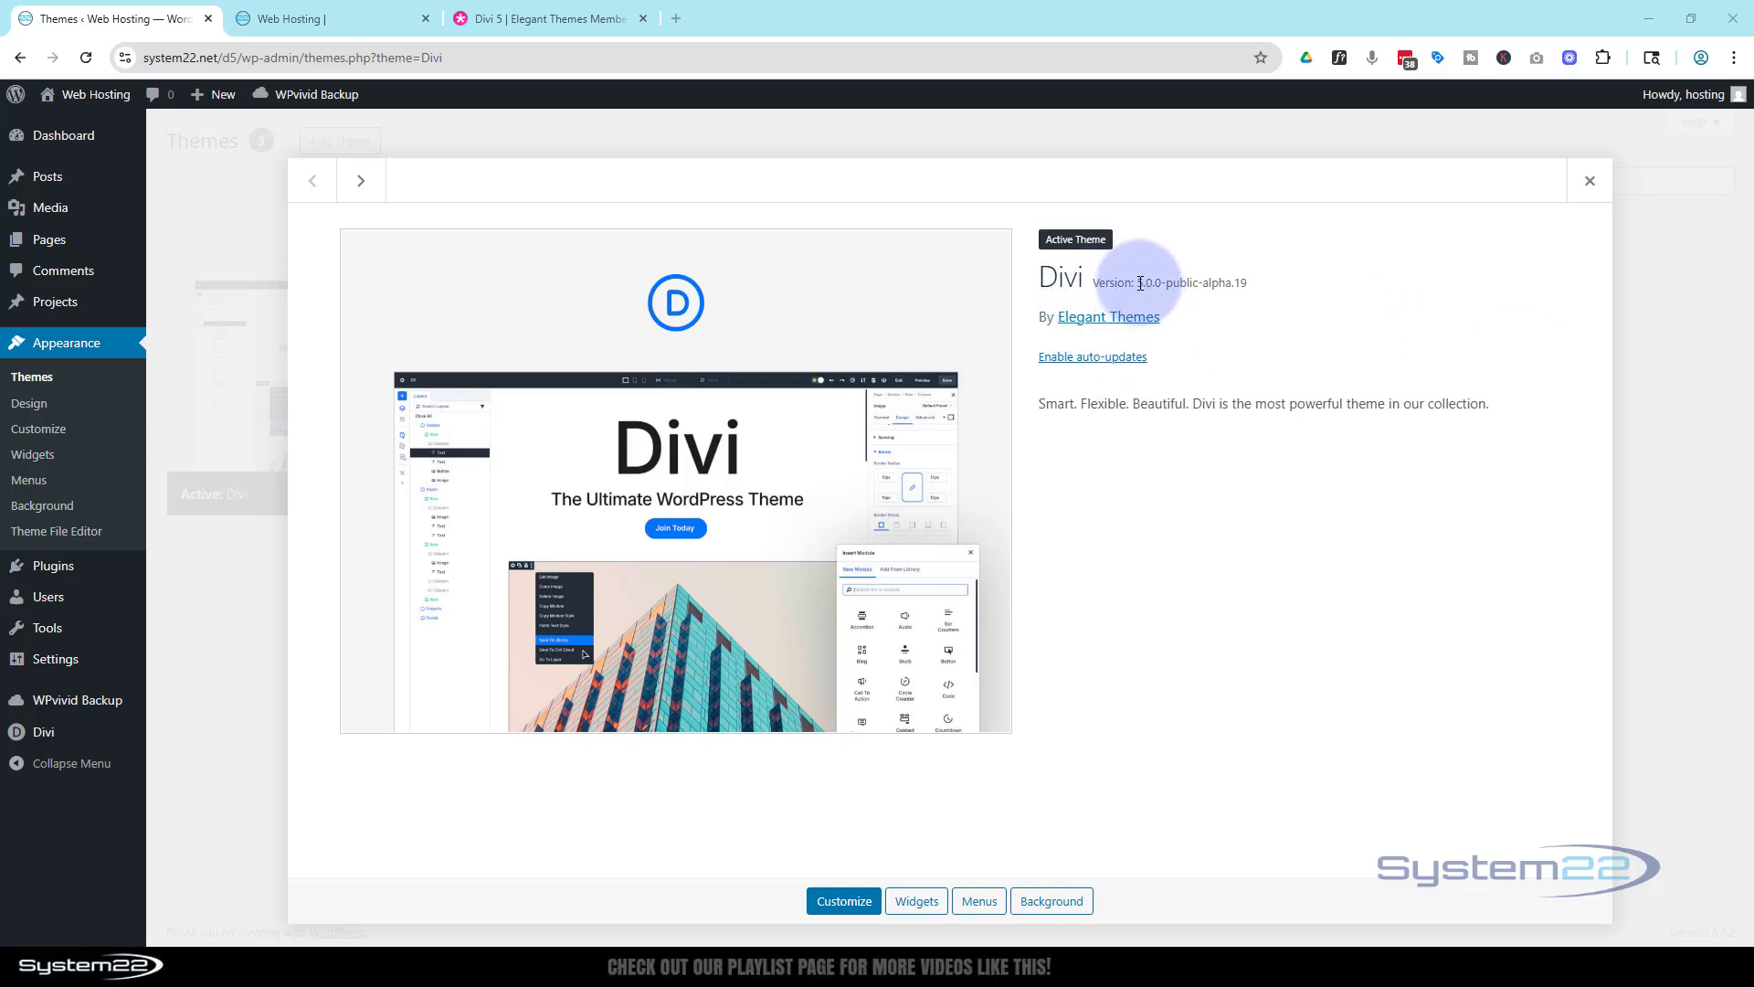
pyautogui.moveTo(1226, 305)
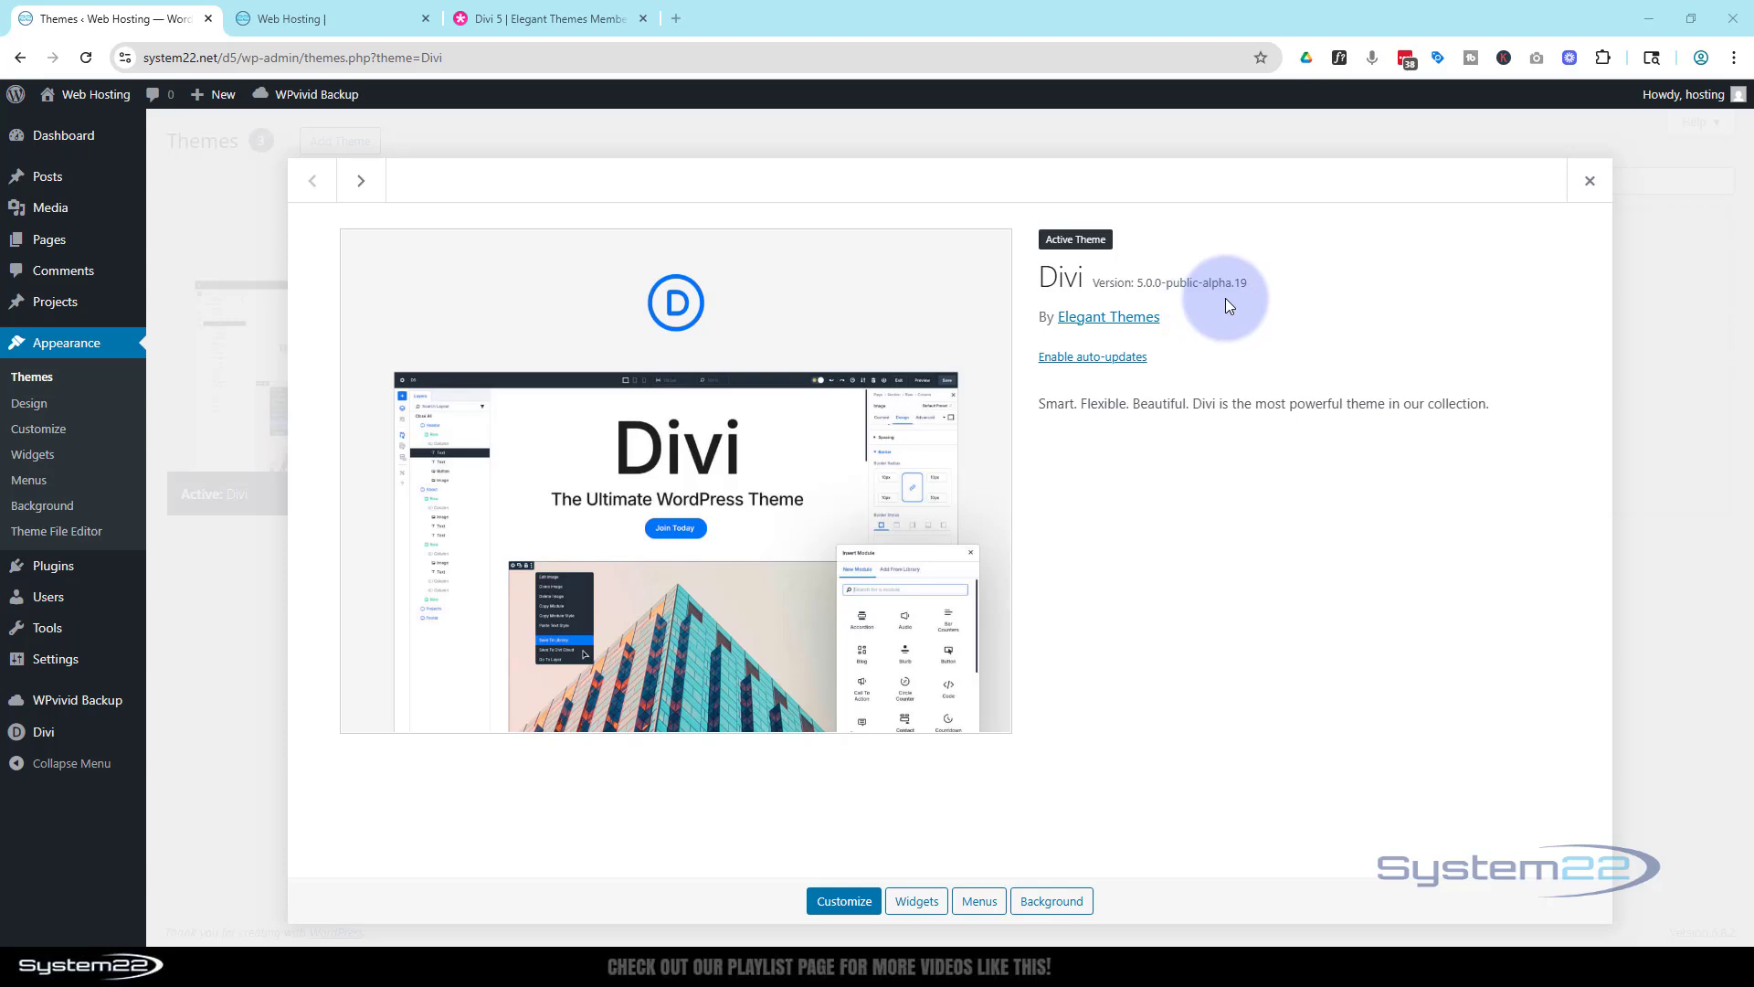
pyautogui.moveTo(1208, 302)
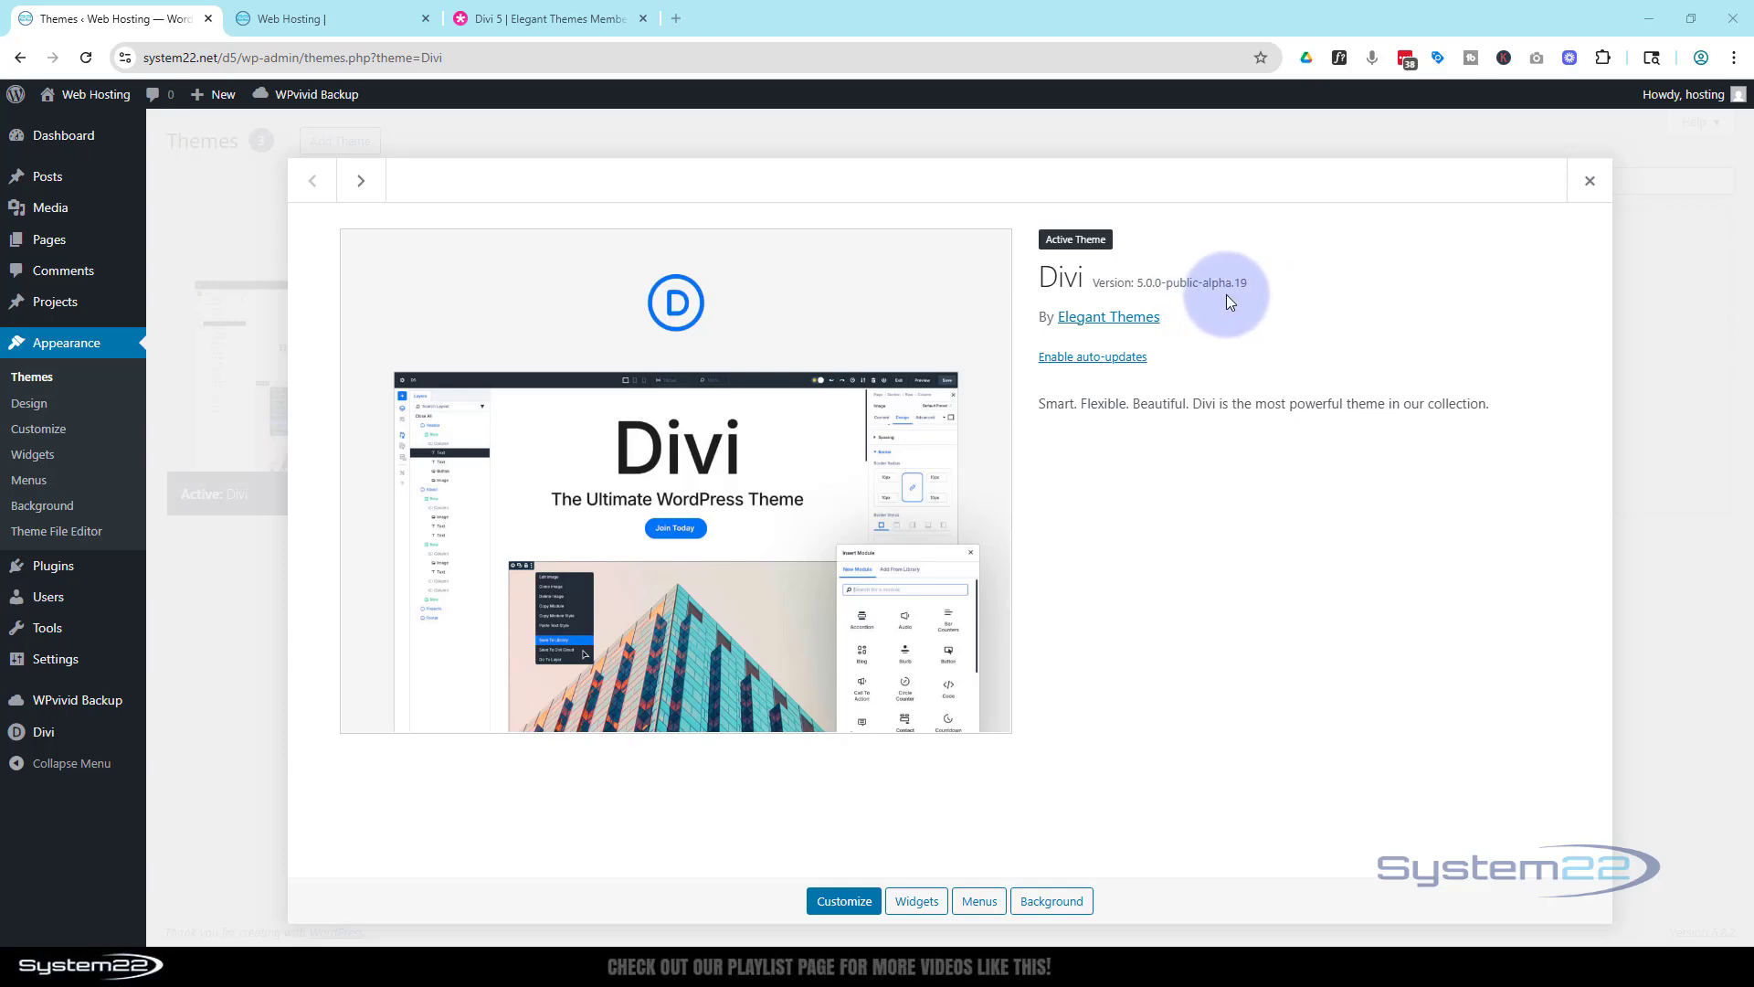
pyautogui.moveTo(1282, 630)
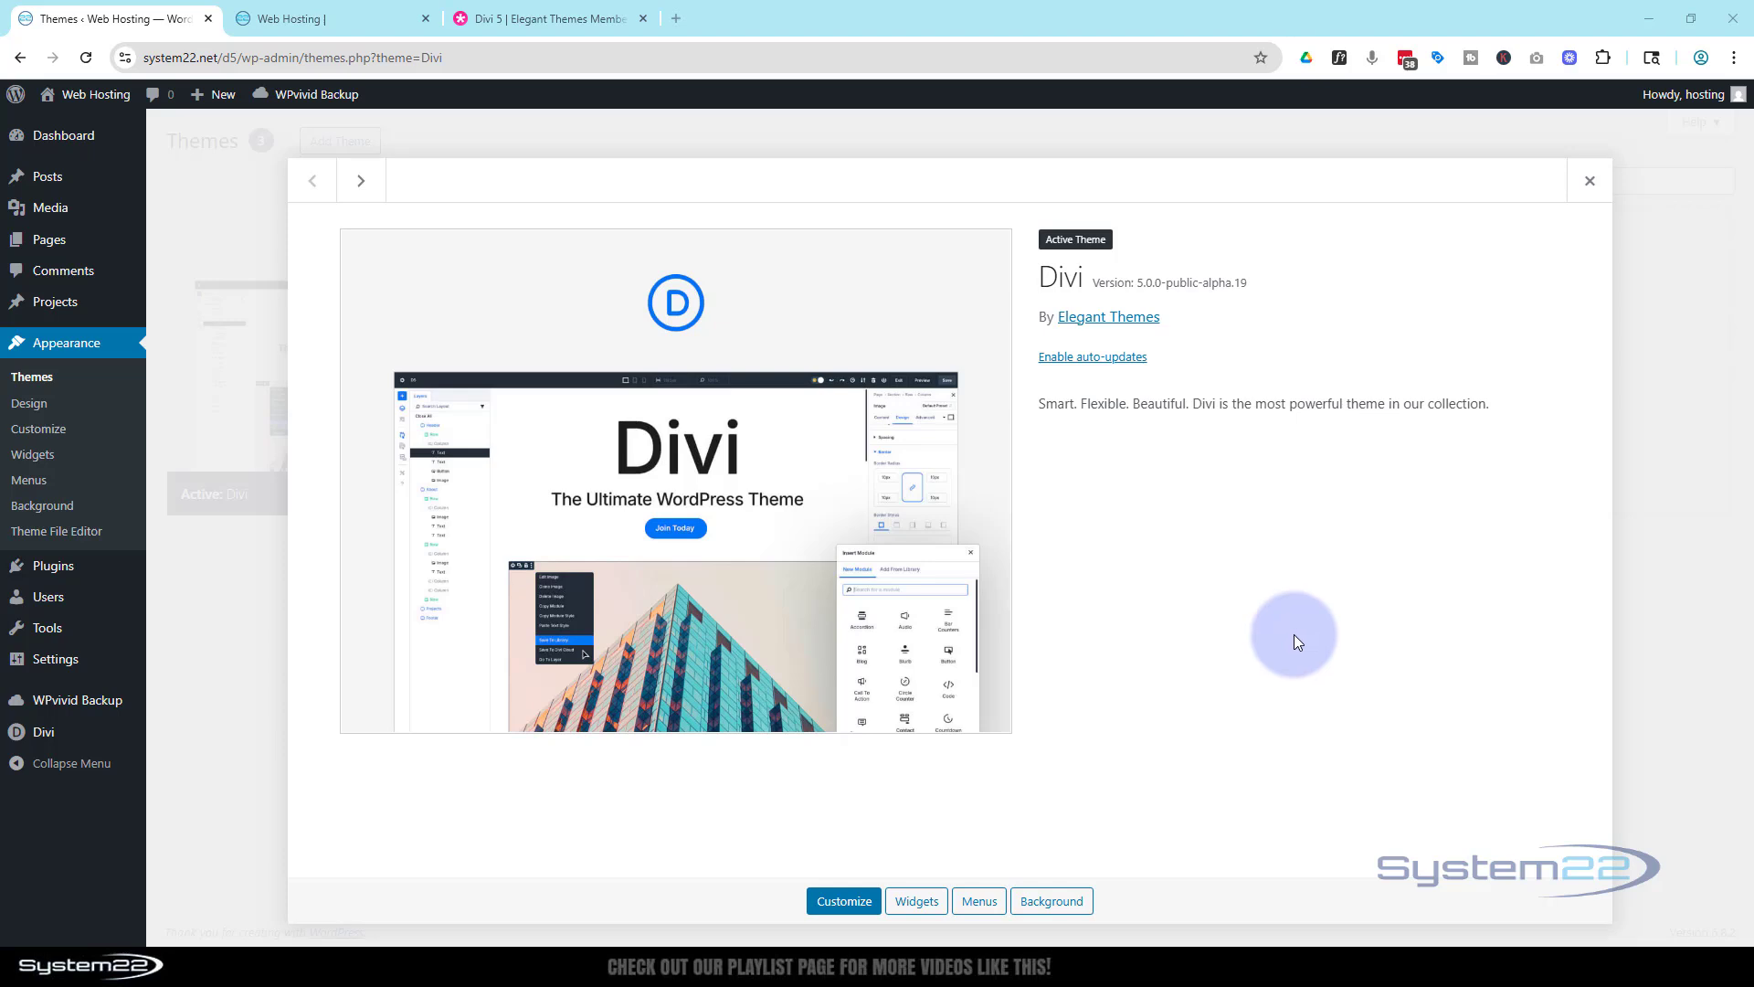
pyautogui.moveTo(1306, 631)
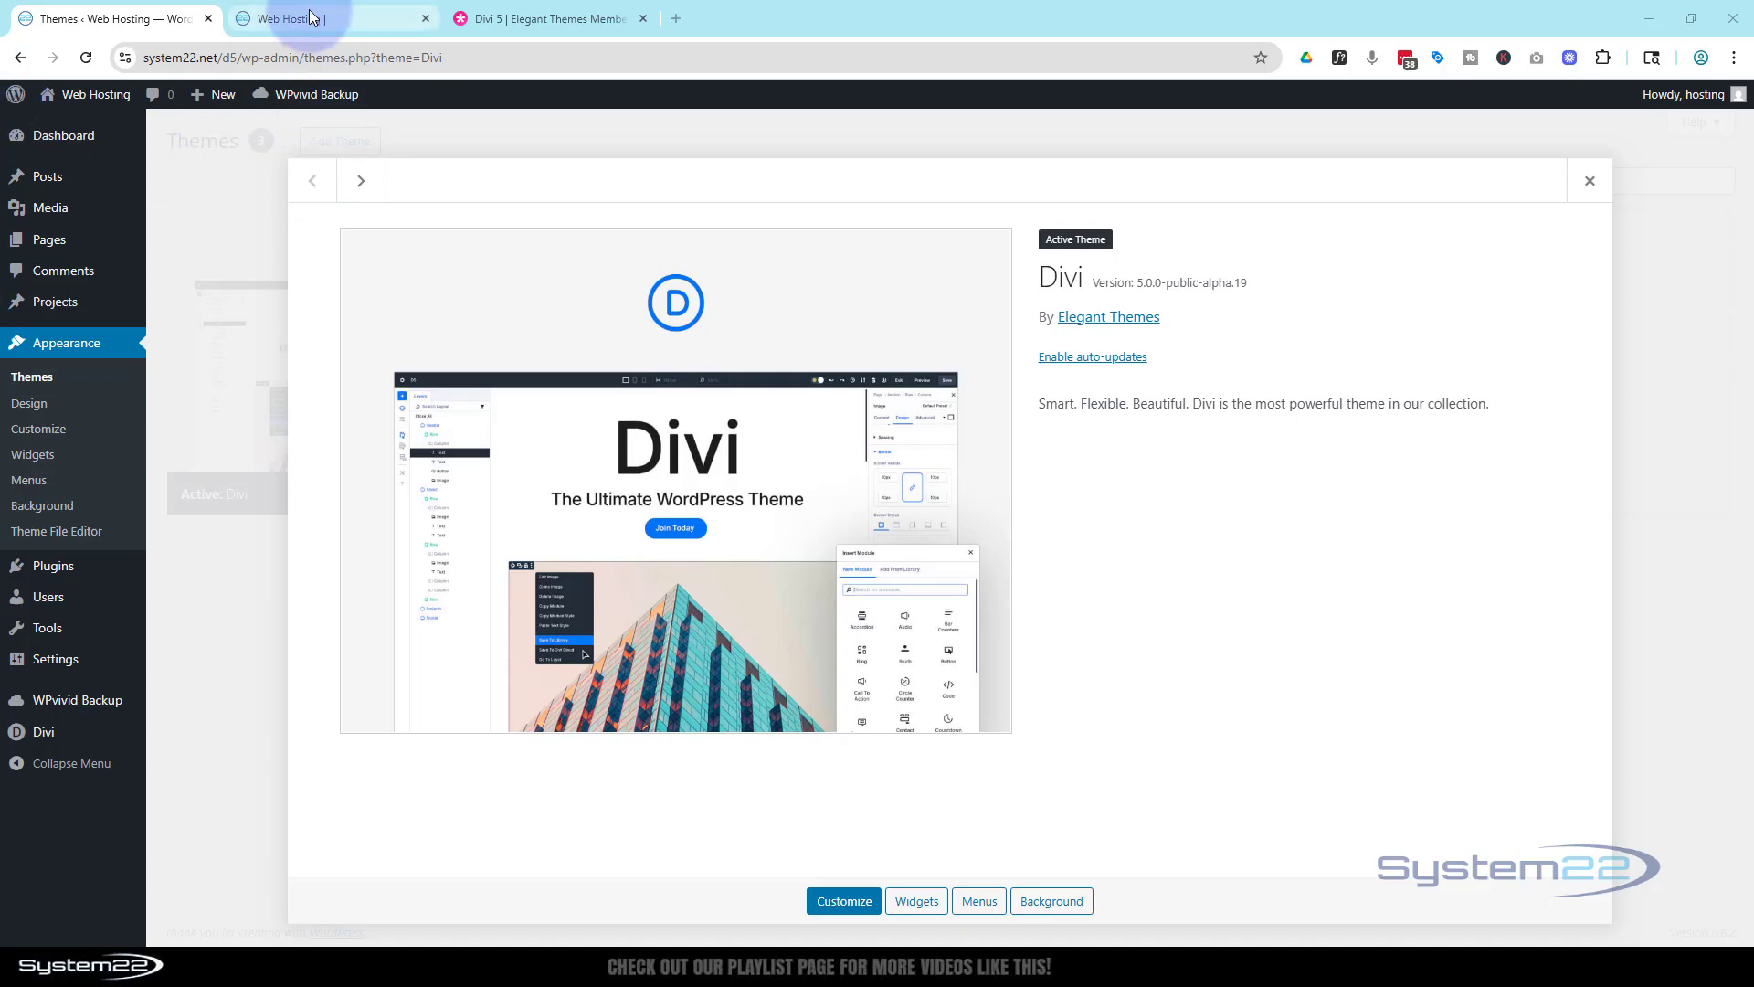
# - Switch to the live site and scroll through the About page
pyautogui.click(324, 18)
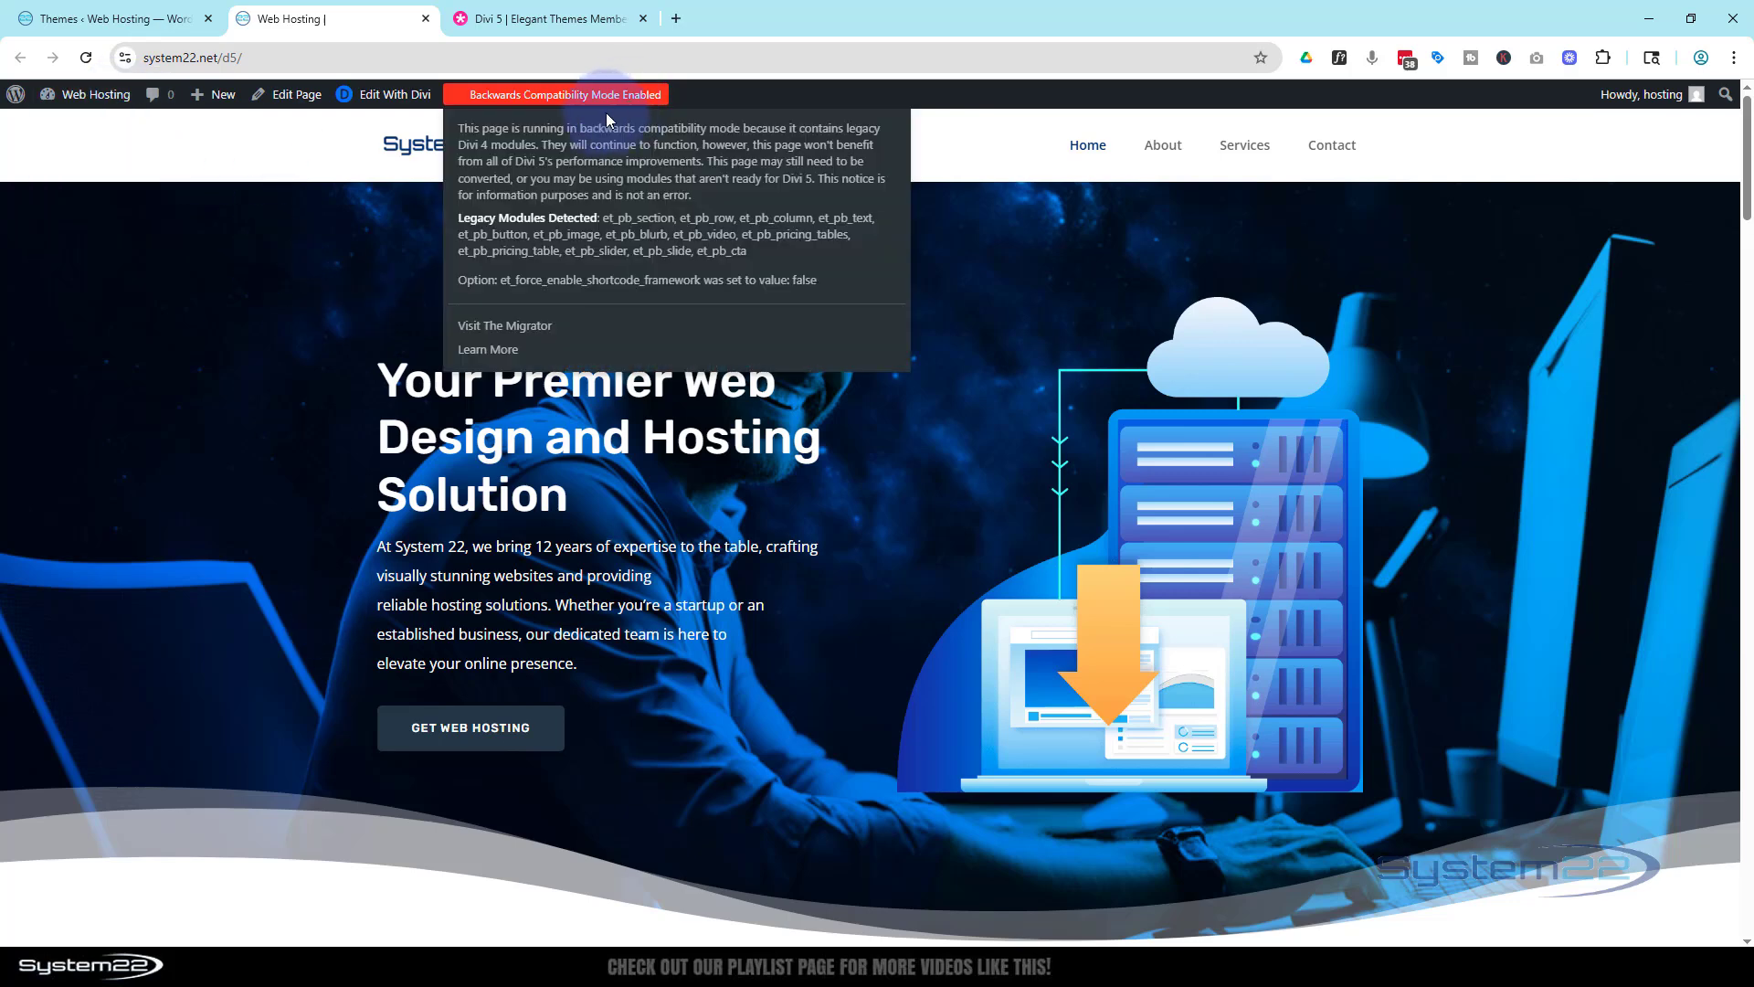
pyautogui.moveTo(570, 100)
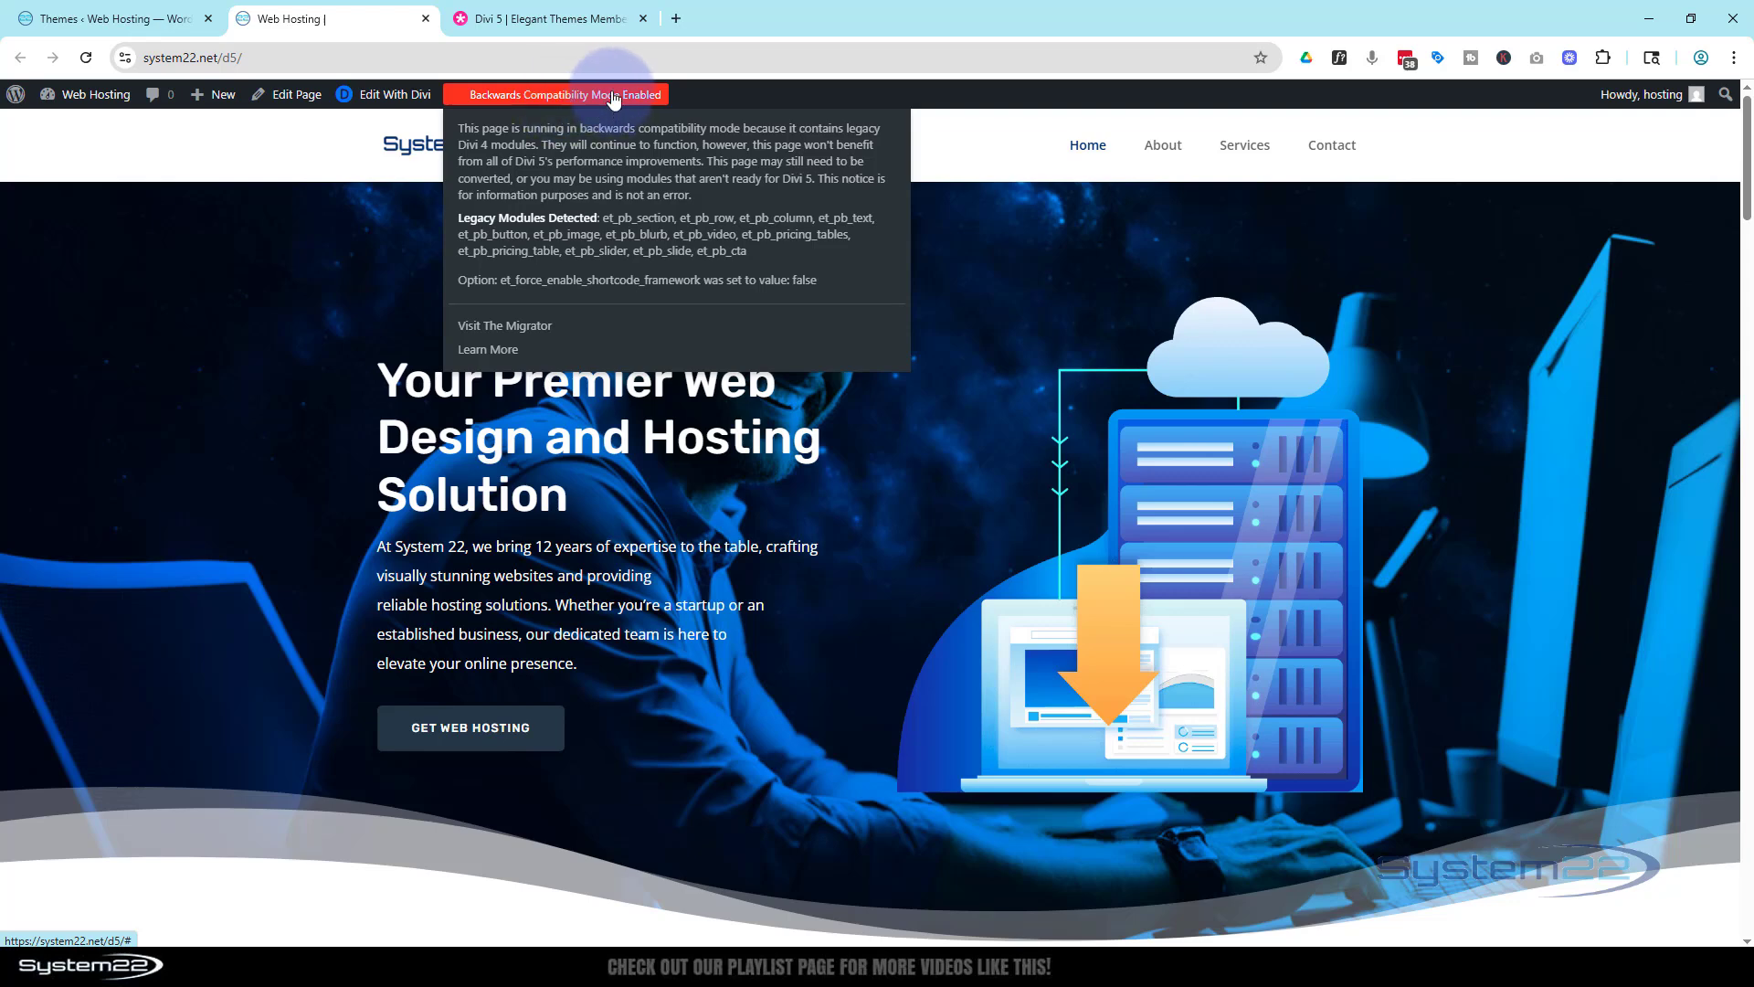
pyautogui.moveTo(613, 231)
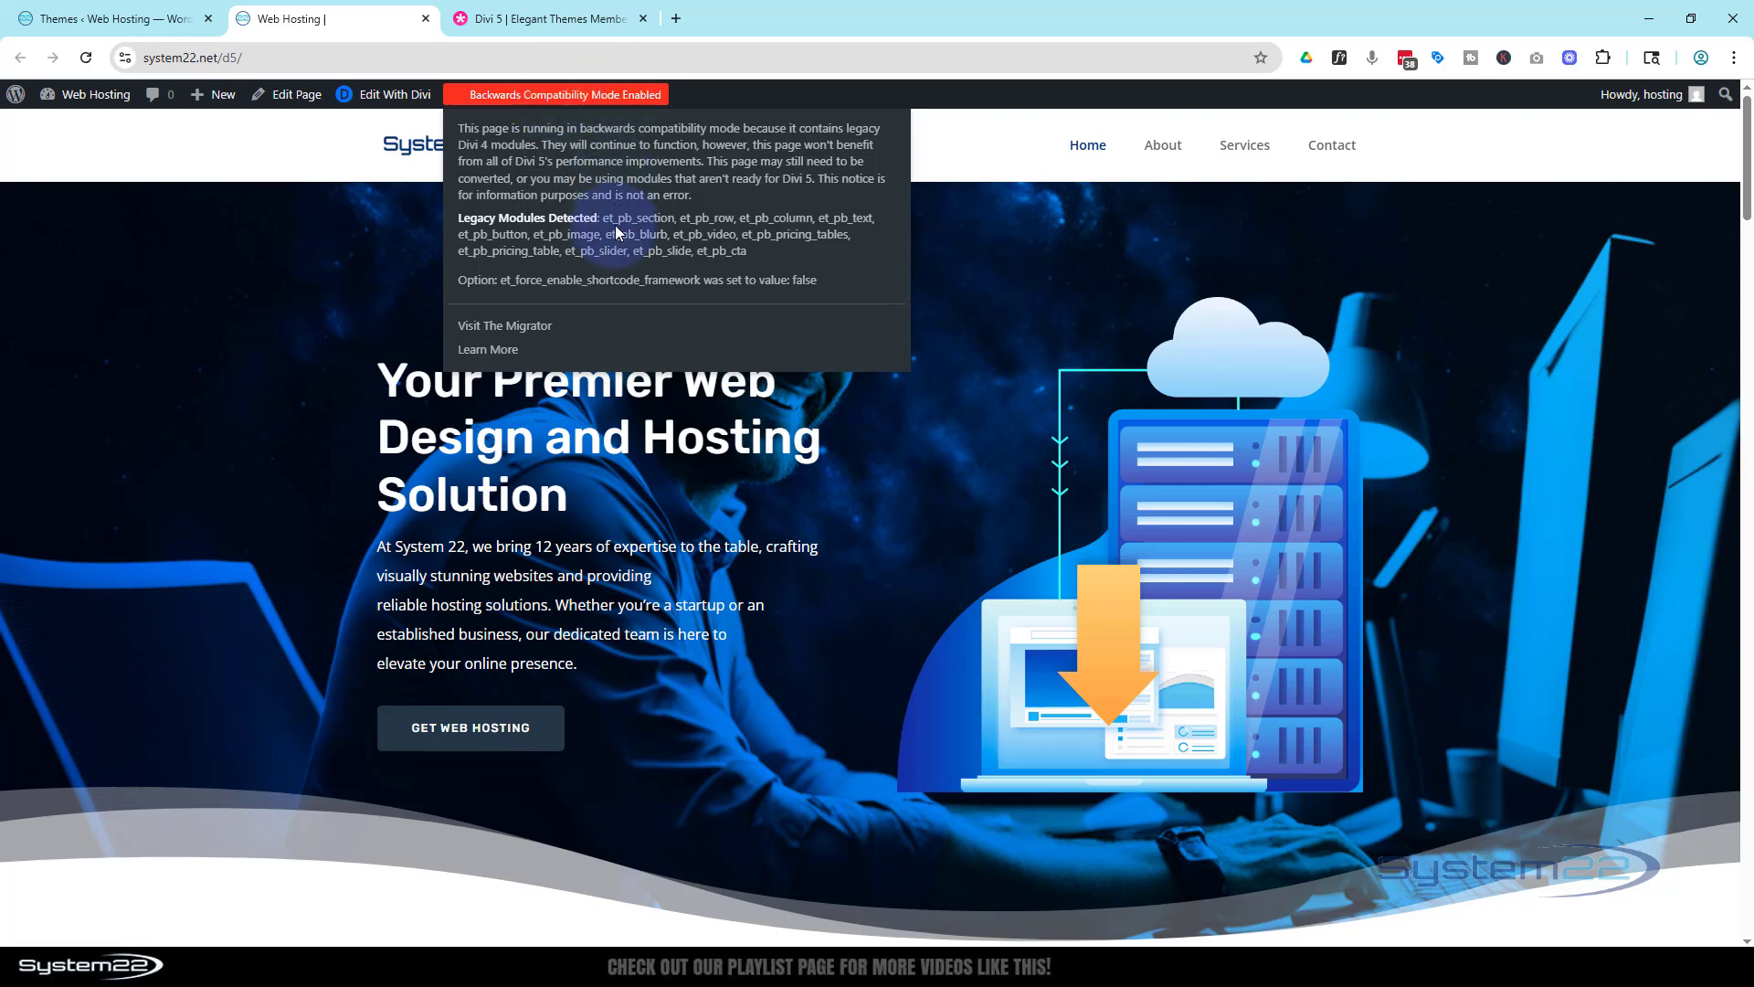
pyautogui.moveTo(1132, 229)
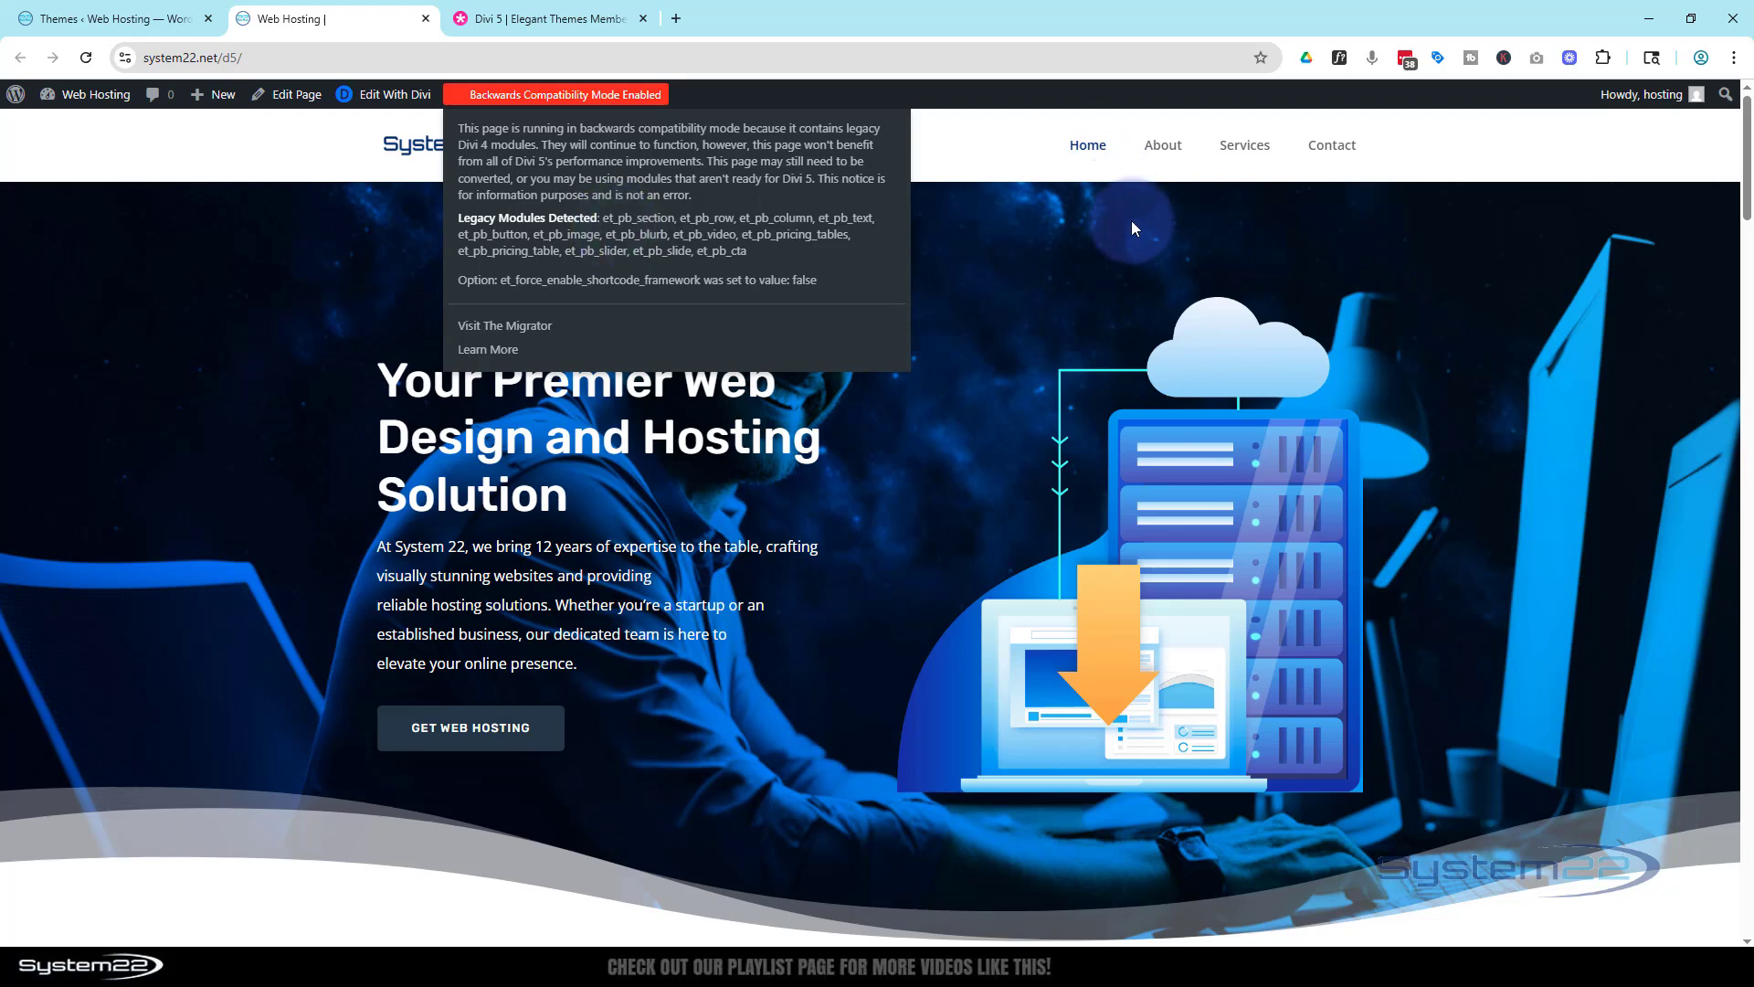
pyautogui.click(1161, 145)
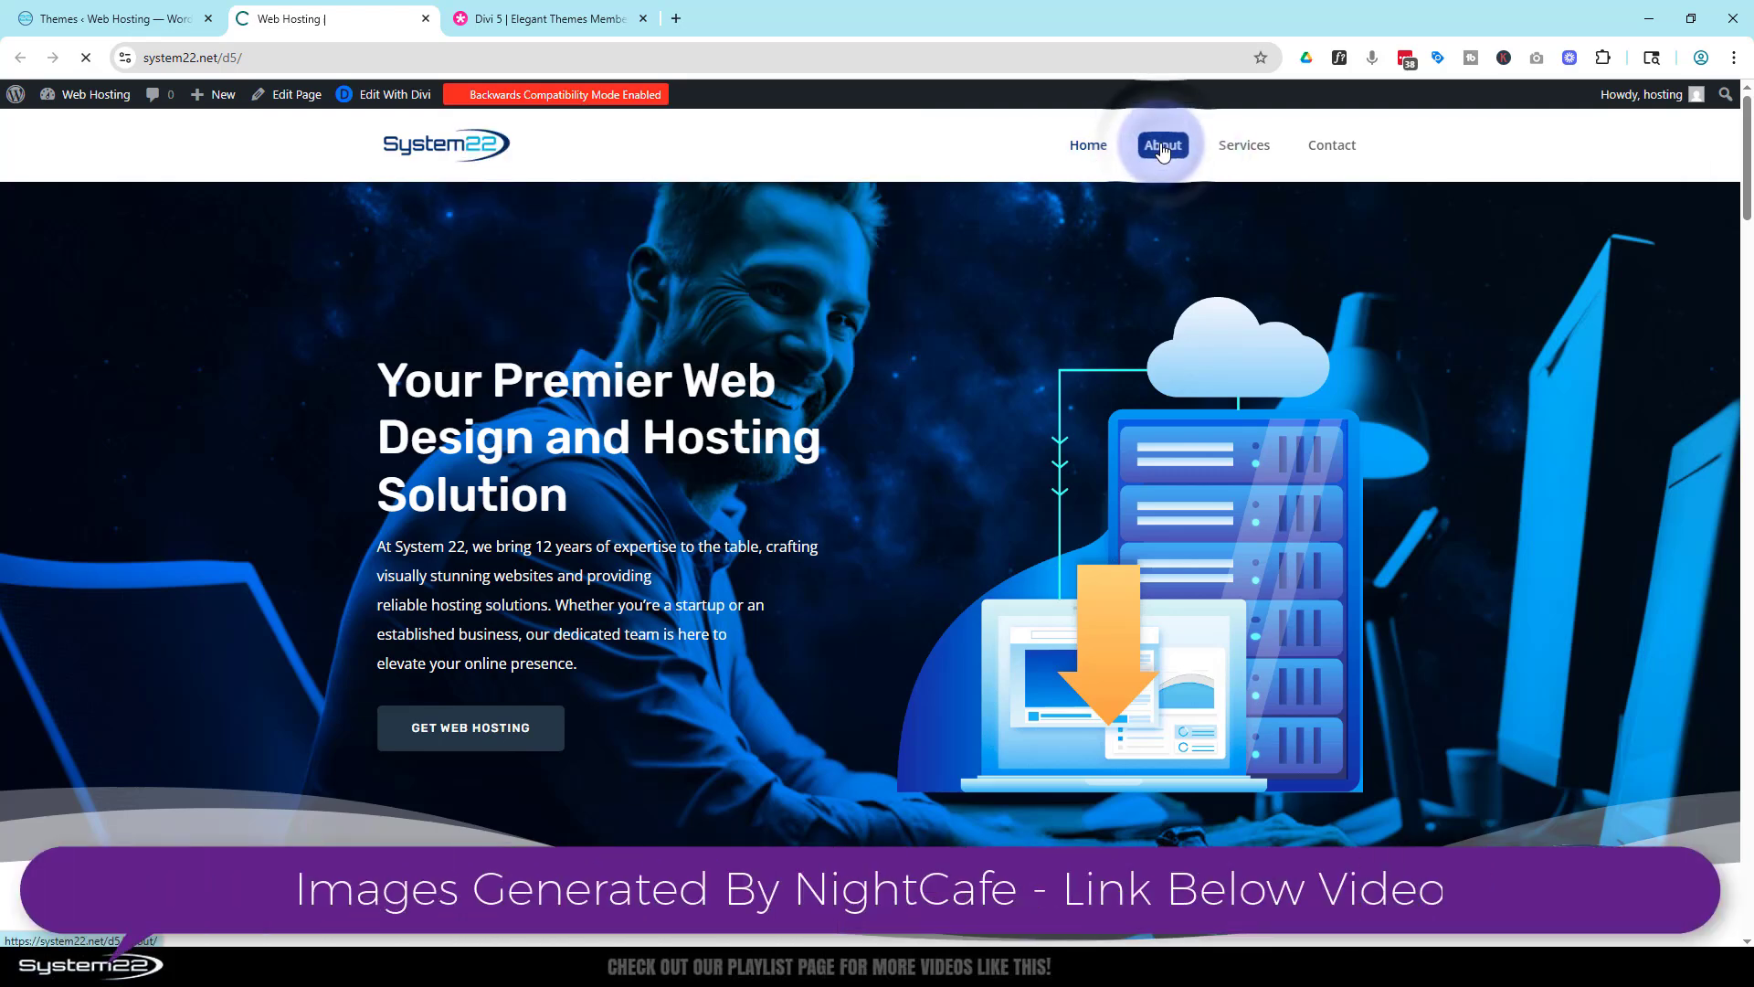
pyautogui.click(1160, 145)
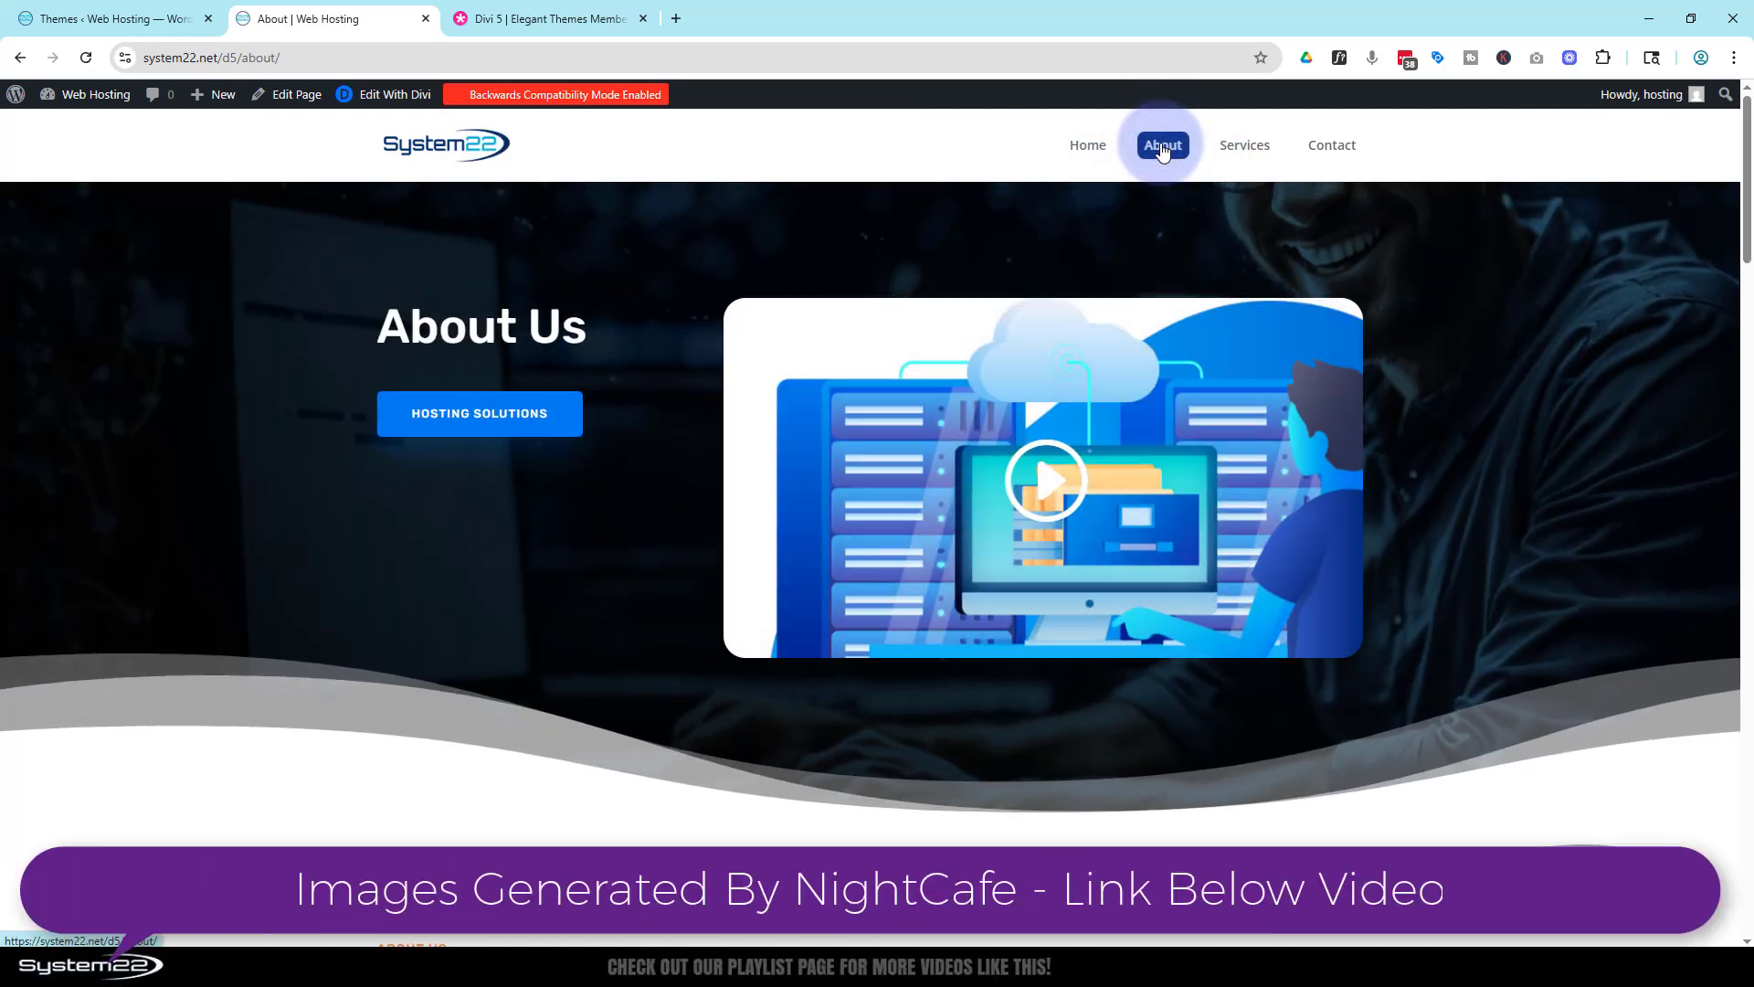
pyautogui.scroll(-3)
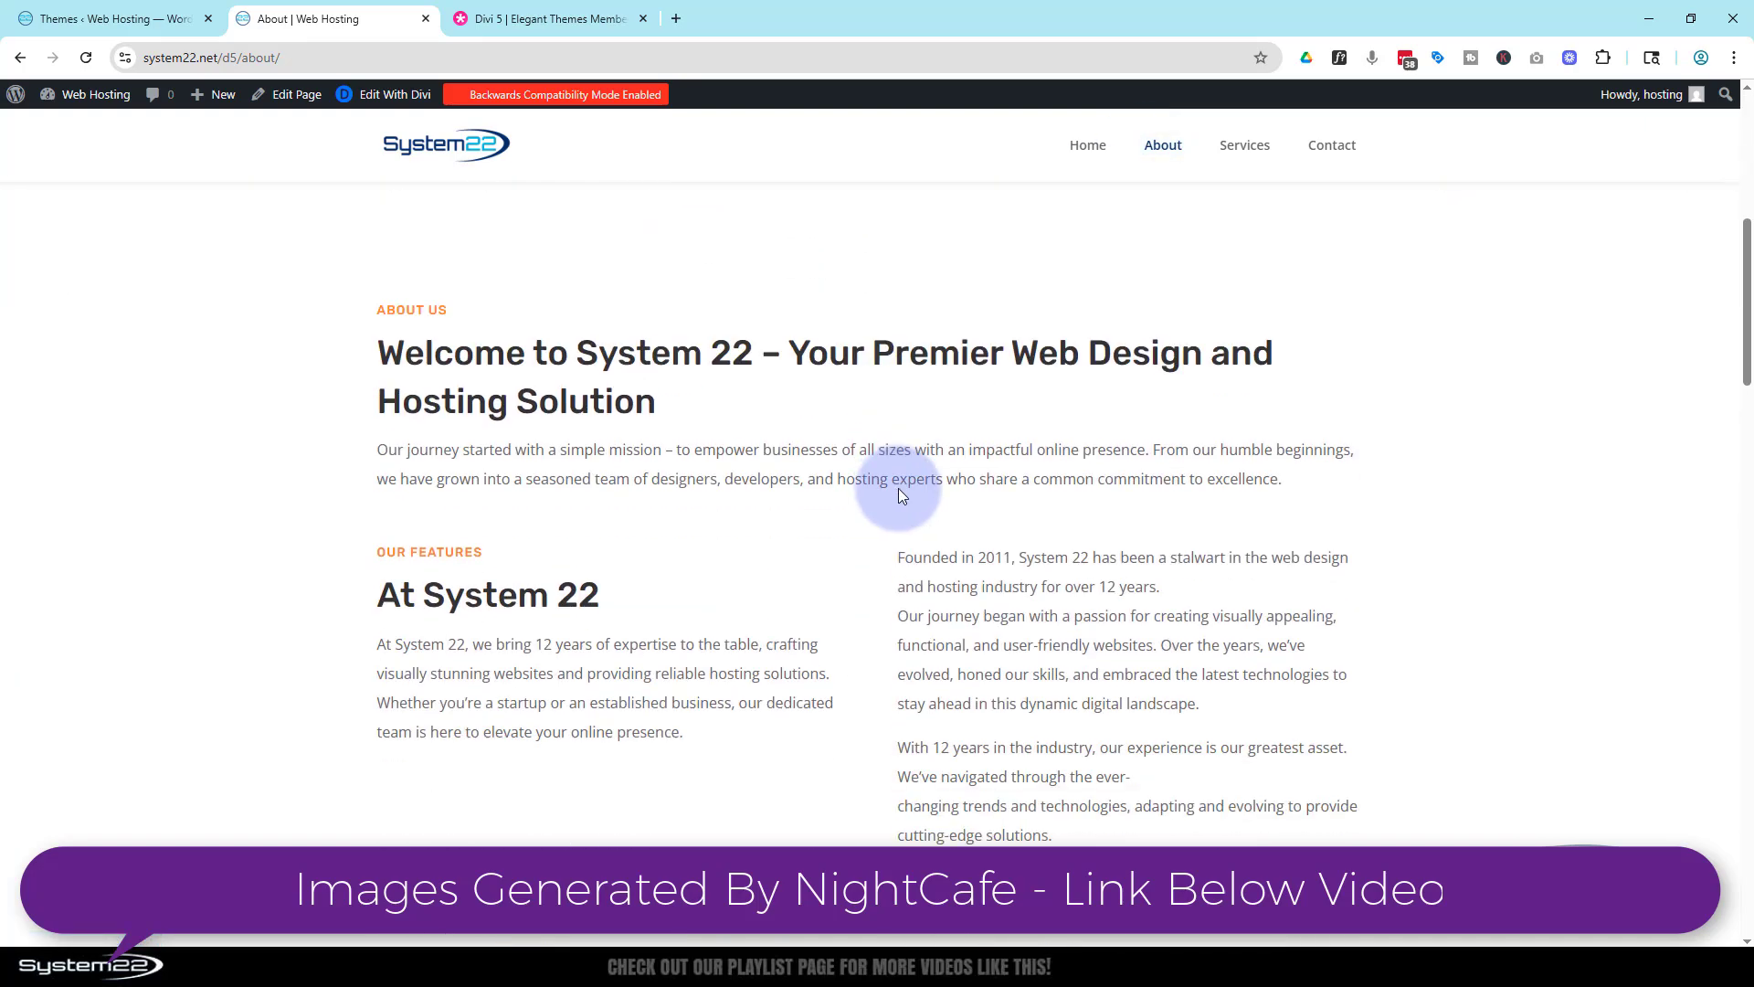
pyautogui.scroll(-3)
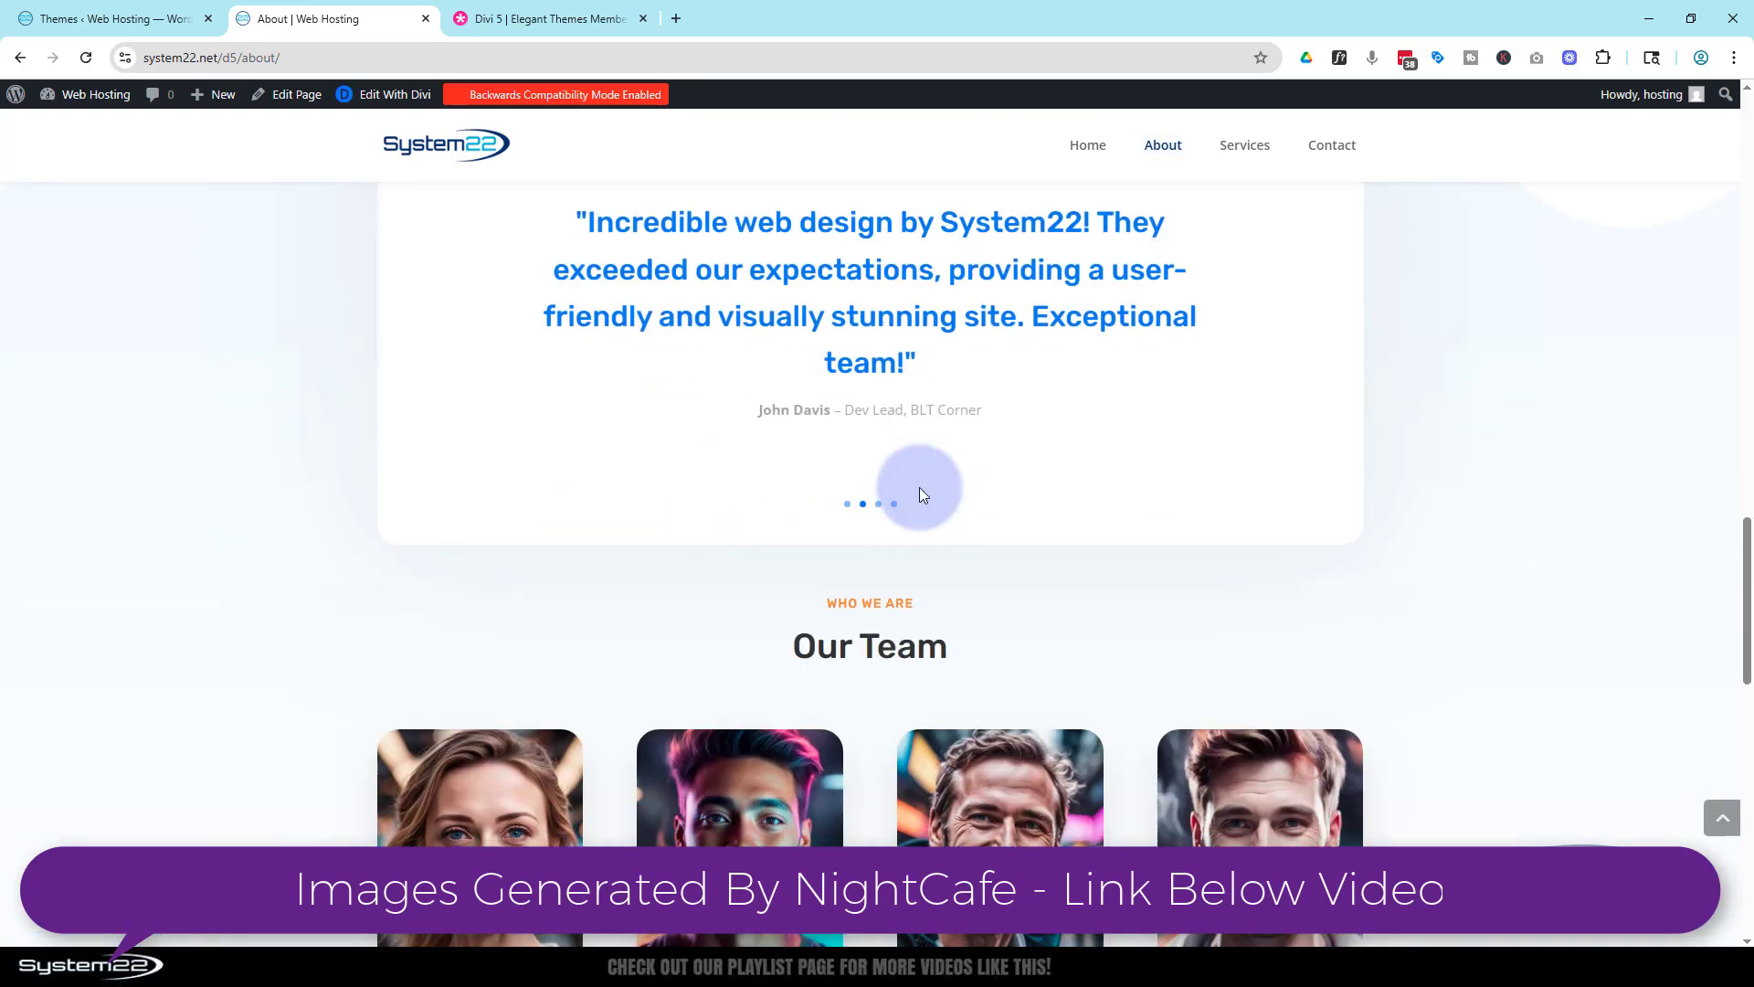
pyautogui.scroll(3)
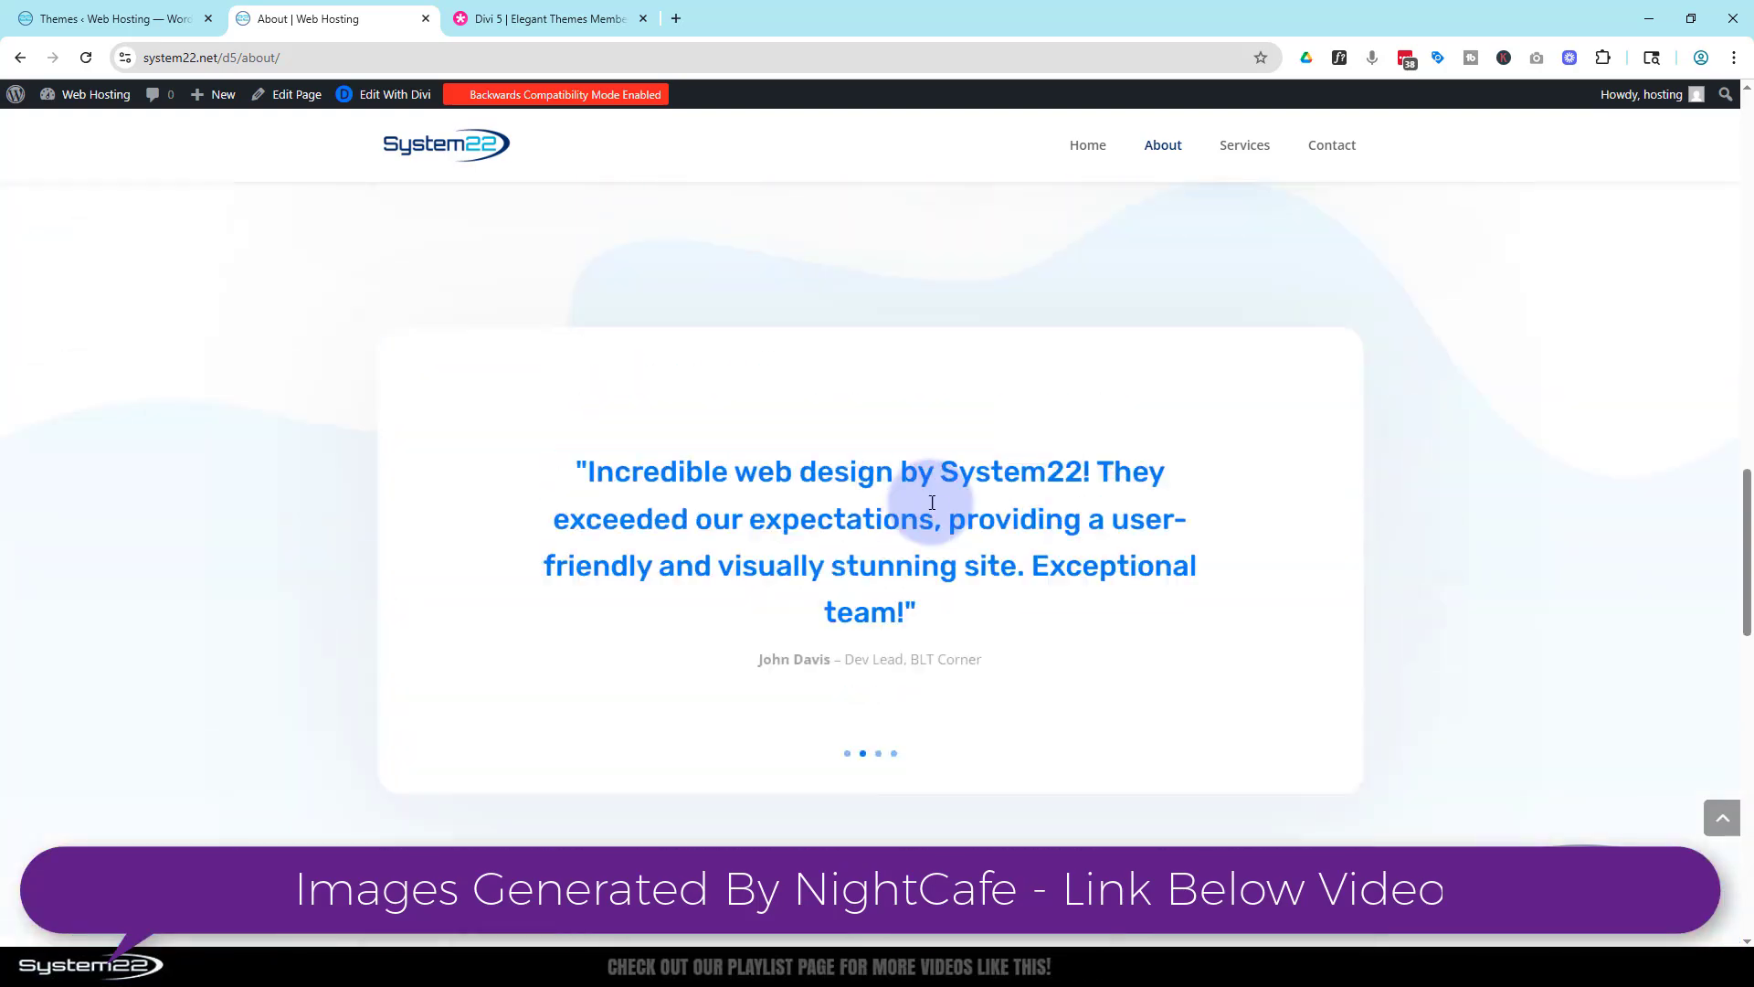
pyautogui.scroll(3)
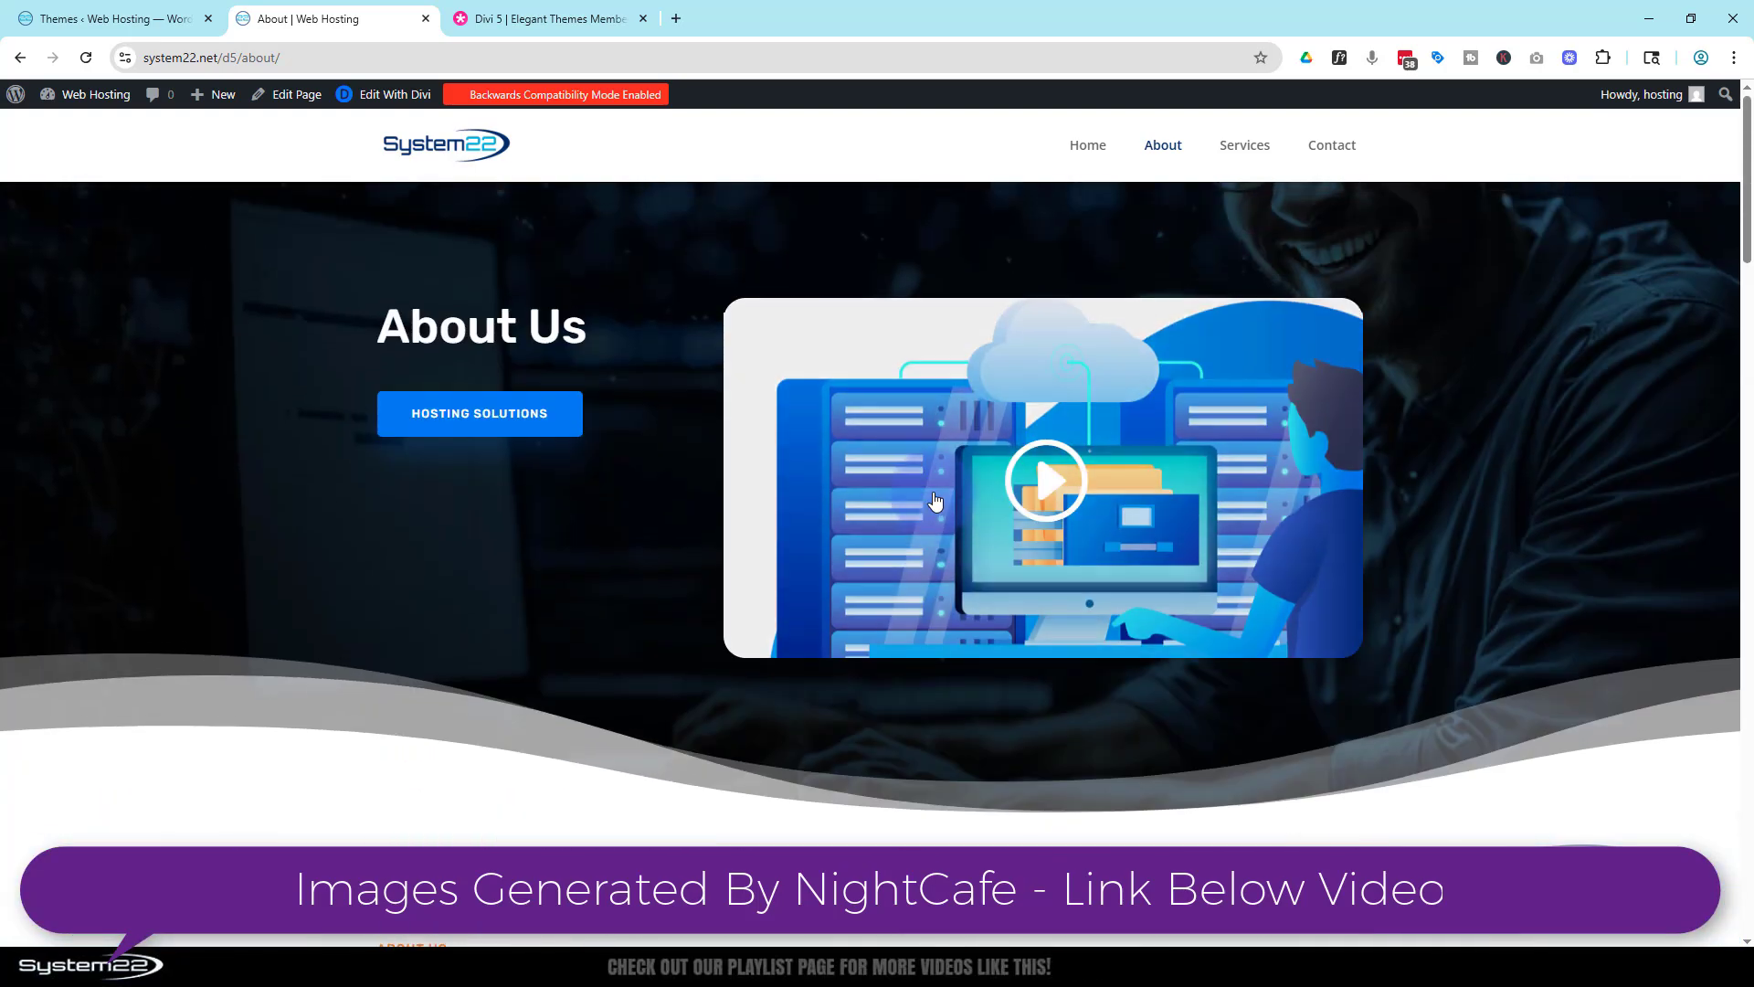
pyautogui.moveTo(1244, 144)
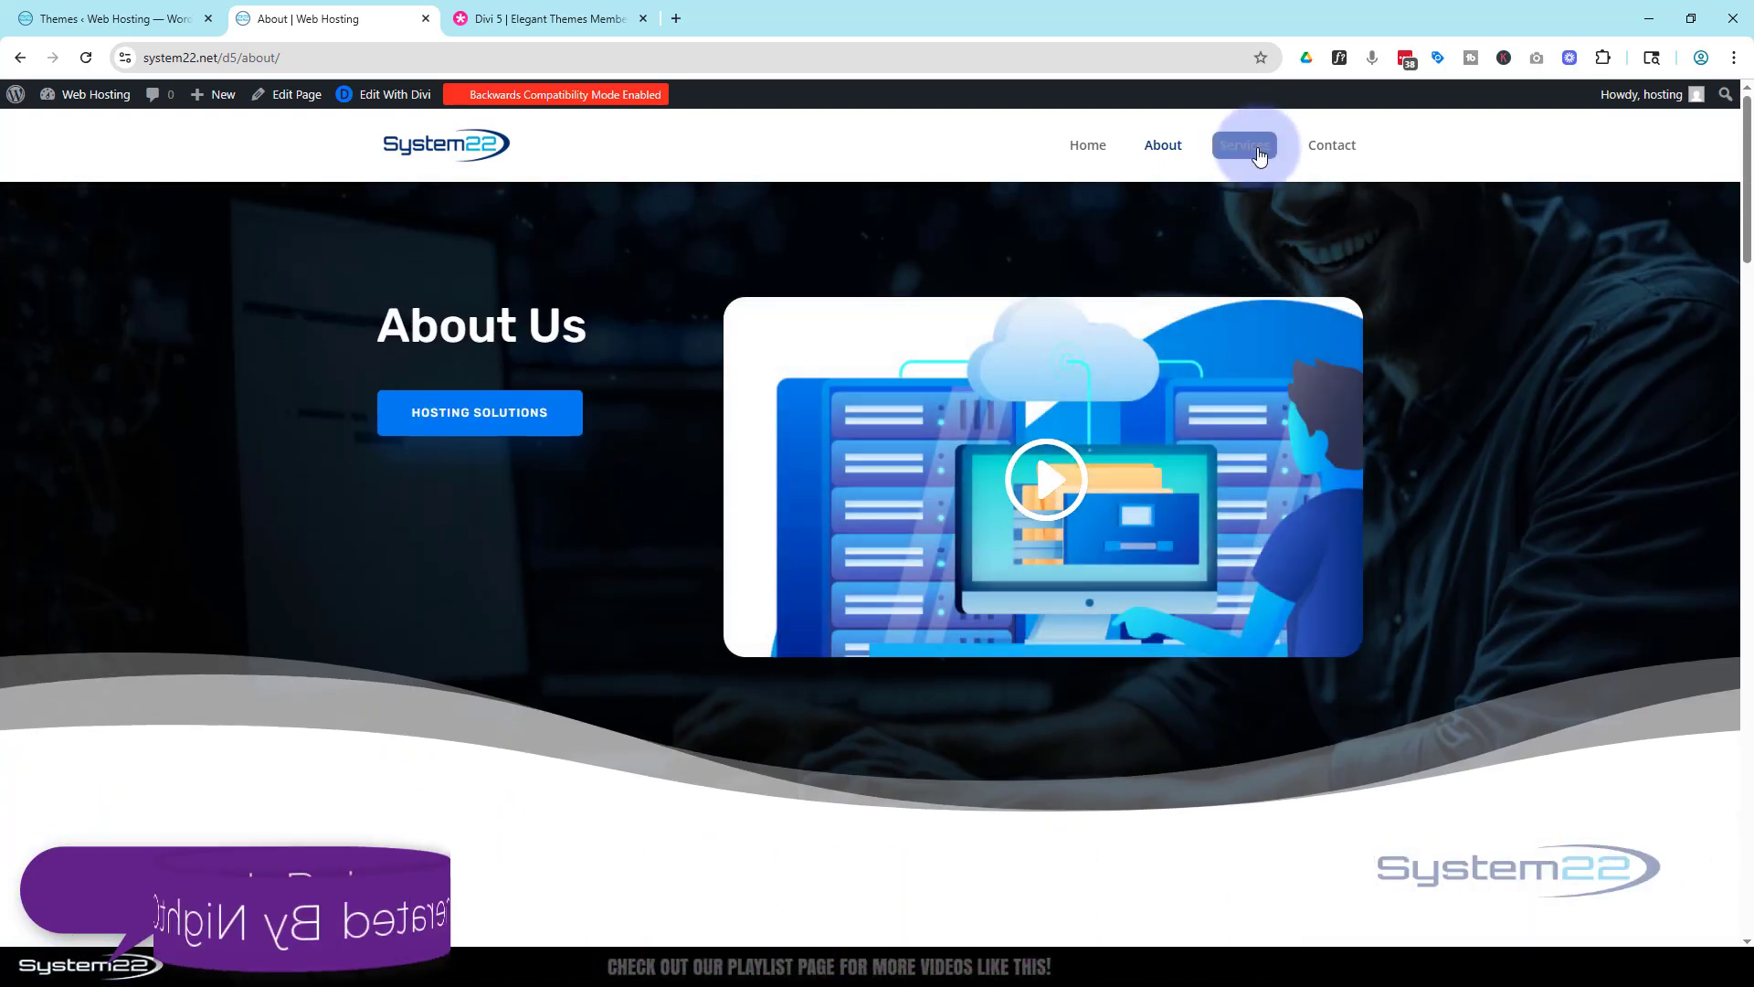
# - View the Services page, then open and scroll down the Contact page
pyautogui.click(1241, 144)
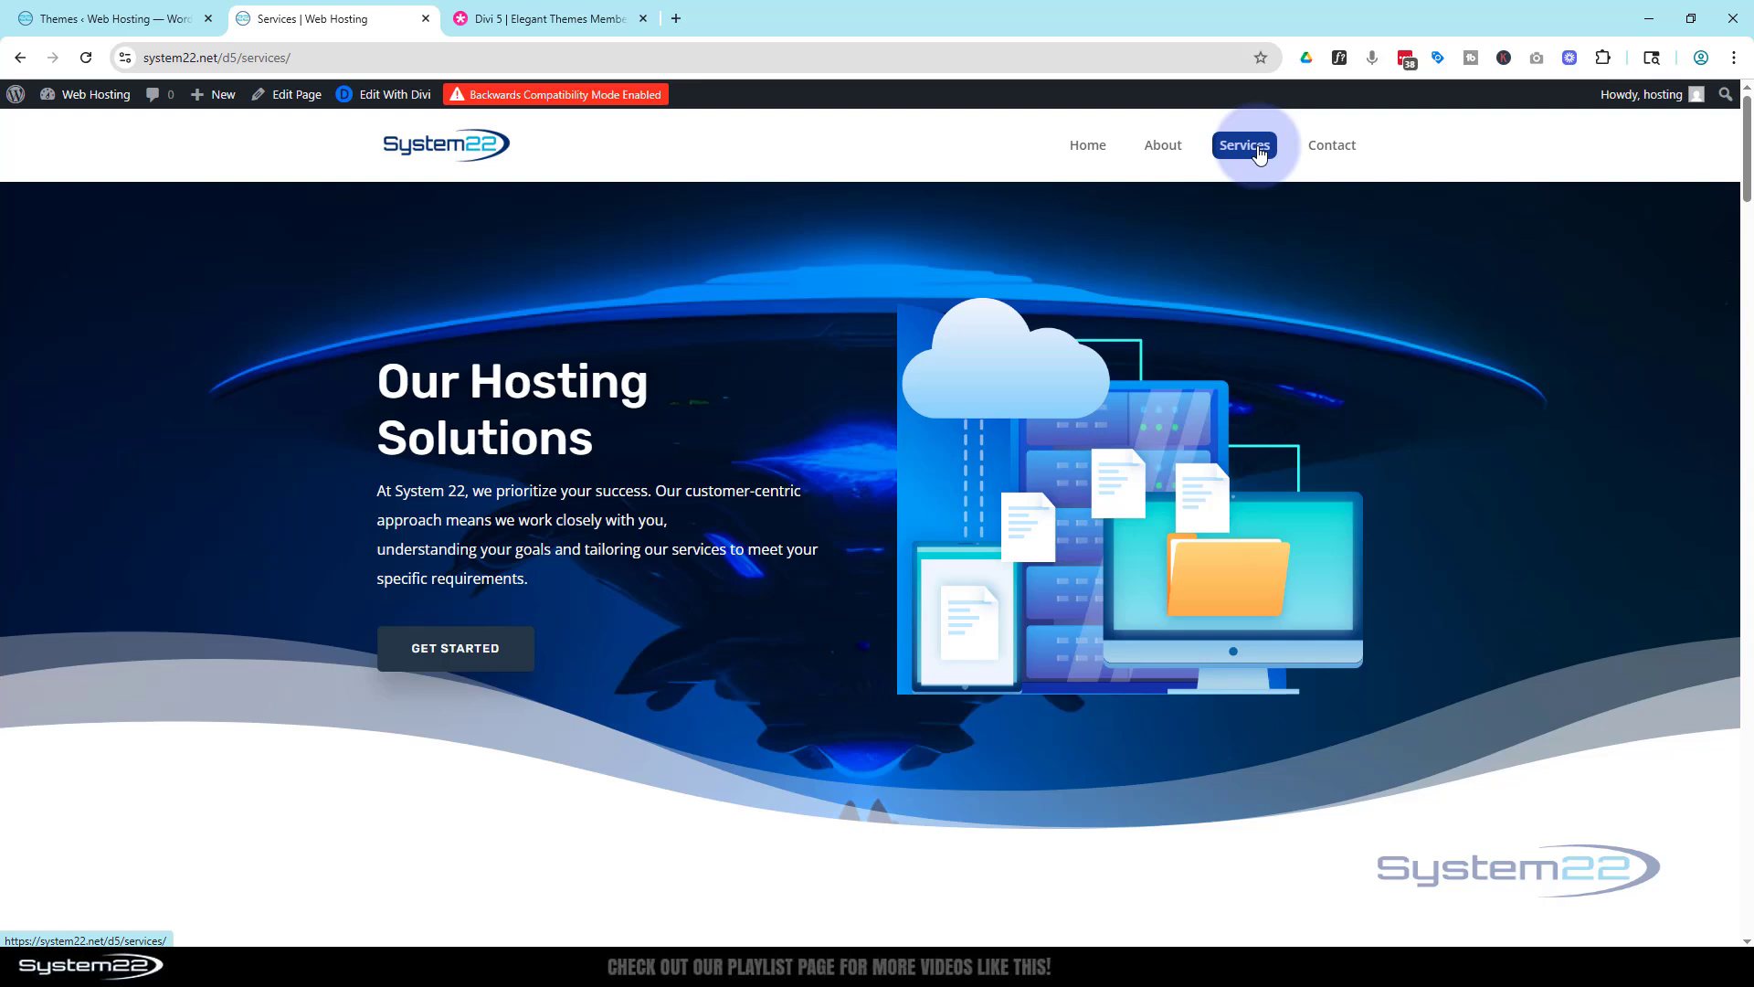
pyautogui.moveTo(1155, 225)
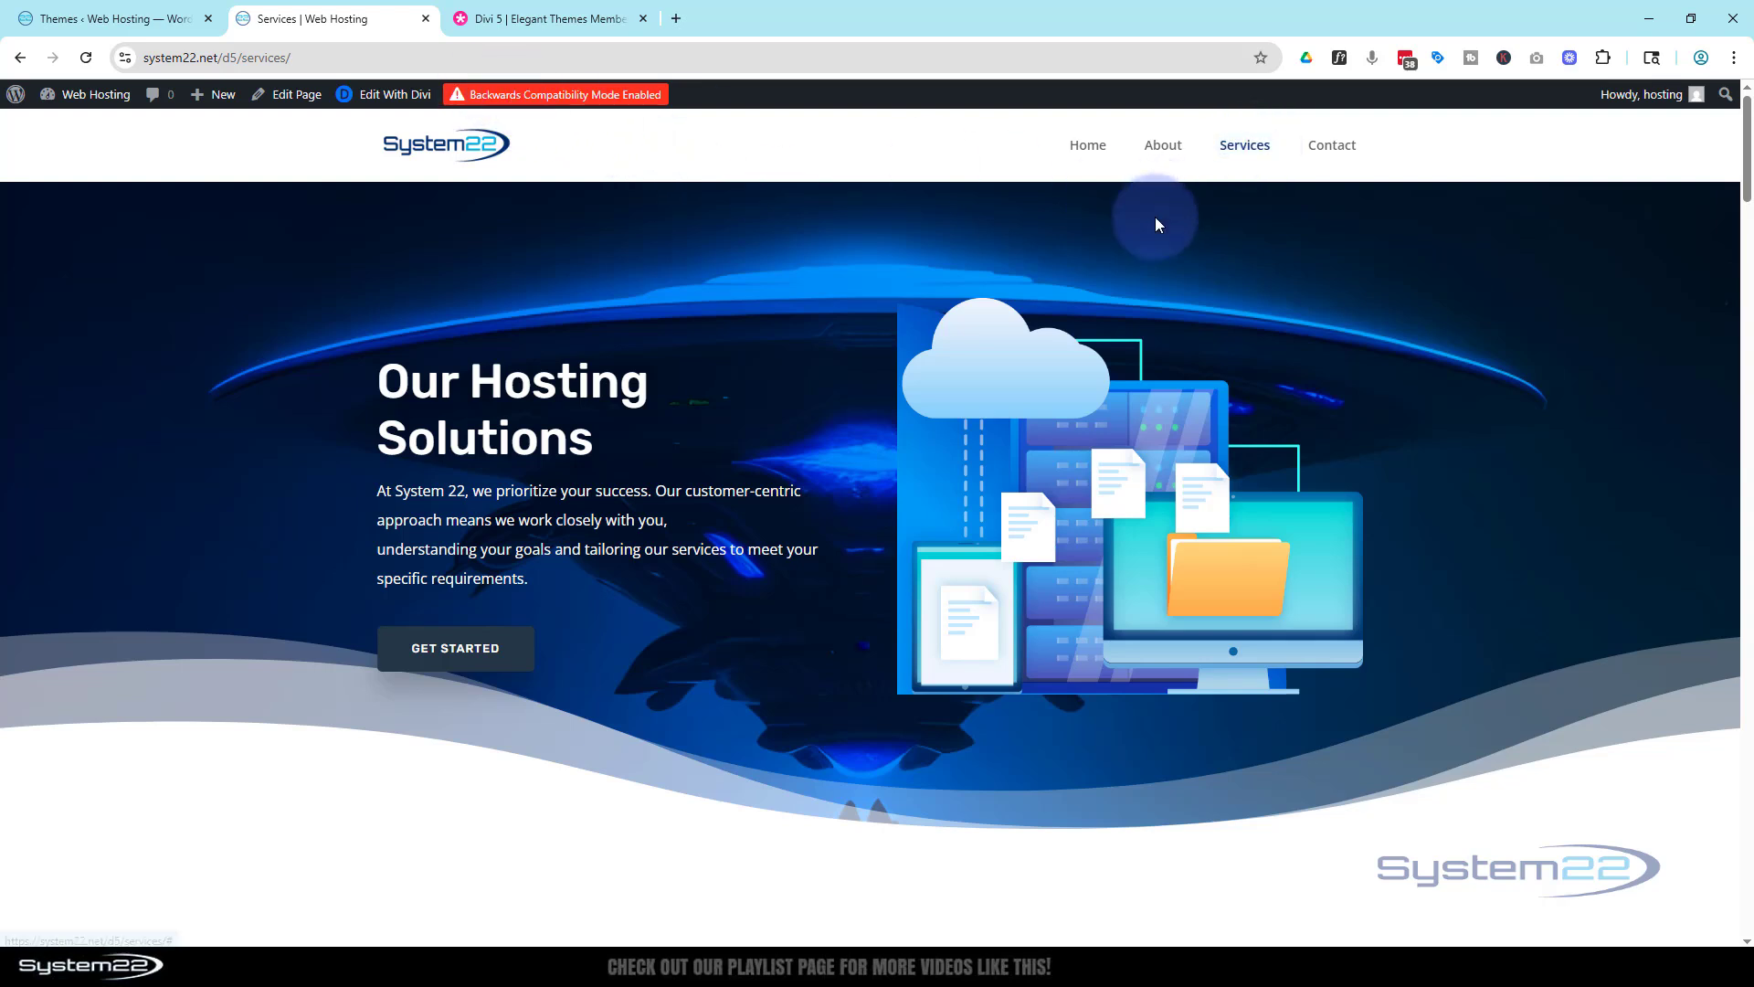
pyautogui.moveTo(1331, 144)
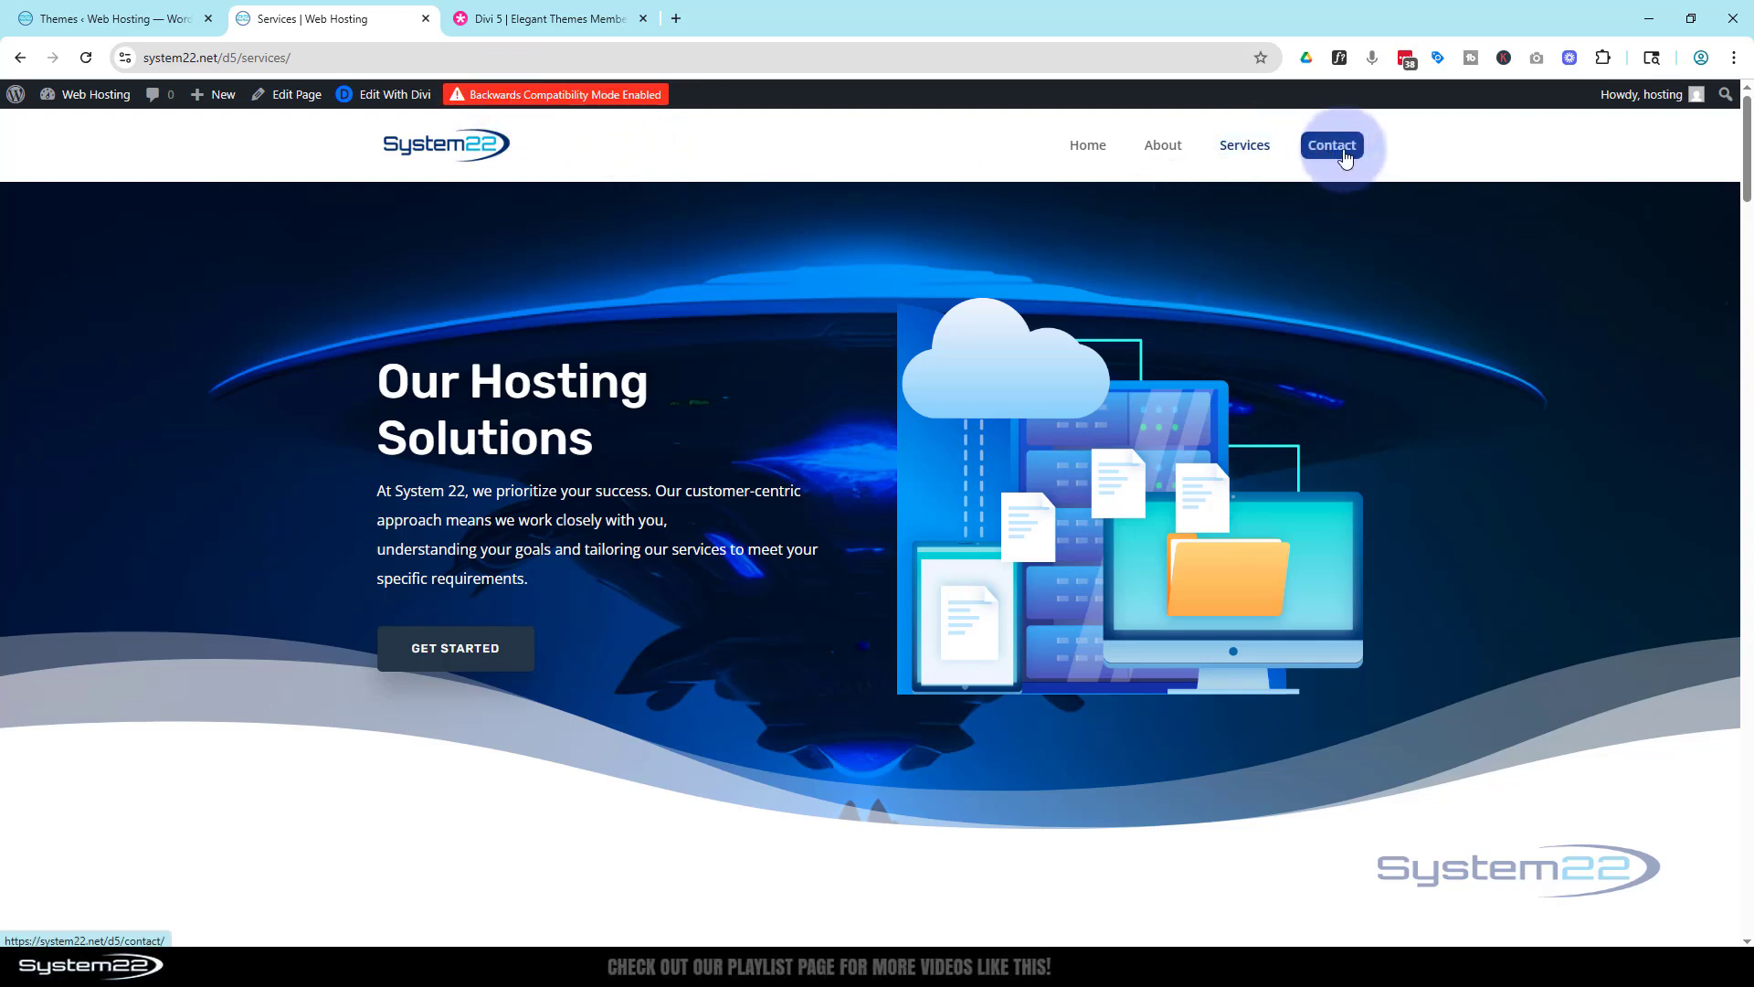
pyautogui.click(1330, 145)
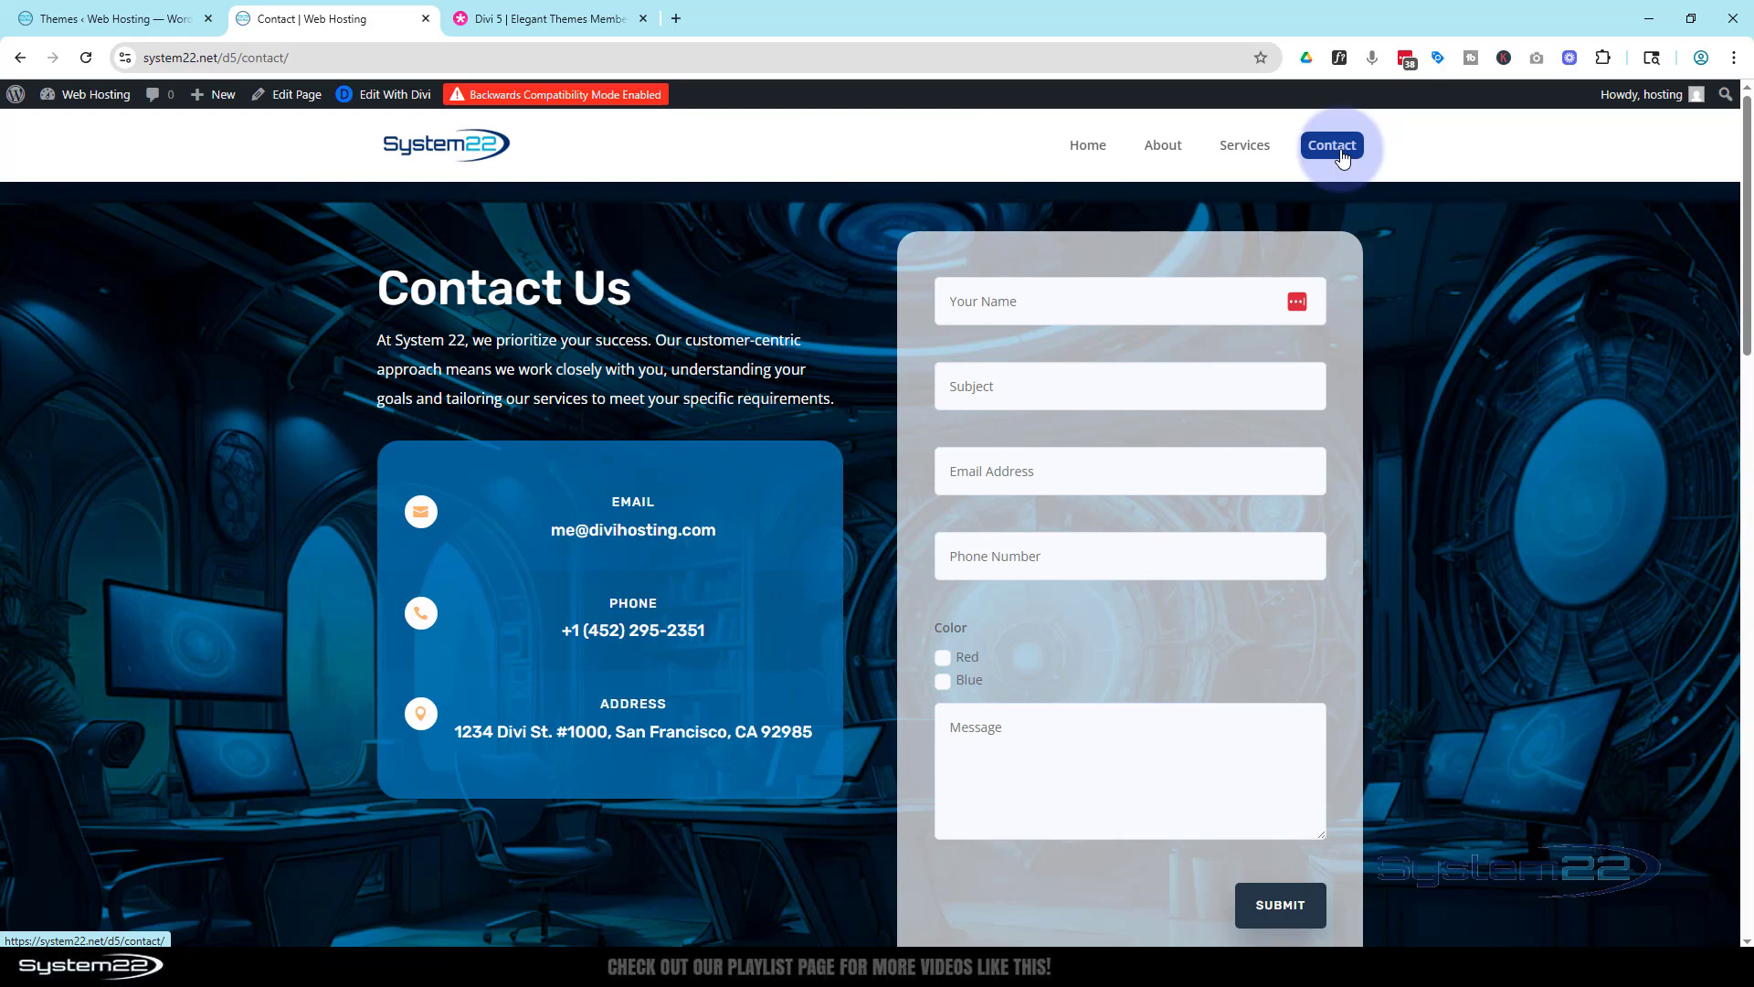
pyautogui.moveTo(1390, 160)
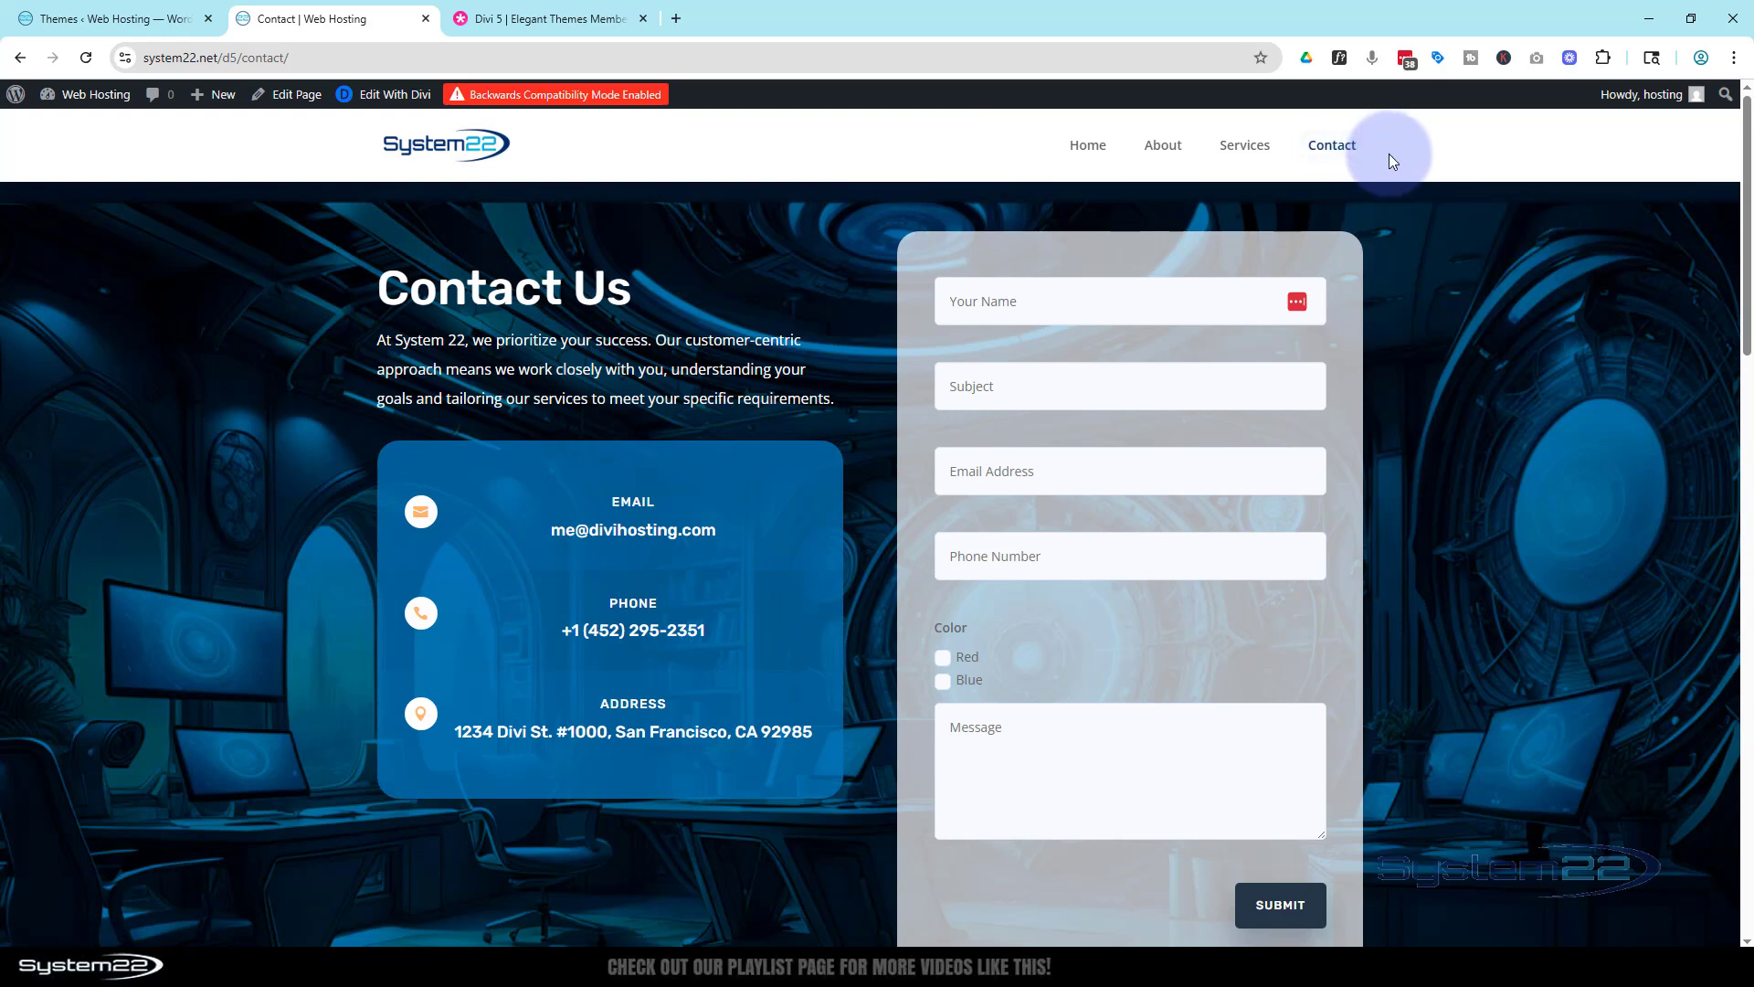
pyautogui.scroll(-3)
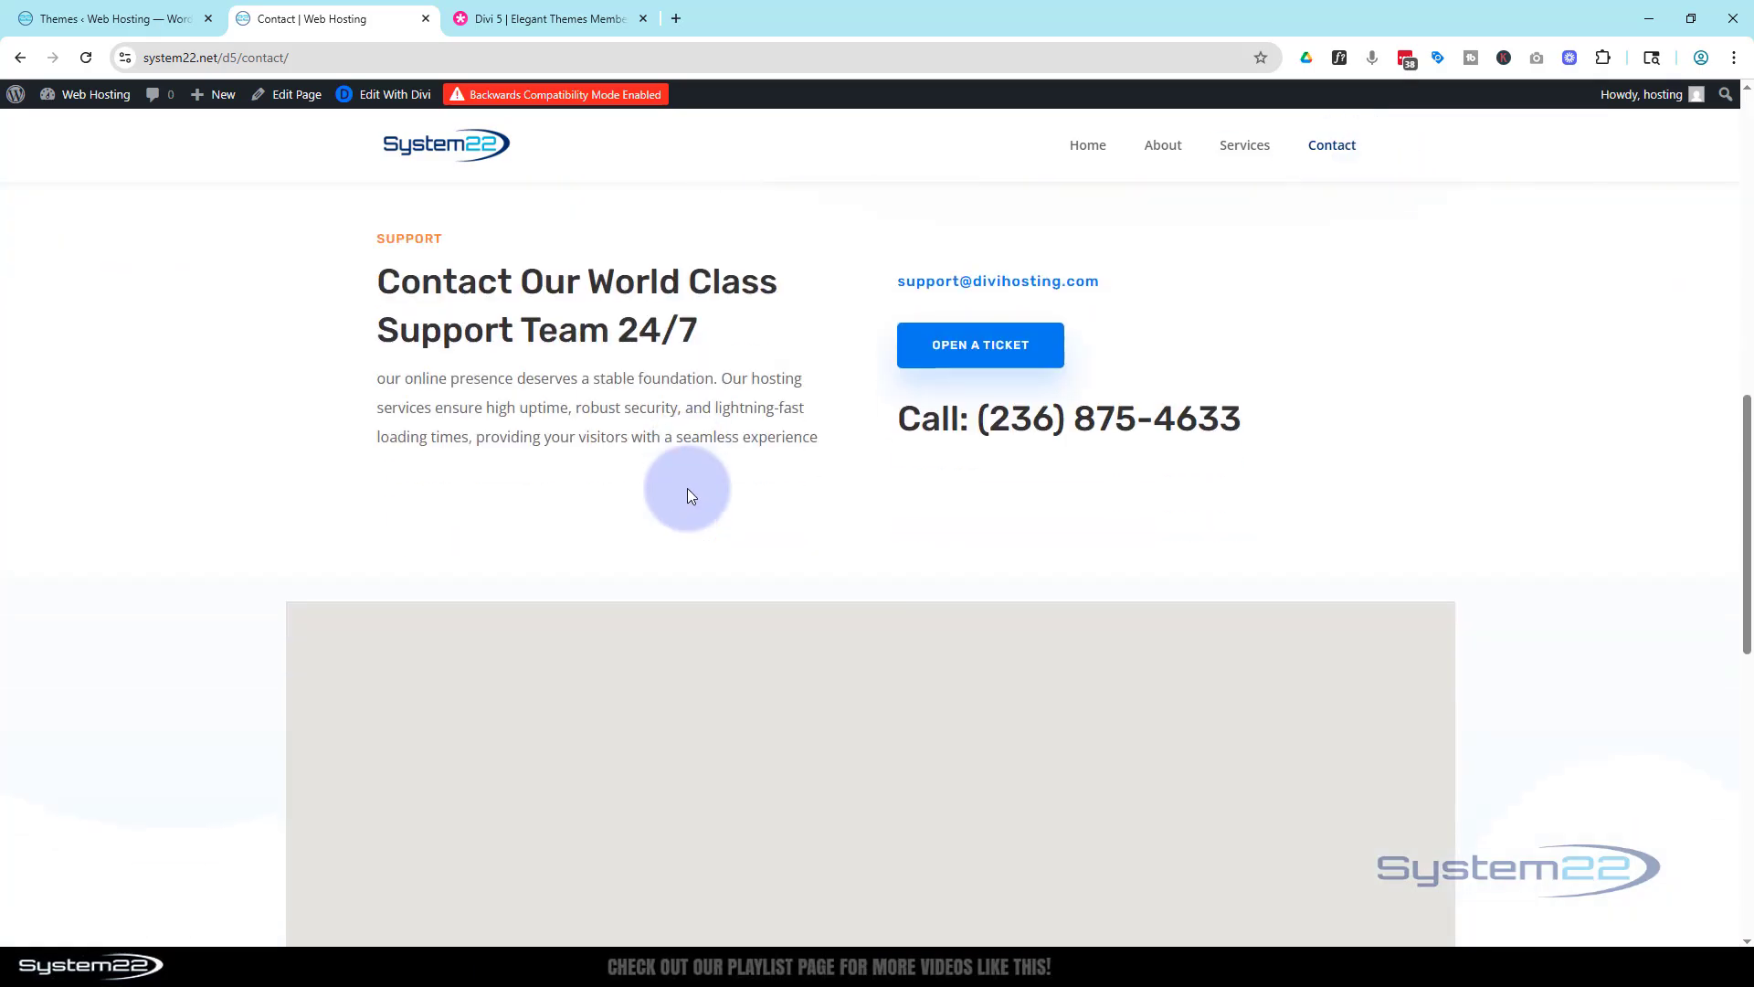
pyautogui.scroll(-3)
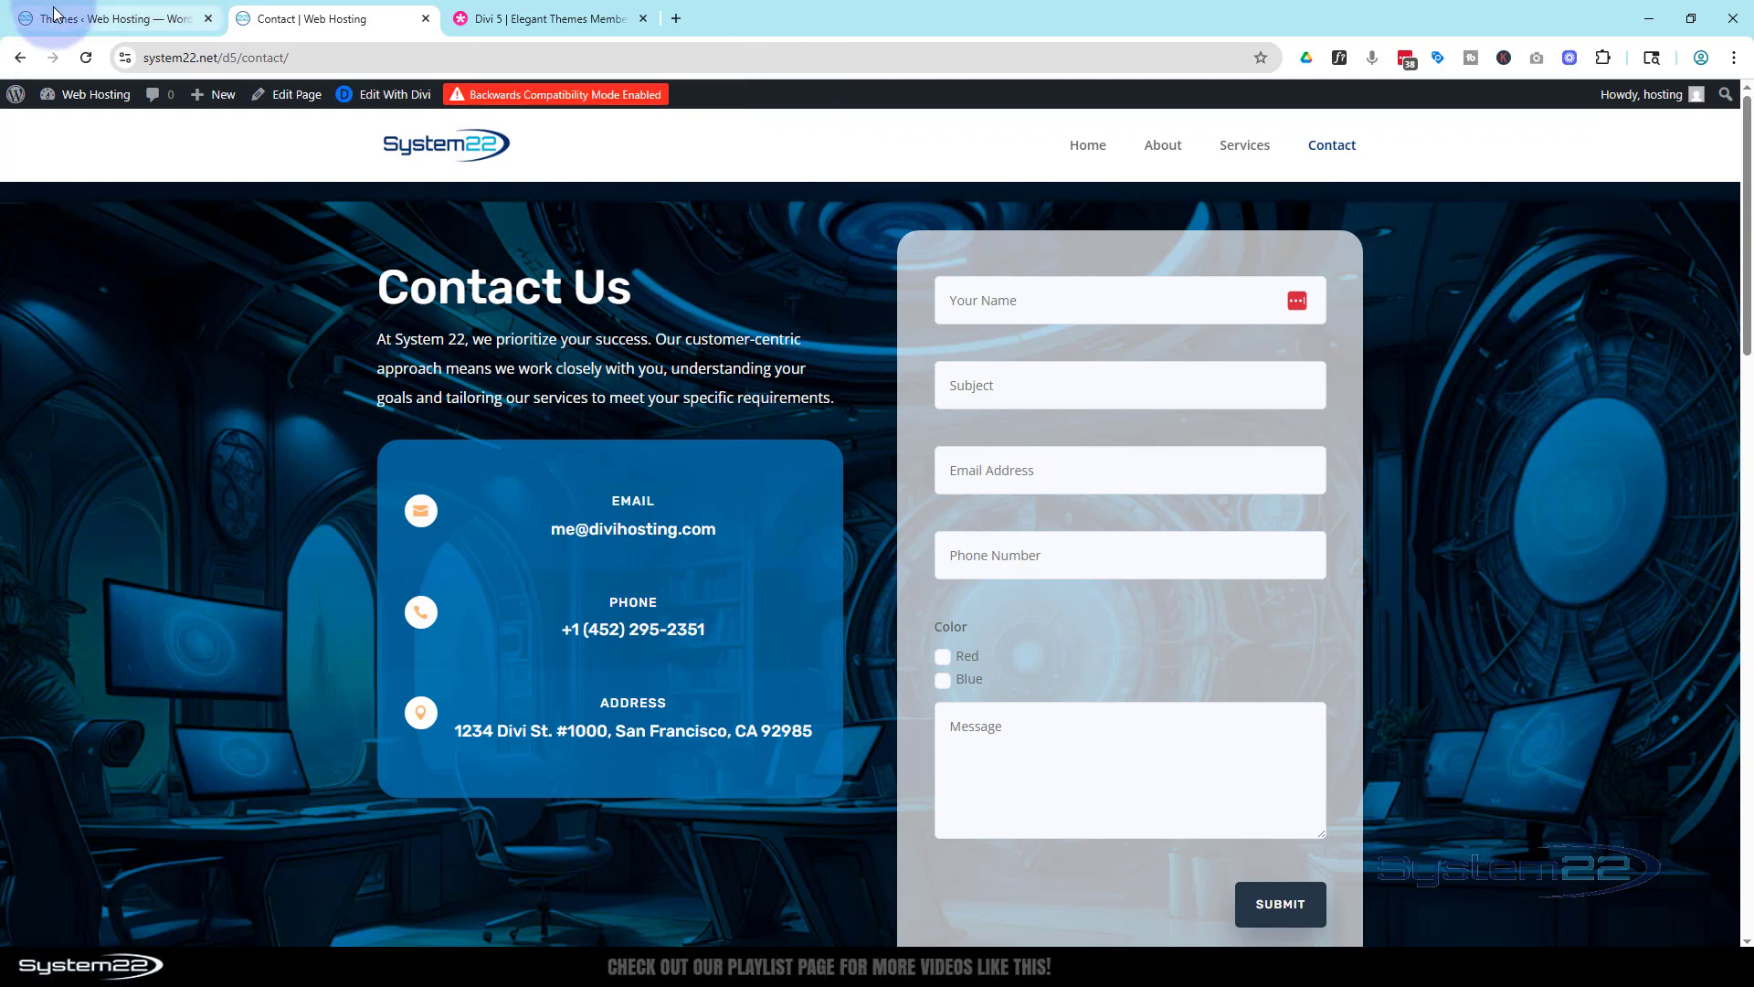
# - Return to the admin Themes page and close the Divi theme details overlay
pyautogui.click(112, 19)
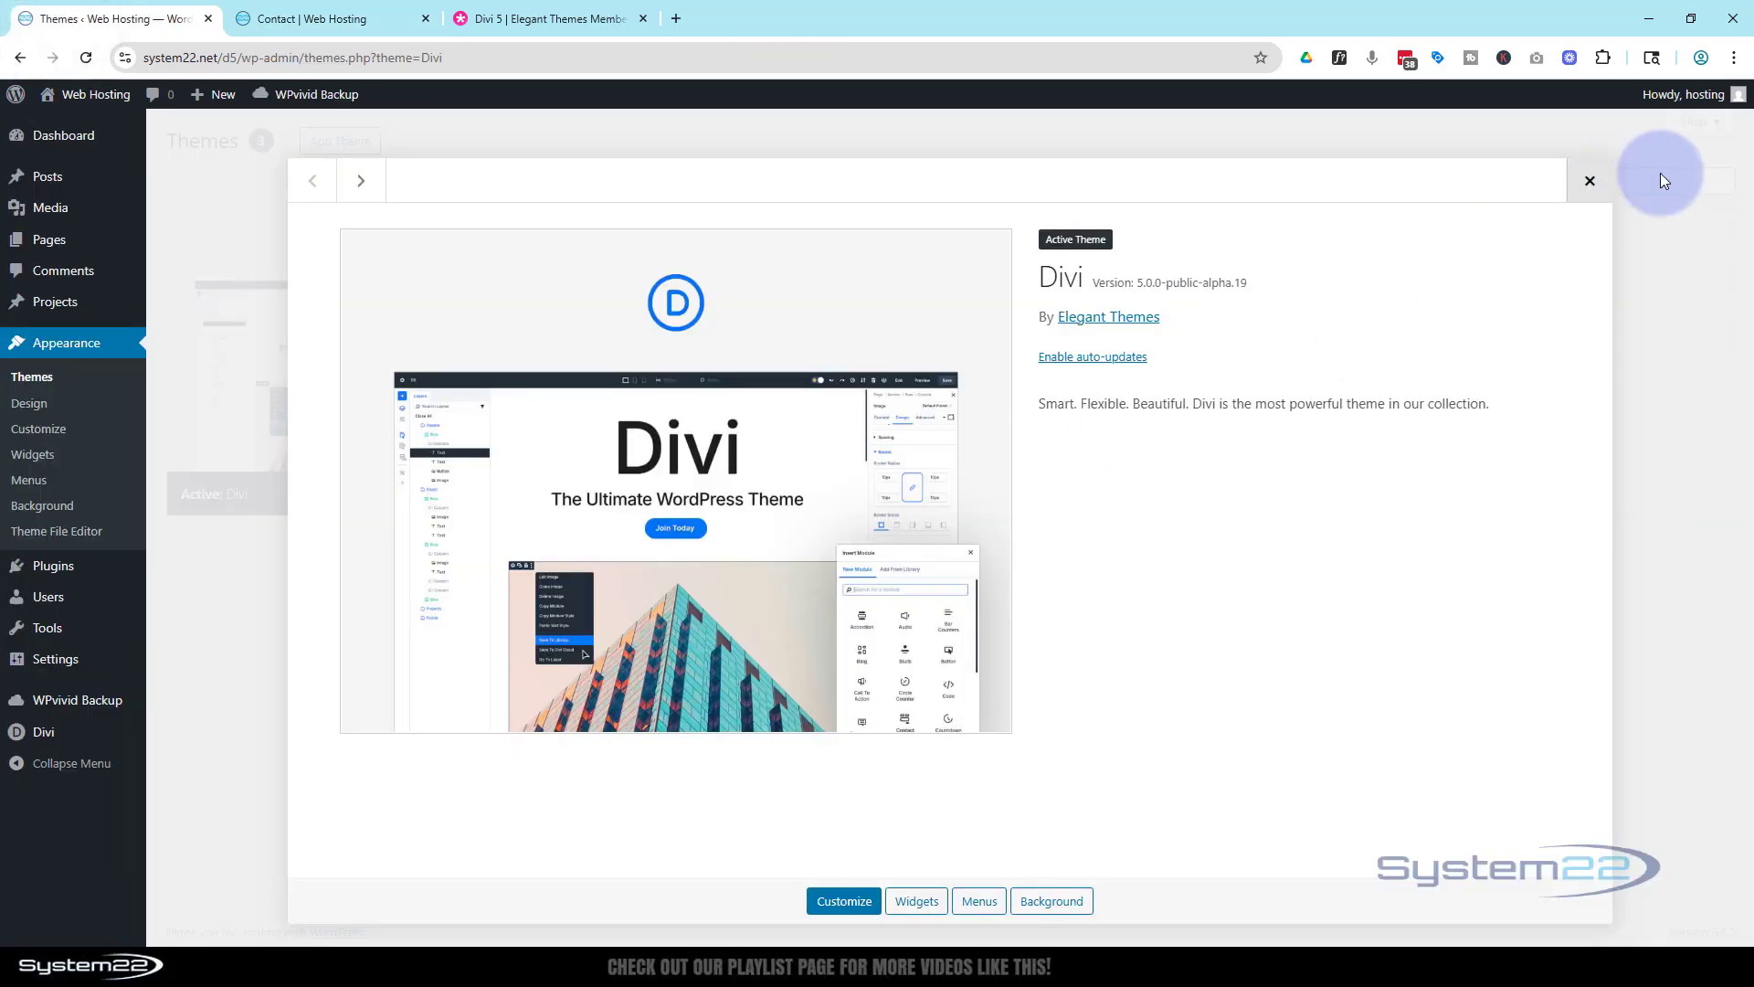
pyautogui.click(1589, 180)
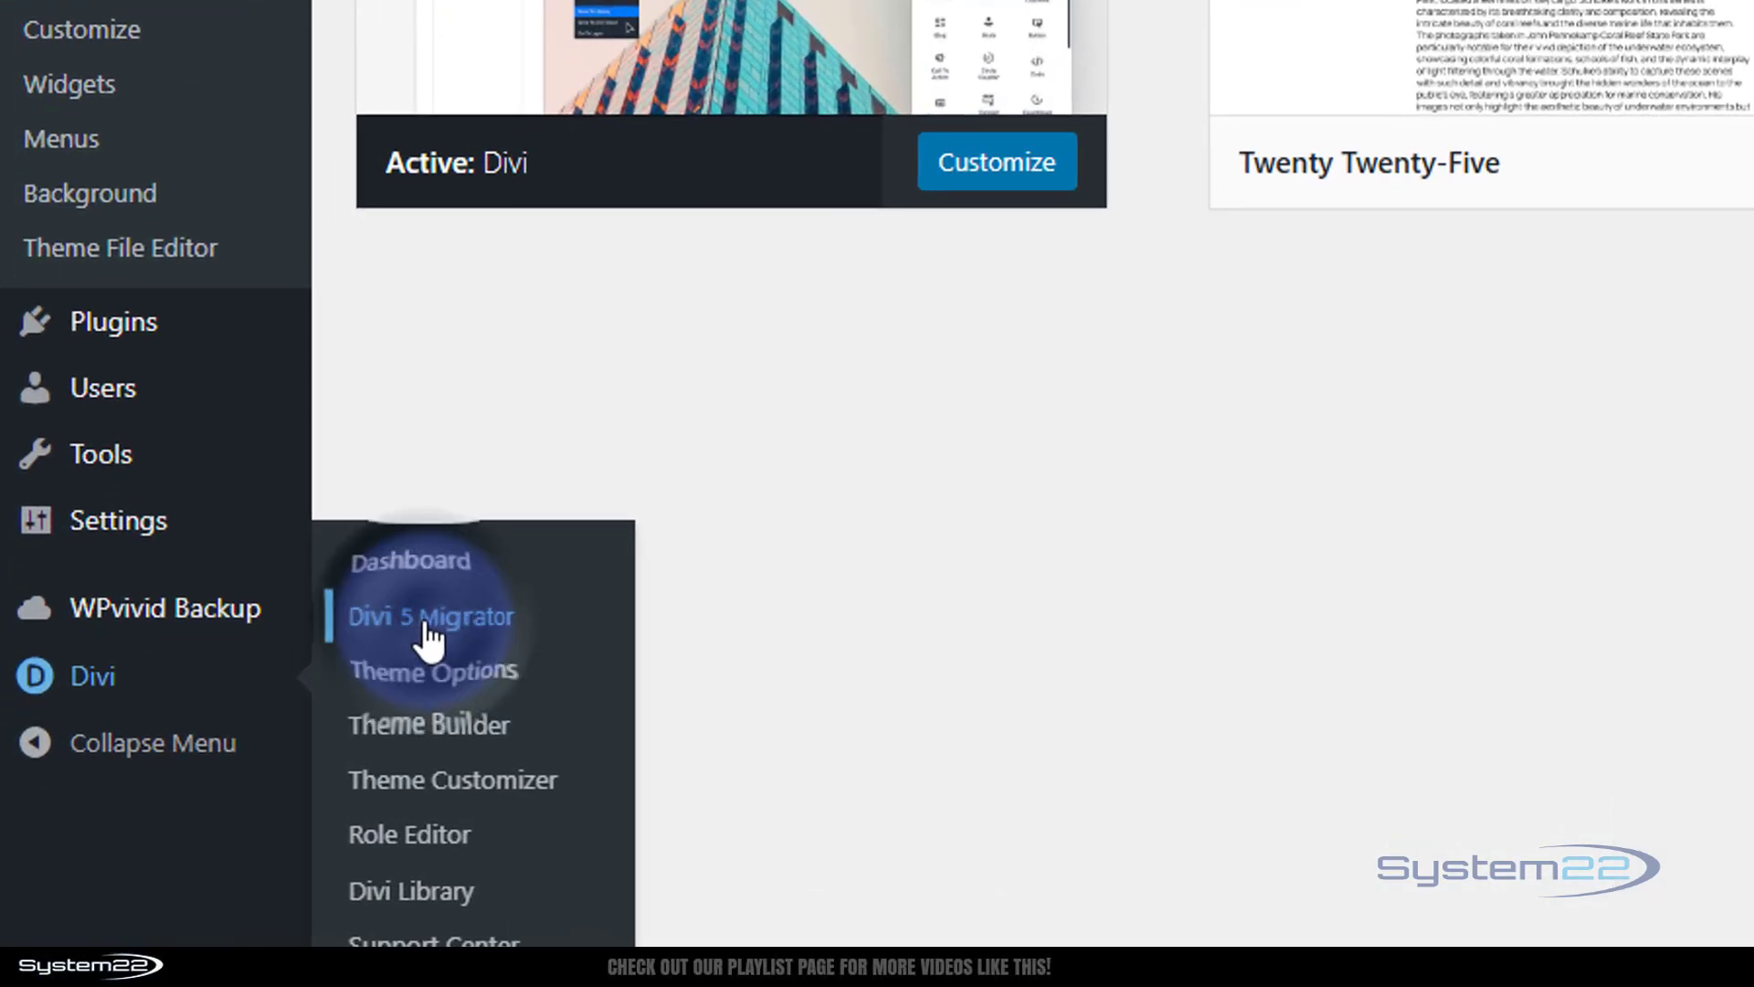
# - Open Divi 5 Migrator and expand 'Modules That Will be Converted (23)' to review them
pyautogui.click(430, 617)
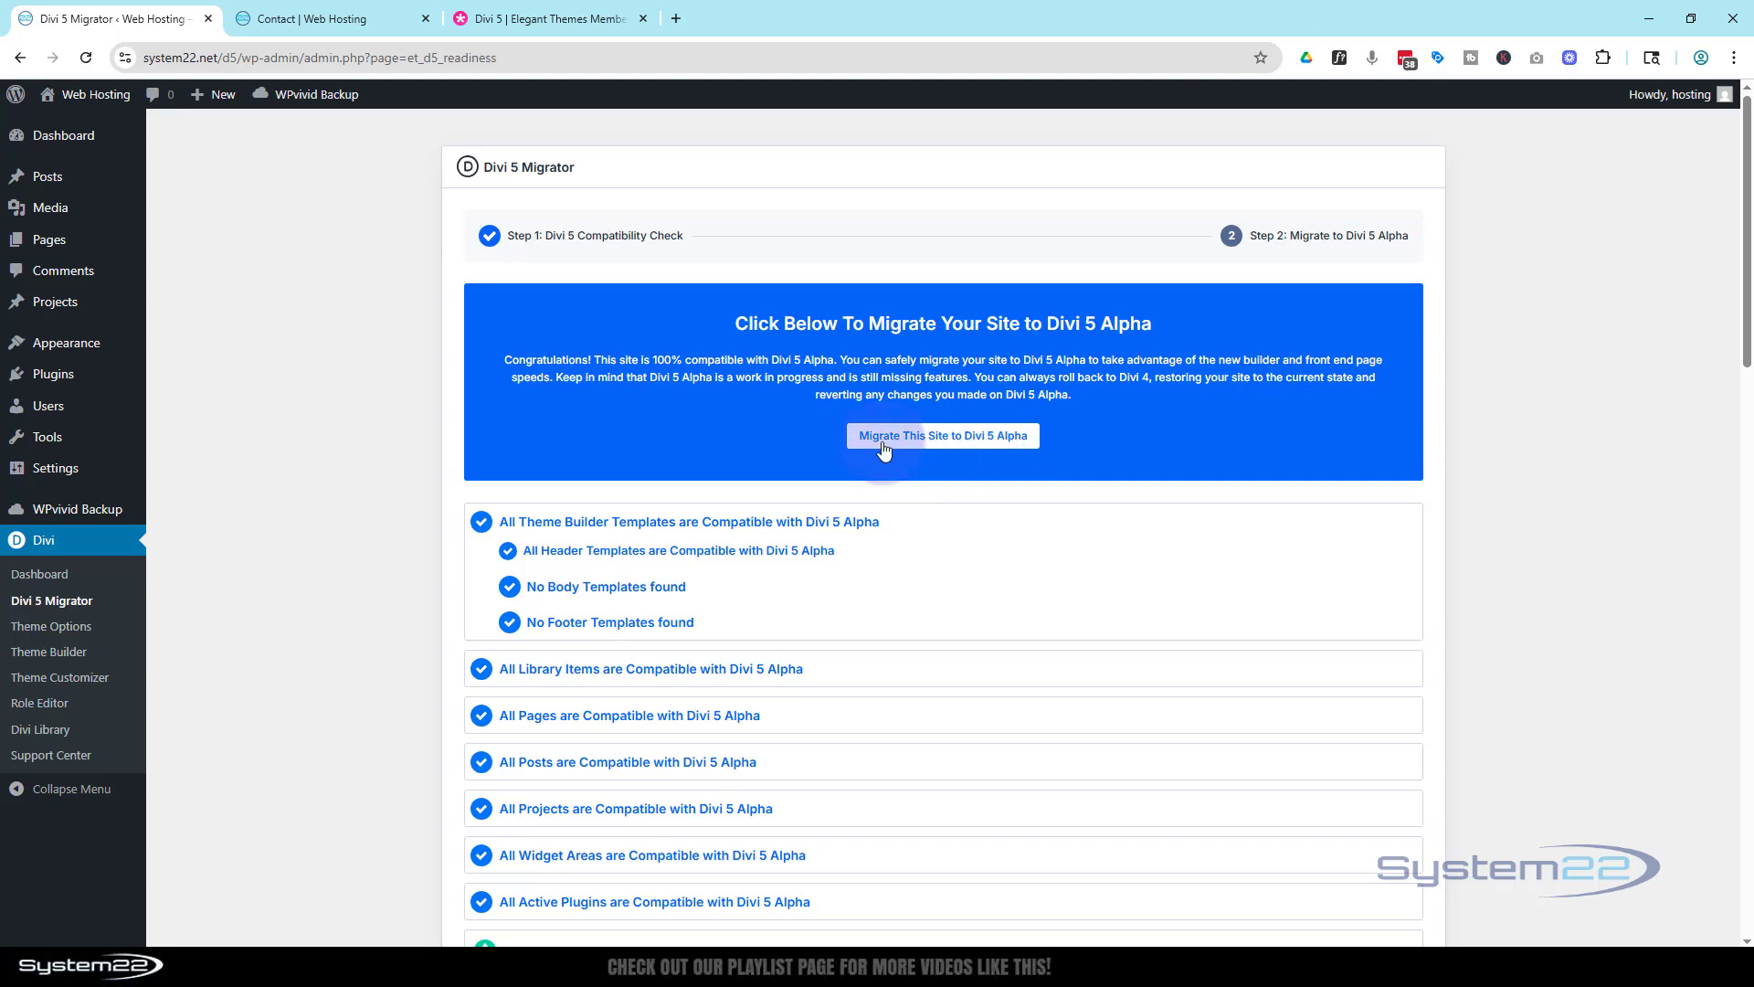
pyautogui.moveTo(968, 449)
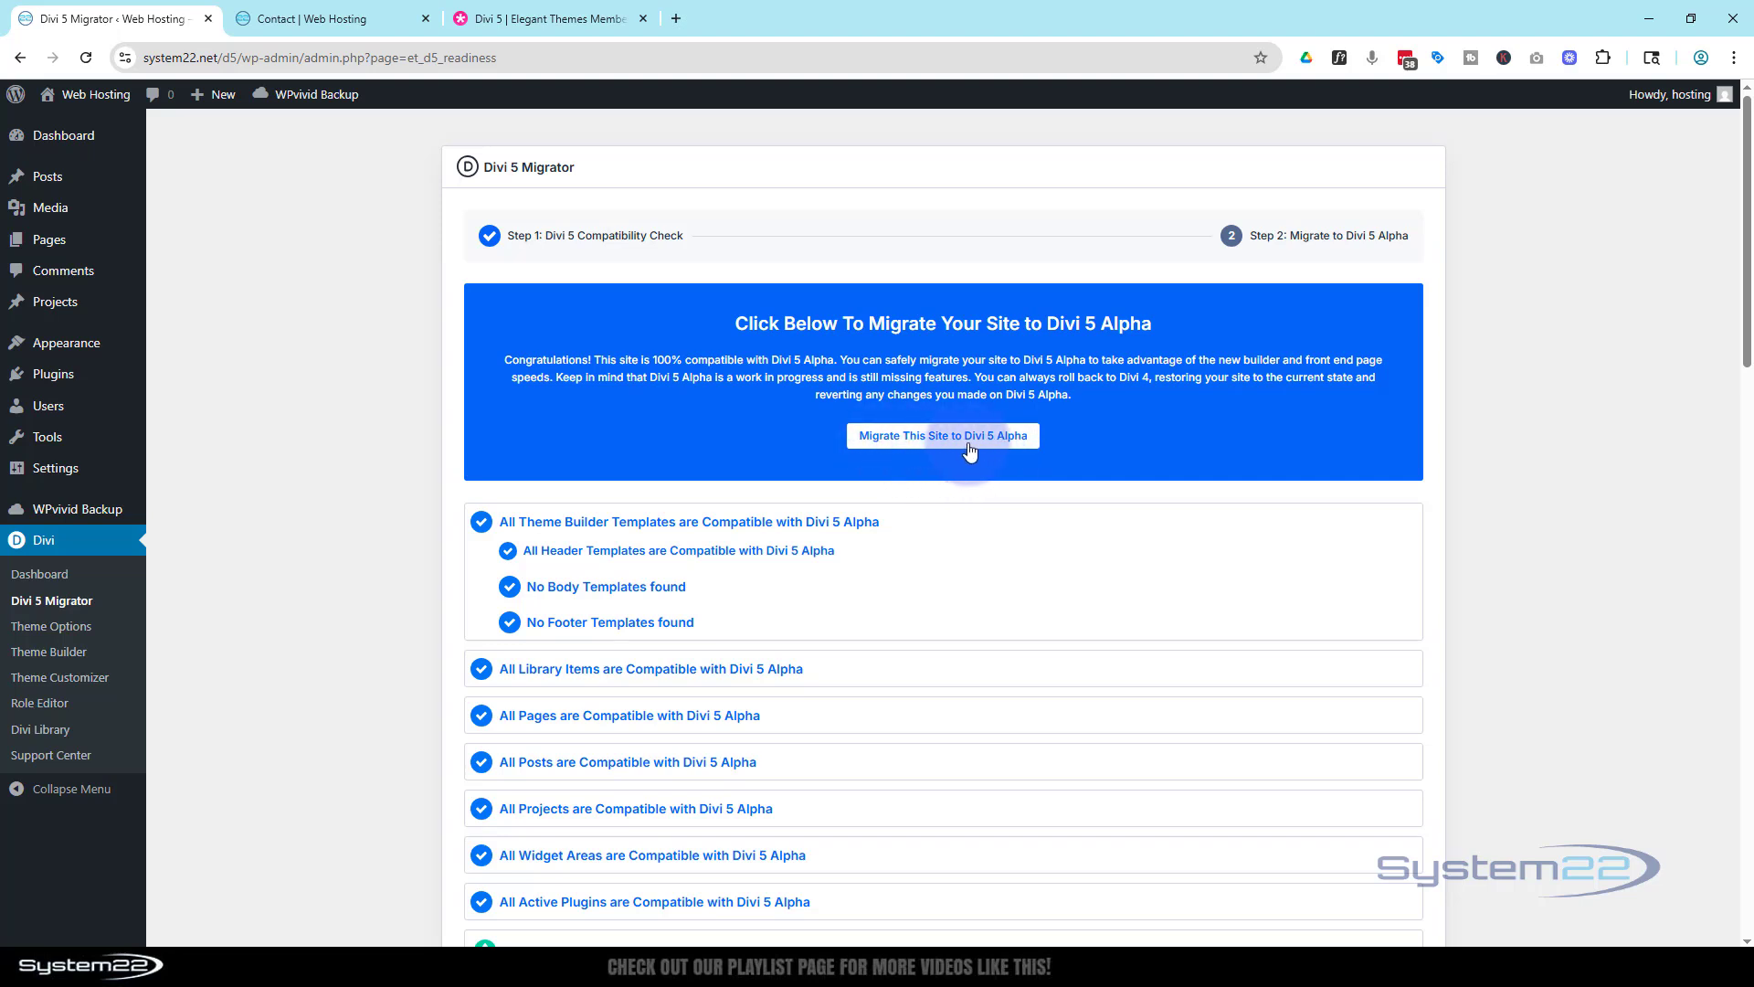
pyautogui.moveTo(918, 494)
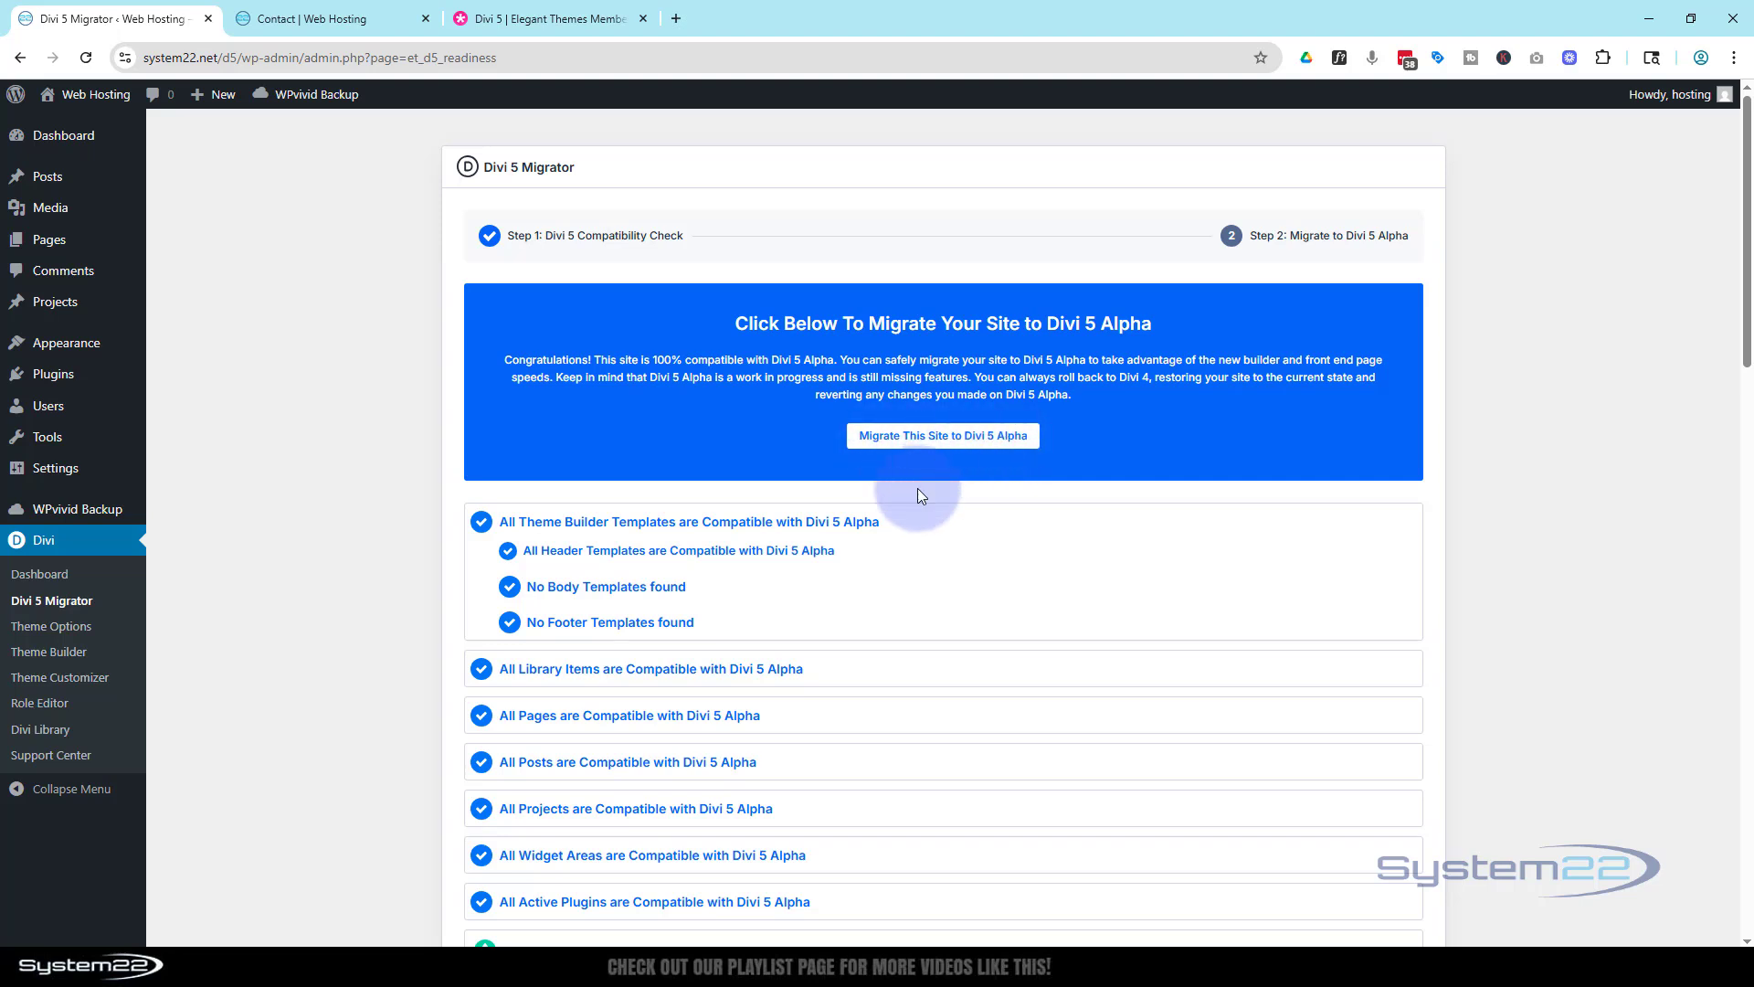
pyautogui.moveTo(794, 733)
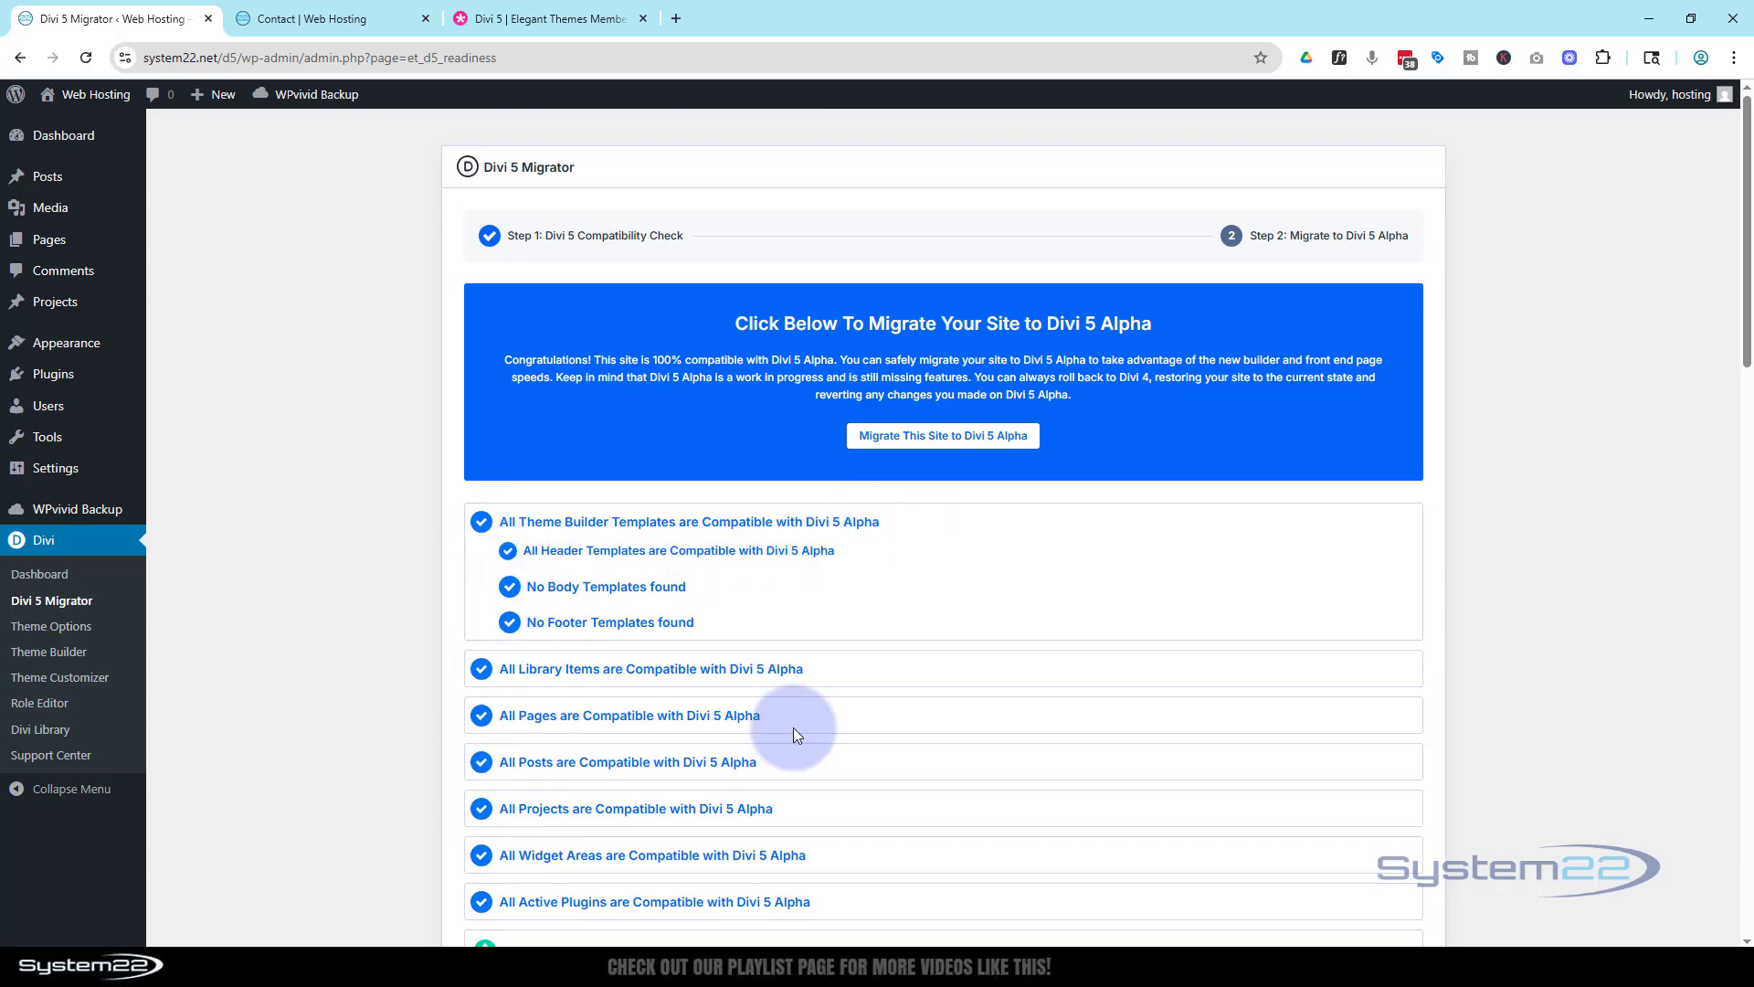
pyautogui.scroll(-3)
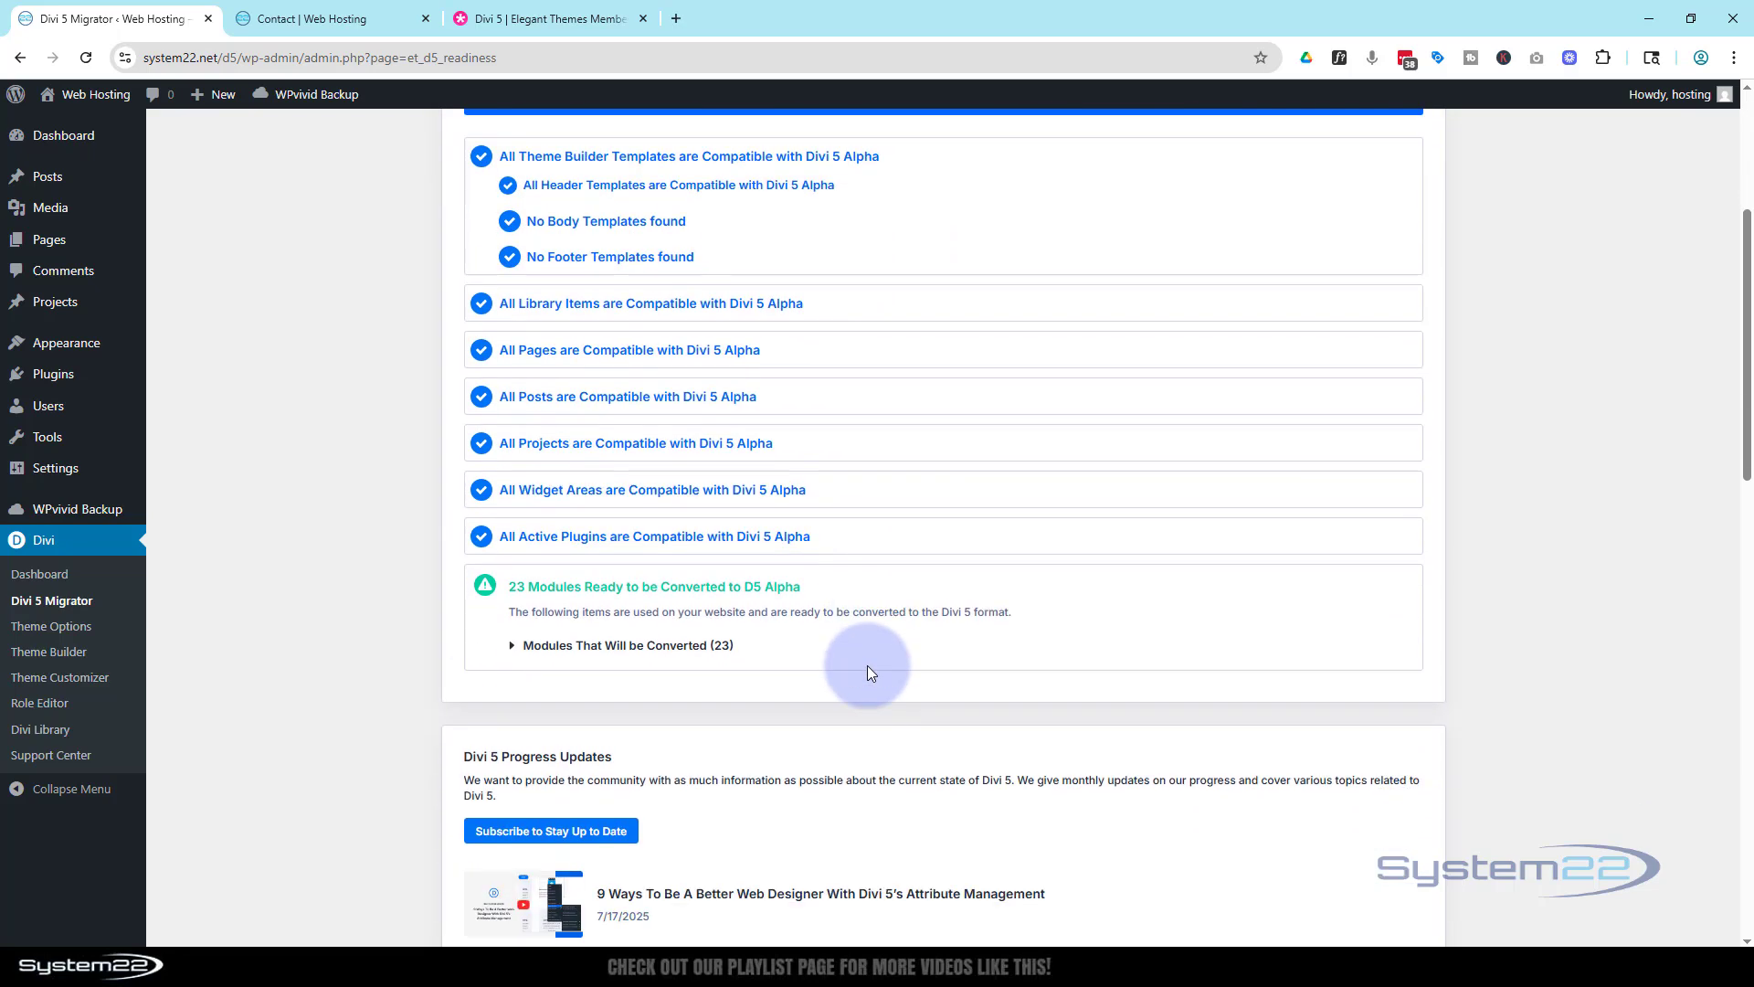
pyautogui.moveTo(503, 680)
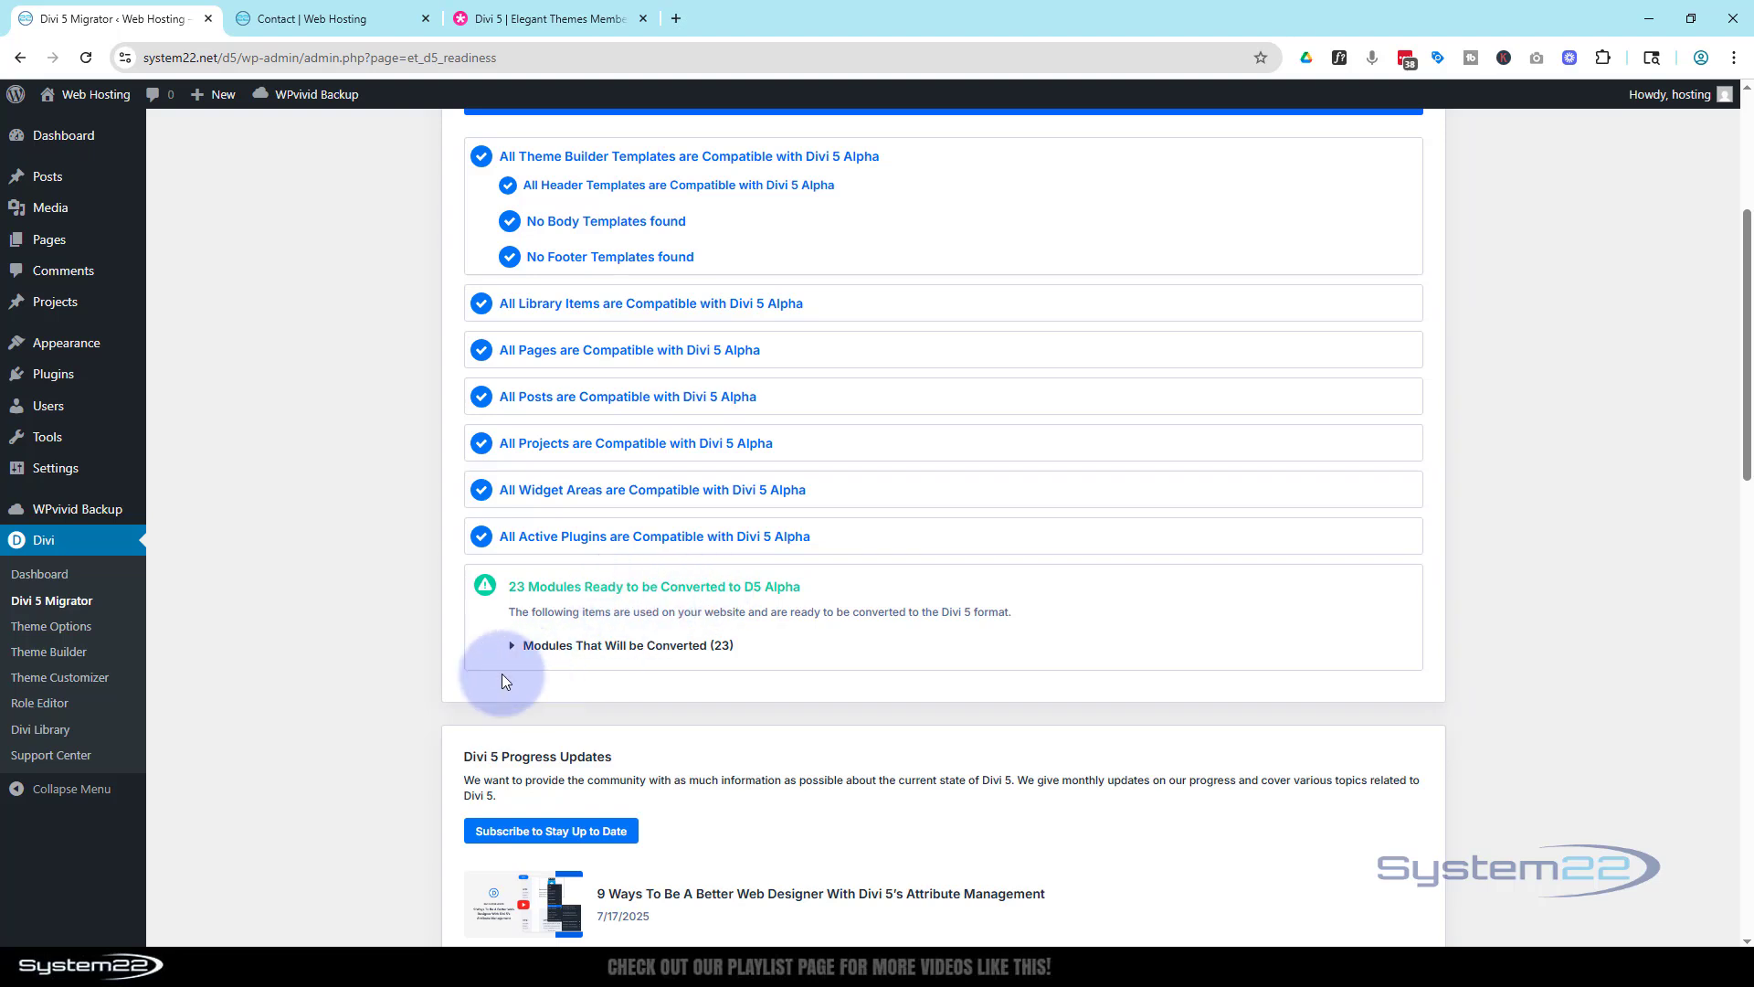
pyautogui.click(511, 644)
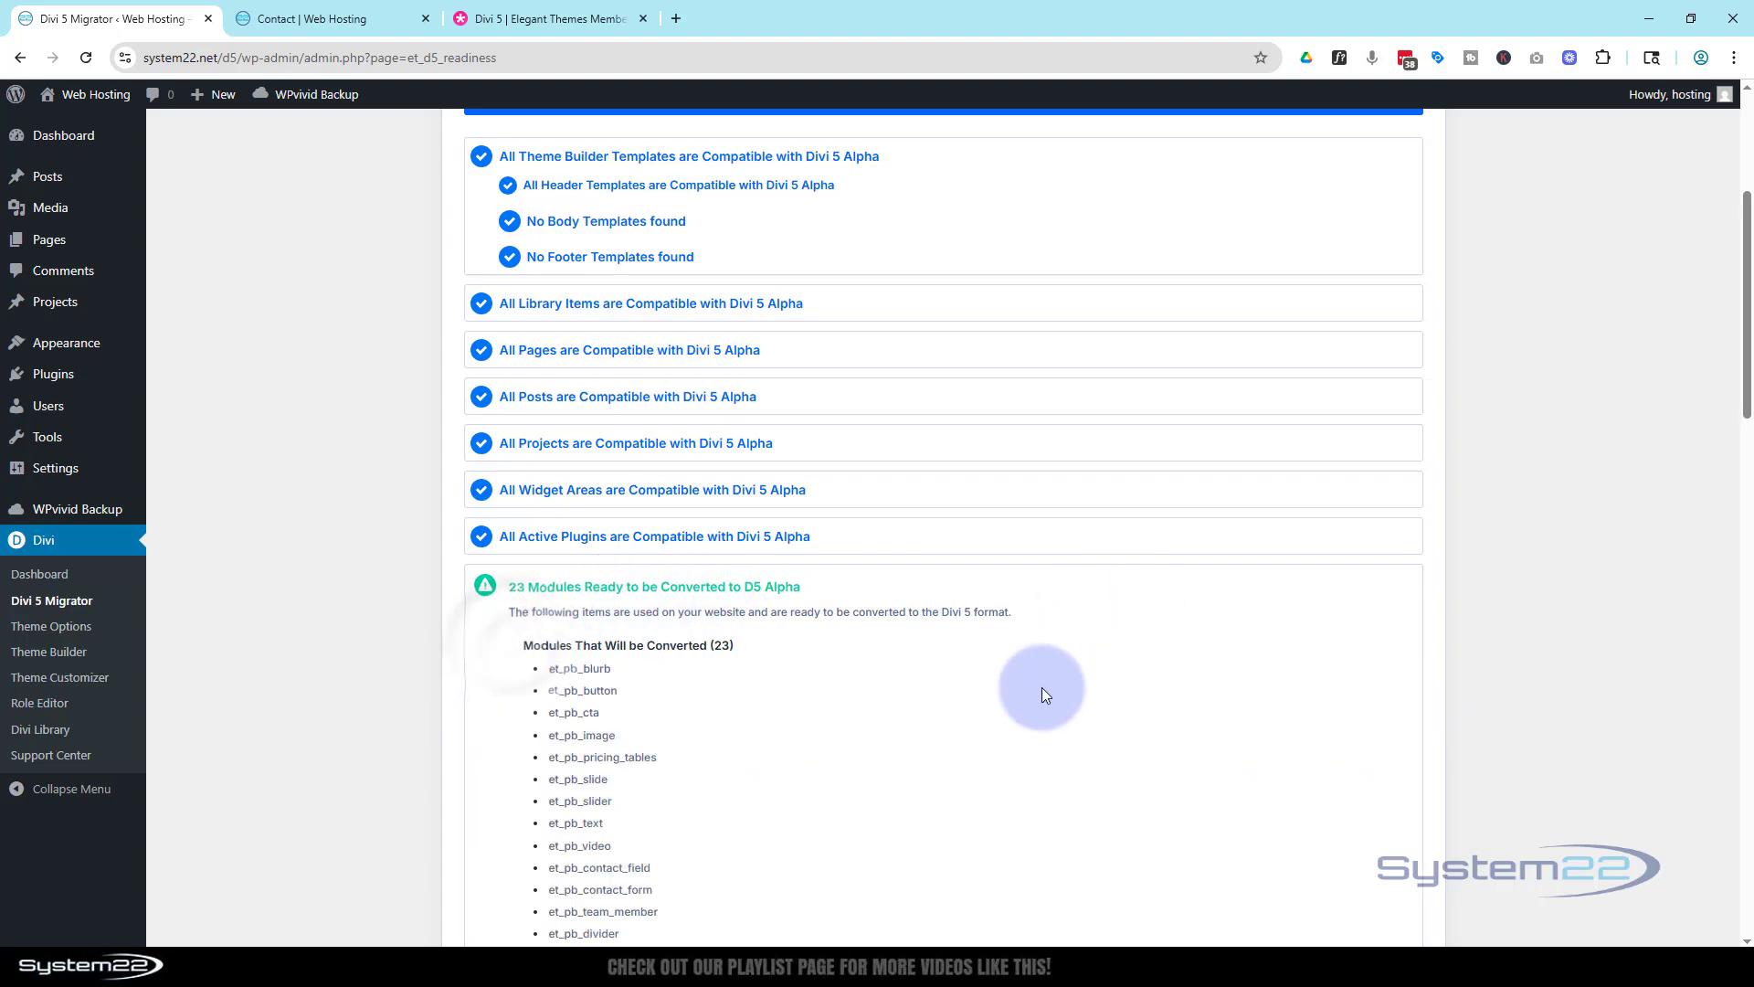
pyautogui.scroll(-3)
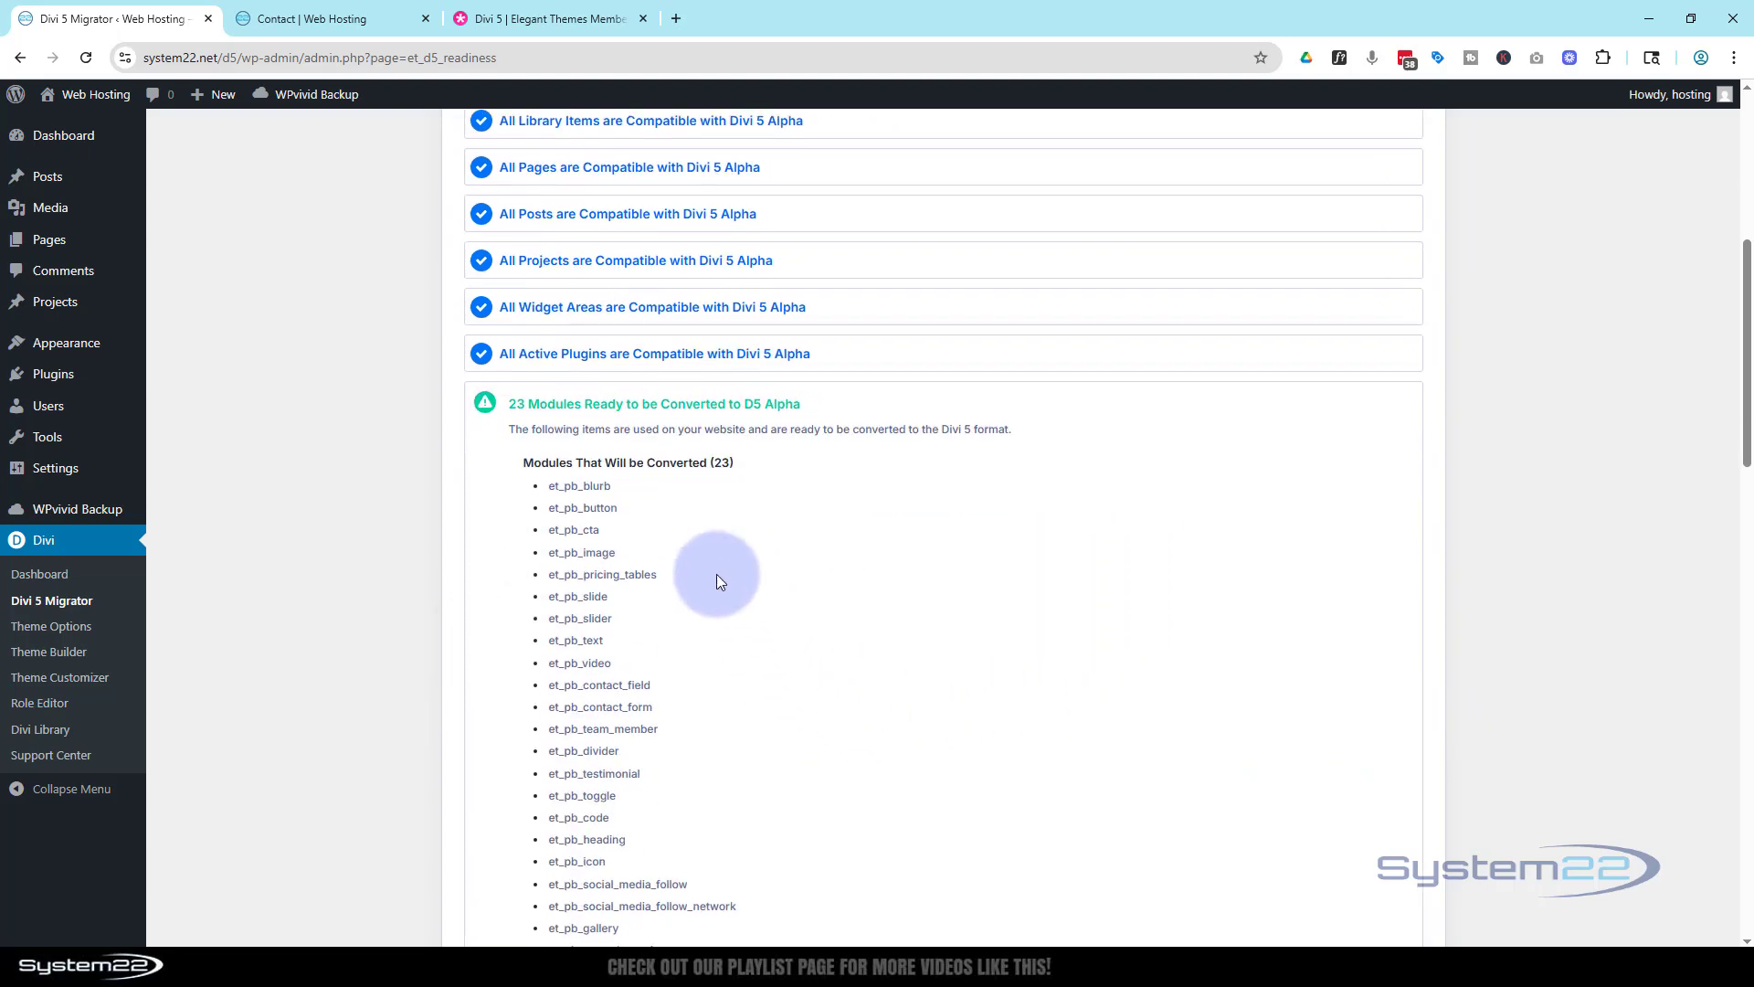
pyautogui.scroll(3)
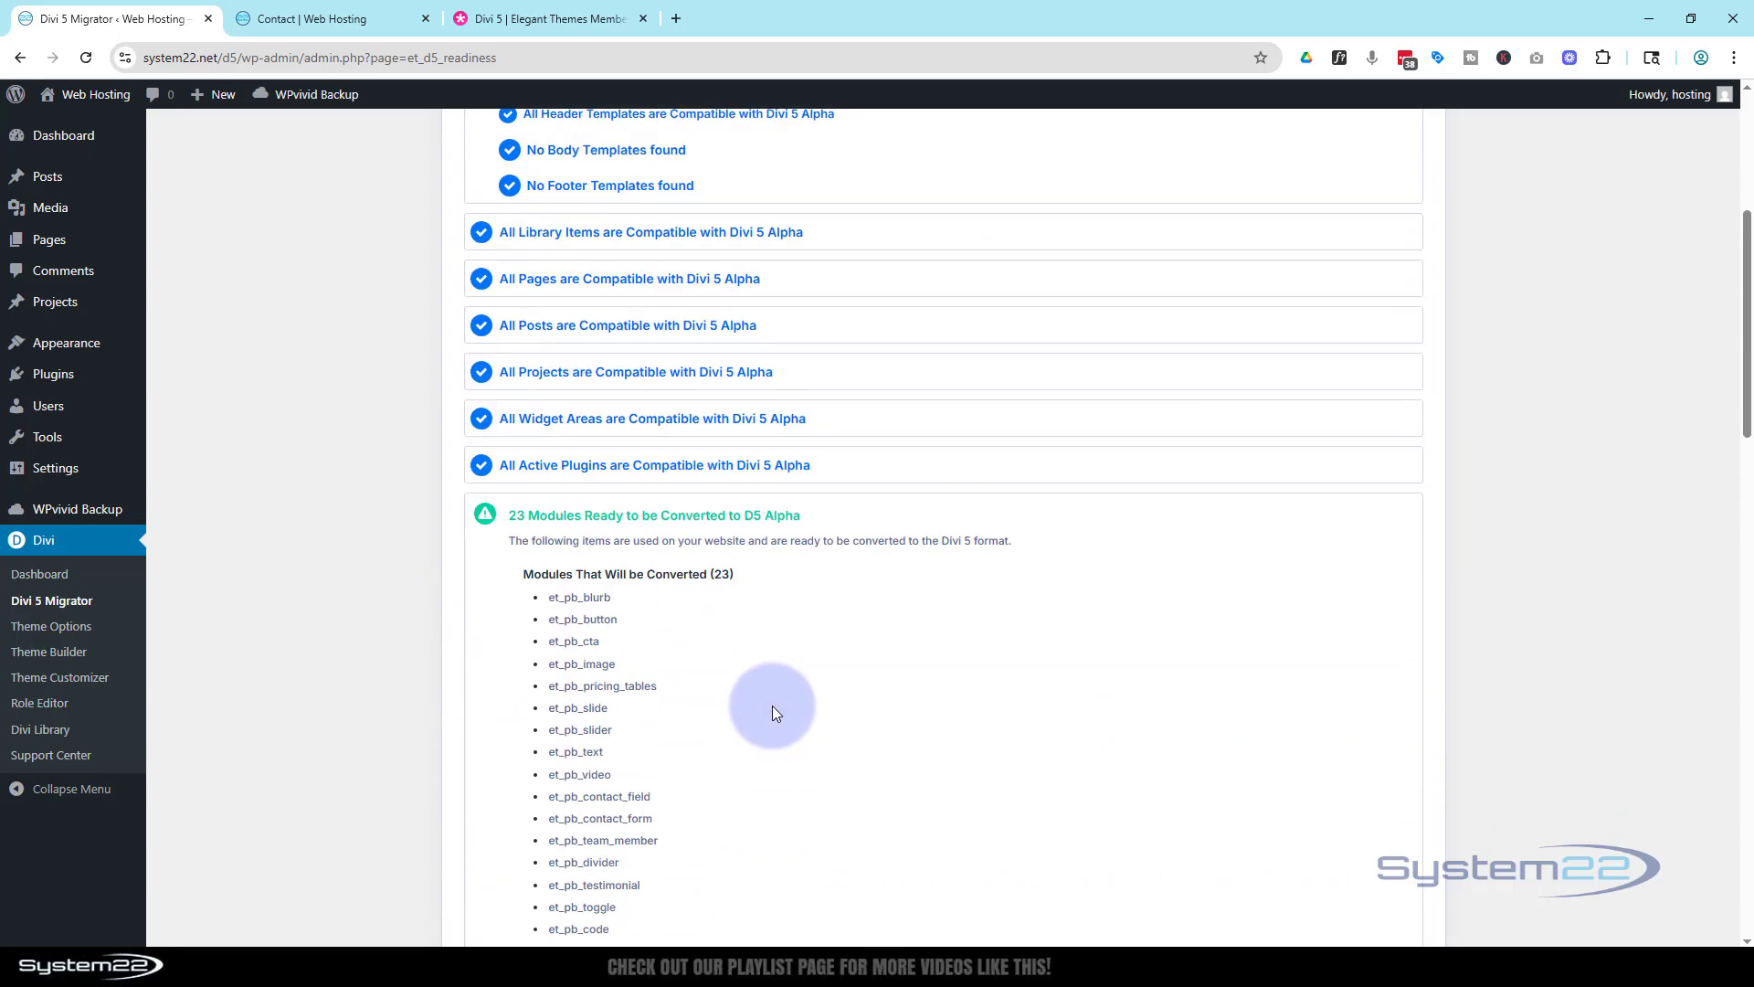
pyautogui.scroll(3)
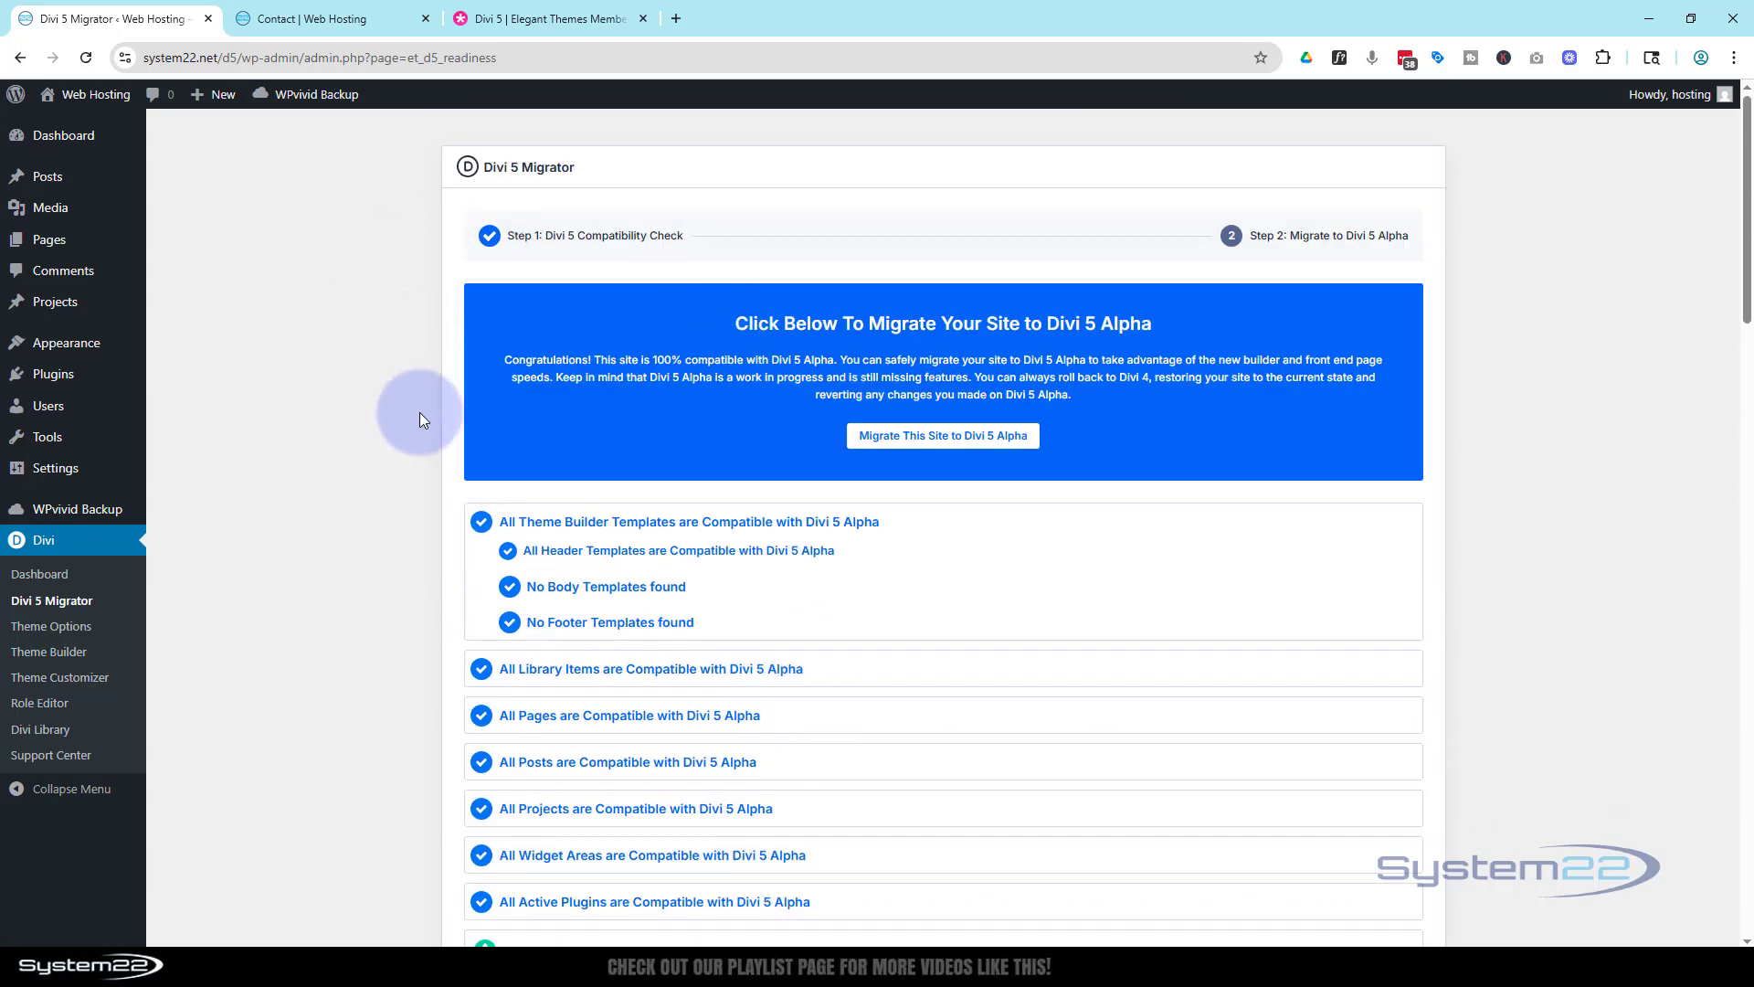
pyautogui.moveTo(375, 448)
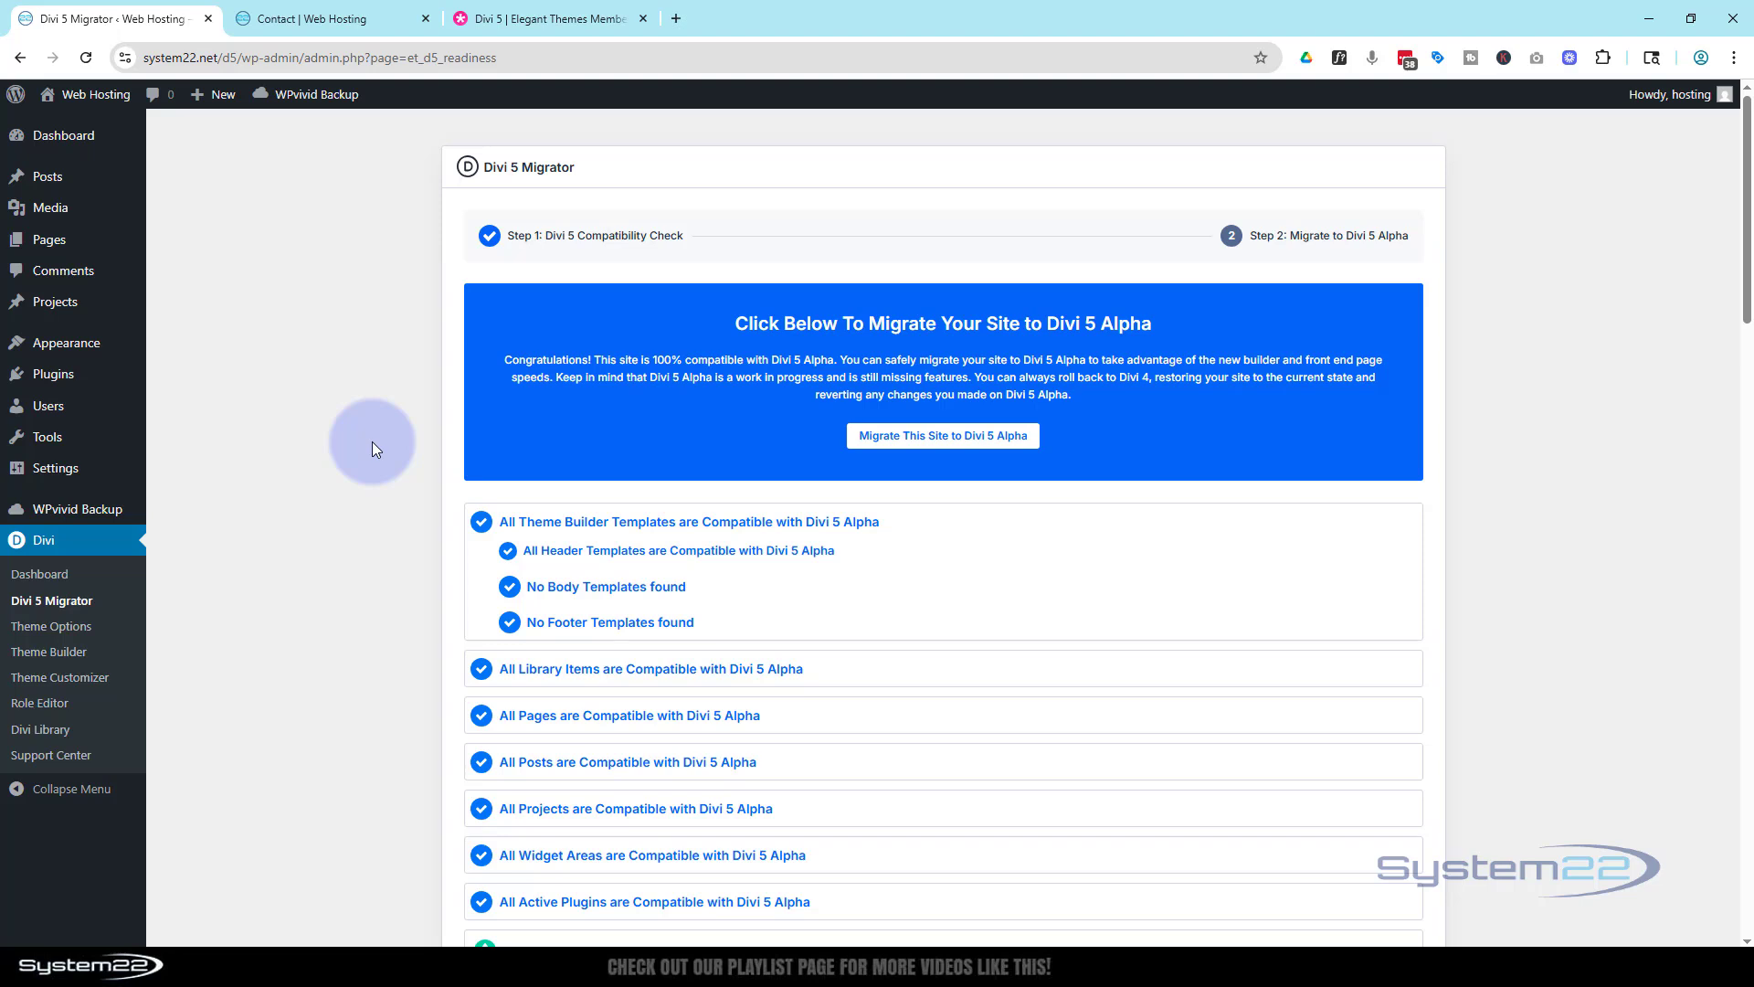
pyautogui.moveTo(332, 467)
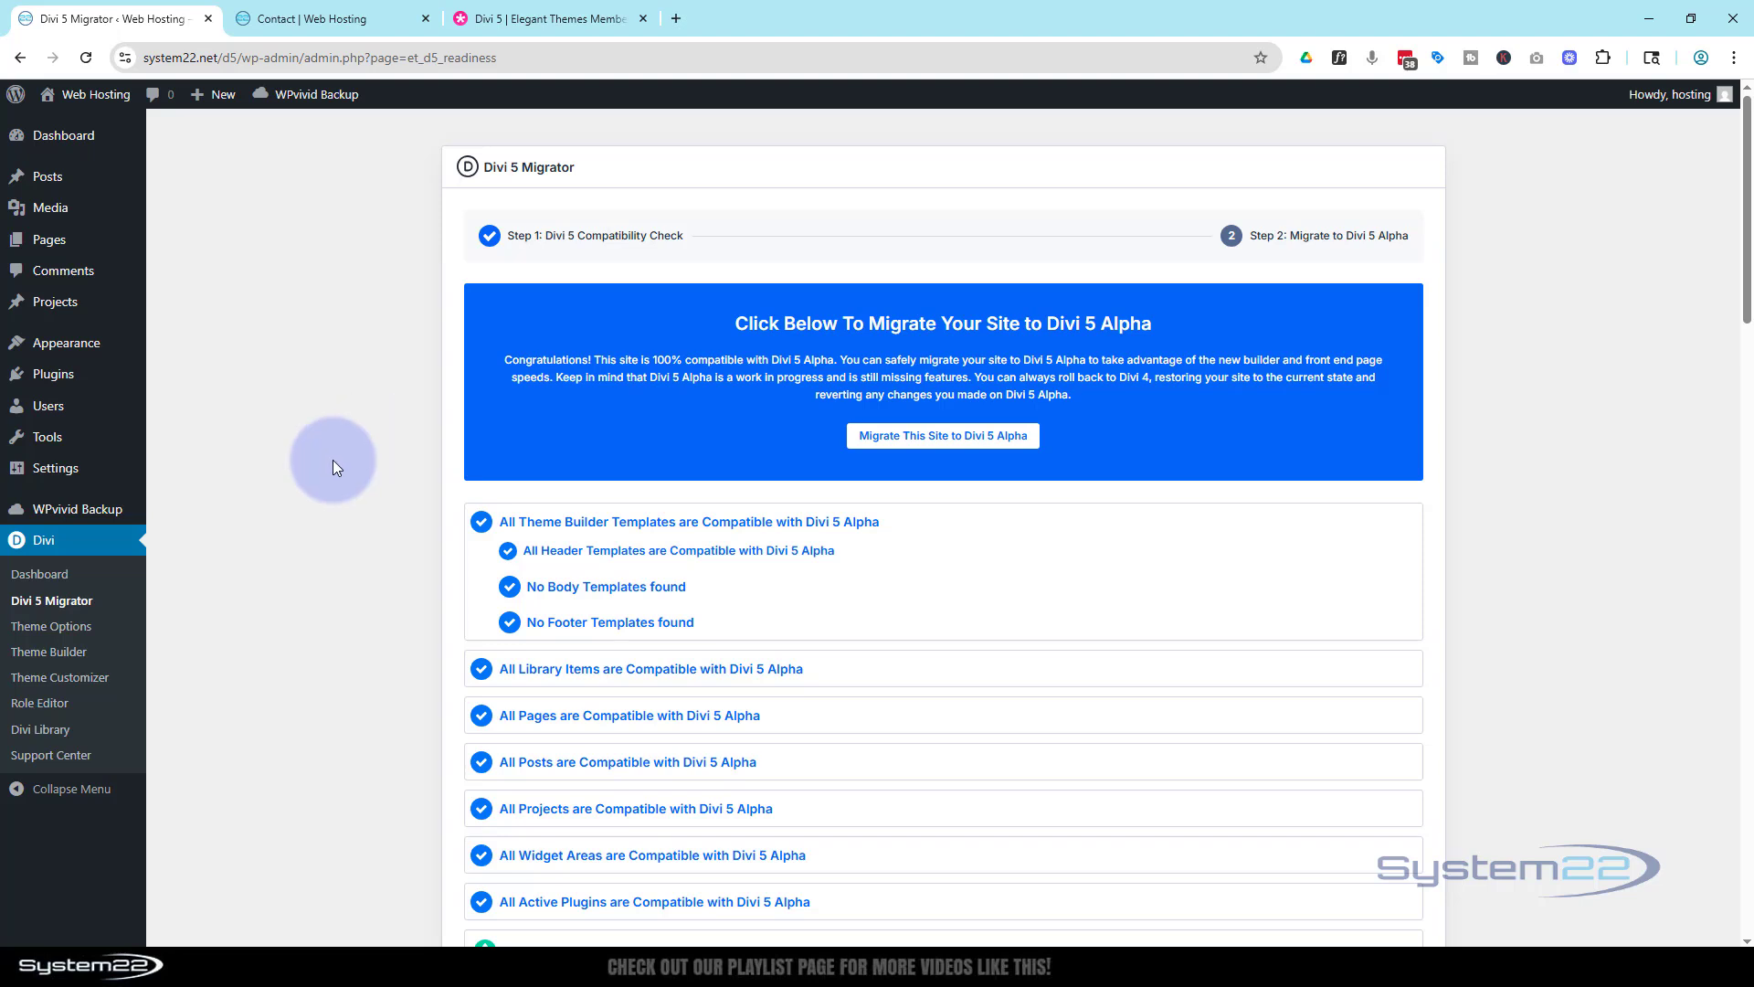
pyautogui.moveTo(349, 433)
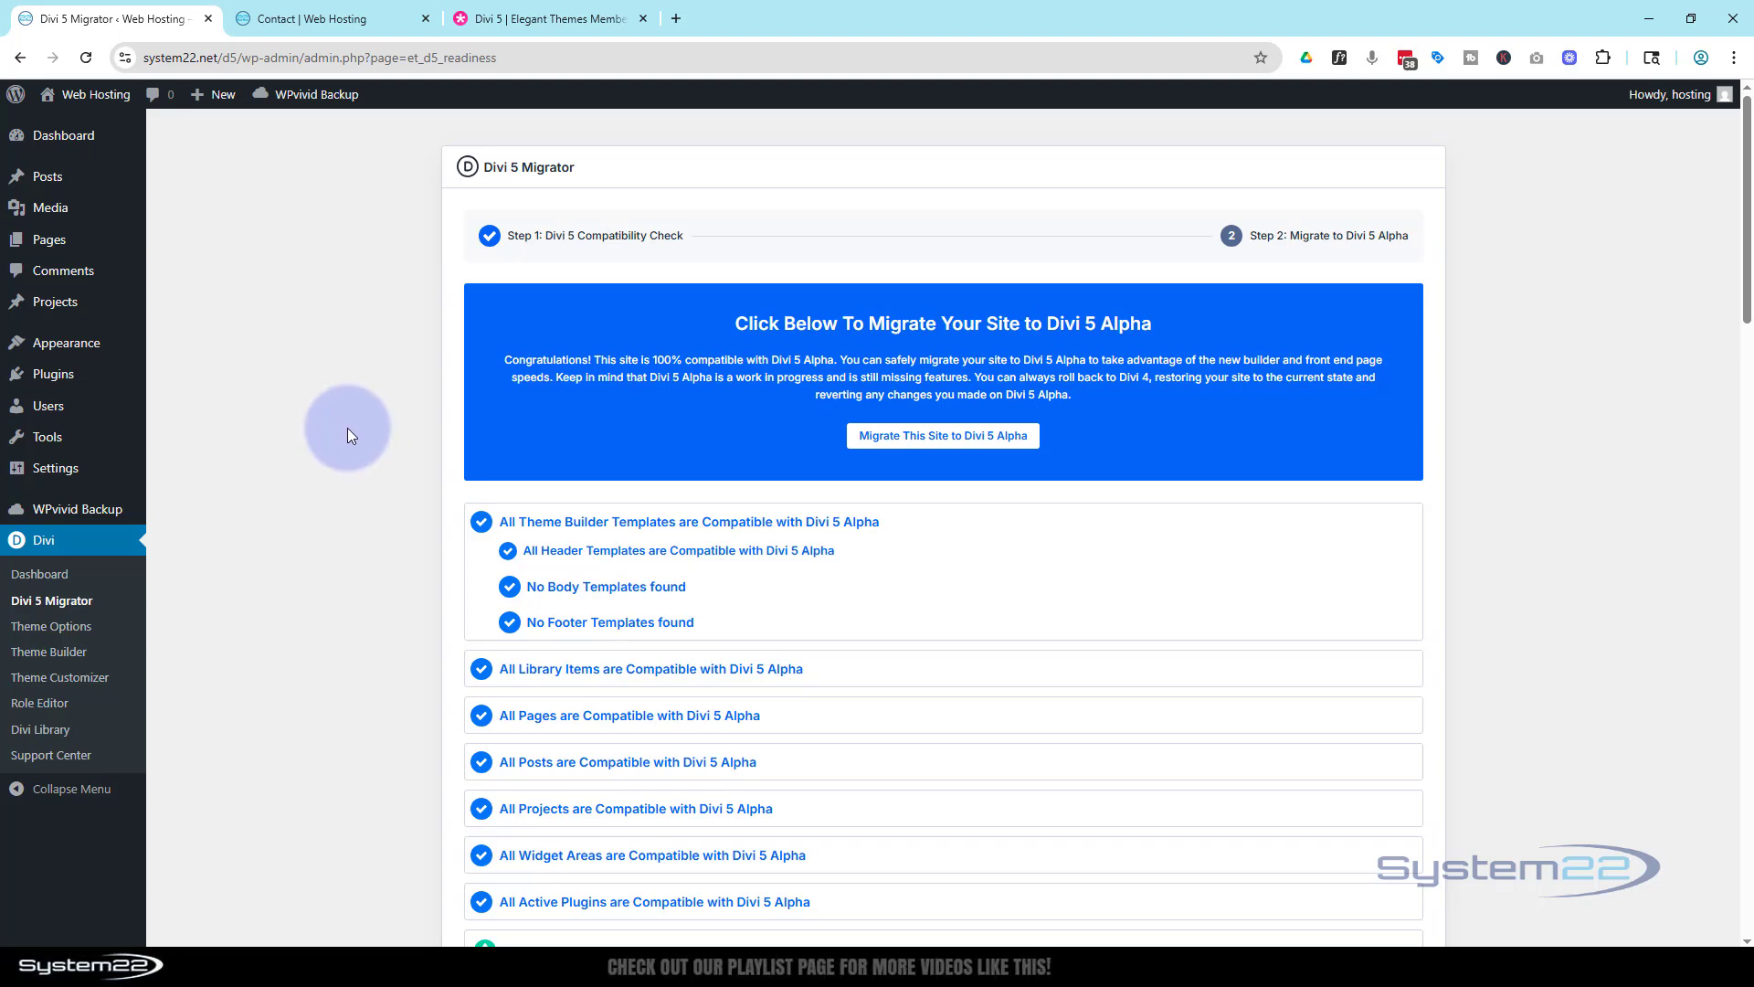
pyautogui.moveTo(47, 405)
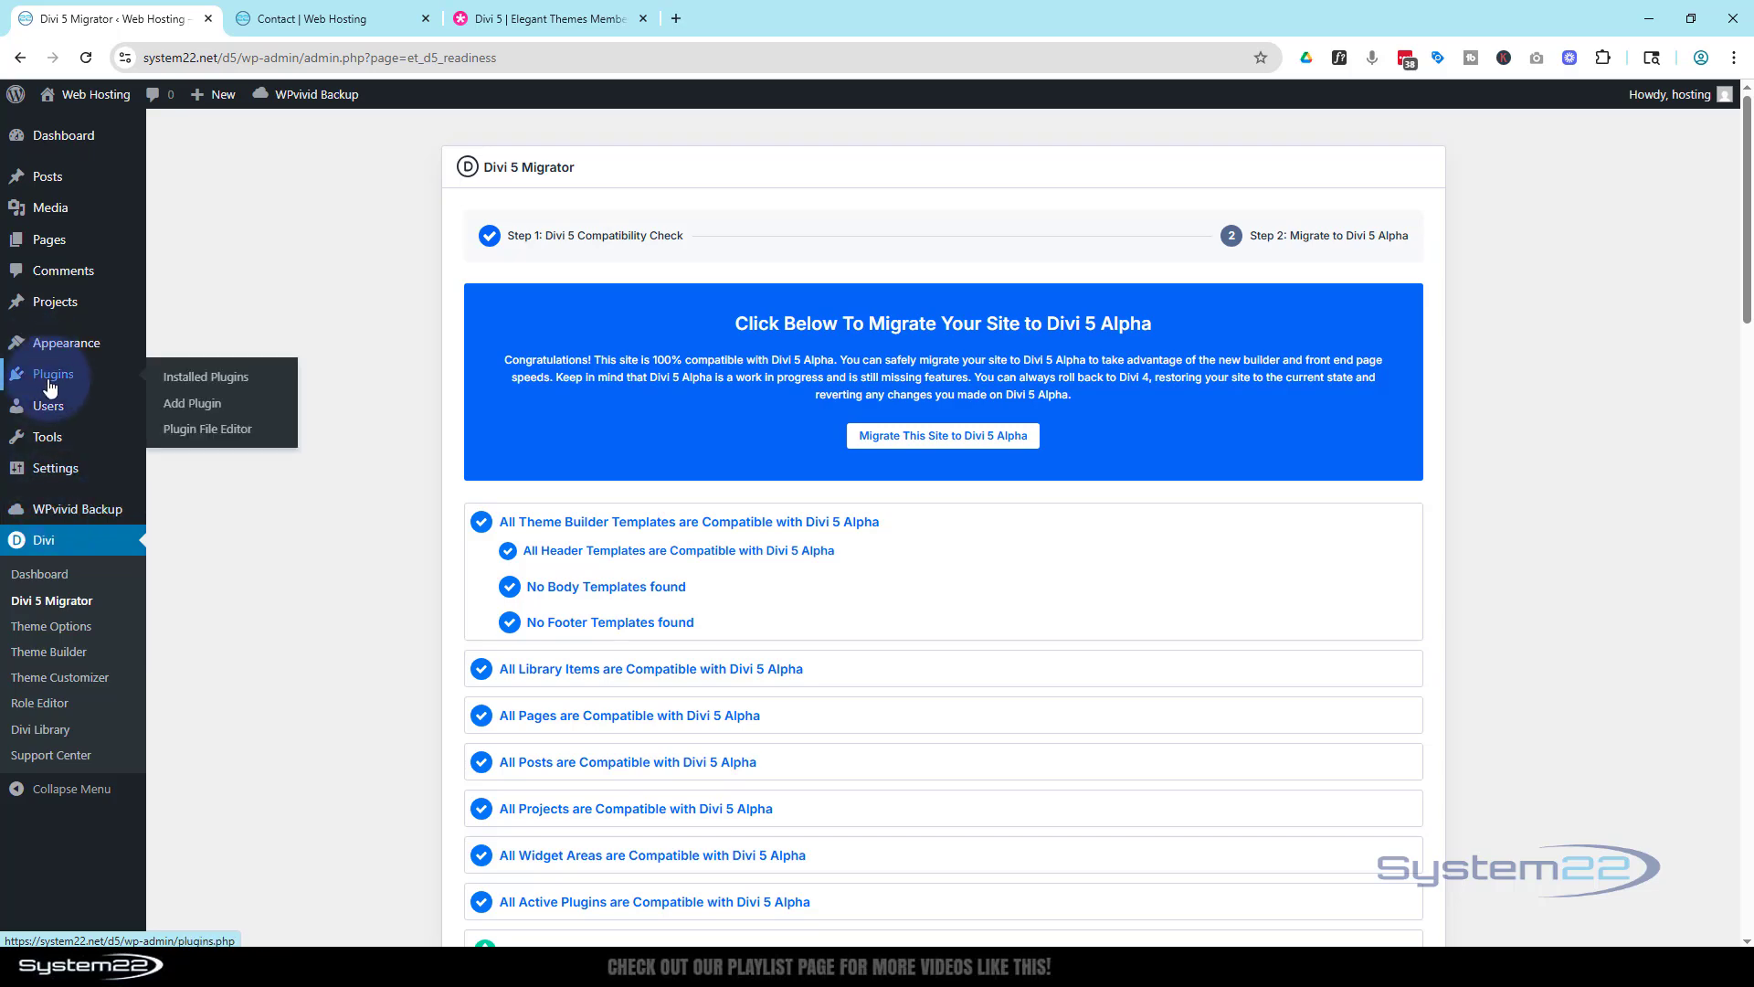
# - Open Installed Plugins and focus the Search installed plugins box
pyautogui.click(205, 376)
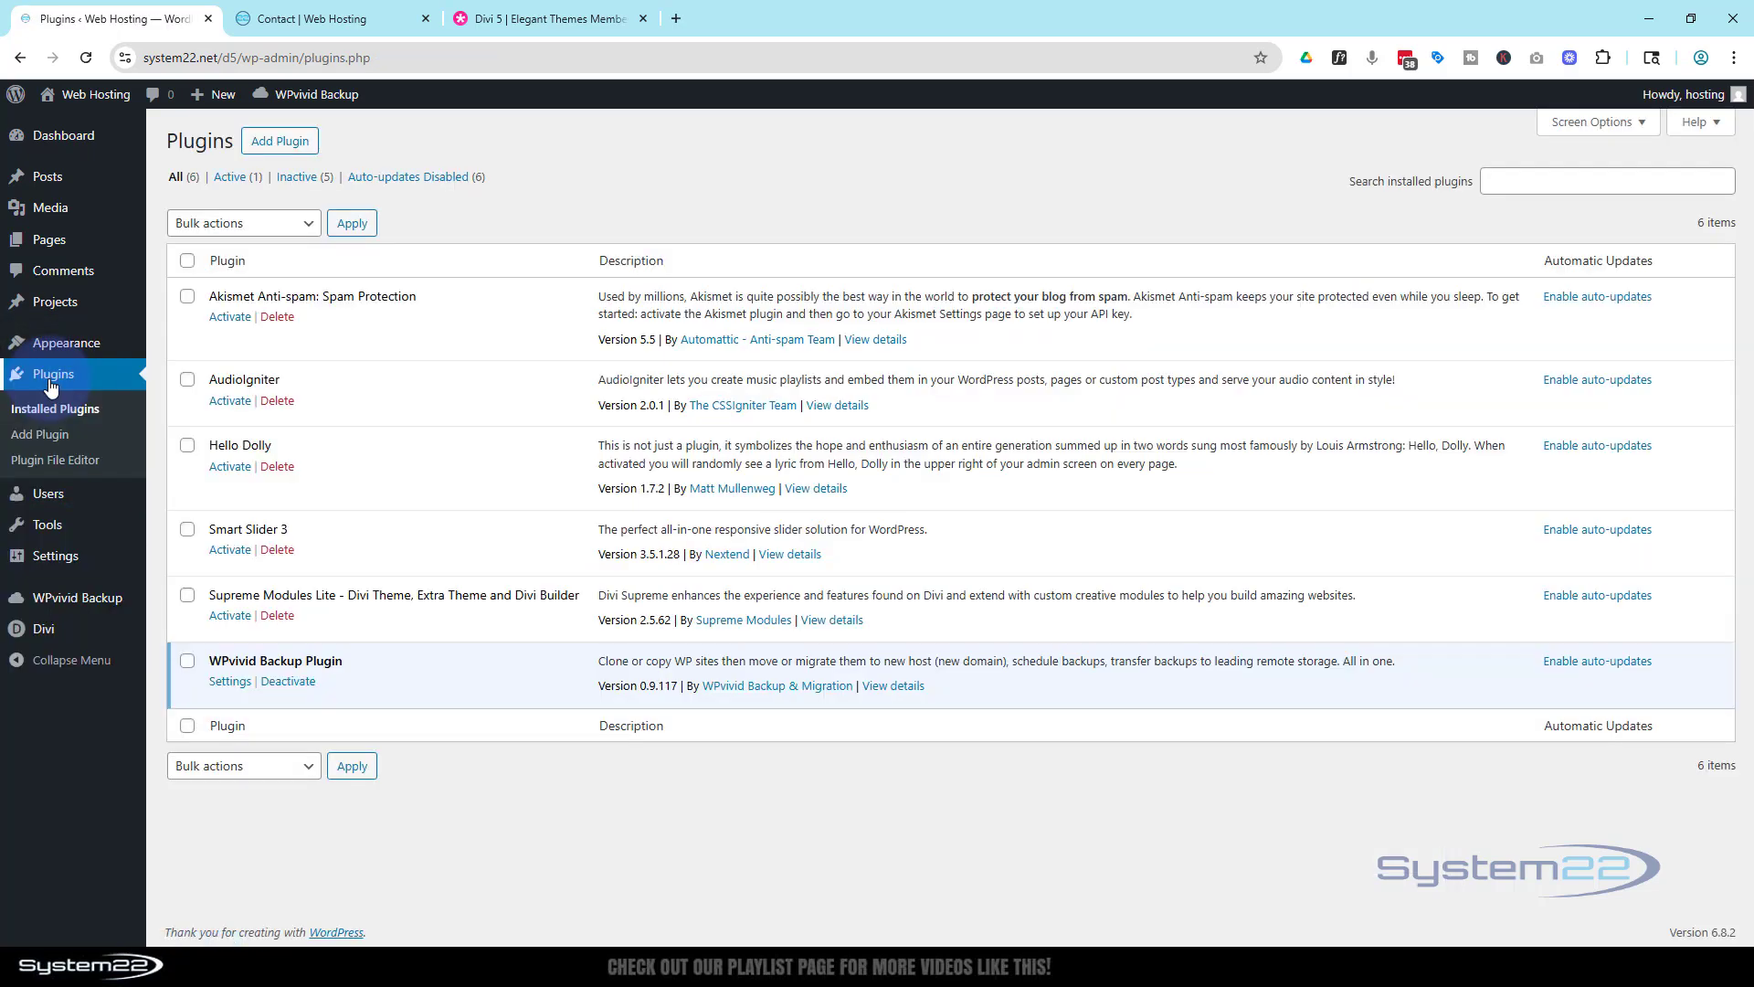
pyautogui.click(1606, 180)
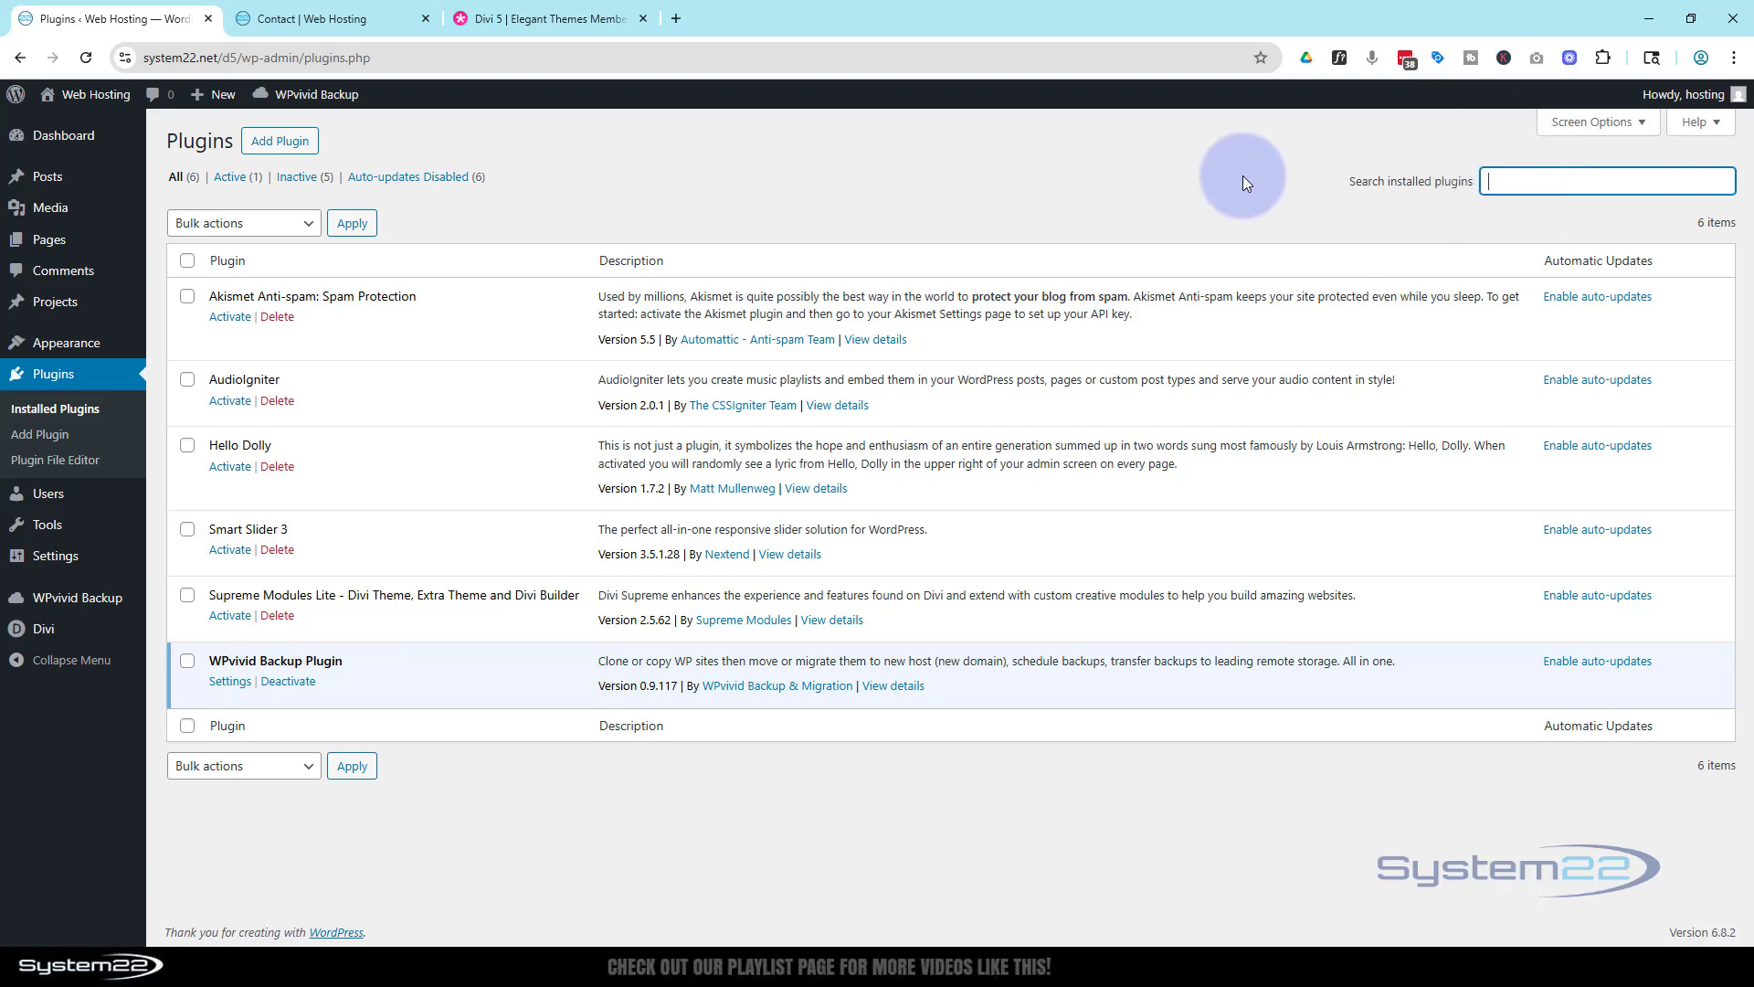
pyautogui.moveTo(215, 154)
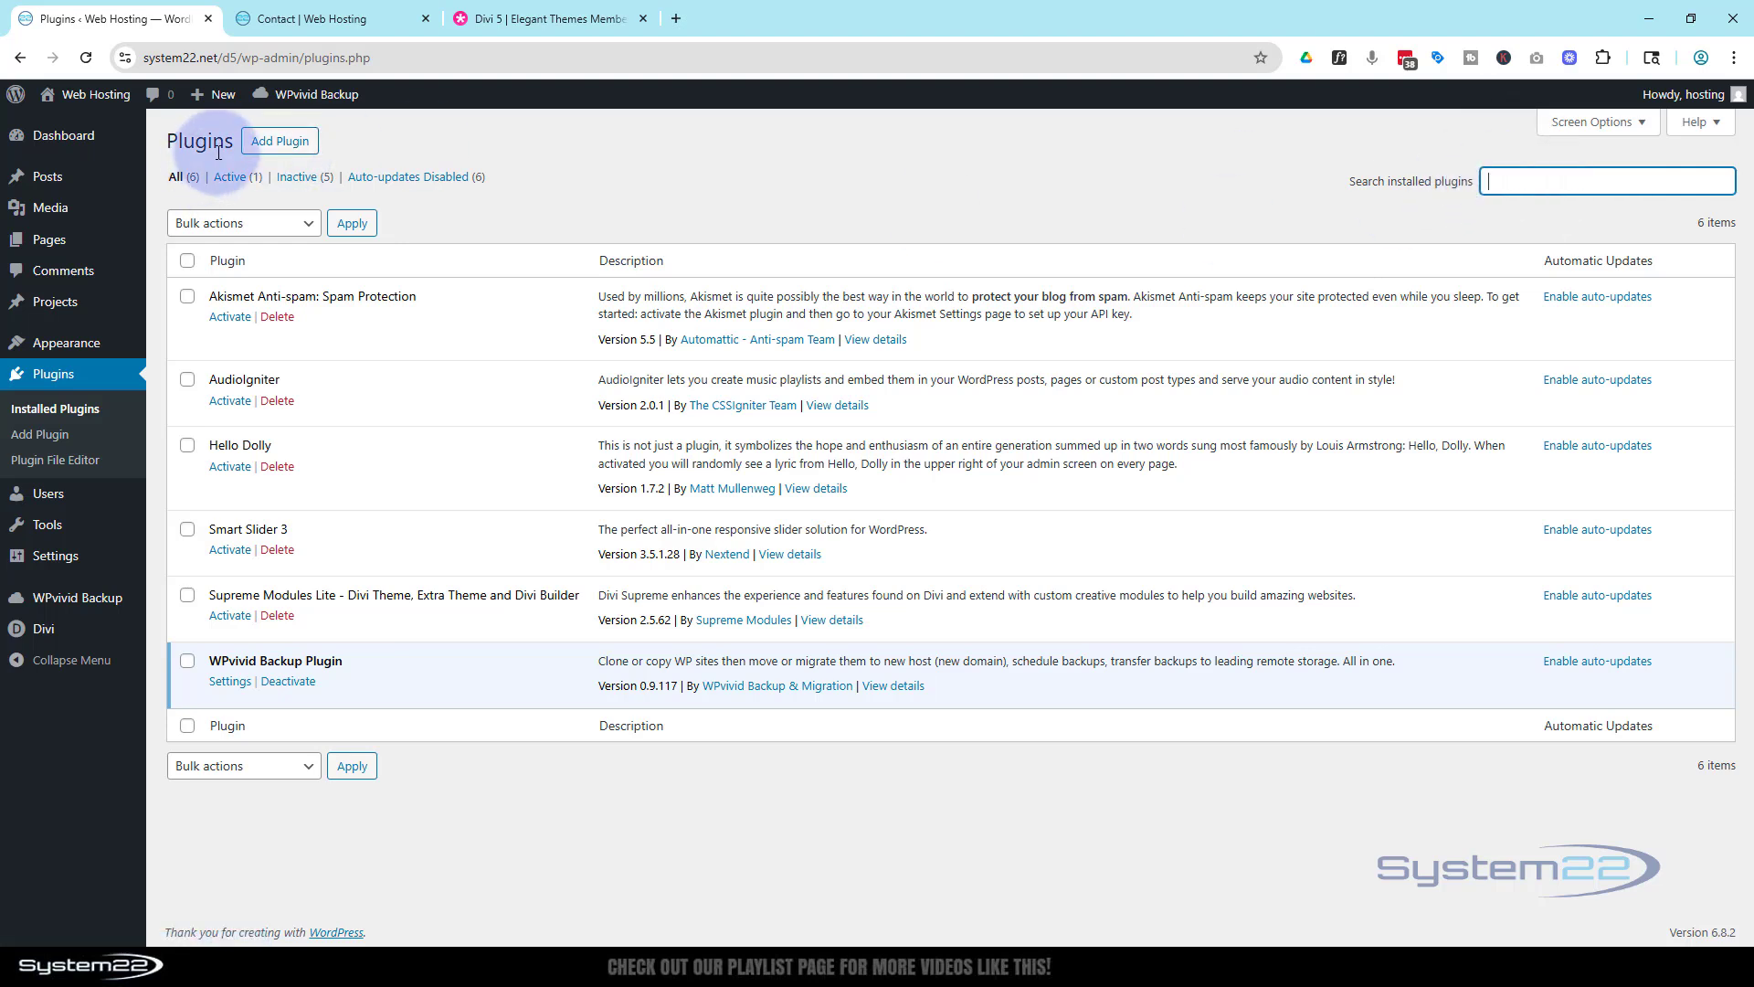
# - Search plugins for 'wpvivid' and open WPvivid Backup & Restore to check the Jul-17-2025 backup
pyautogui.click(280, 140)
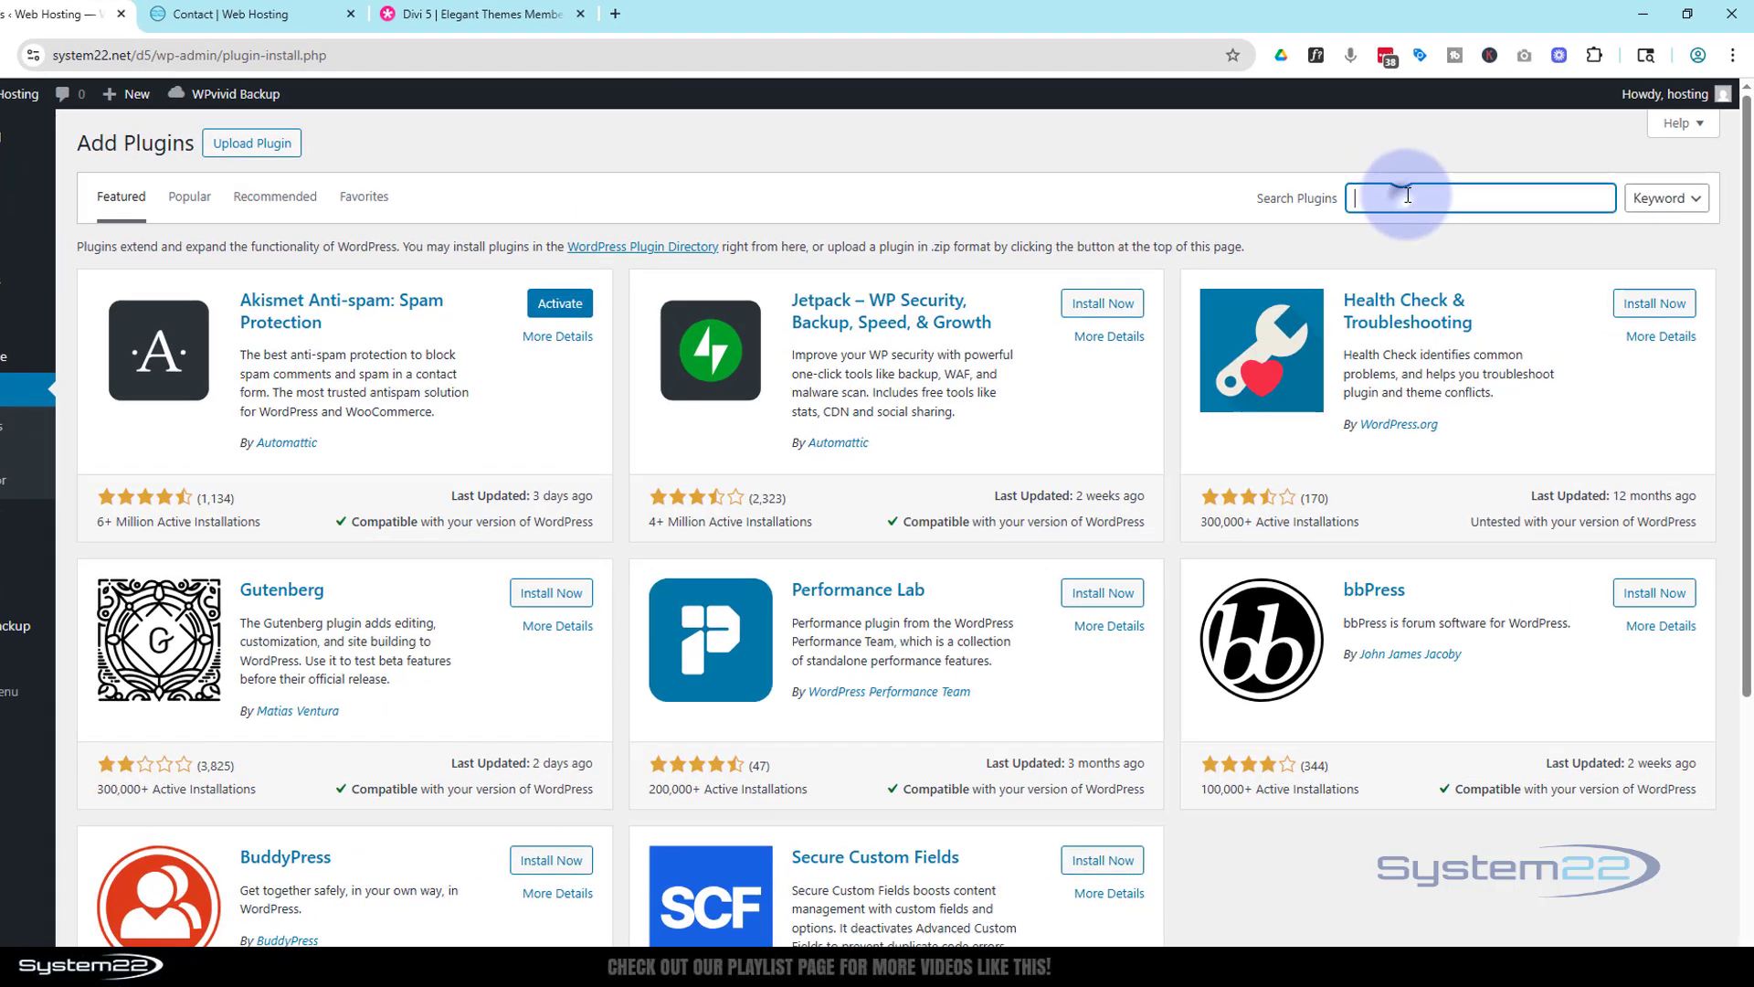
pyautogui.write('wp')
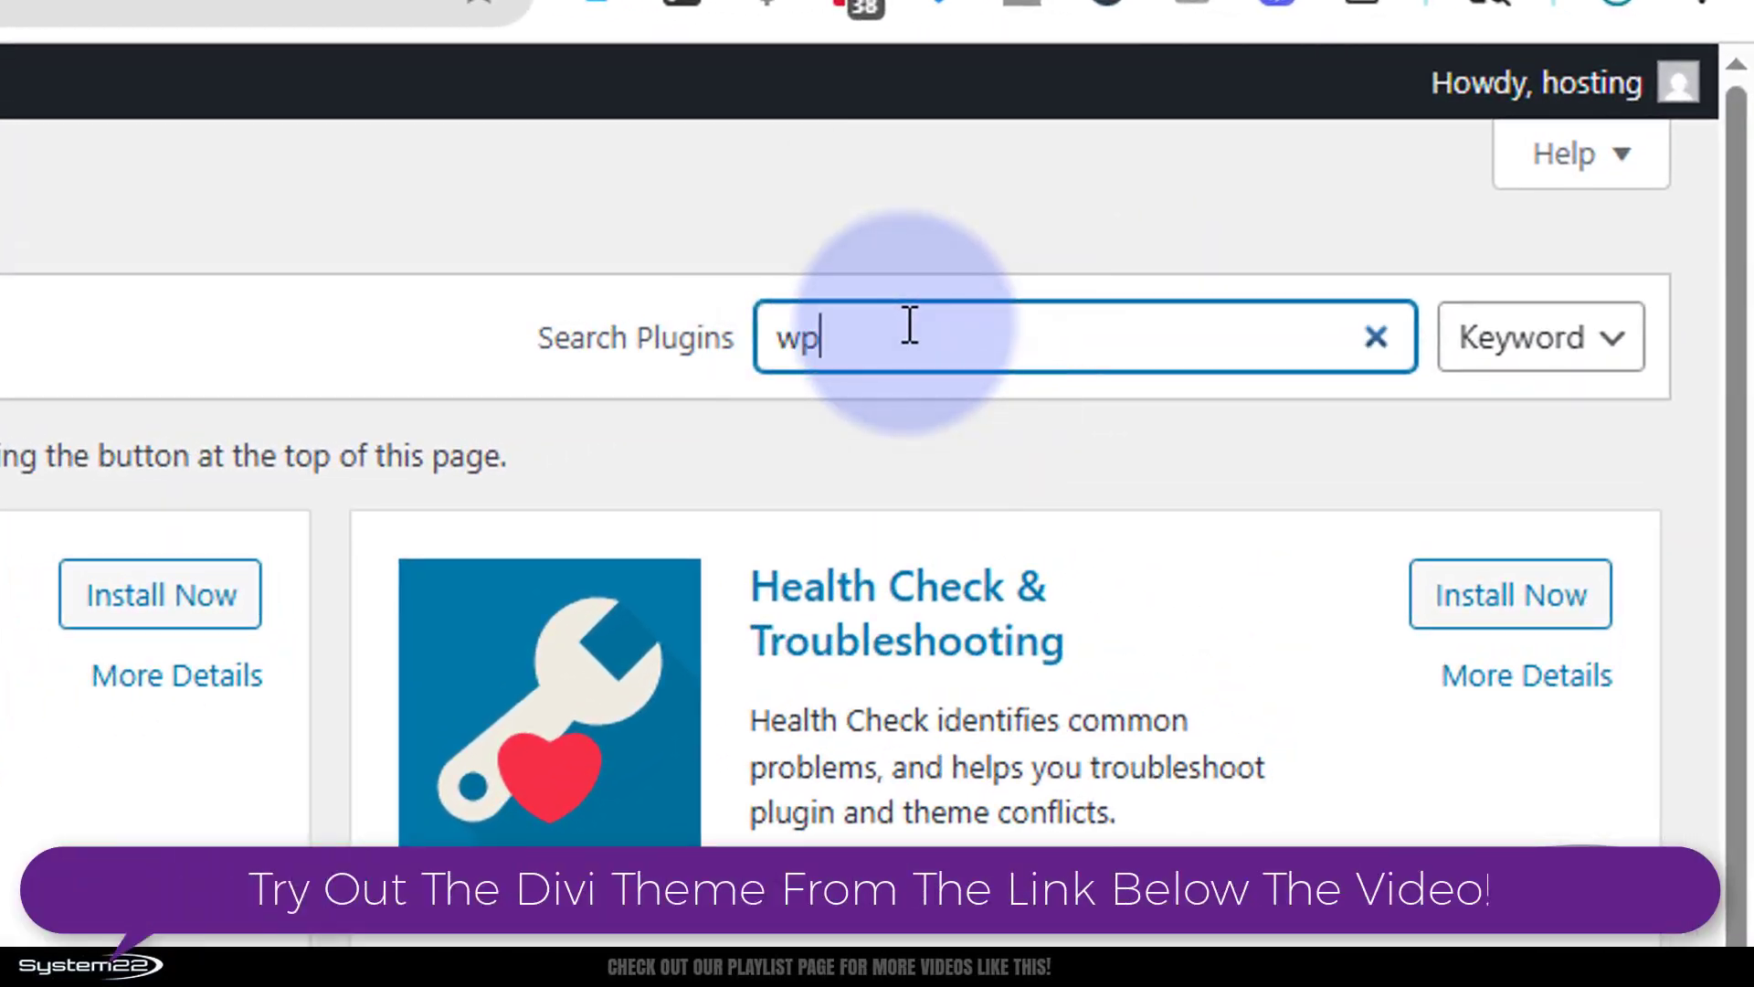
pyautogui.write('vivid')
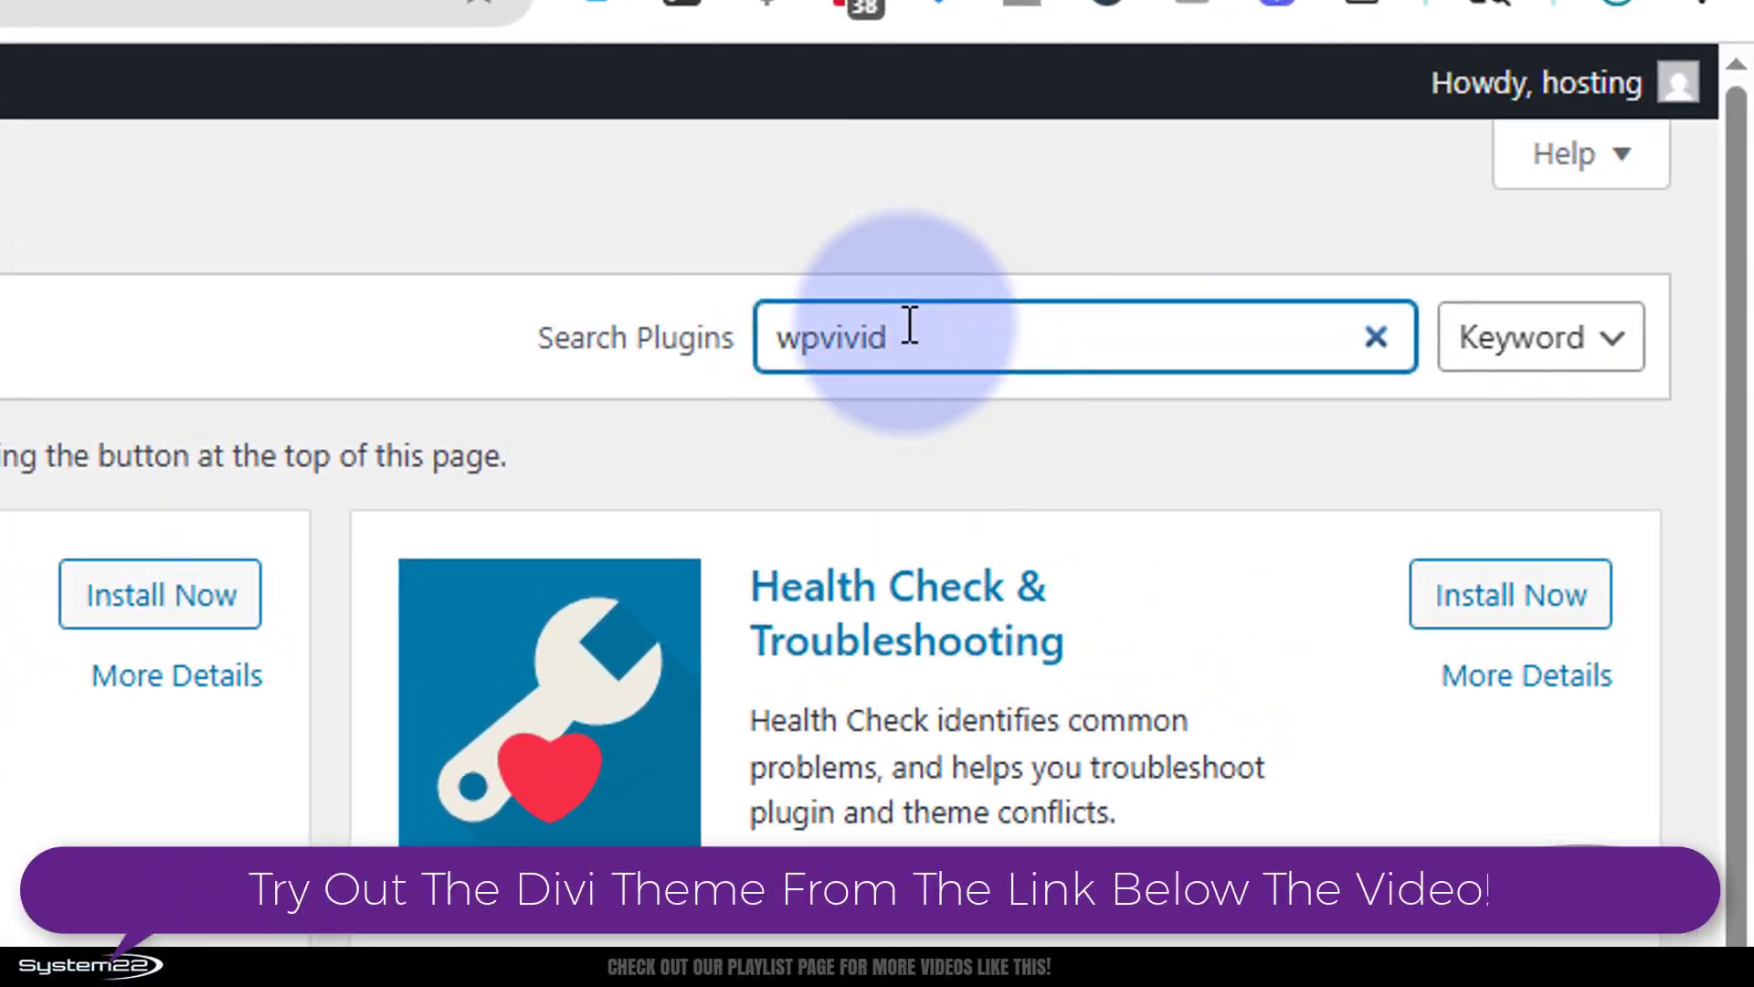
pyautogui.press('Return')
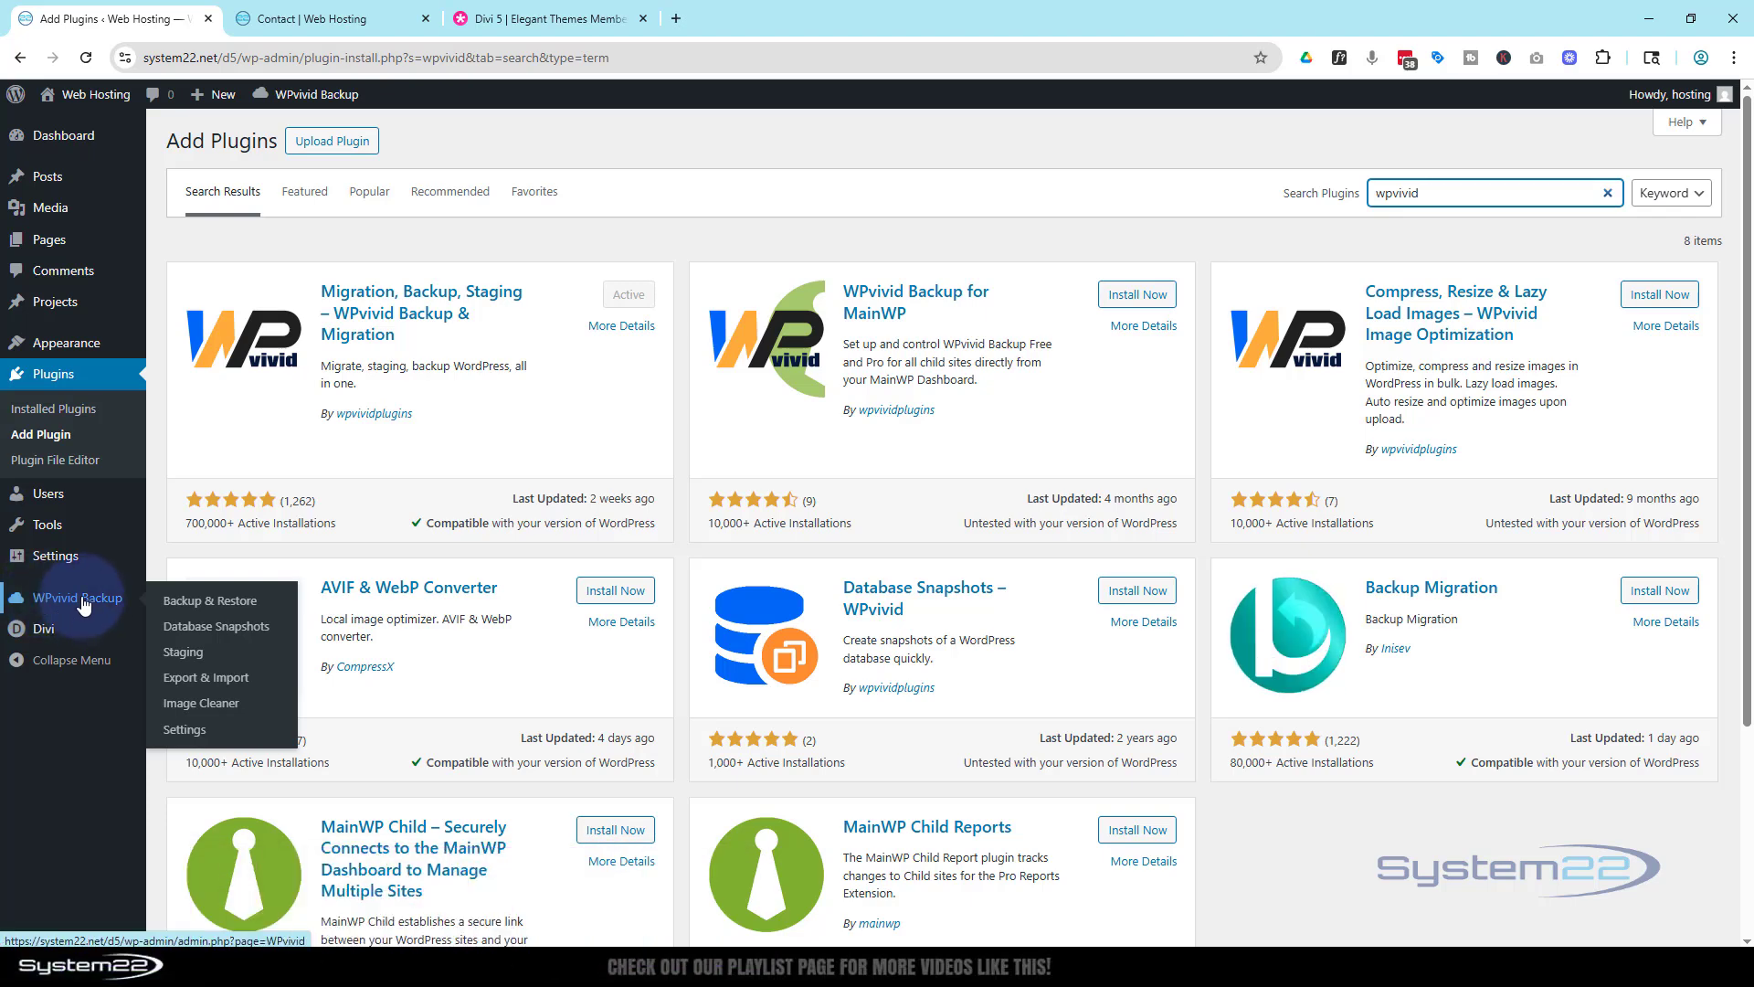
pyautogui.click(209, 602)
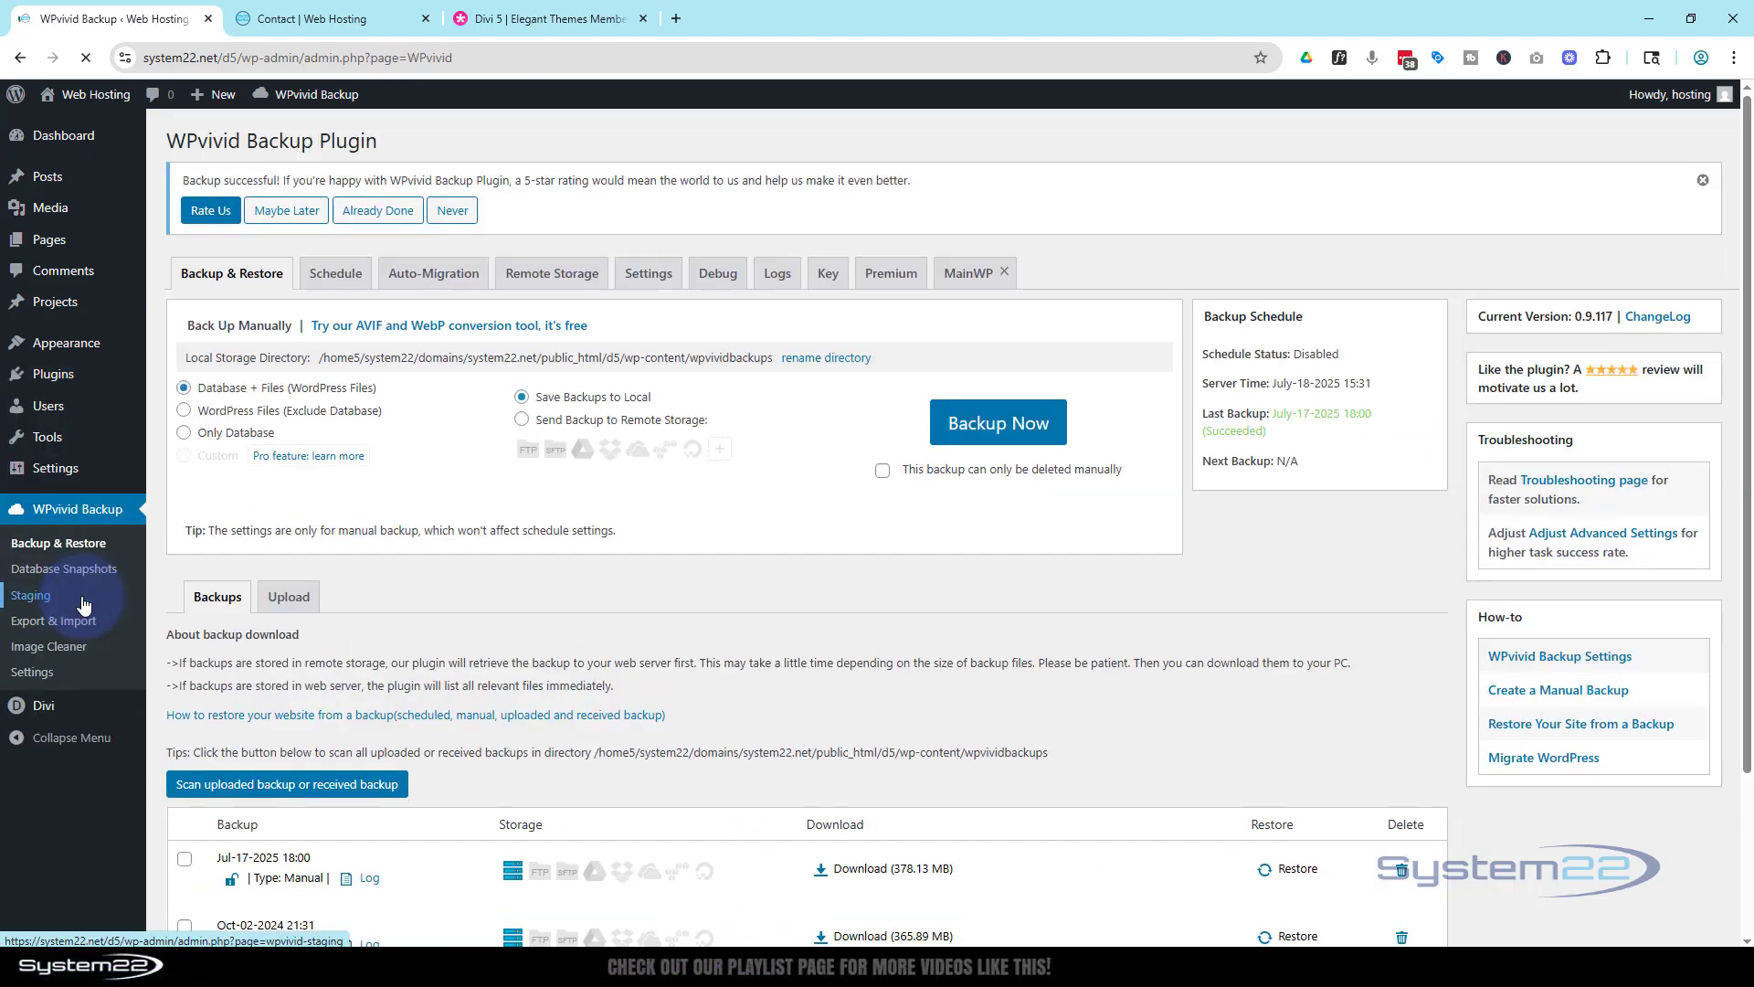
pyautogui.moveTo(423, 420)
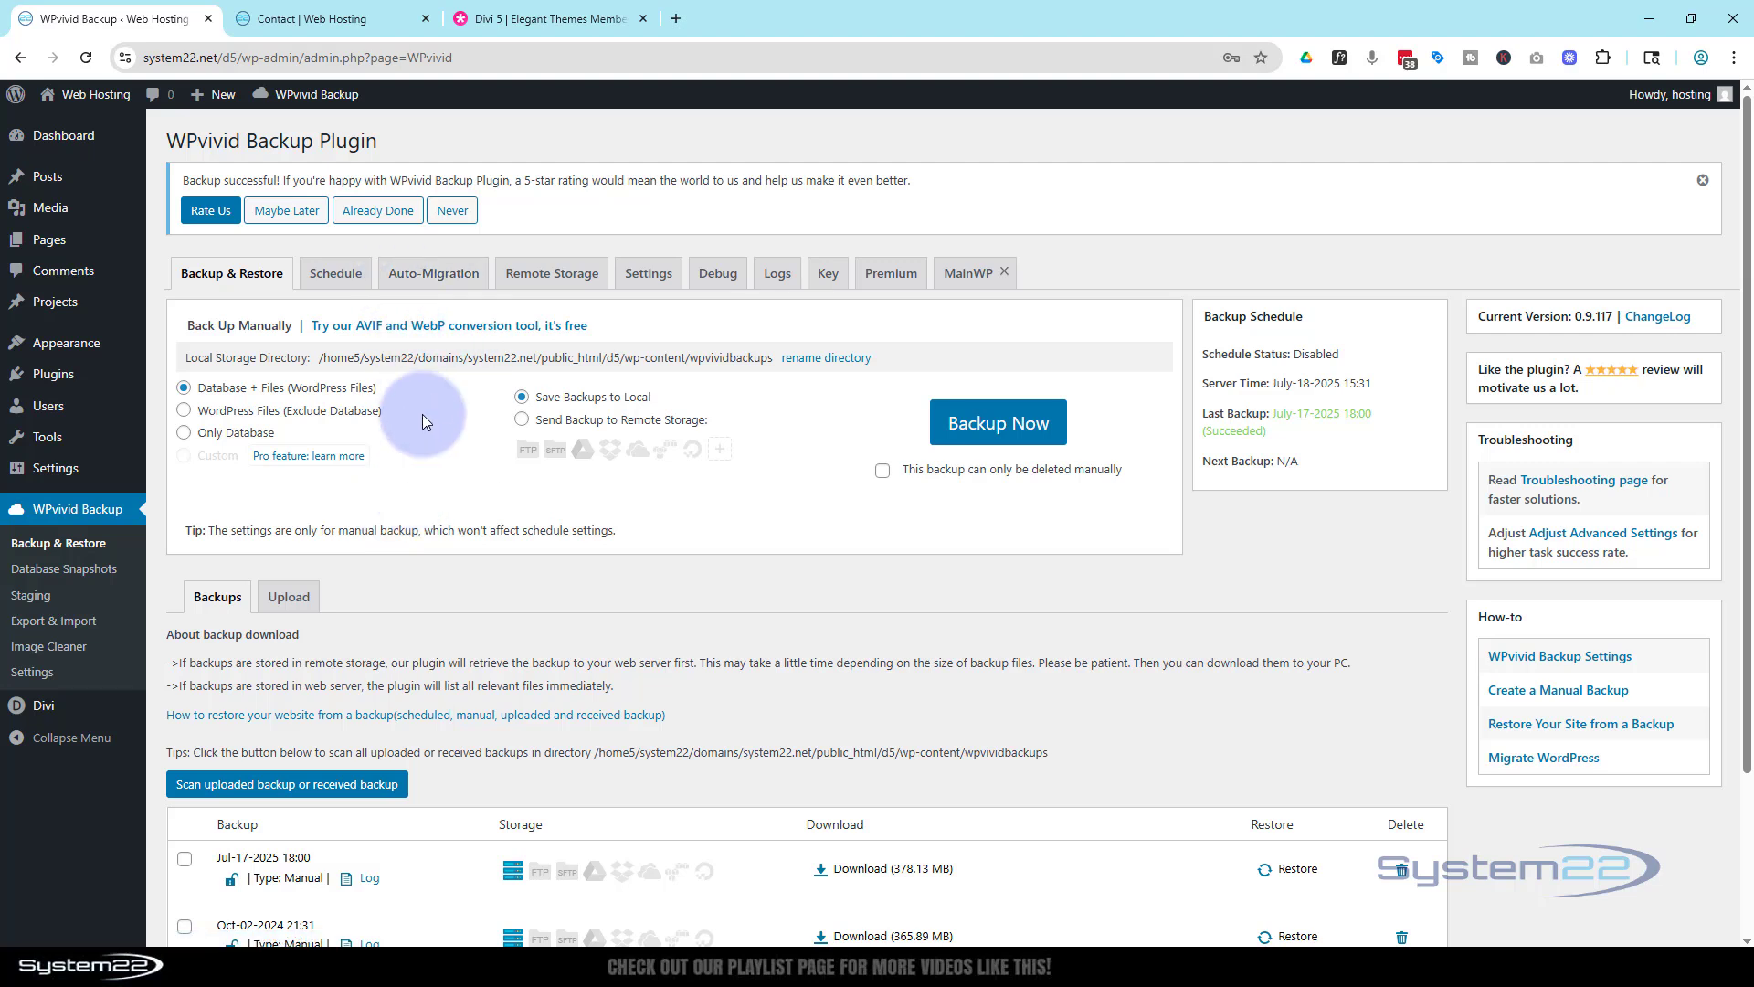
pyautogui.moveTo(185, 396)
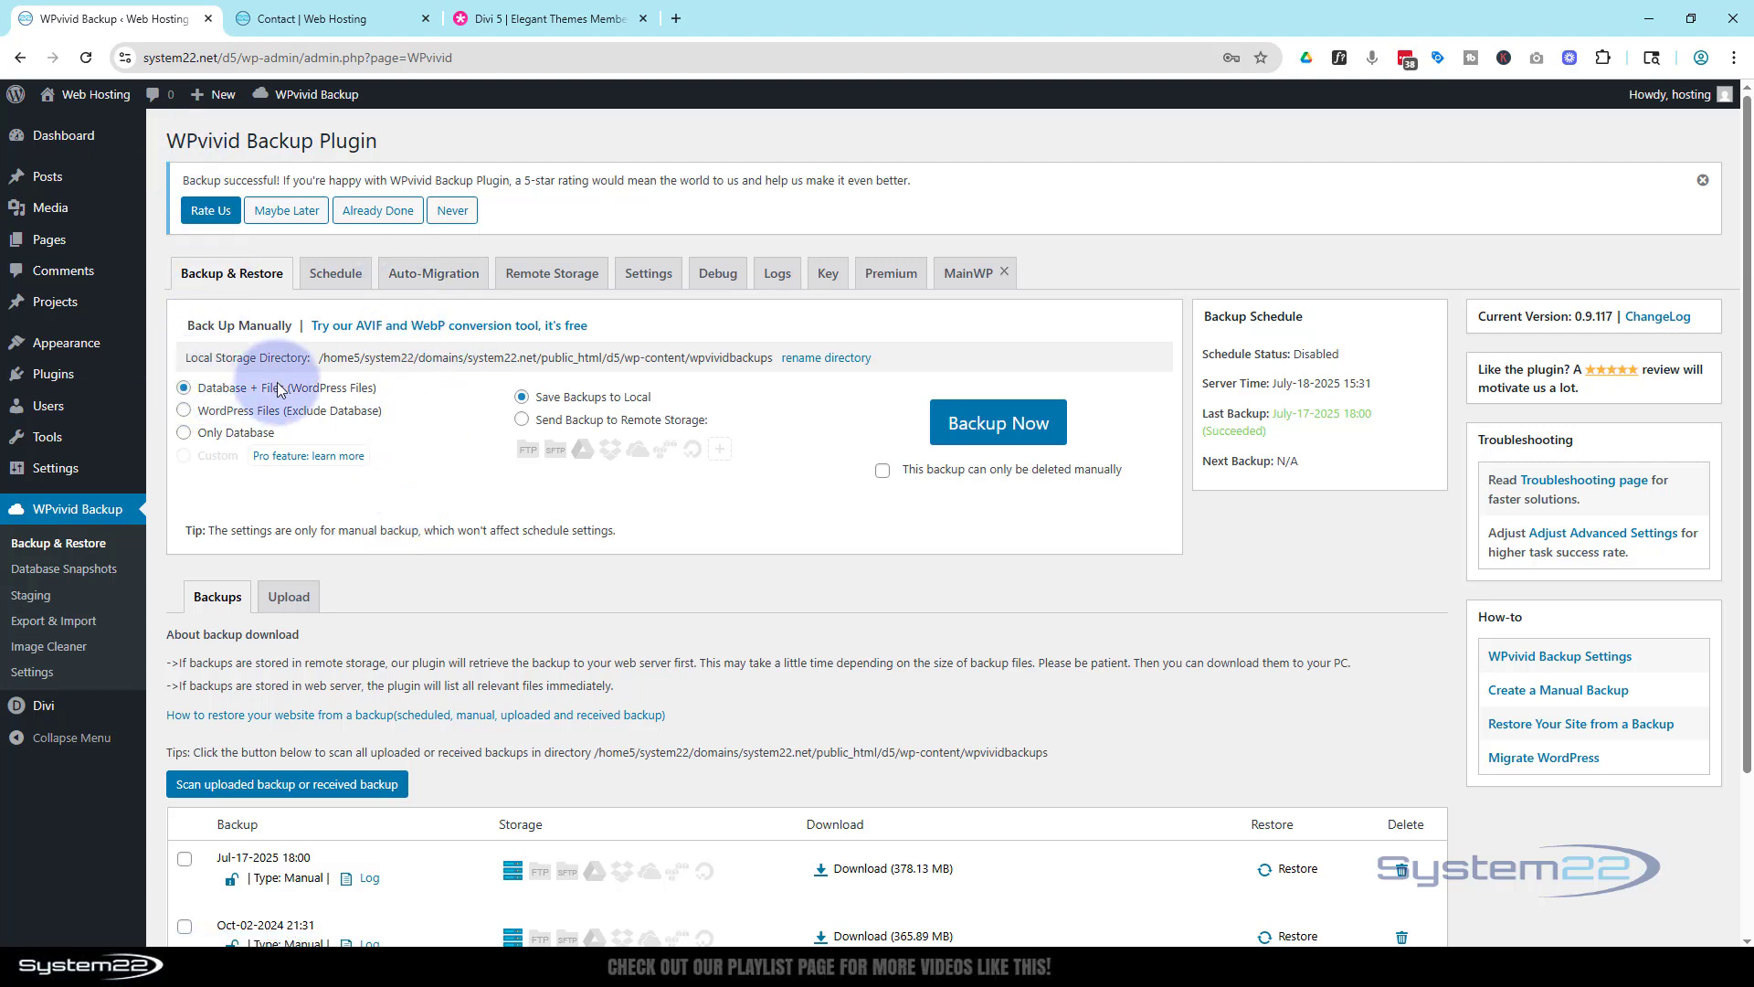
pyautogui.moveTo(901, 526)
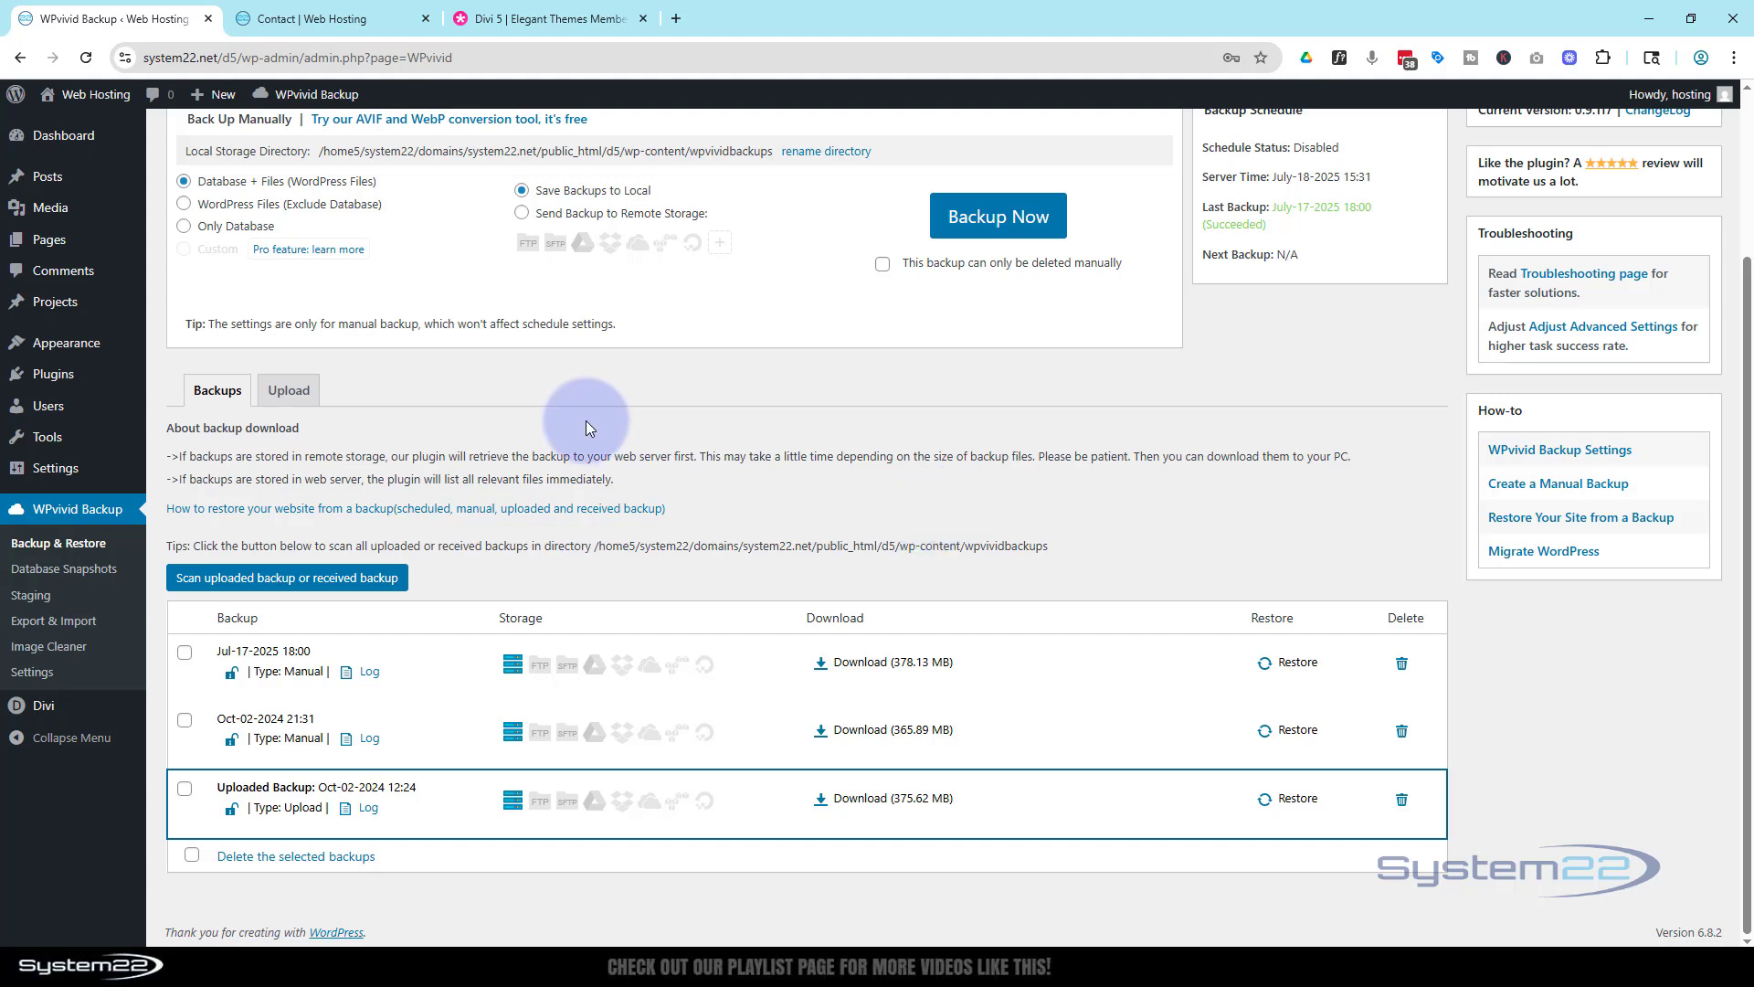
pyautogui.moveTo(774, 684)
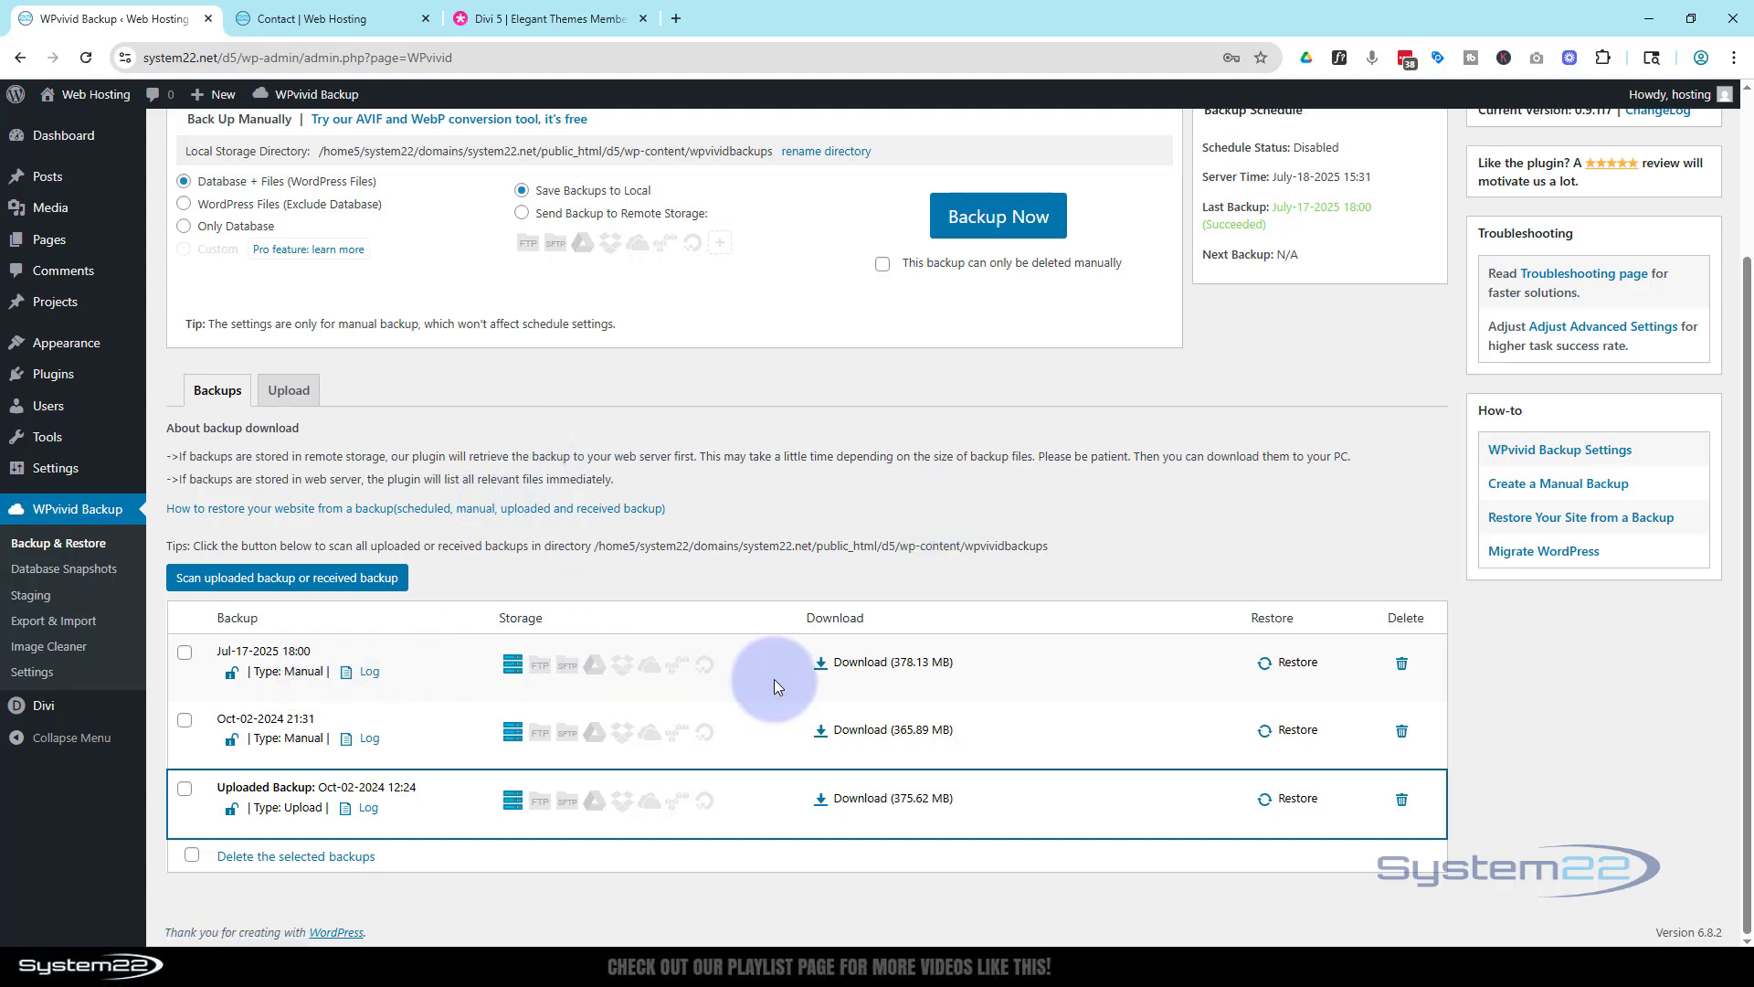
pyautogui.moveTo(826, 668)
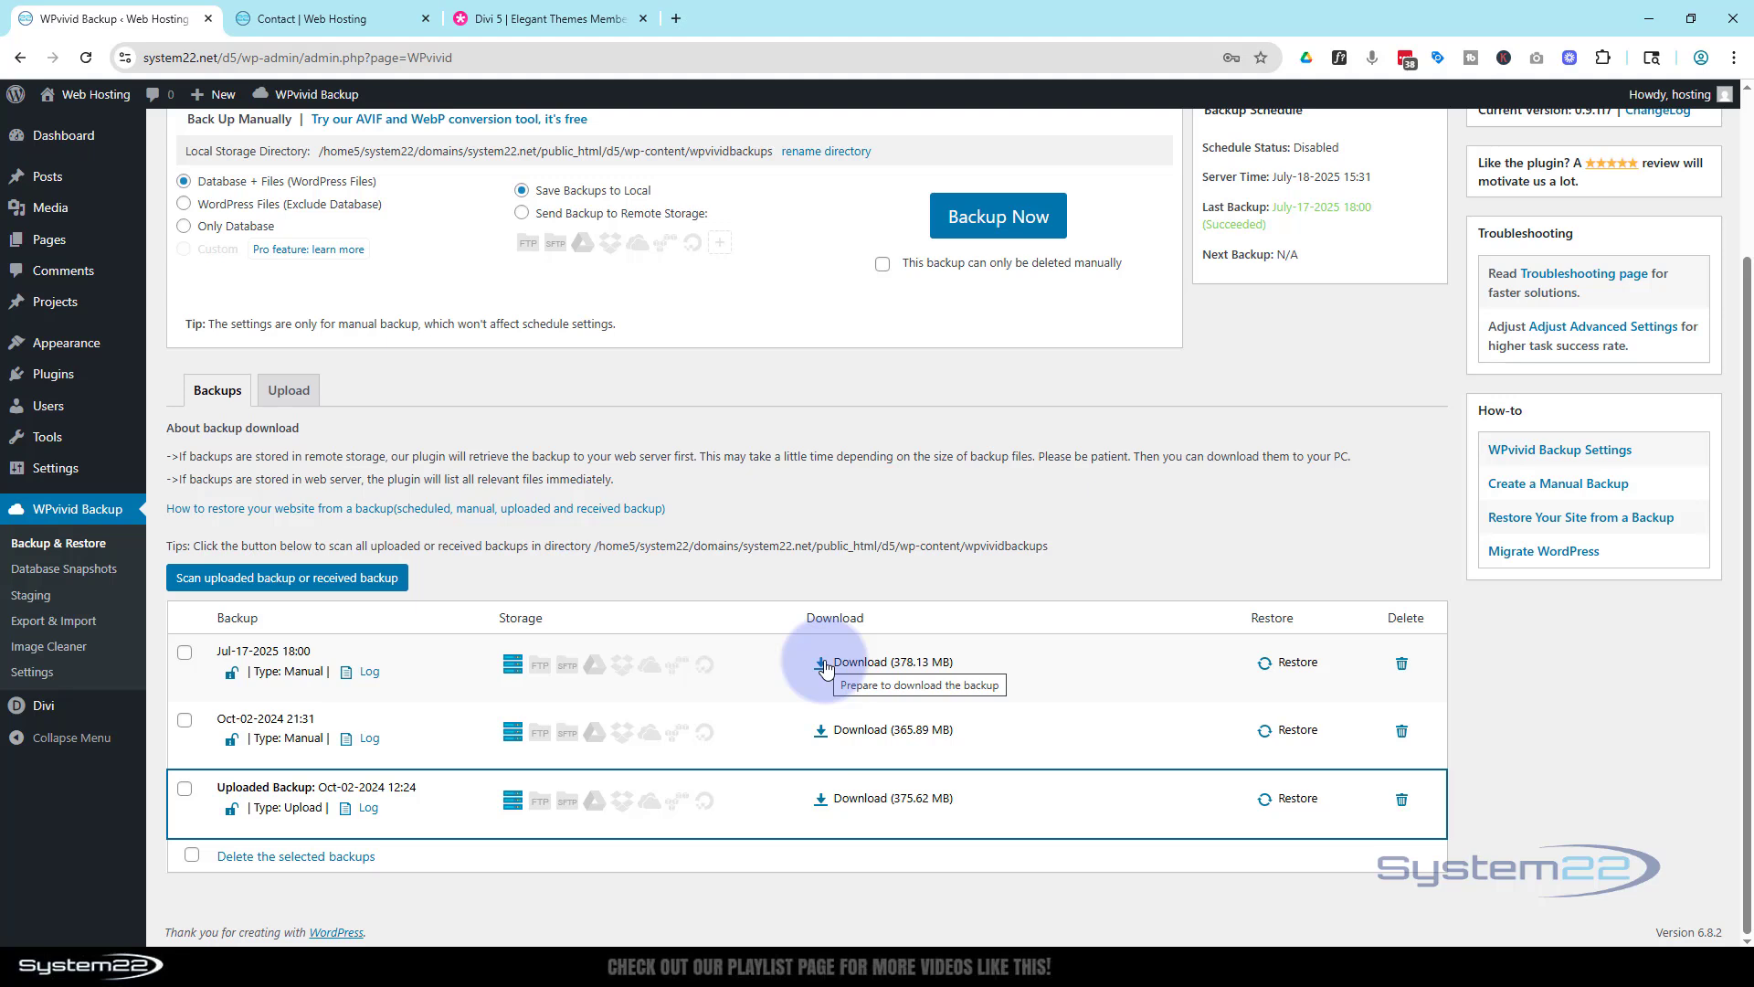
pyautogui.moveTo(623, 280)
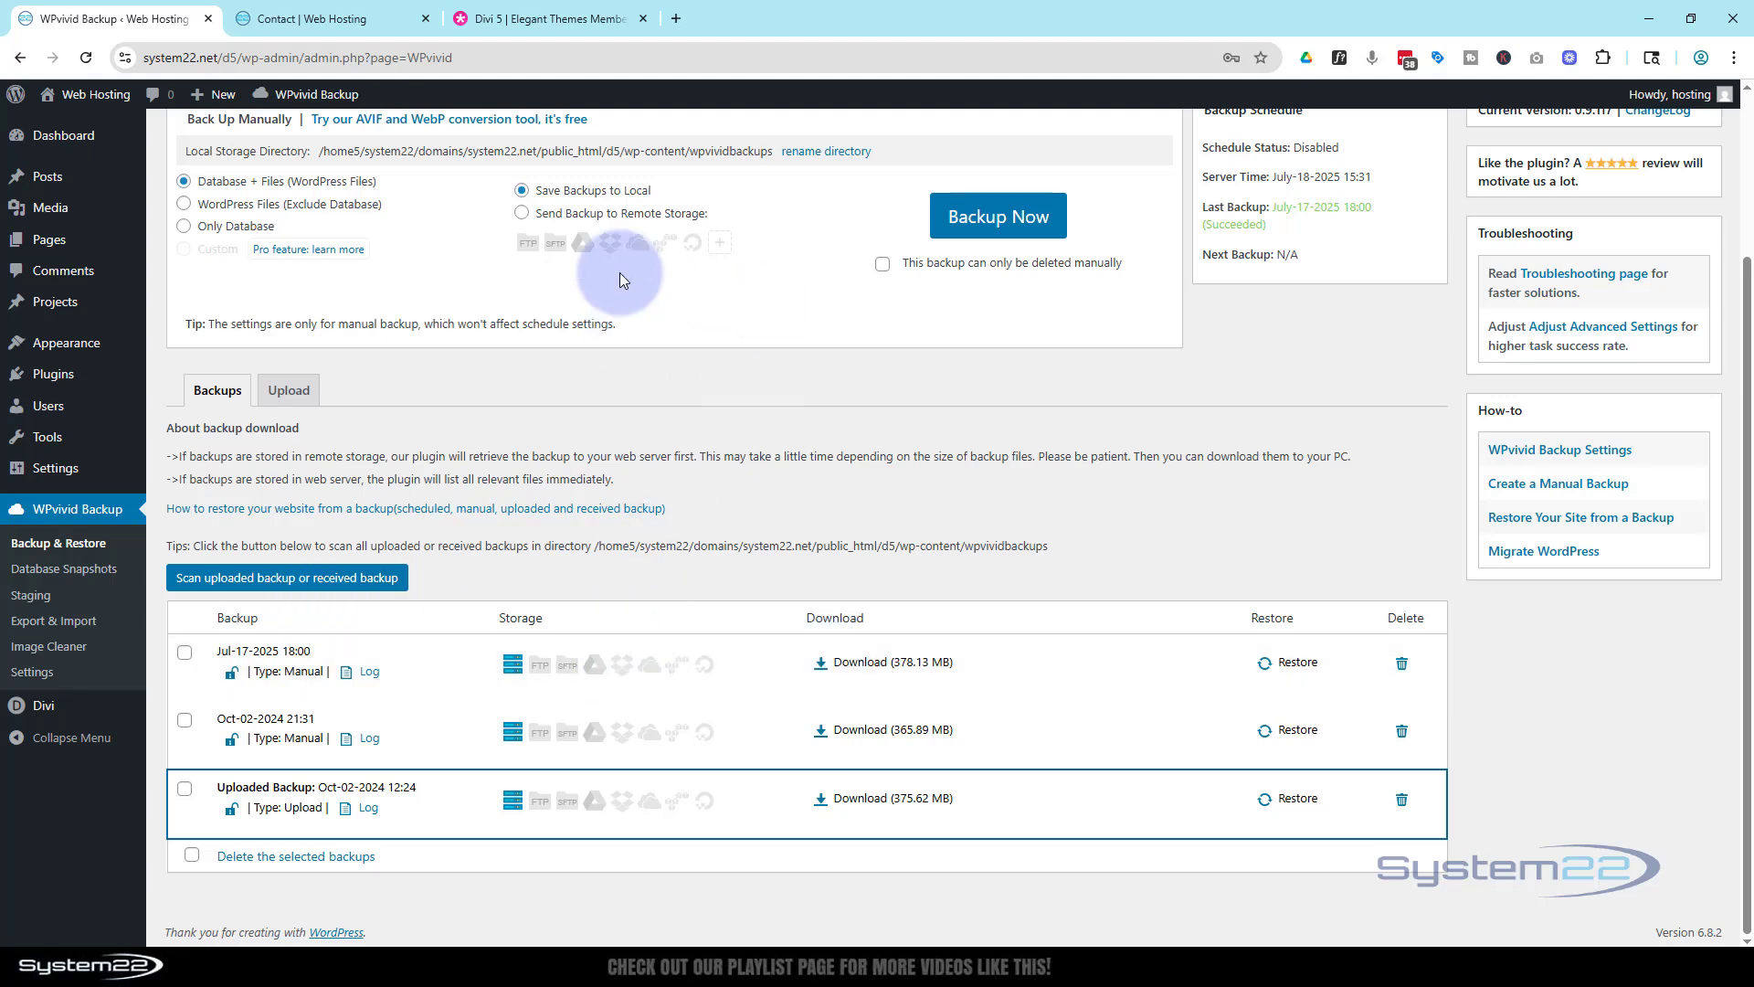
pyautogui.moveTo(718, 434)
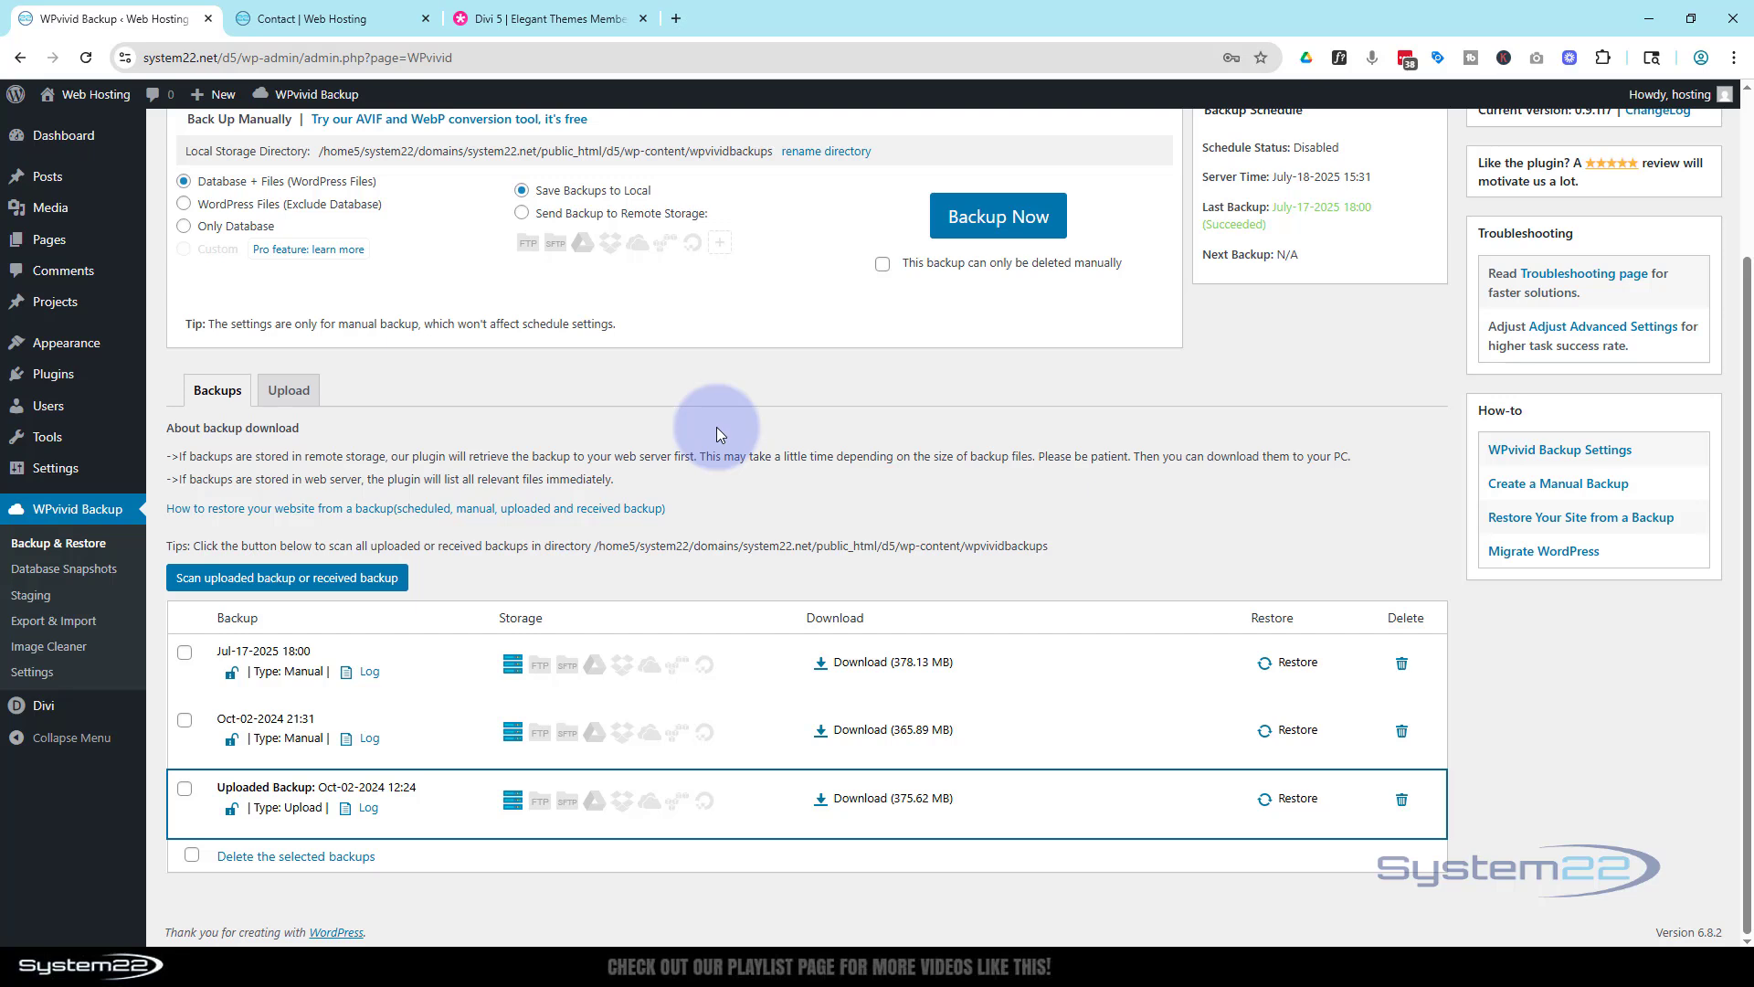
pyautogui.moveTo(1297, 661)
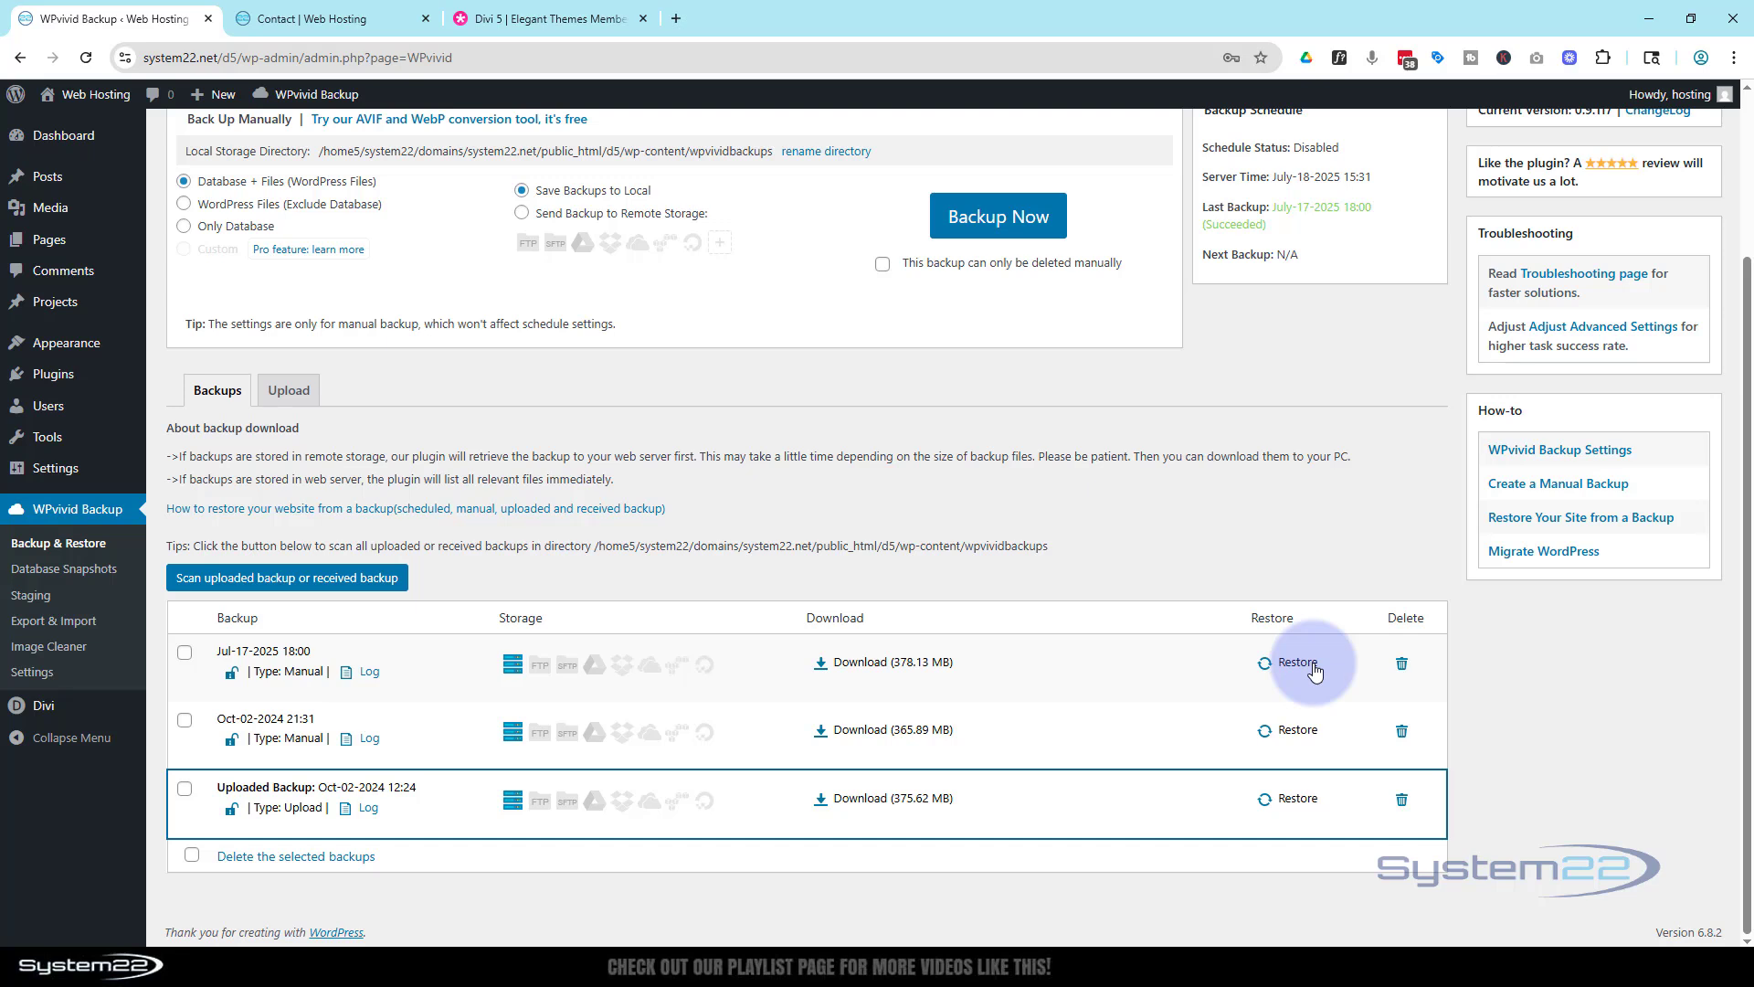
pyautogui.moveTo(823, 672)
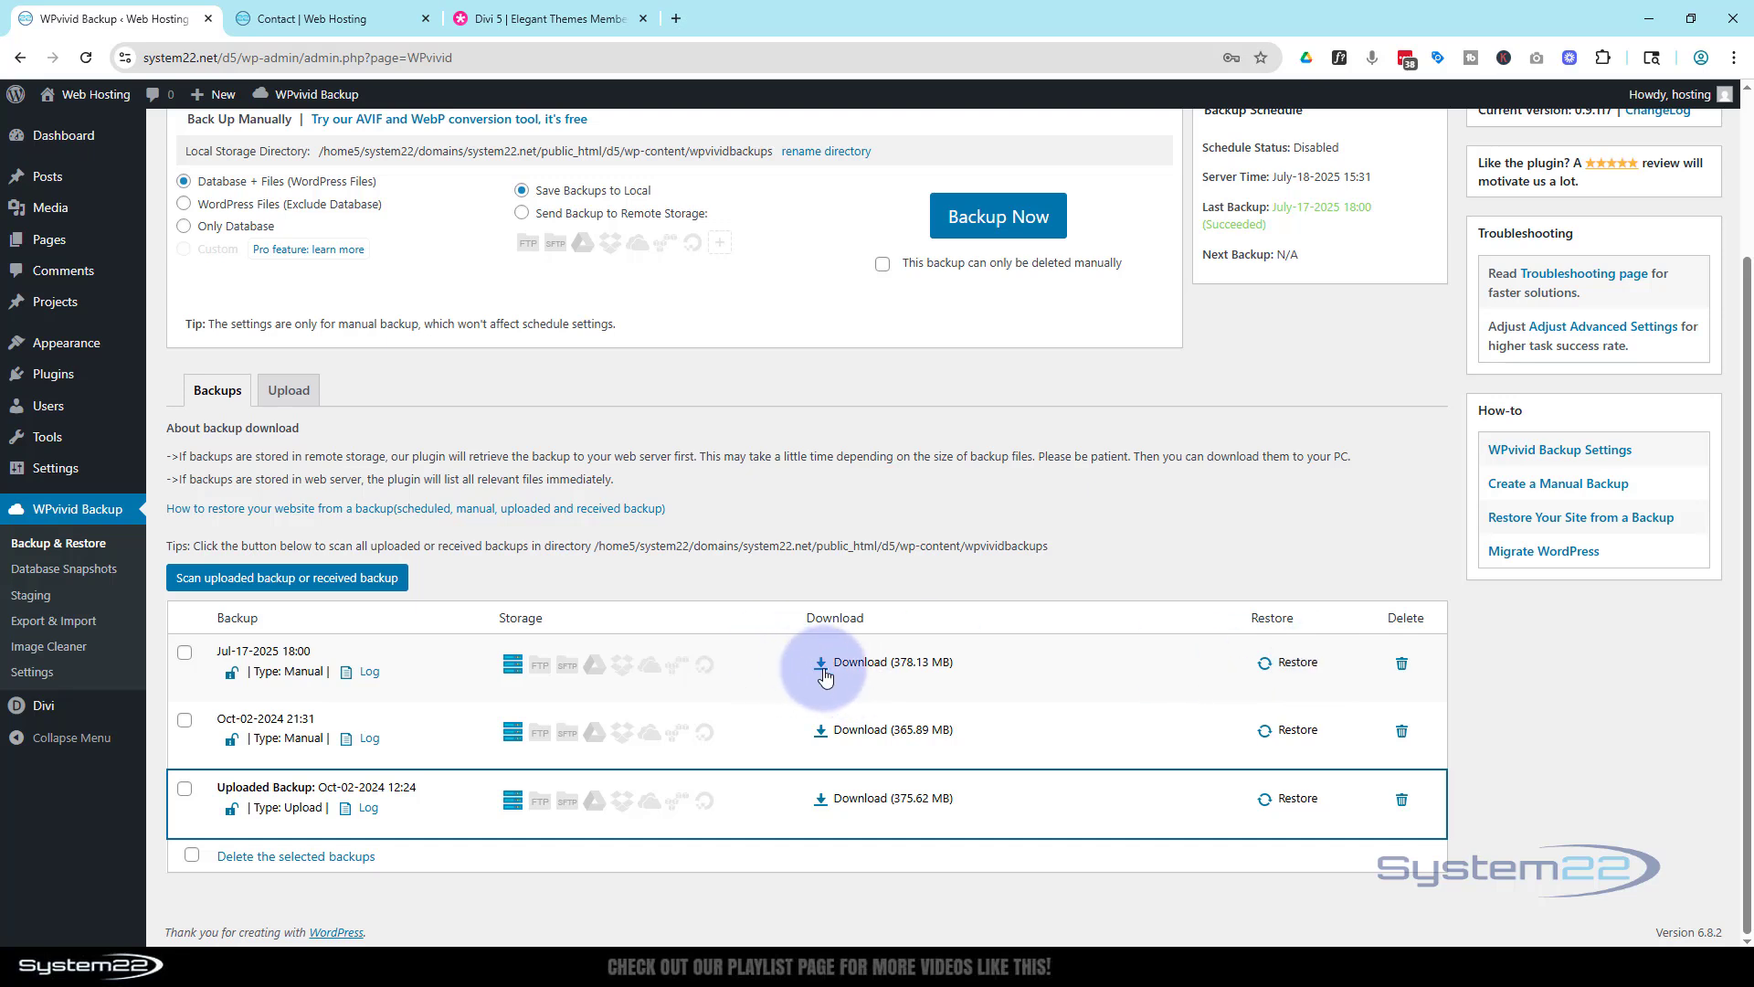
pyautogui.moveTo(824, 662)
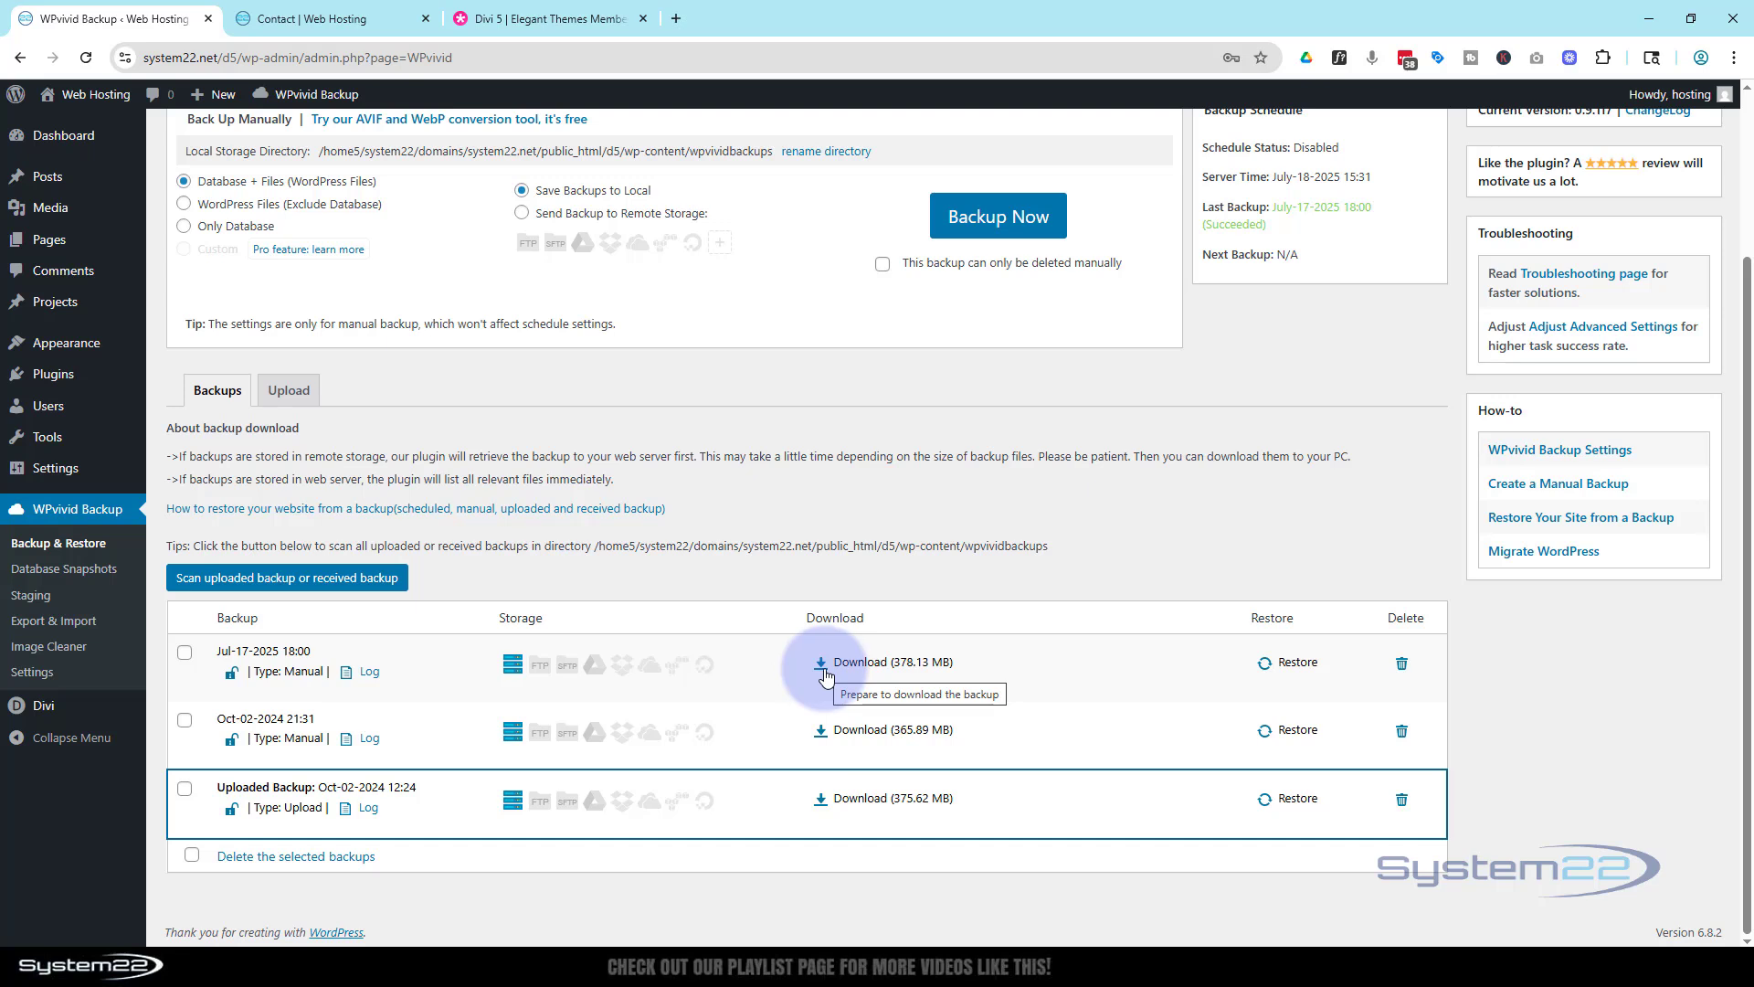
pyautogui.moveTo(67, 195)
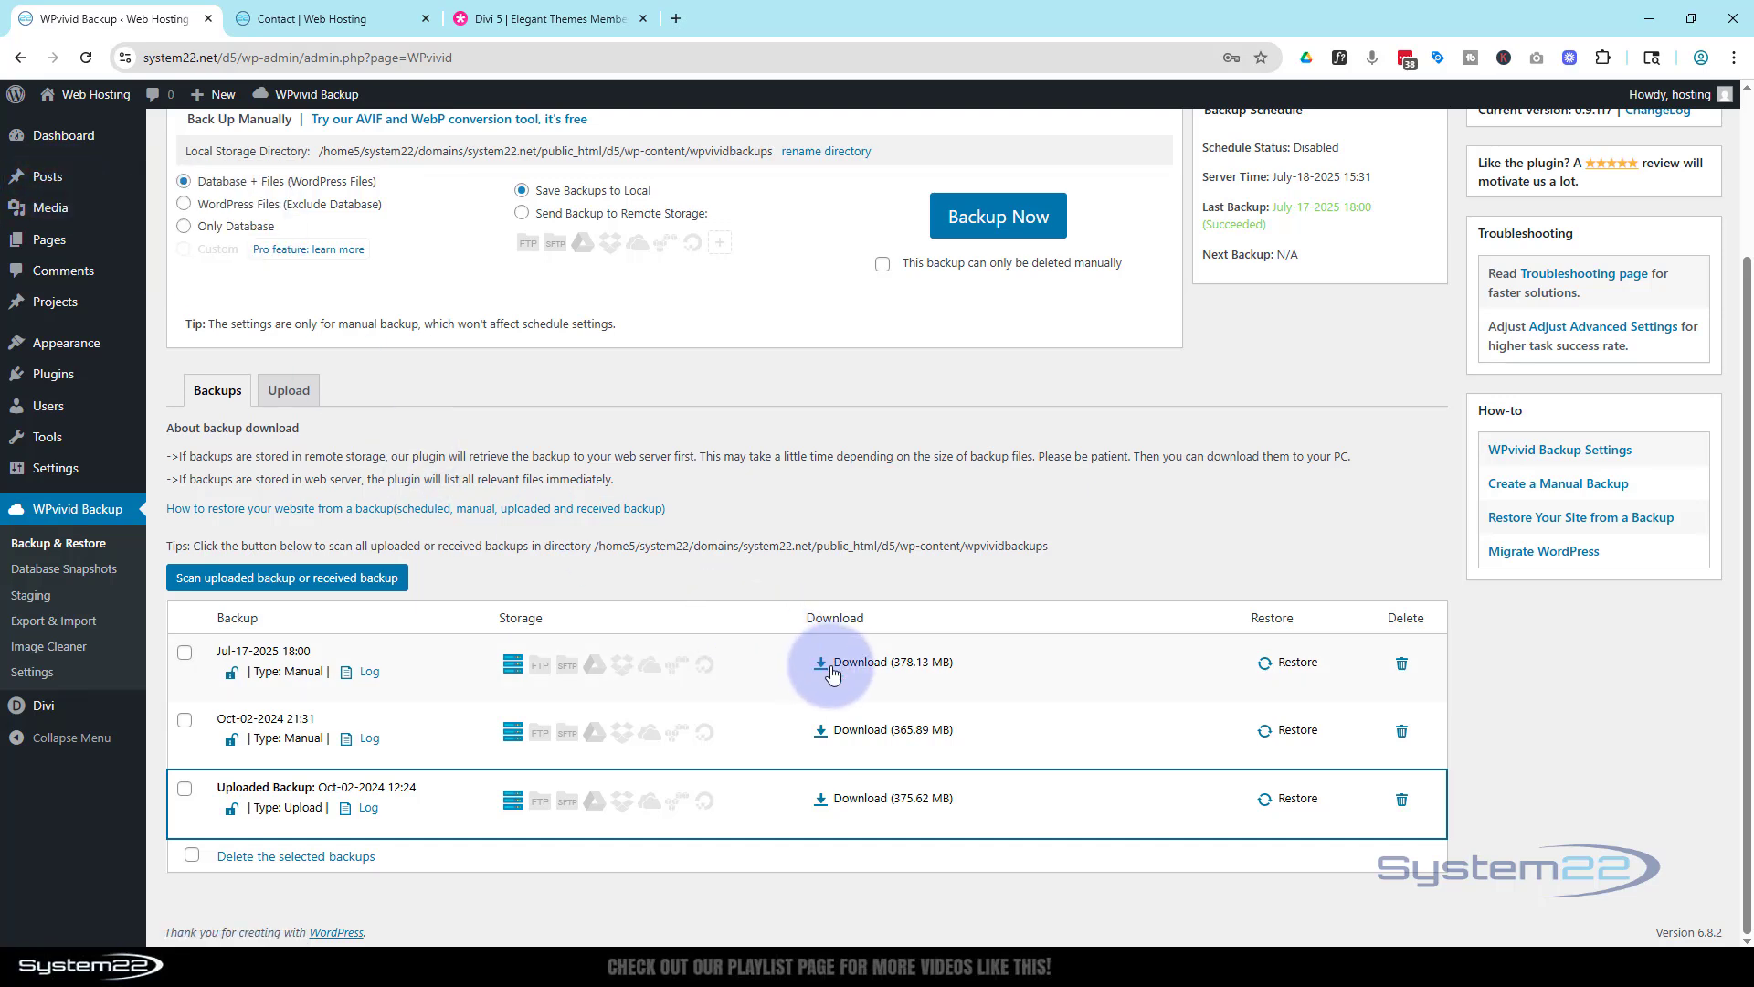
pyautogui.moveTo(582, 676)
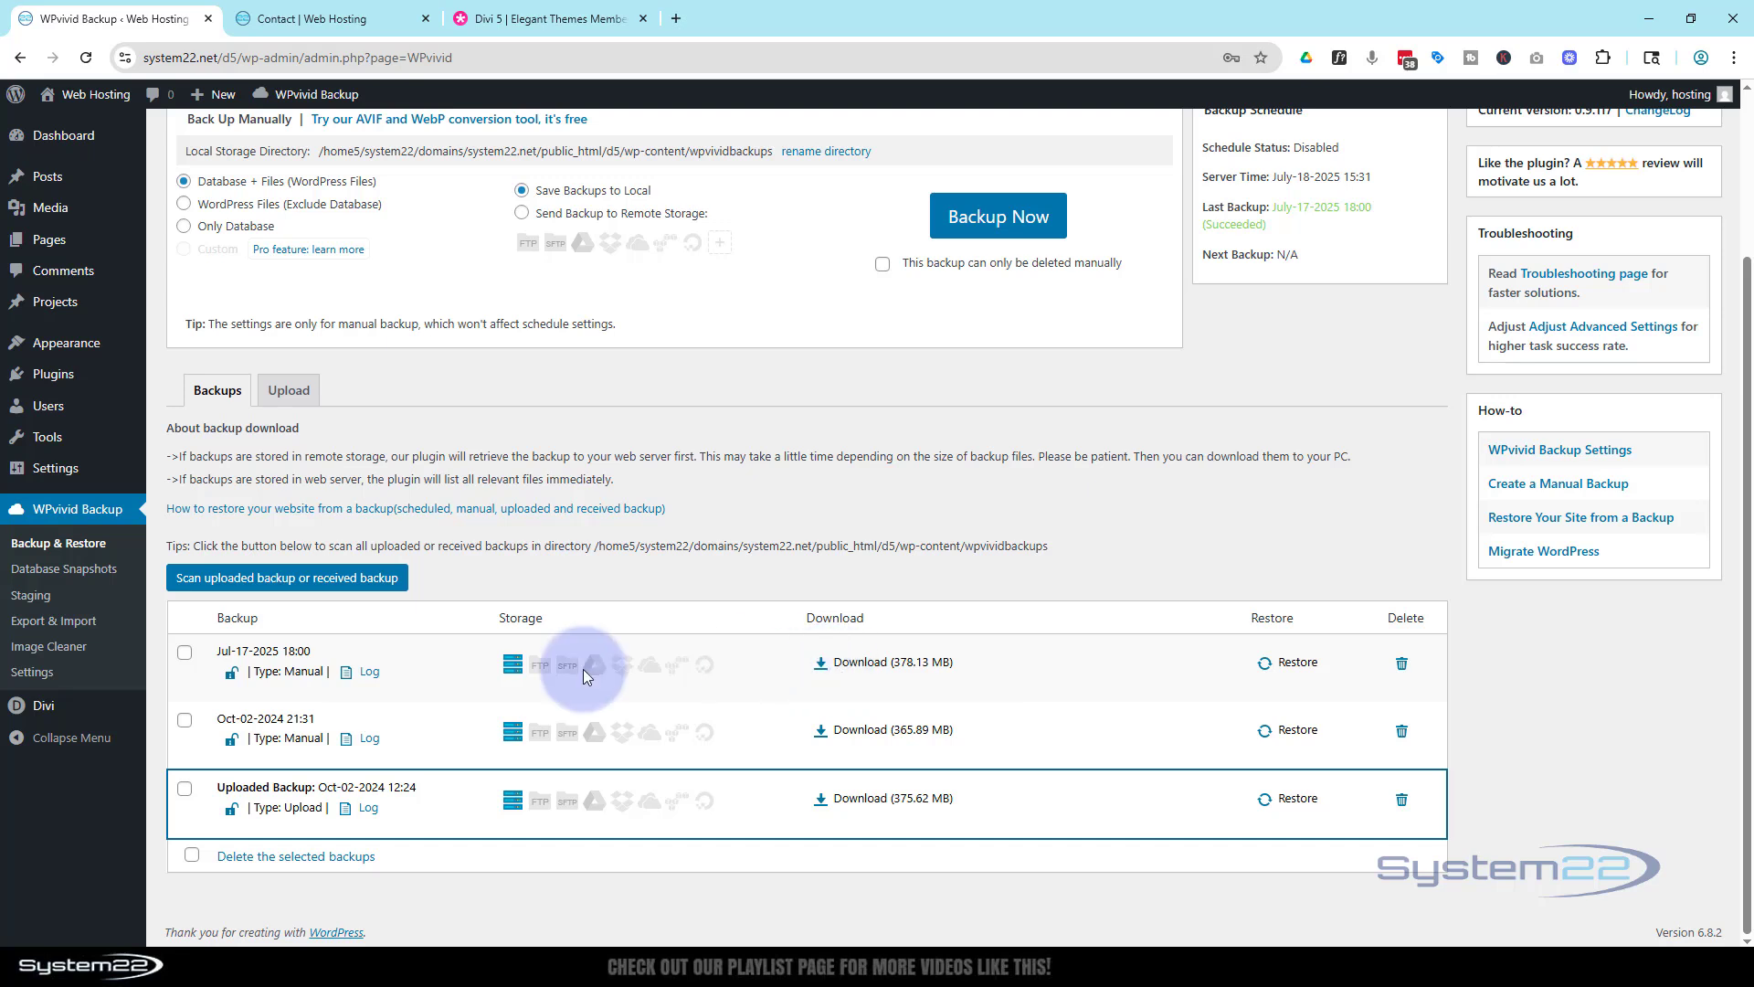
pyautogui.moveTo(883, 661)
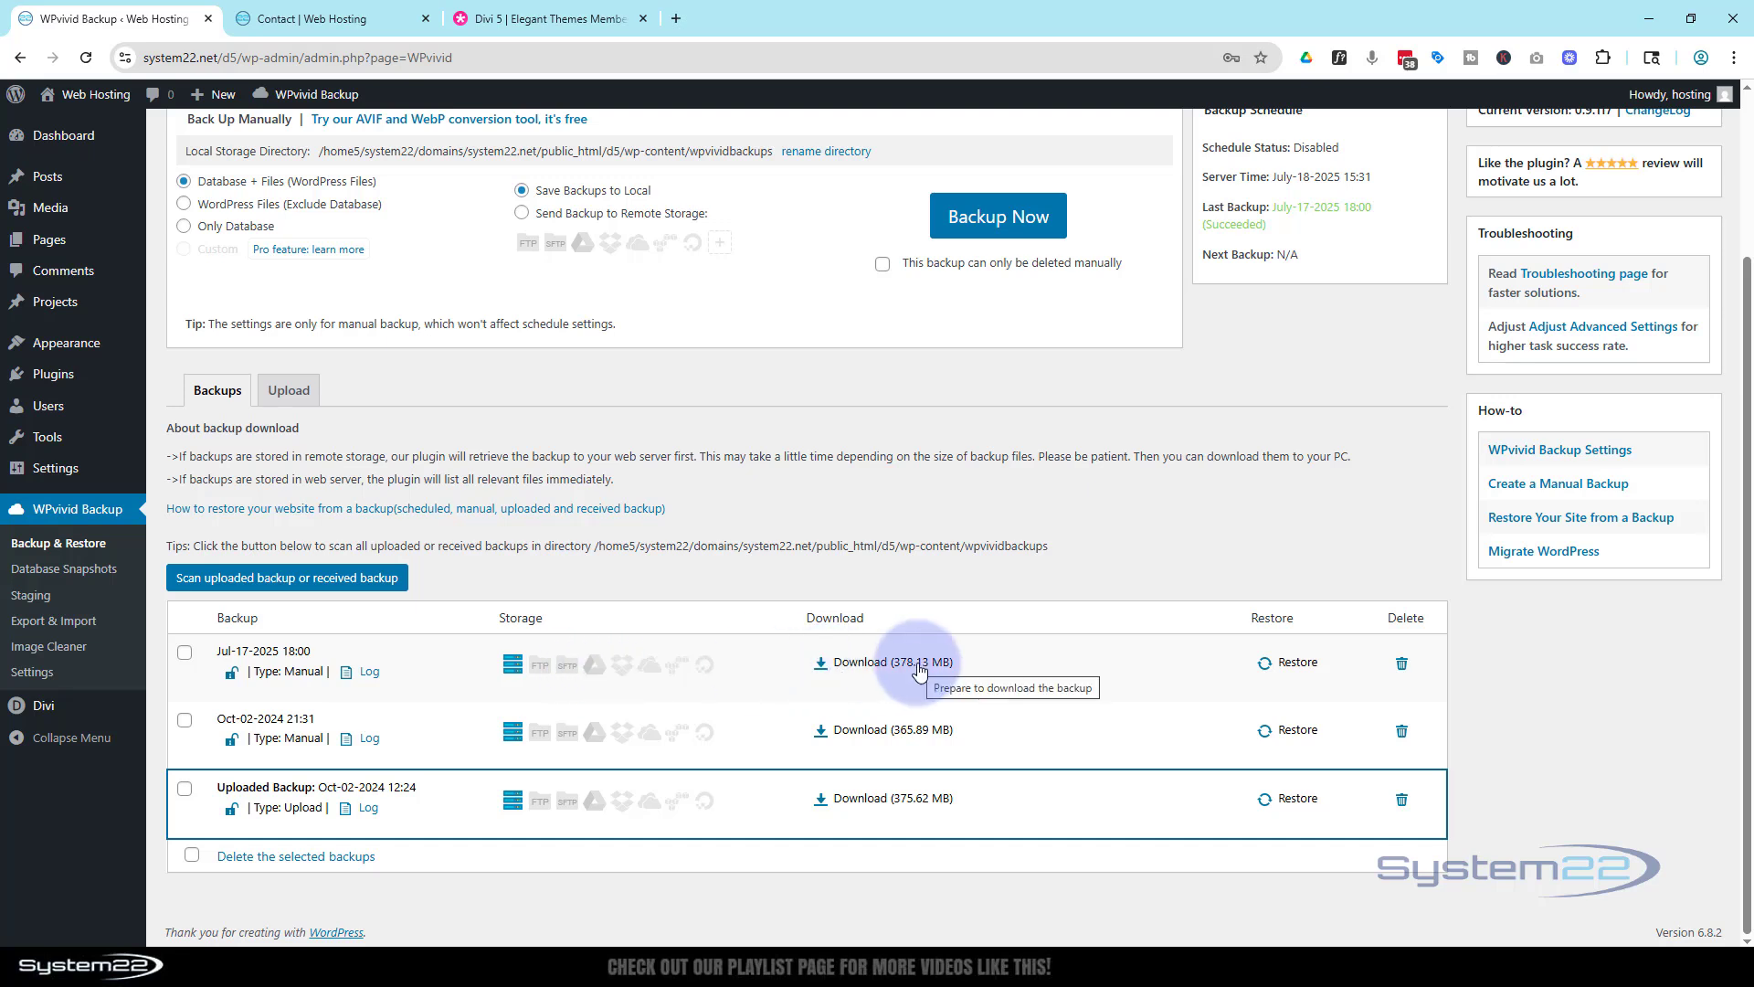
pyautogui.moveTo(660, 457)
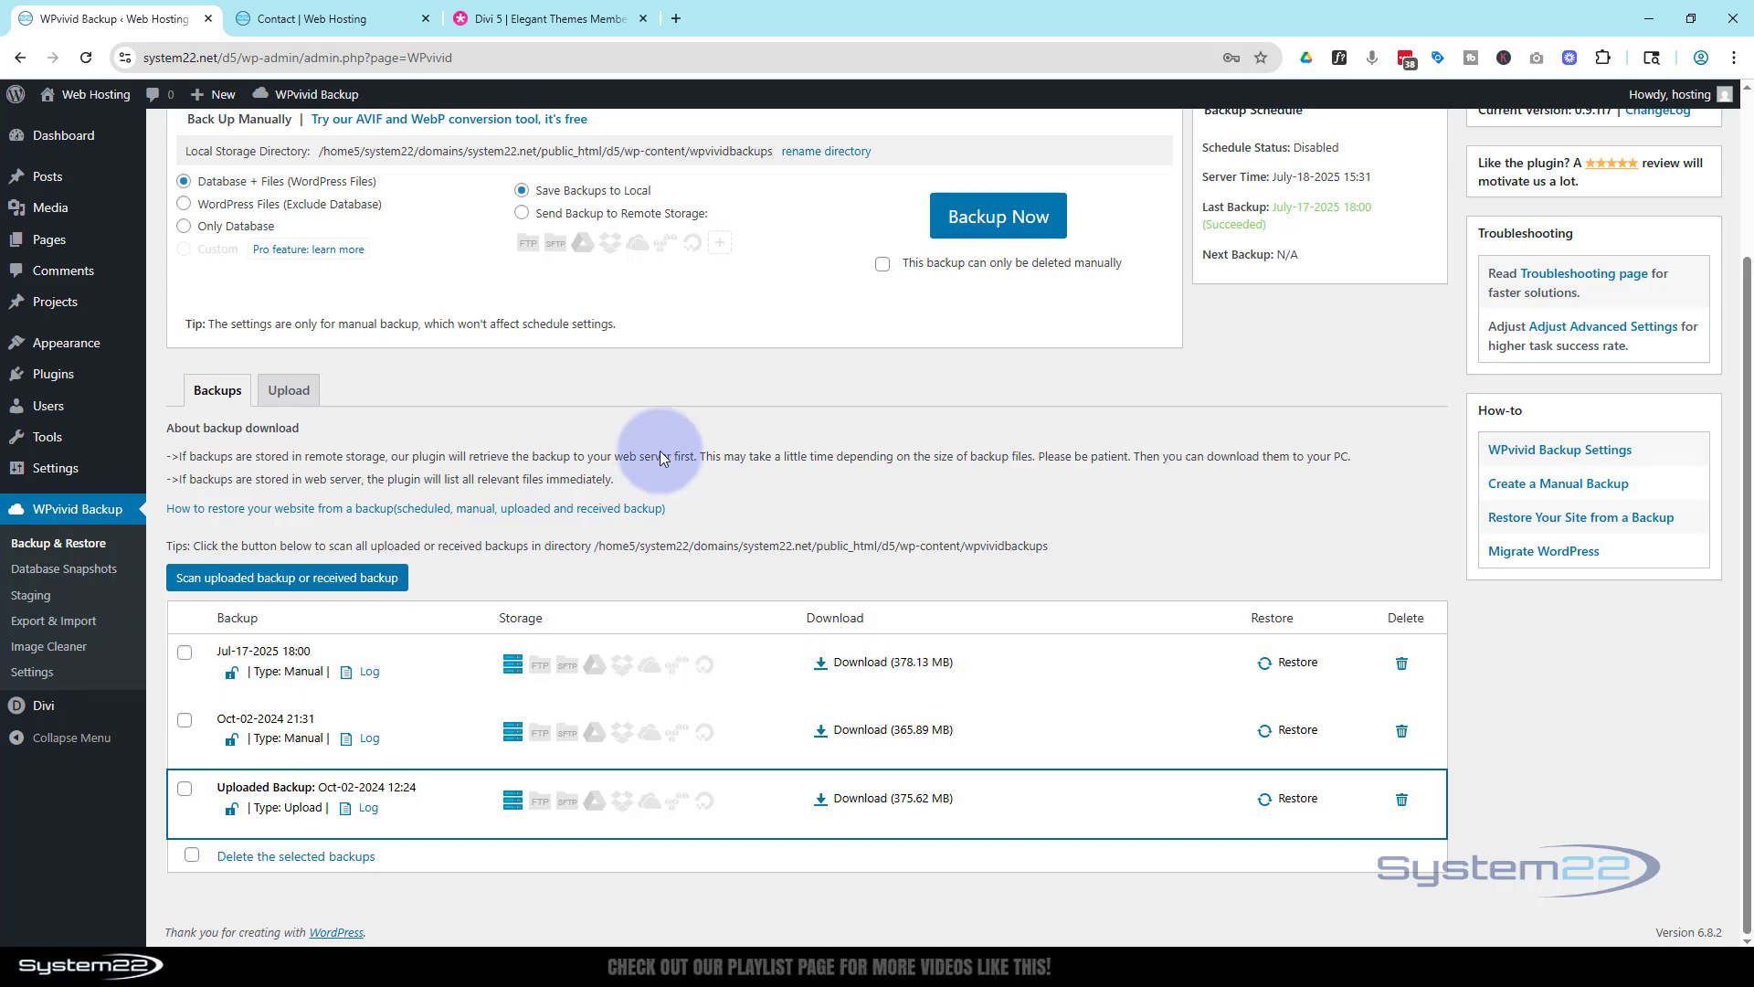
pyautogui.click(43, 704)
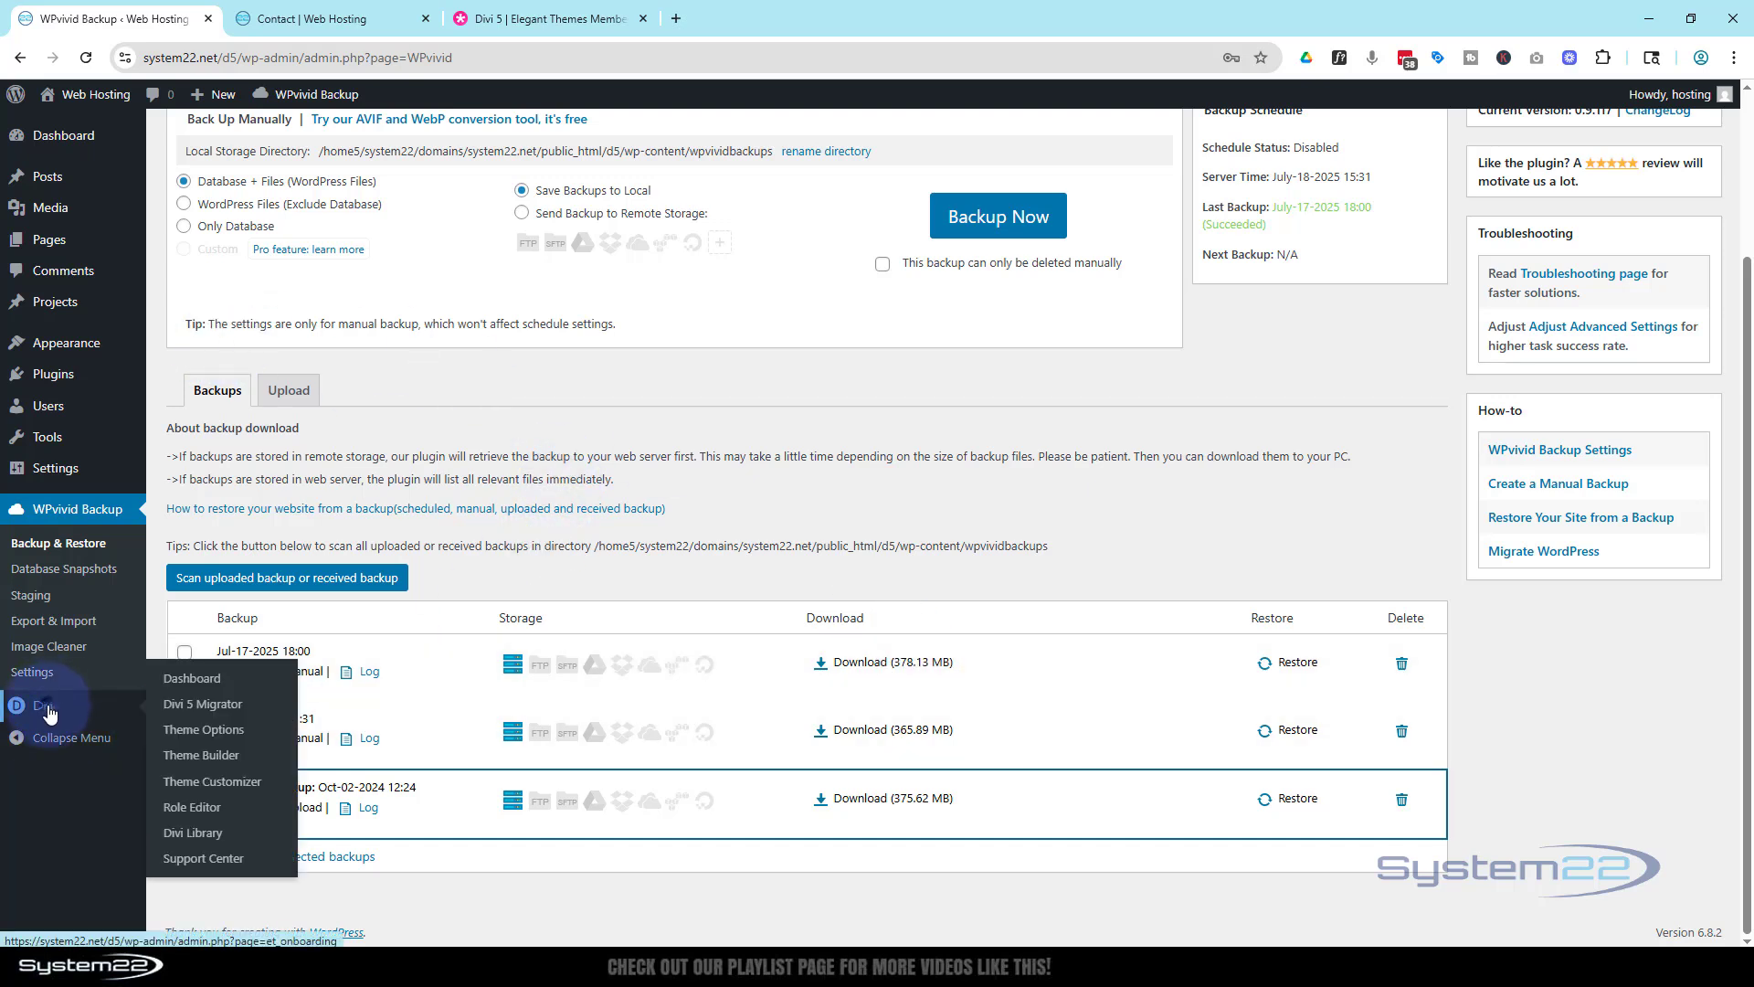
# - Reopen Divi 5 Migrator from the Divi menu and scroll its 100% compatibility report
pyautogui.click(190, 677)
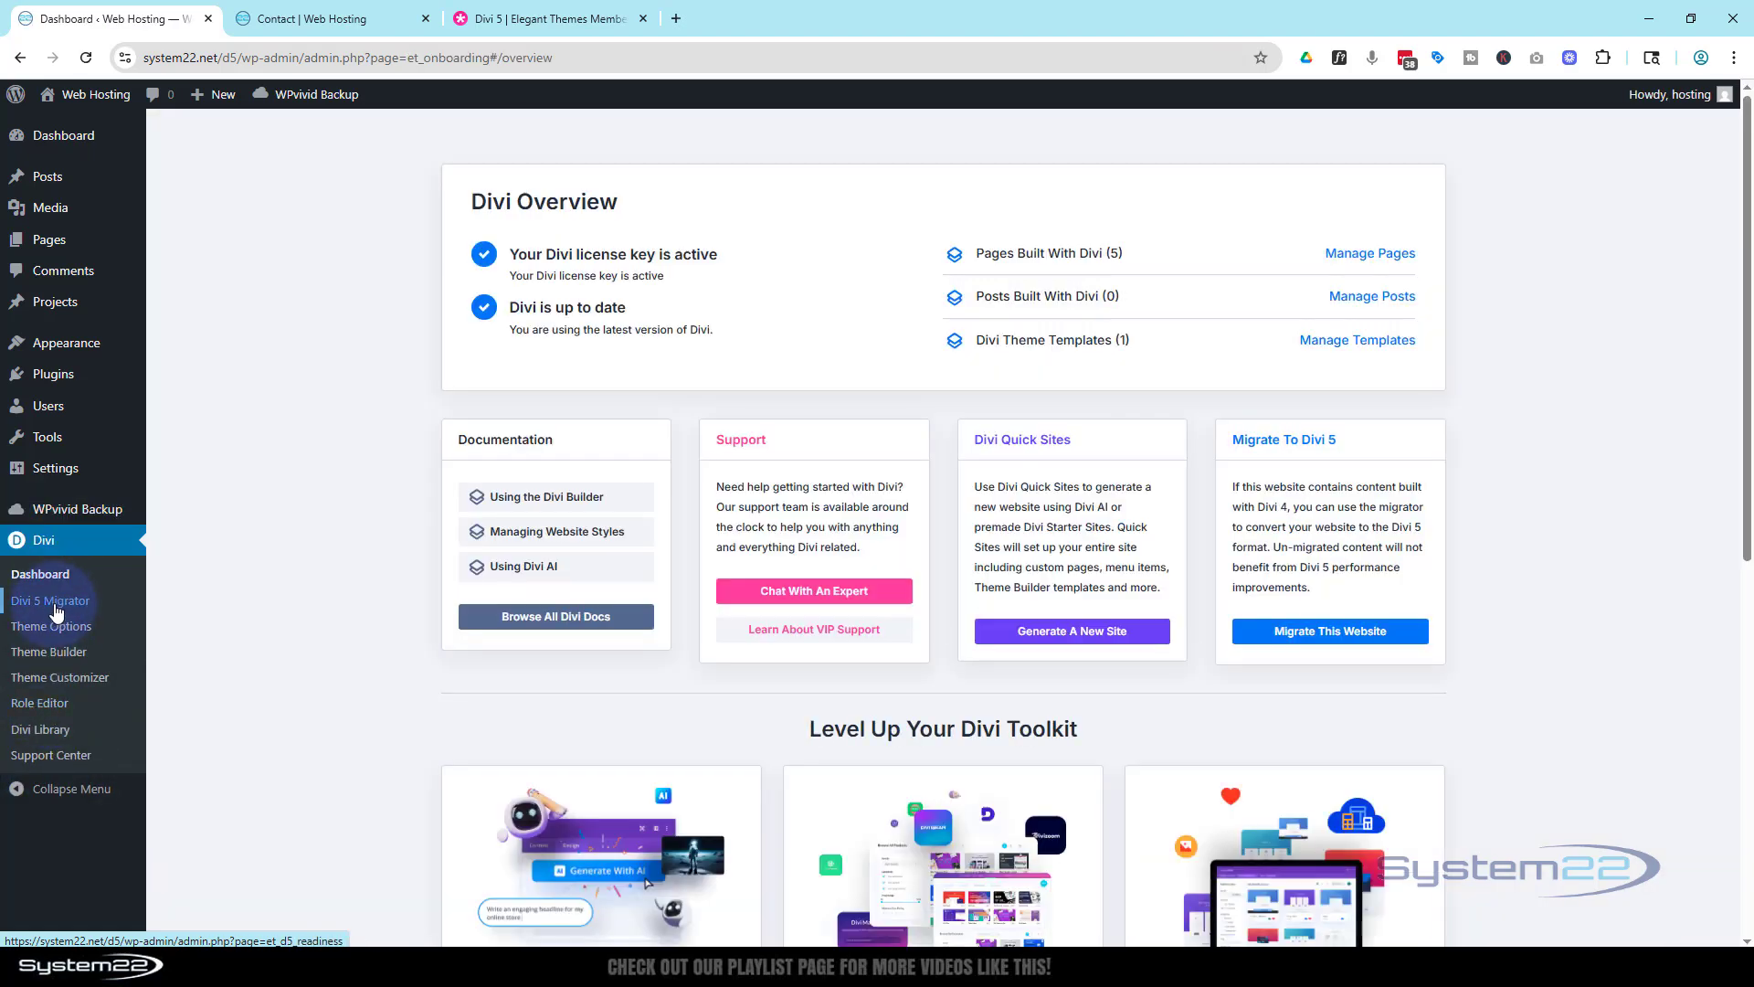
pyautogui.click(51, 601)
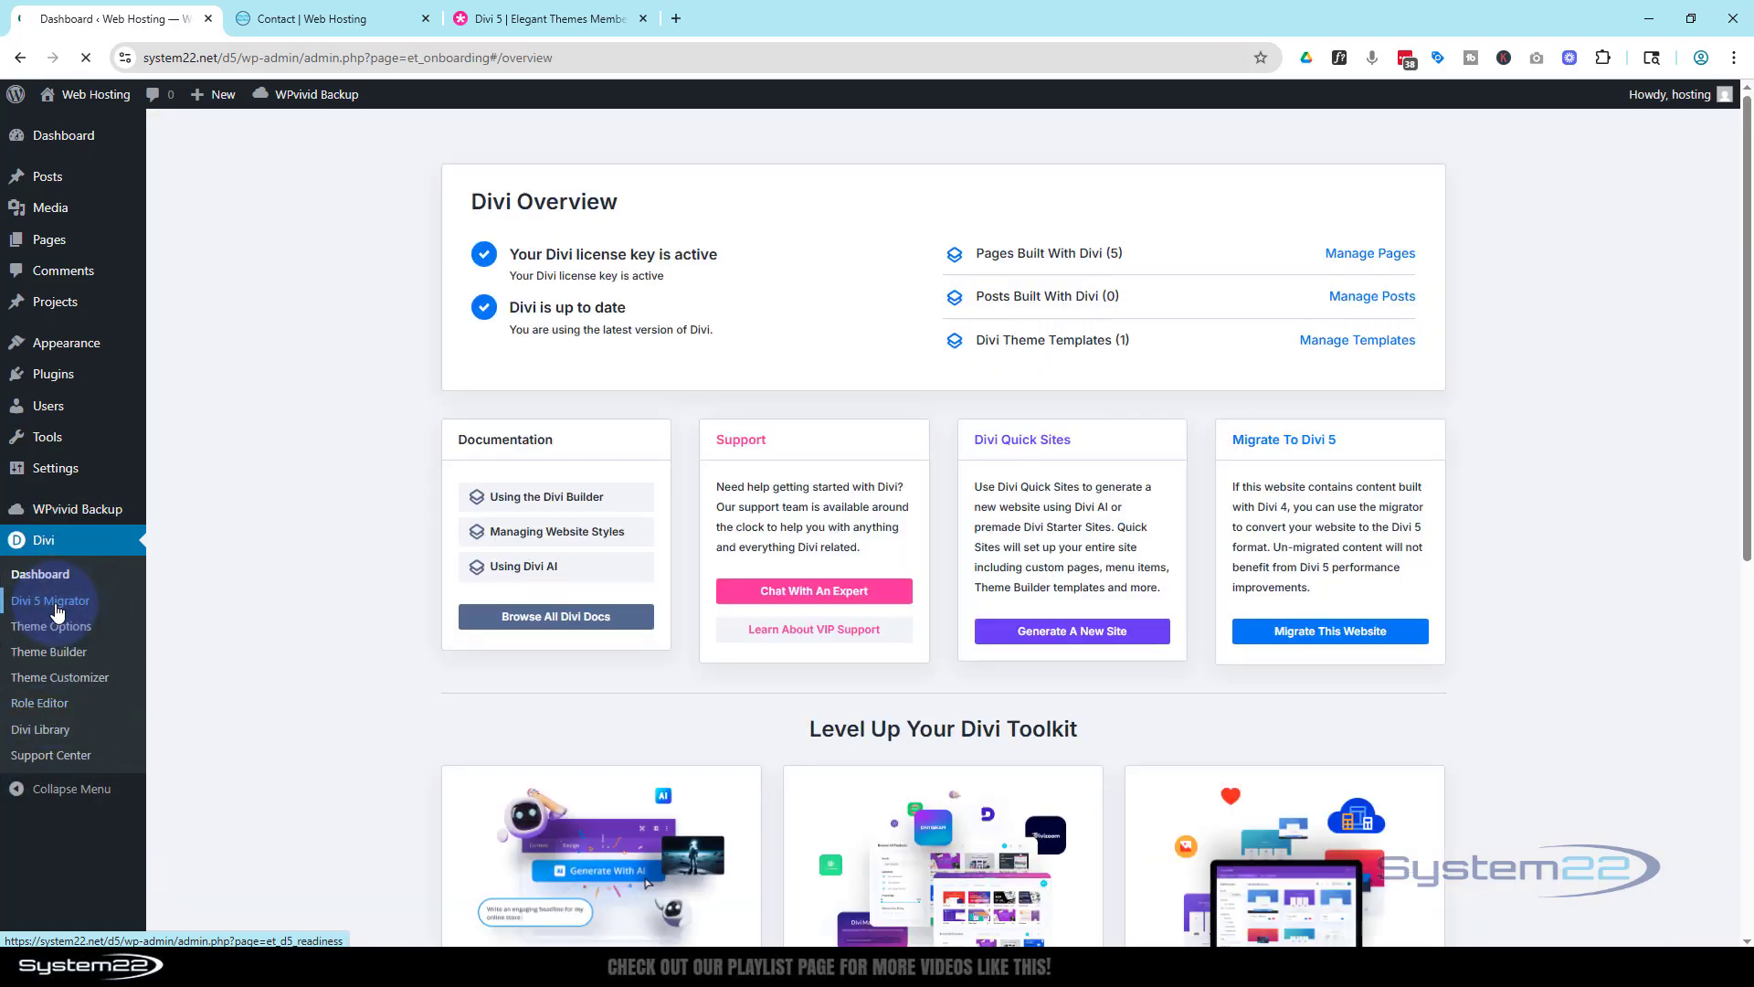
pyautogui.click(50, 601)
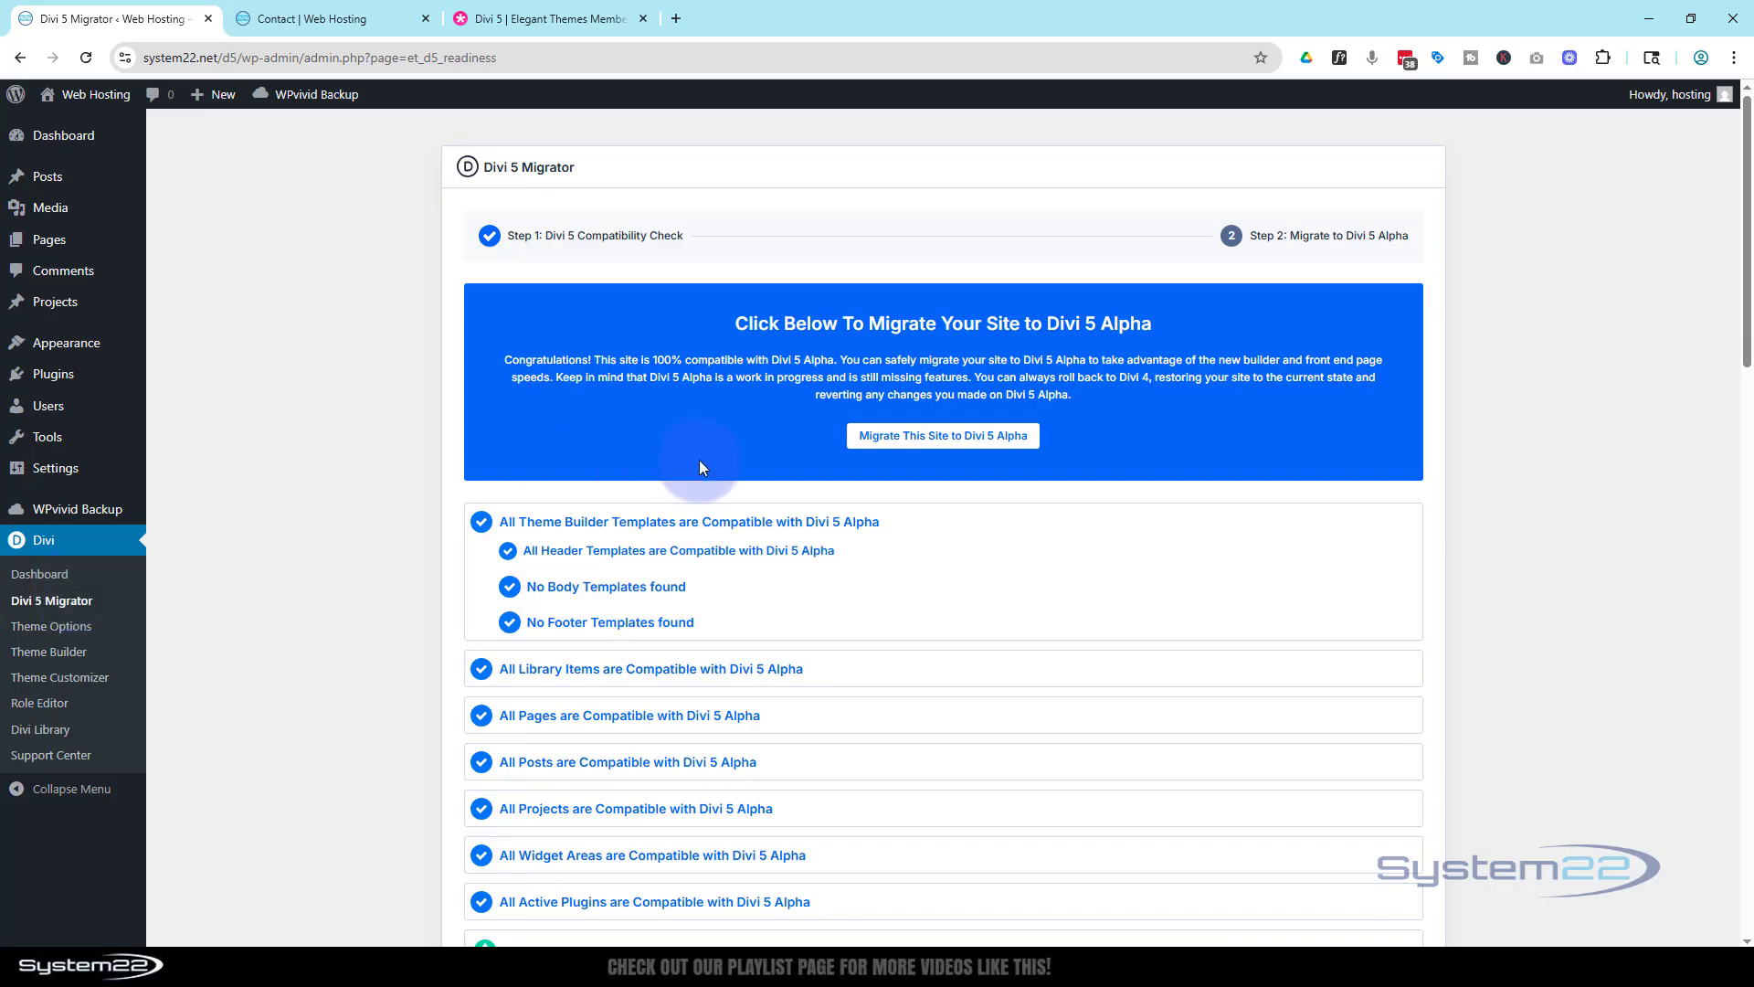
pyautogui.scroll(-3)
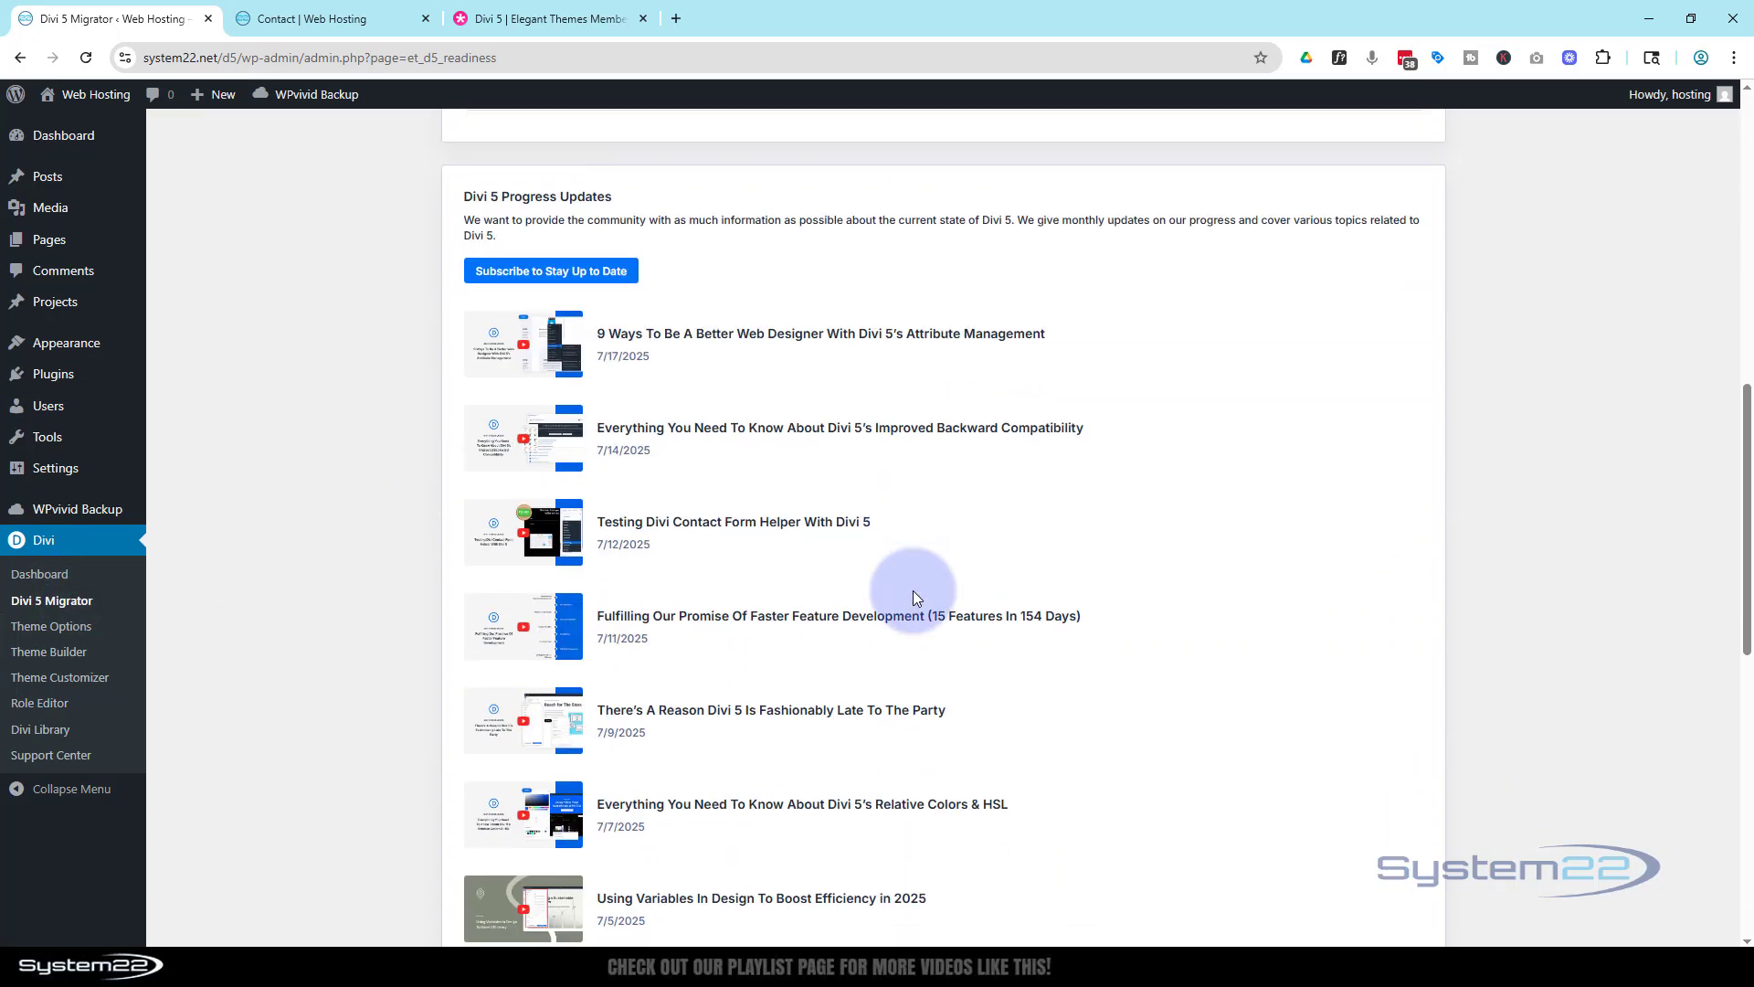
pyautogui.scroll(-3)
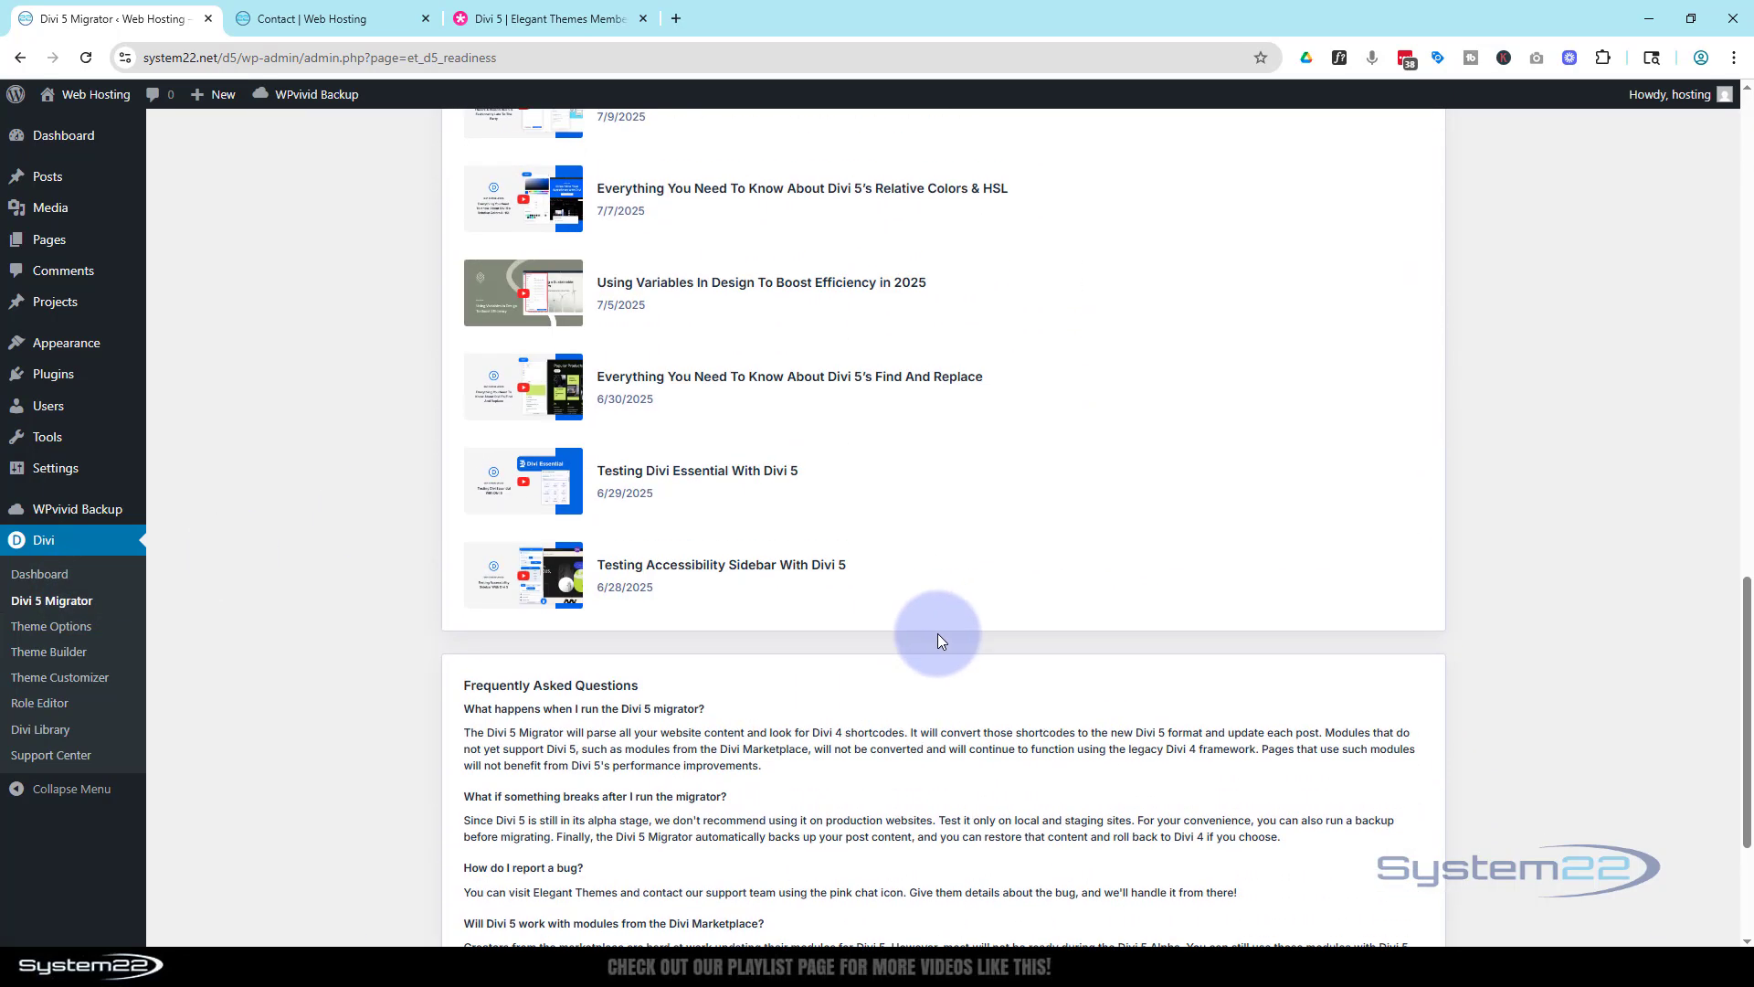
pyautogui.scroll(3)
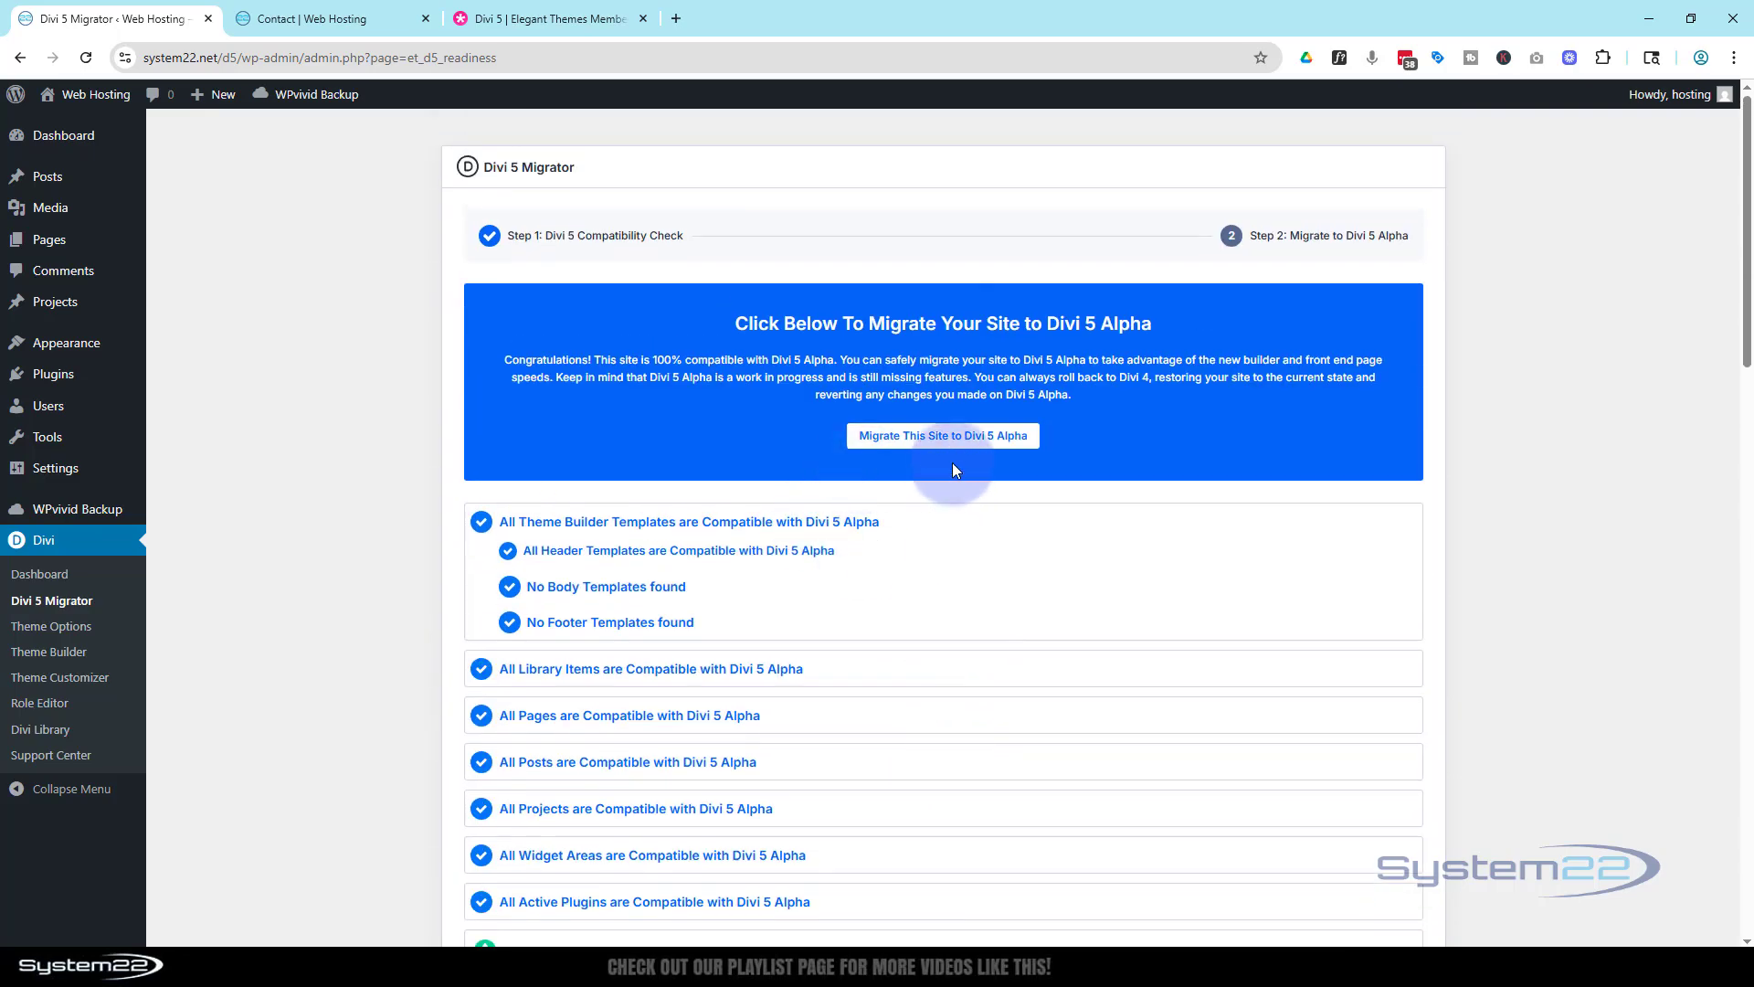
pyautogui.moveTo(941, 435)
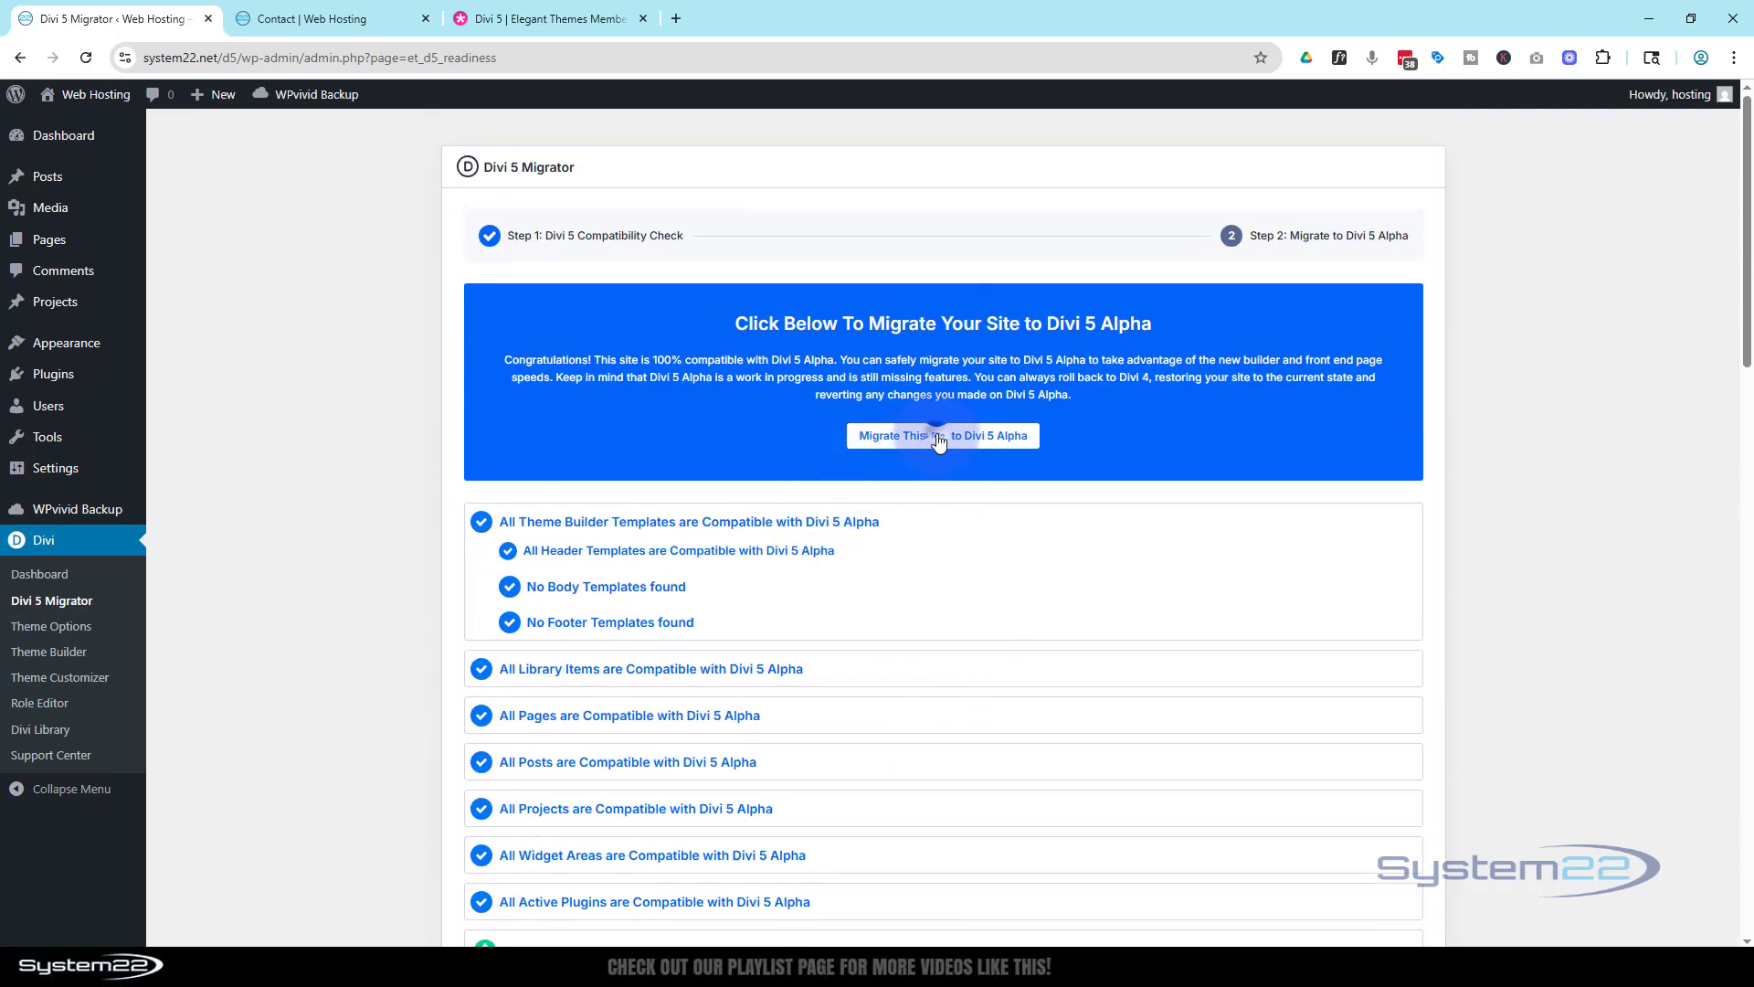
# - Choose 'Migrate This Site to Divi 5 Alpha' to bring up the 'Are You Sure?' warning
pyautogui.click(942, 435)
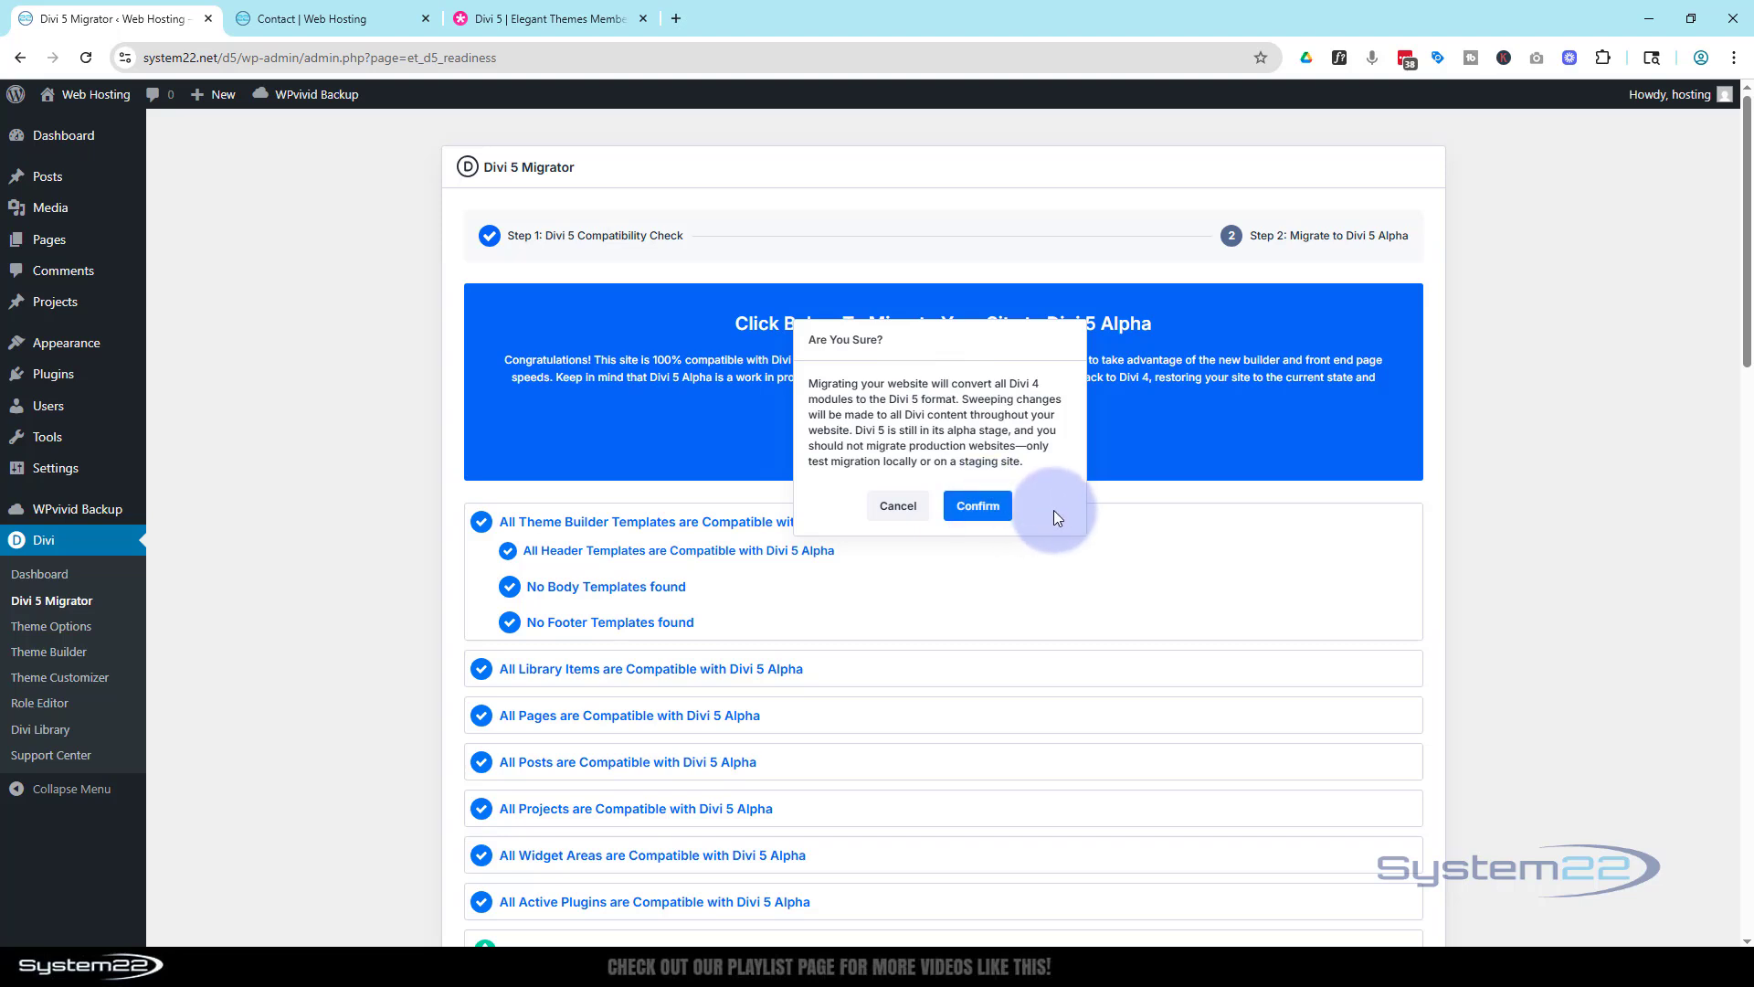
pyautogui.moveTo(967, 392)
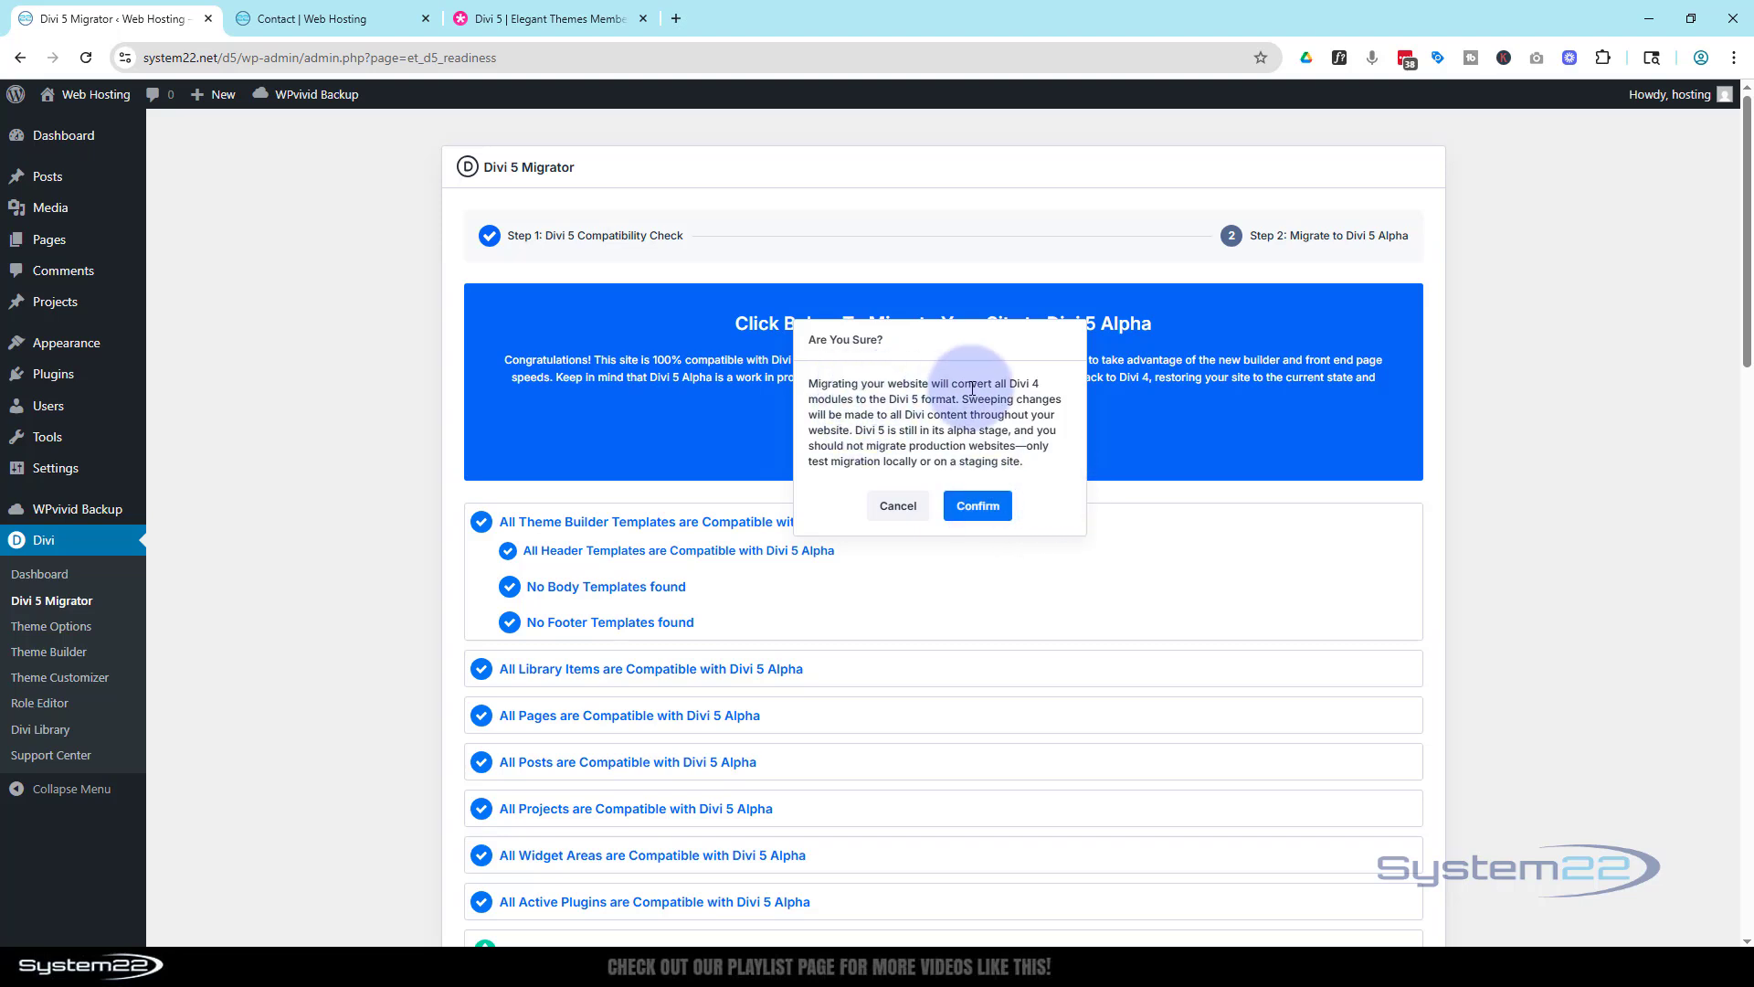
pyautogui.moveTo(999, 433)
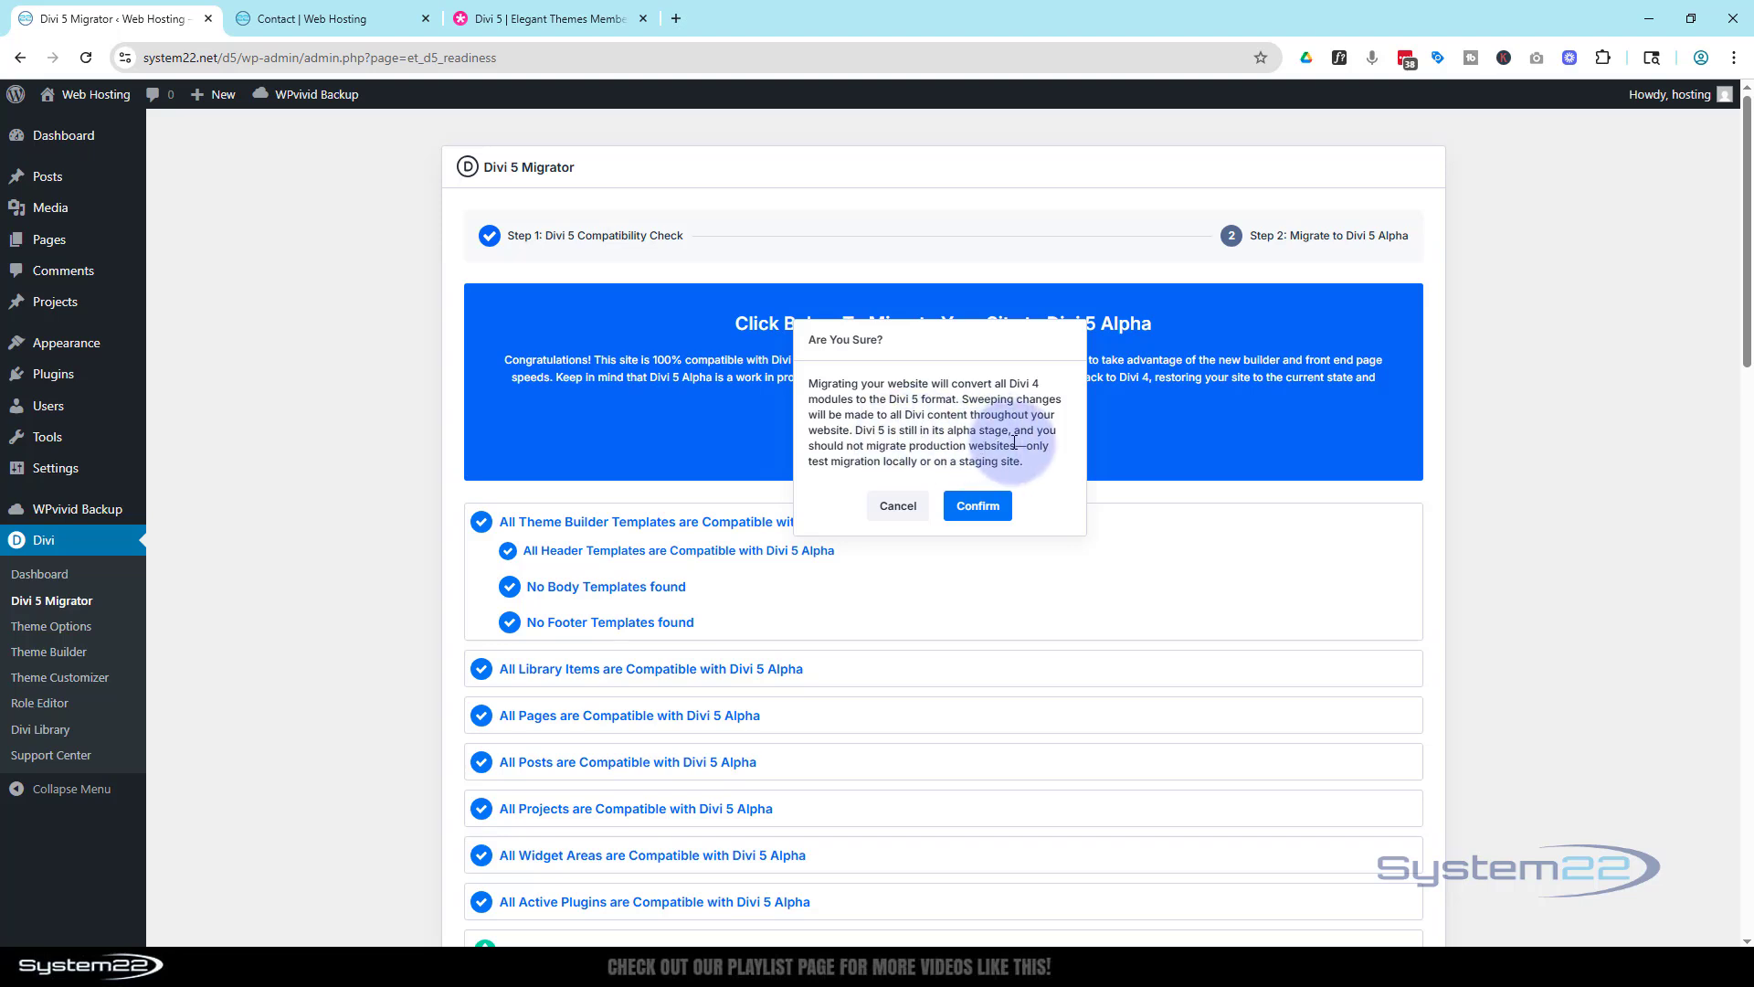
pyautogui.moveTo(930, 468)
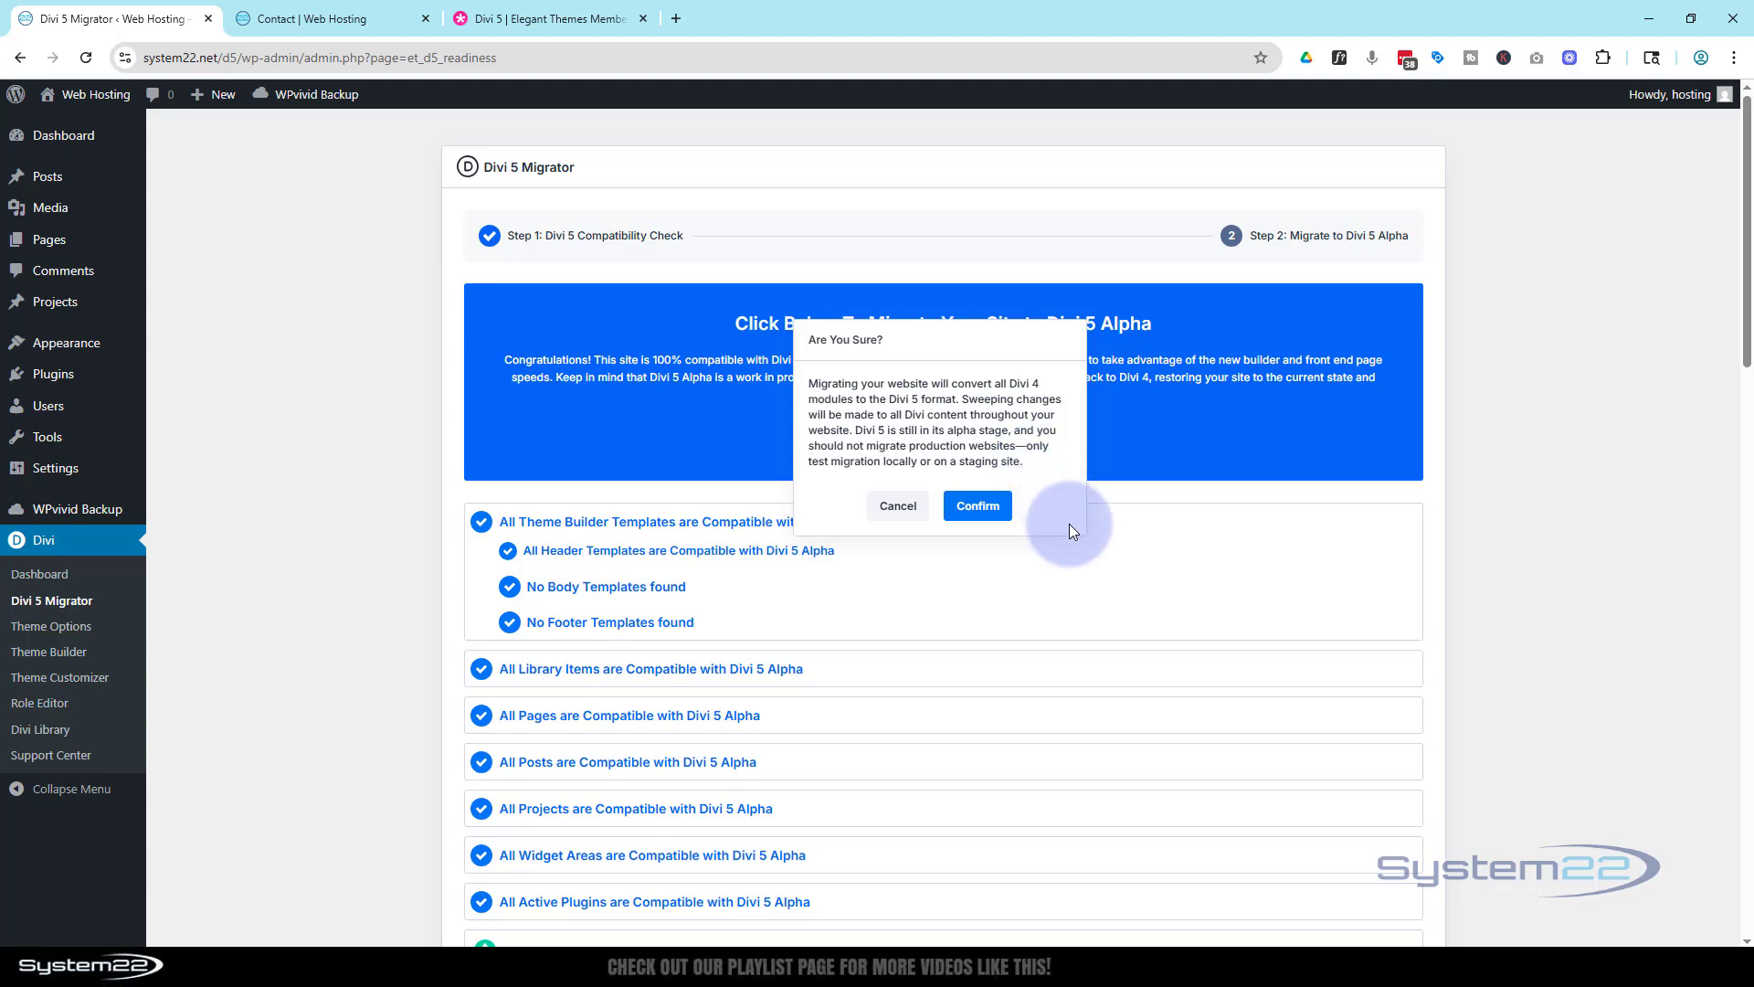
pyautogui.moveTo(976, 504)
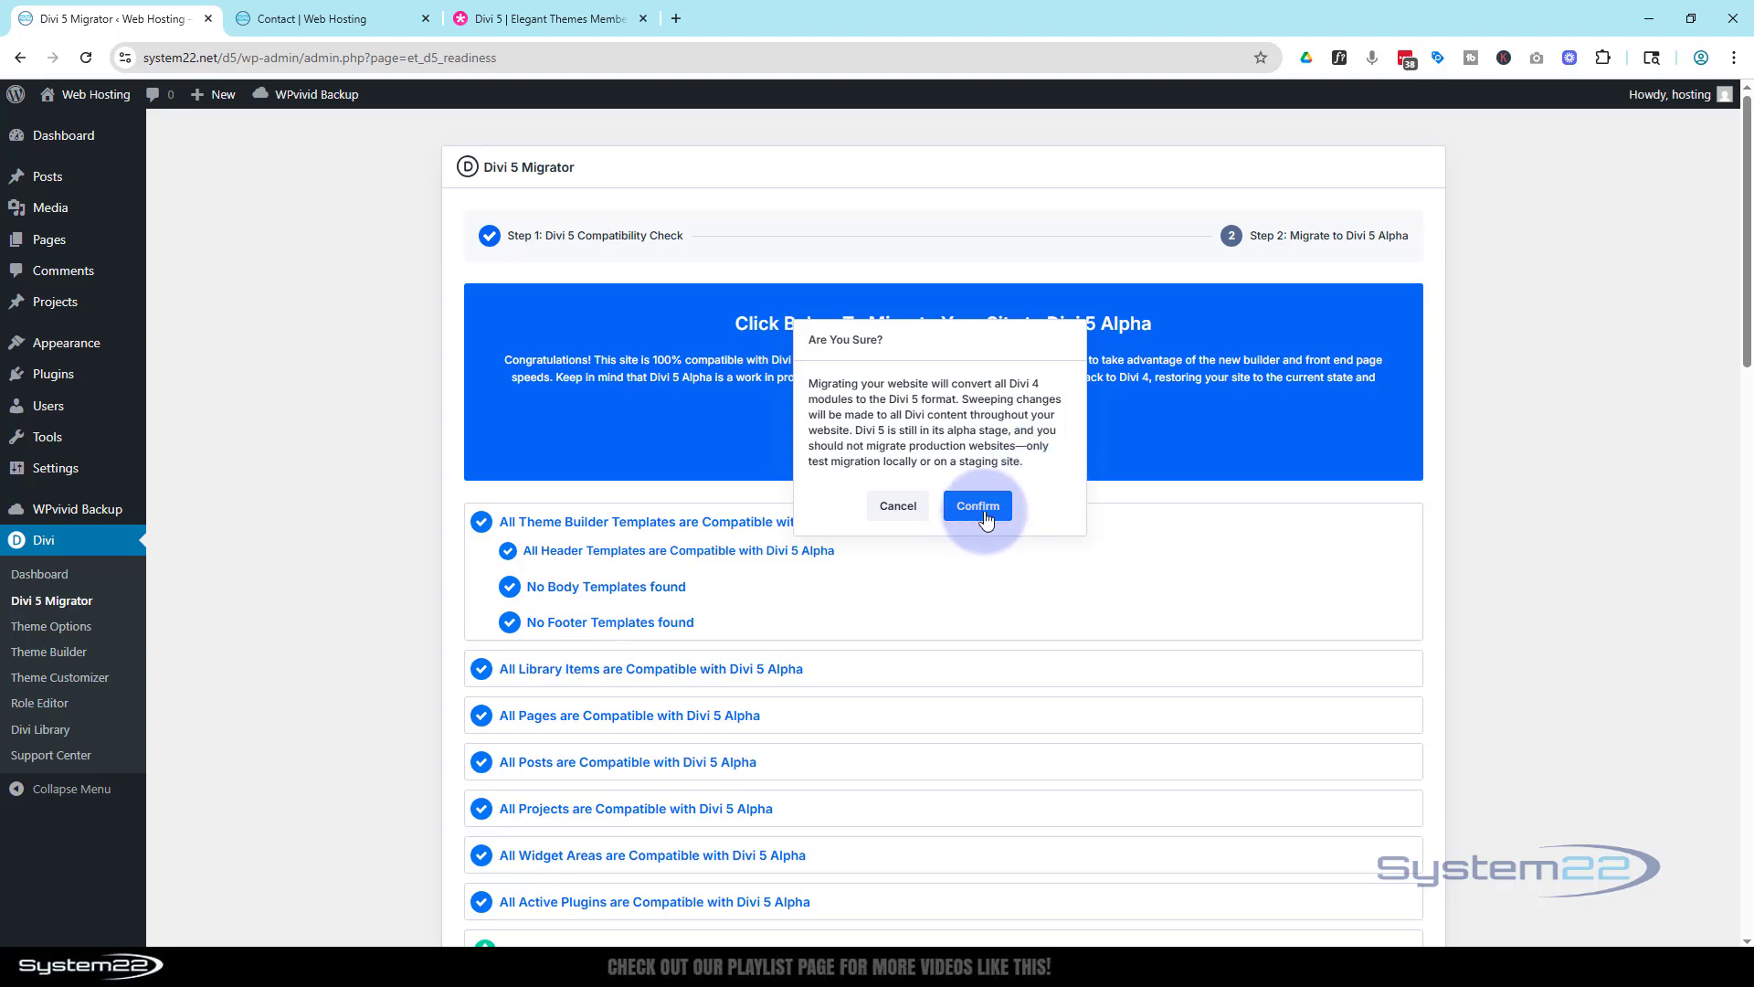
# - Confirm the 'Are You Sure?' dialog to start the Divi 5 Alpha migration
pyautogui.click(976, 505)
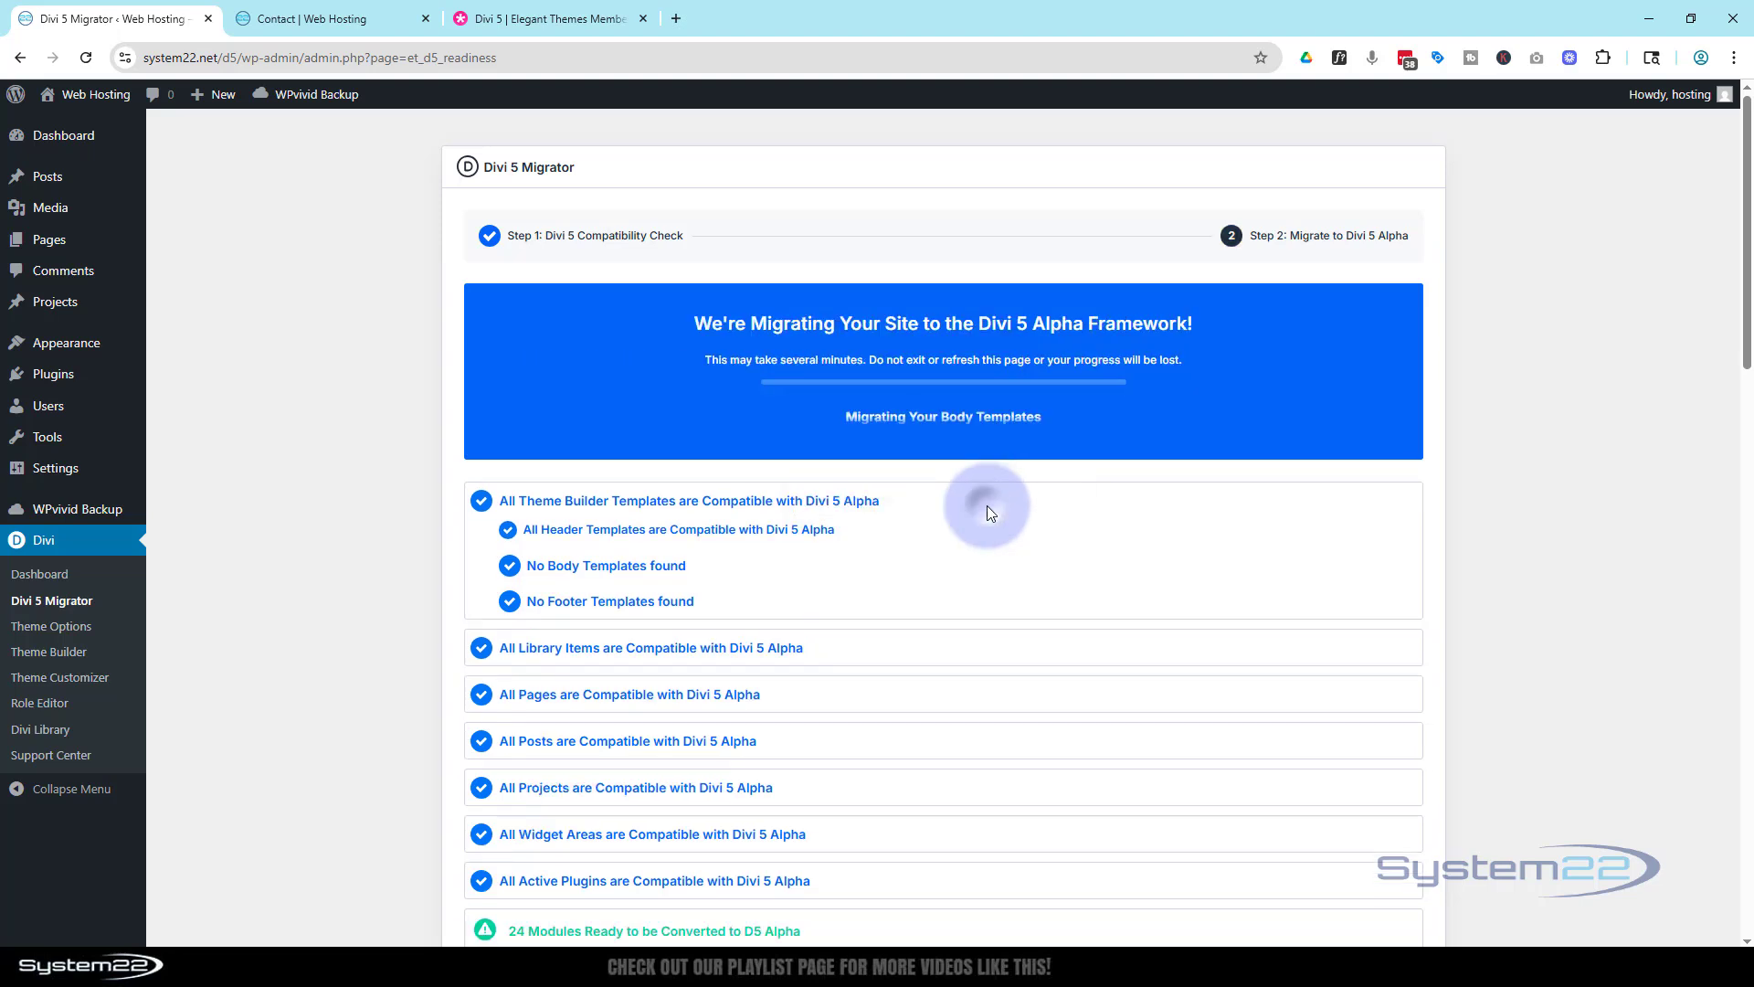
pyautogui.moveTo(854, 427)
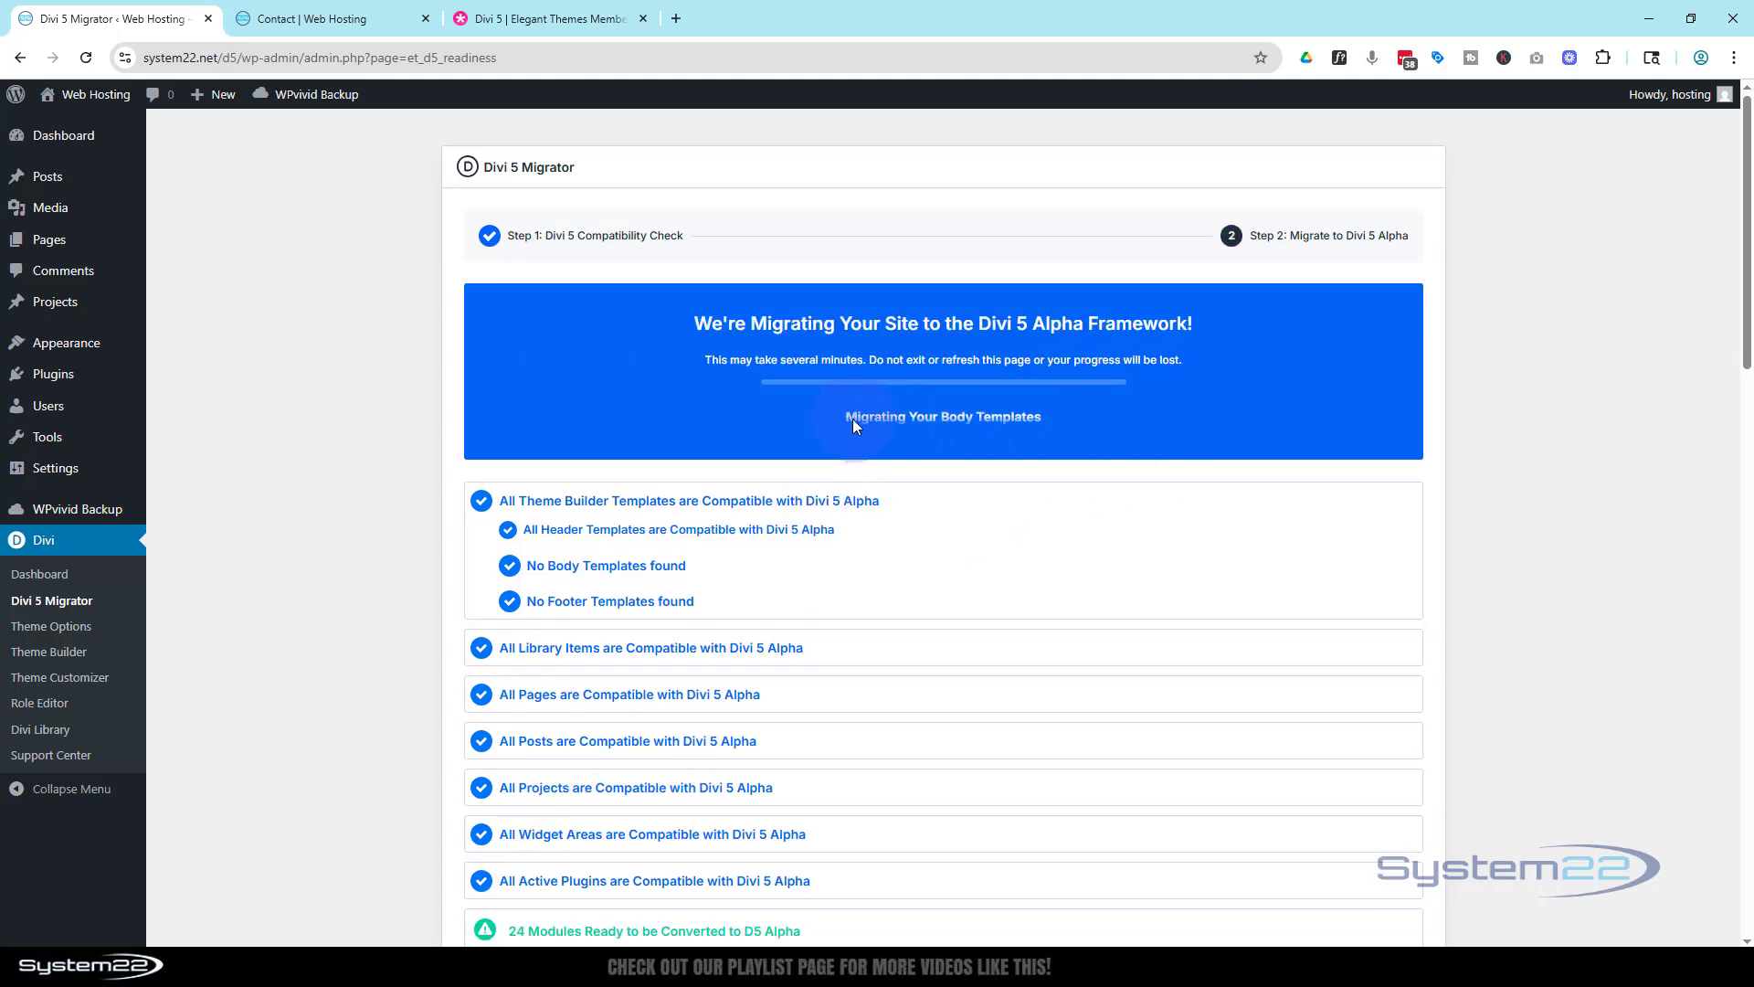
pyautogui.moveTo(1145, 427)
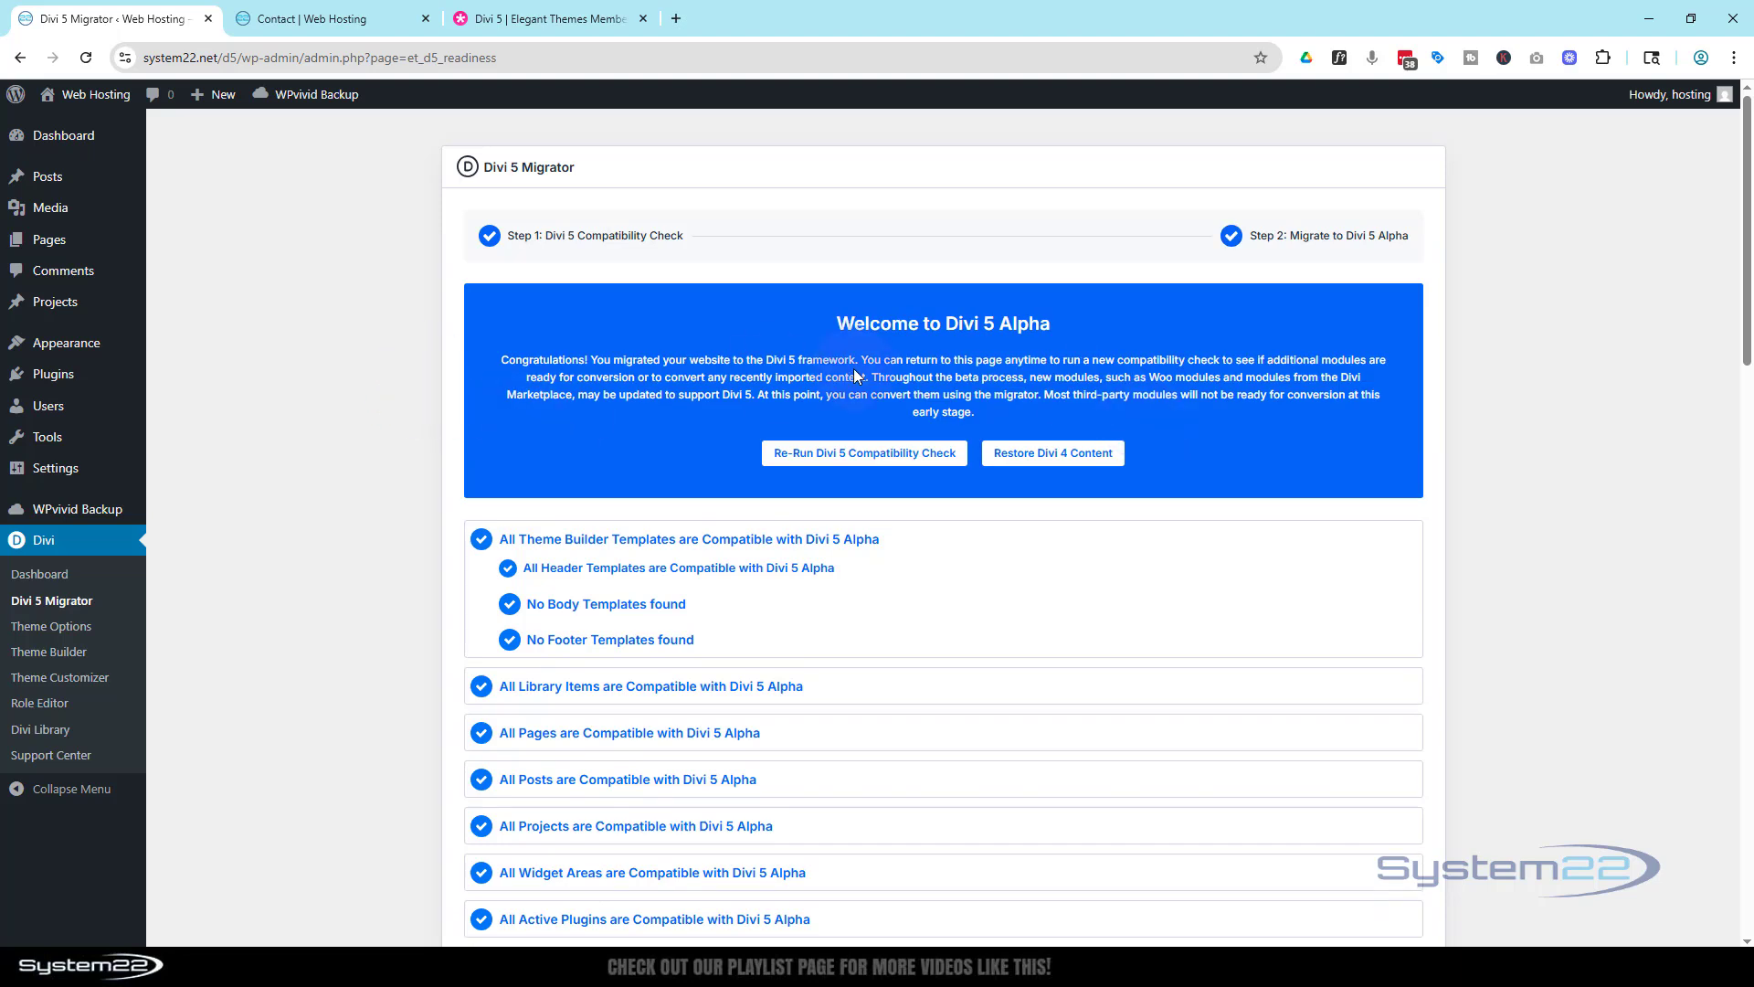
pyautogui.moveTo(882, 345)
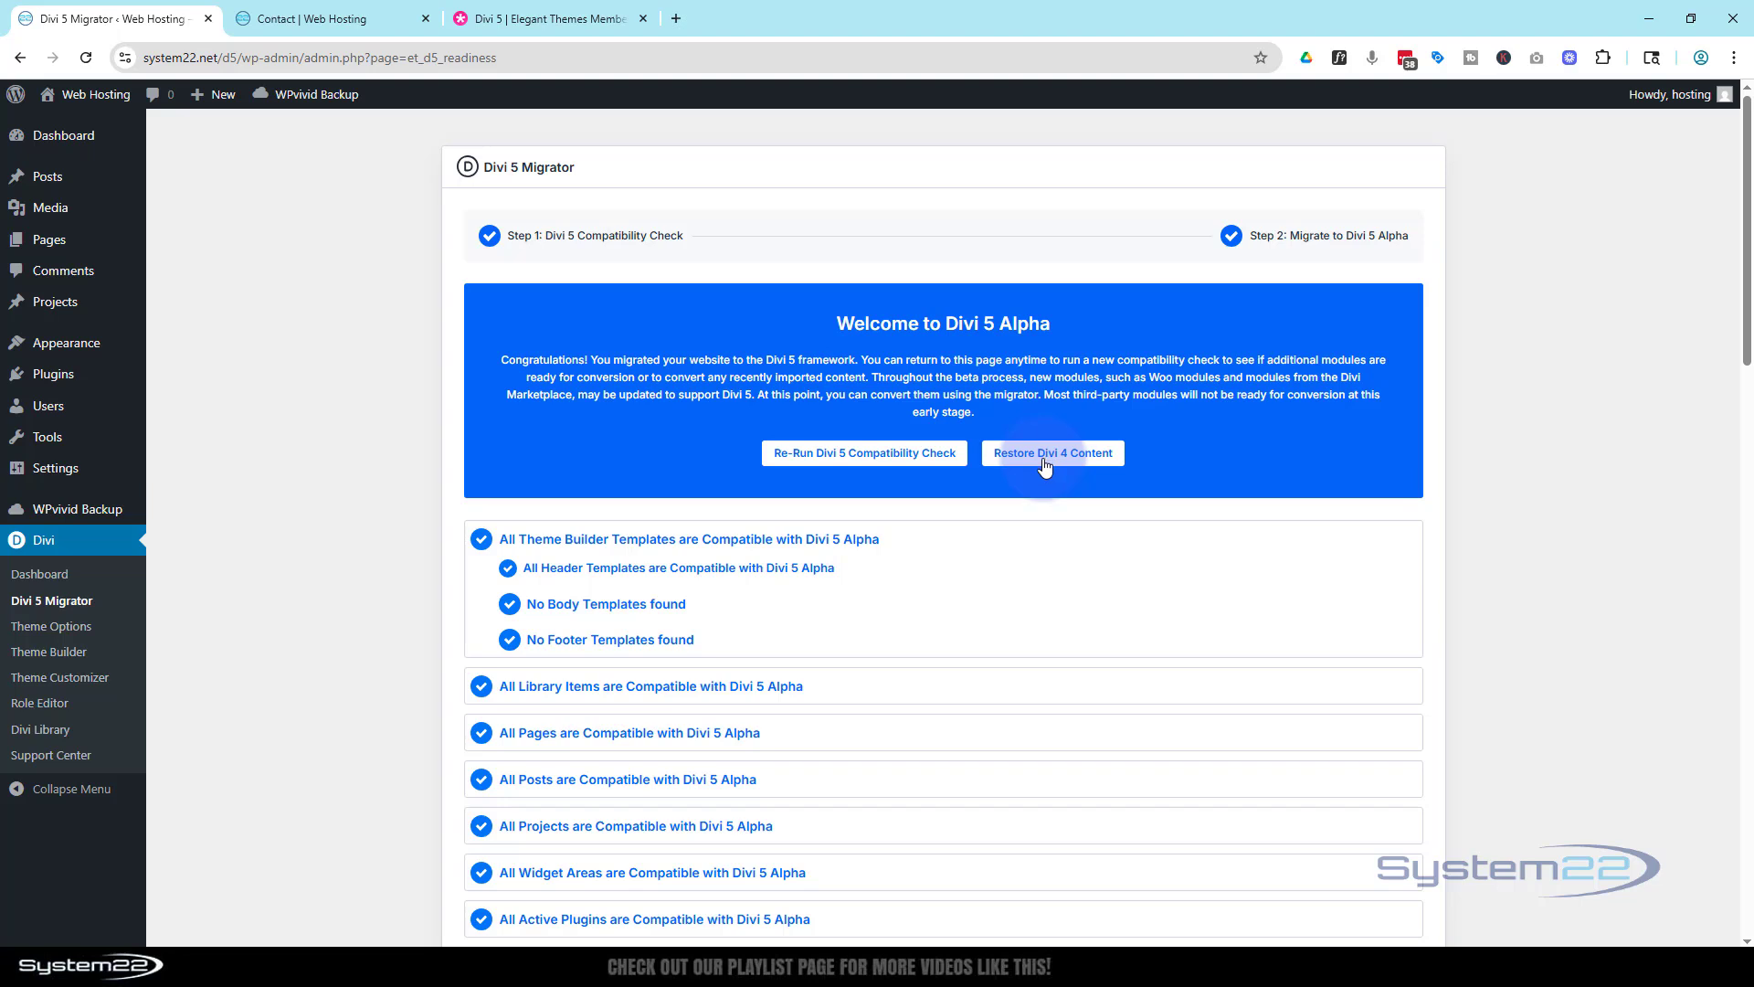
pyautogui.moveTo(1007, 405)
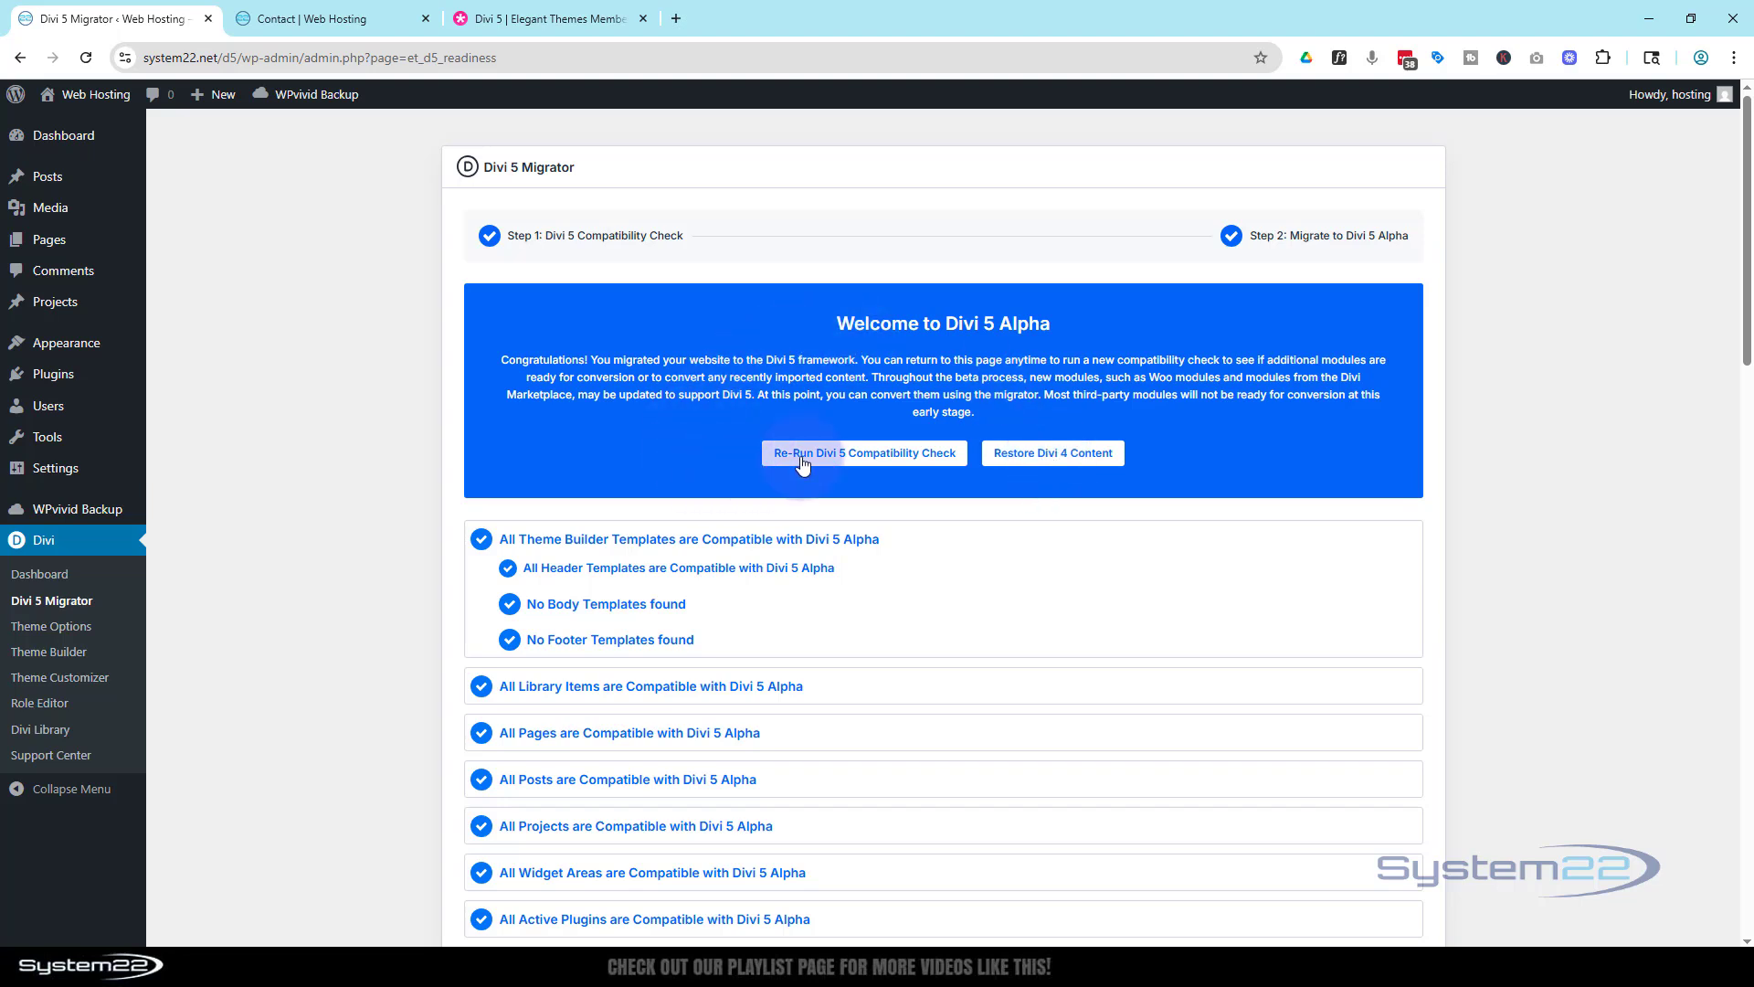
pyautogui.moveTo(888, 459)
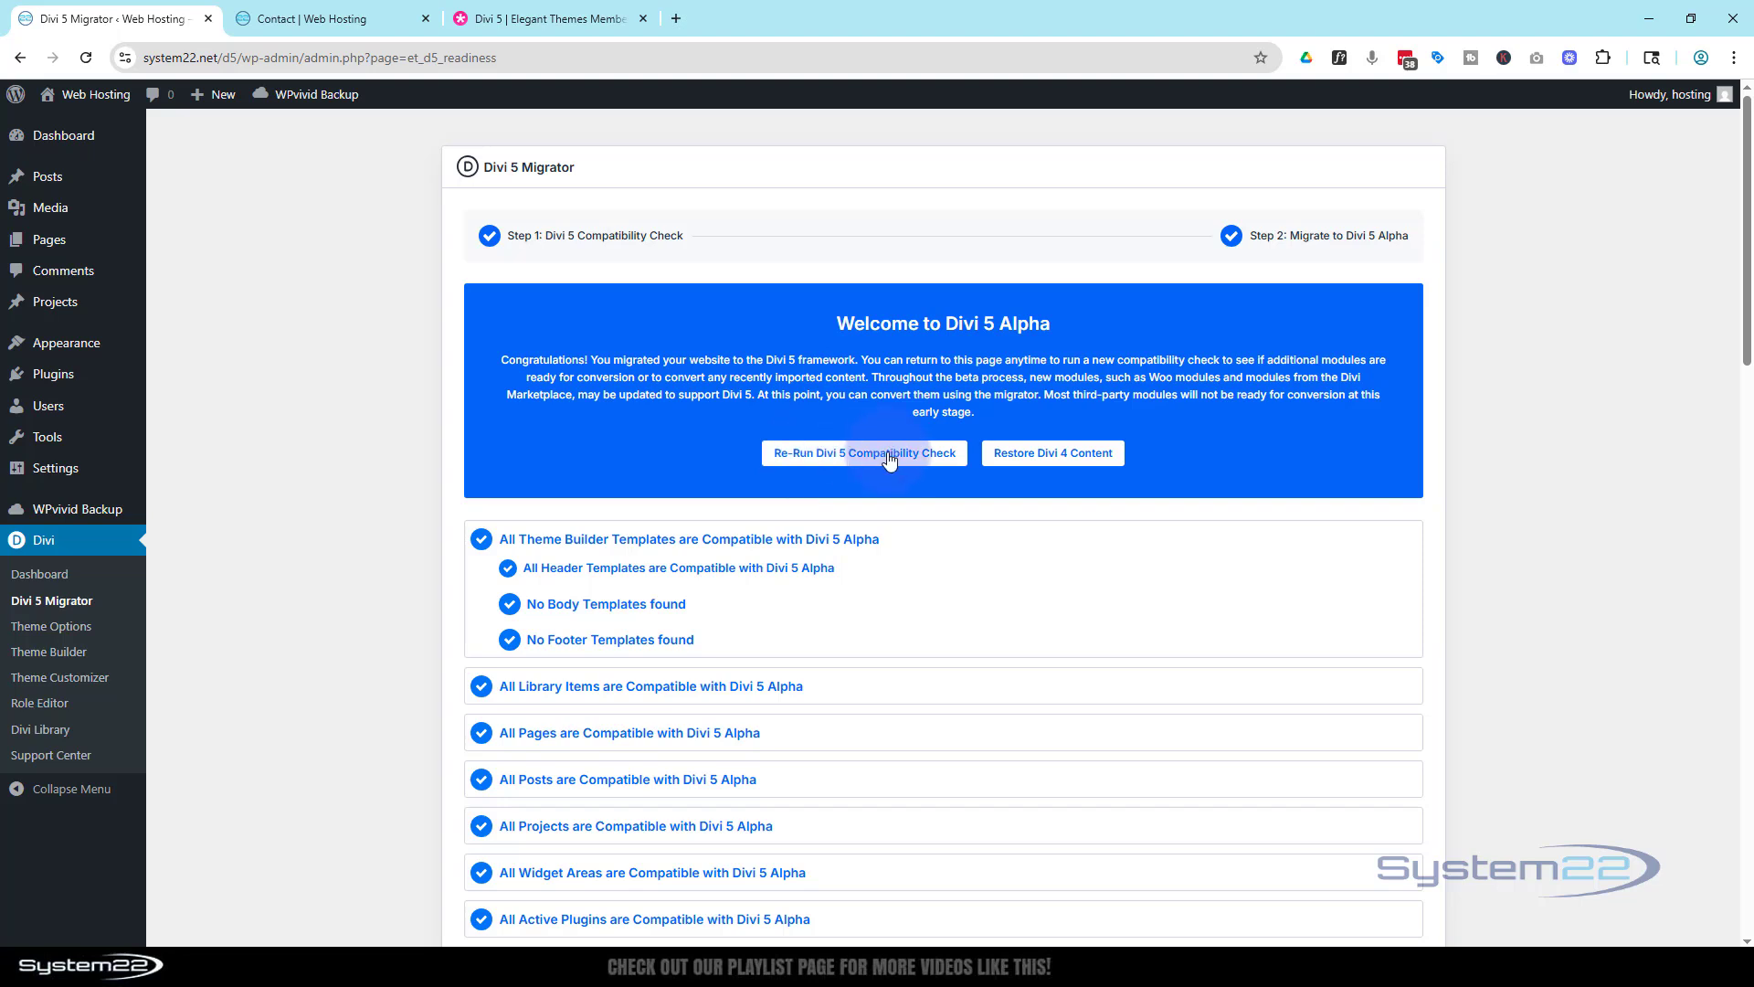
pyautogui.moveTo(324, 19)
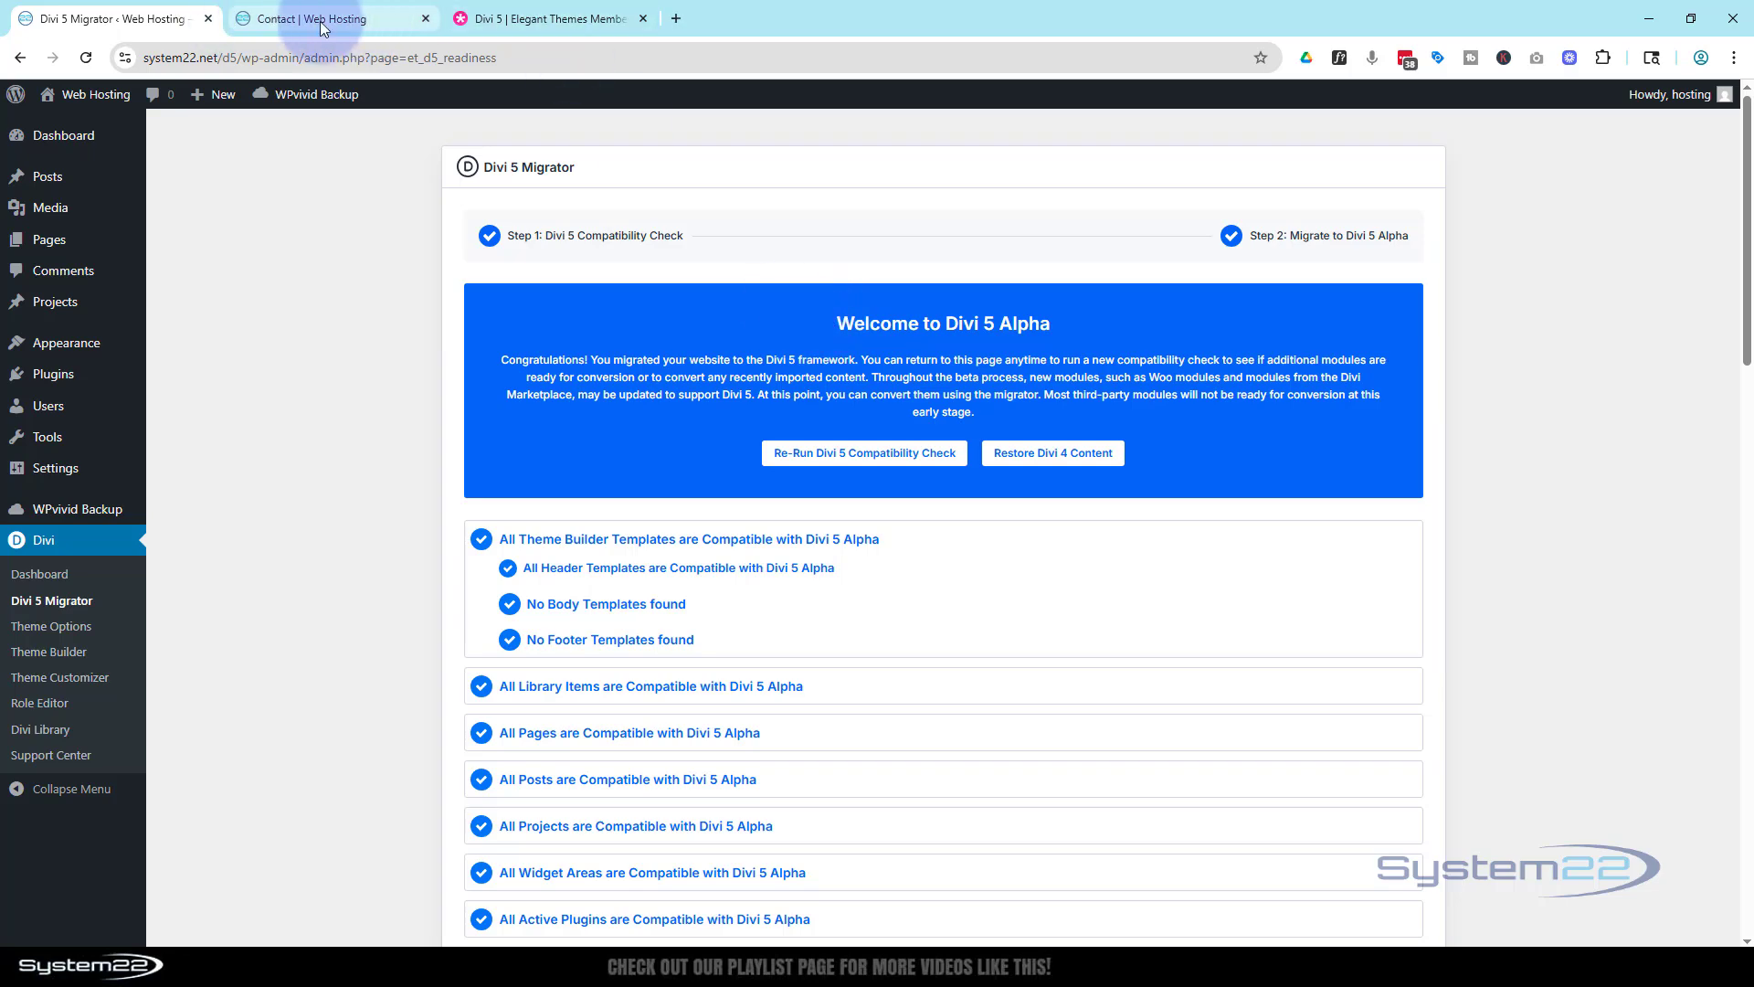
# - Reload the live home page after migration and scroll down it
pyautogui.click(325, 20)
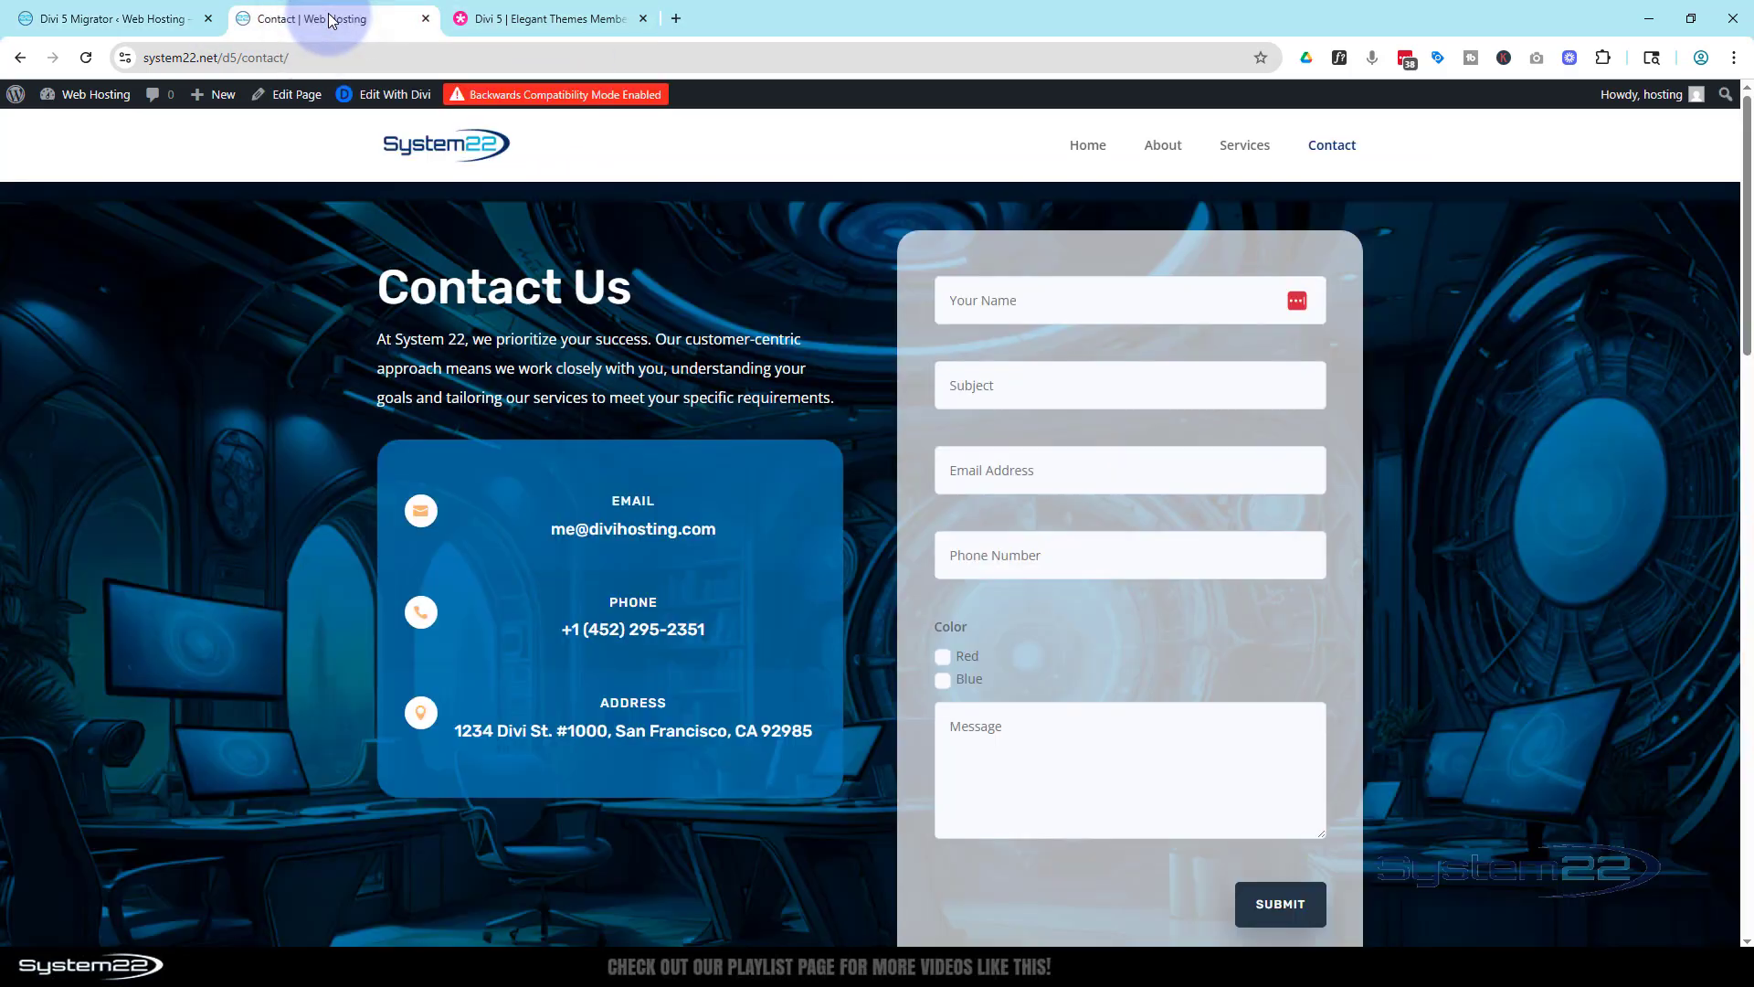
pyautogui.moveTo(416, 145)
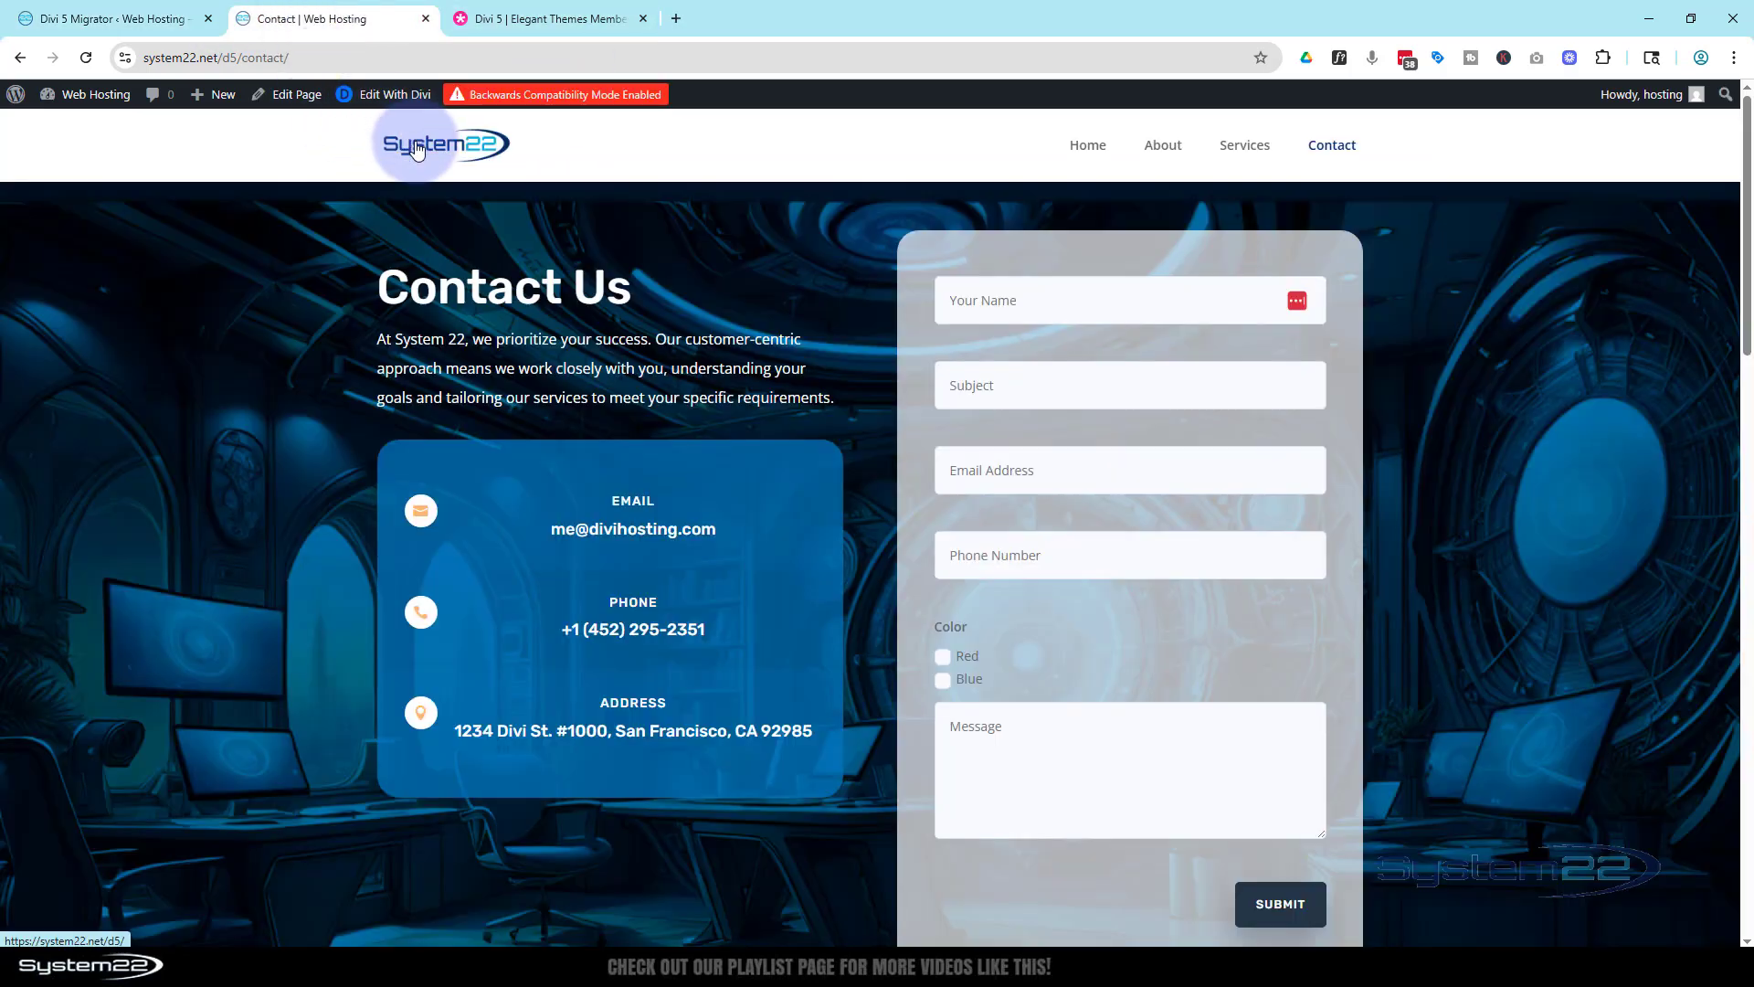
pyautogui.click(444, 144)
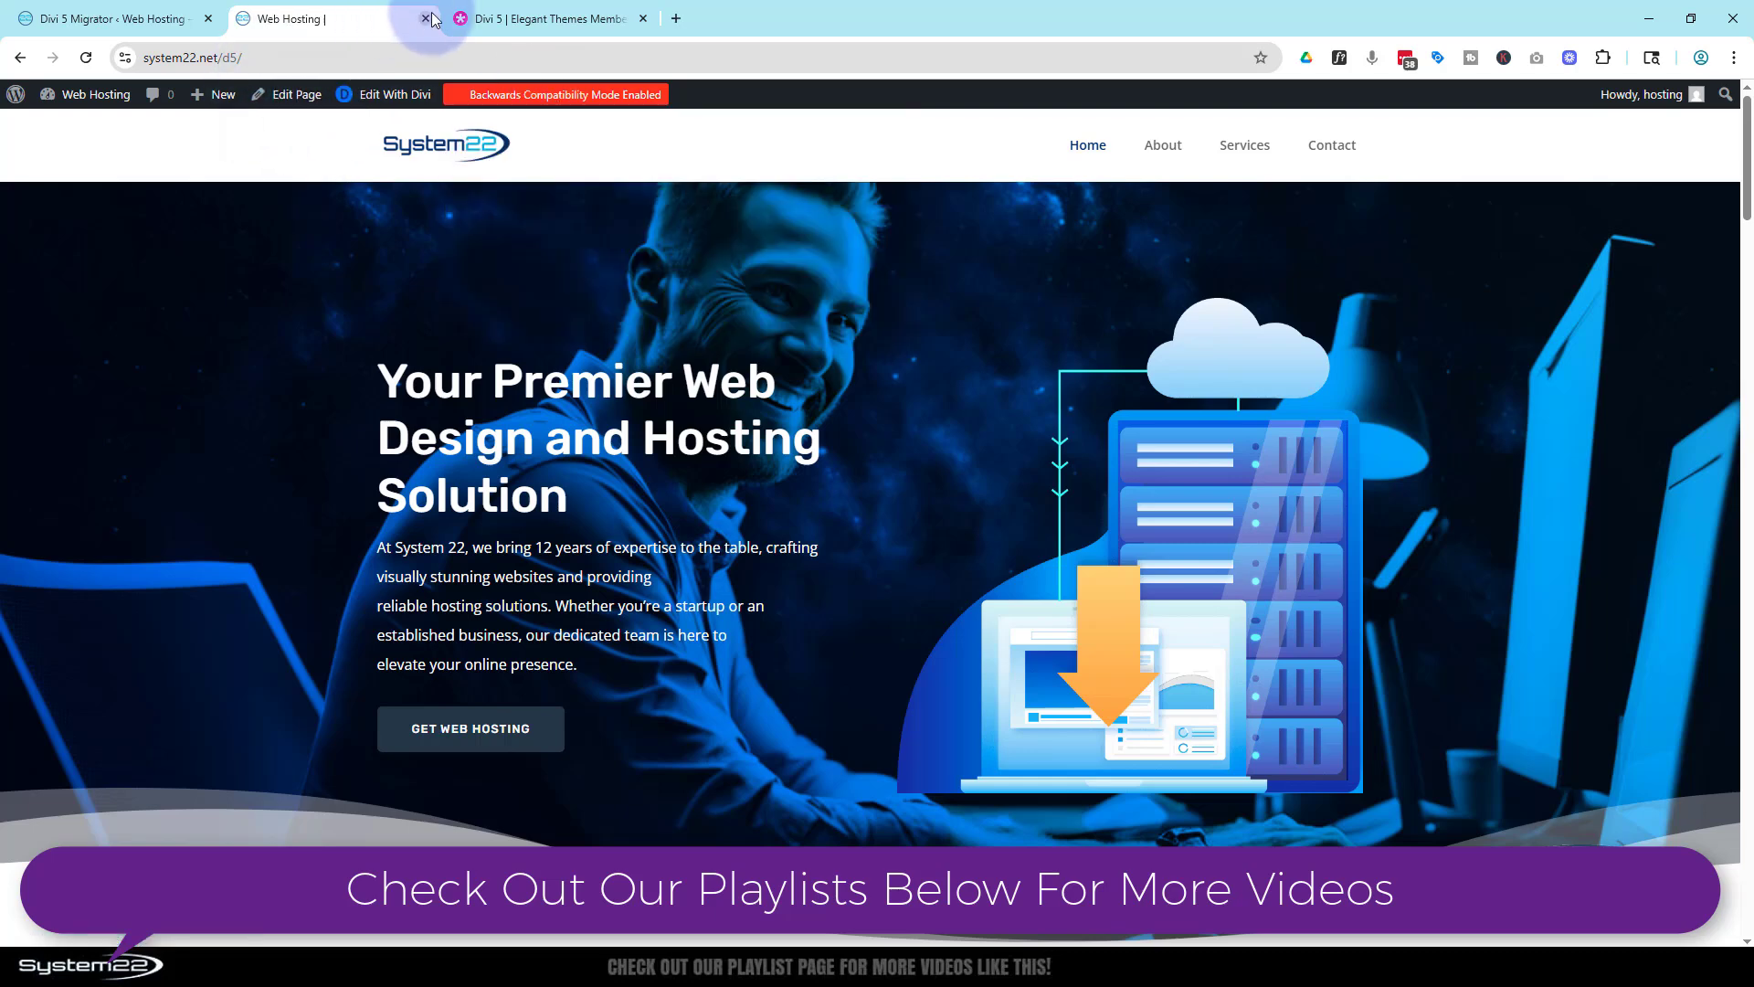
pyautogui.click(425, 19)
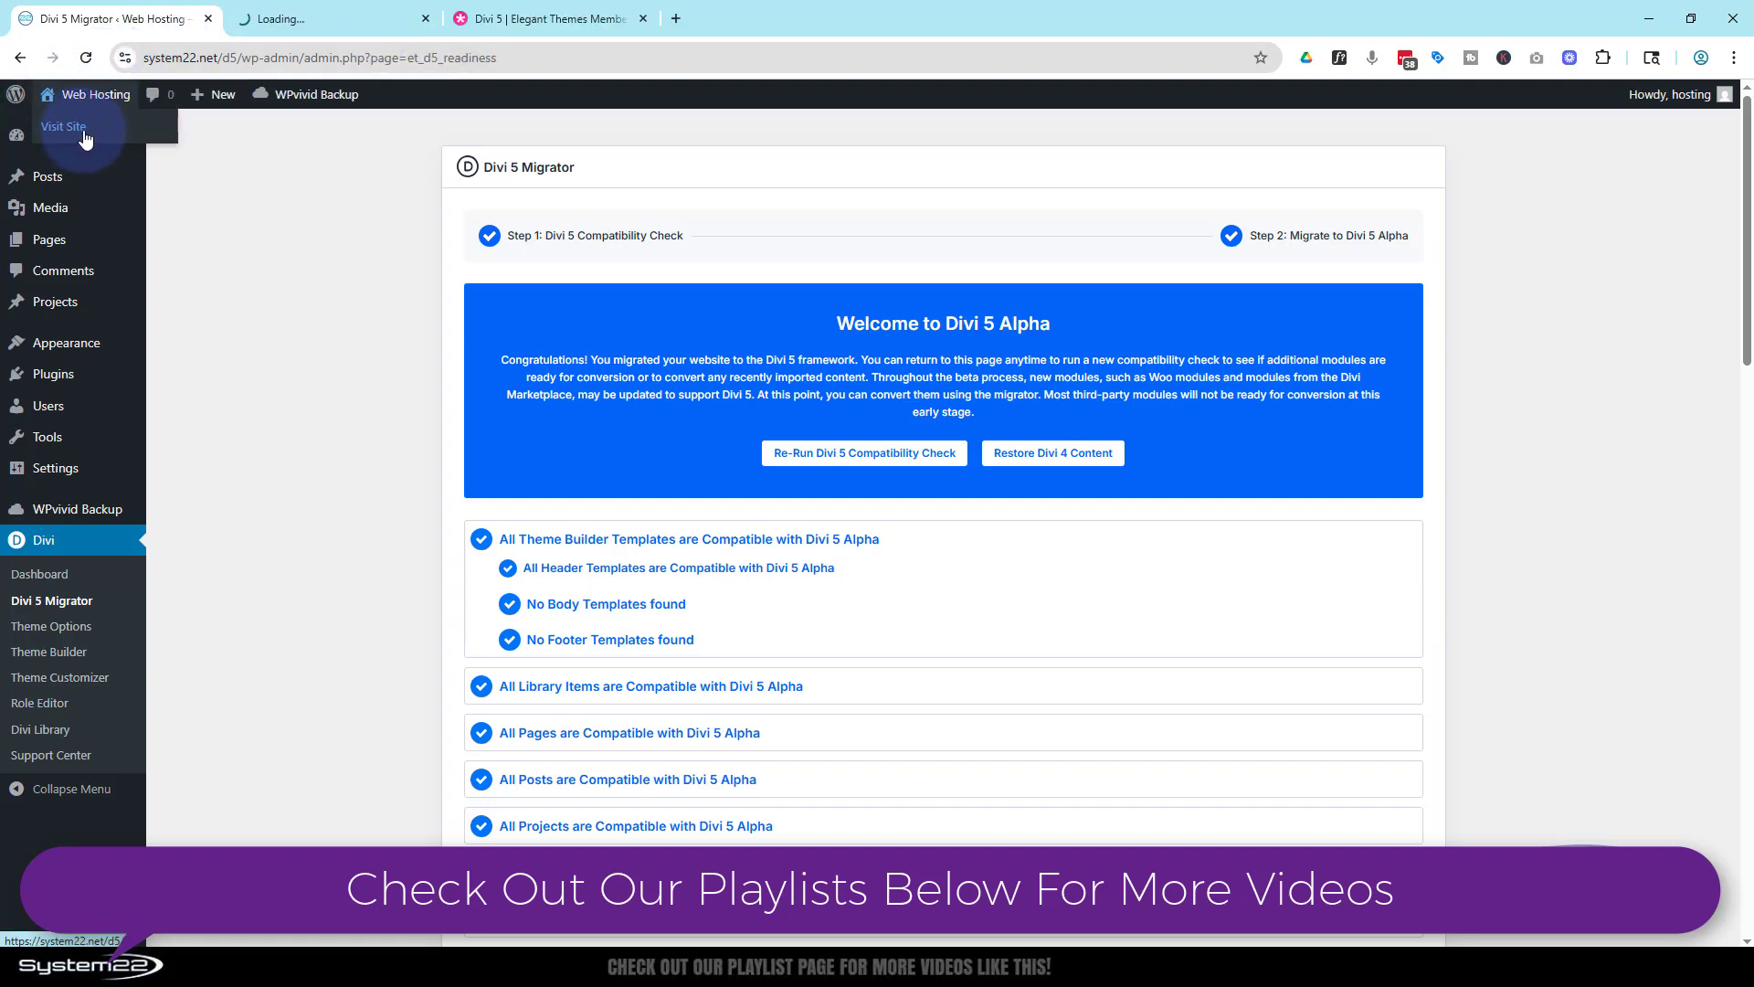
pyautogui.click(63, 126)
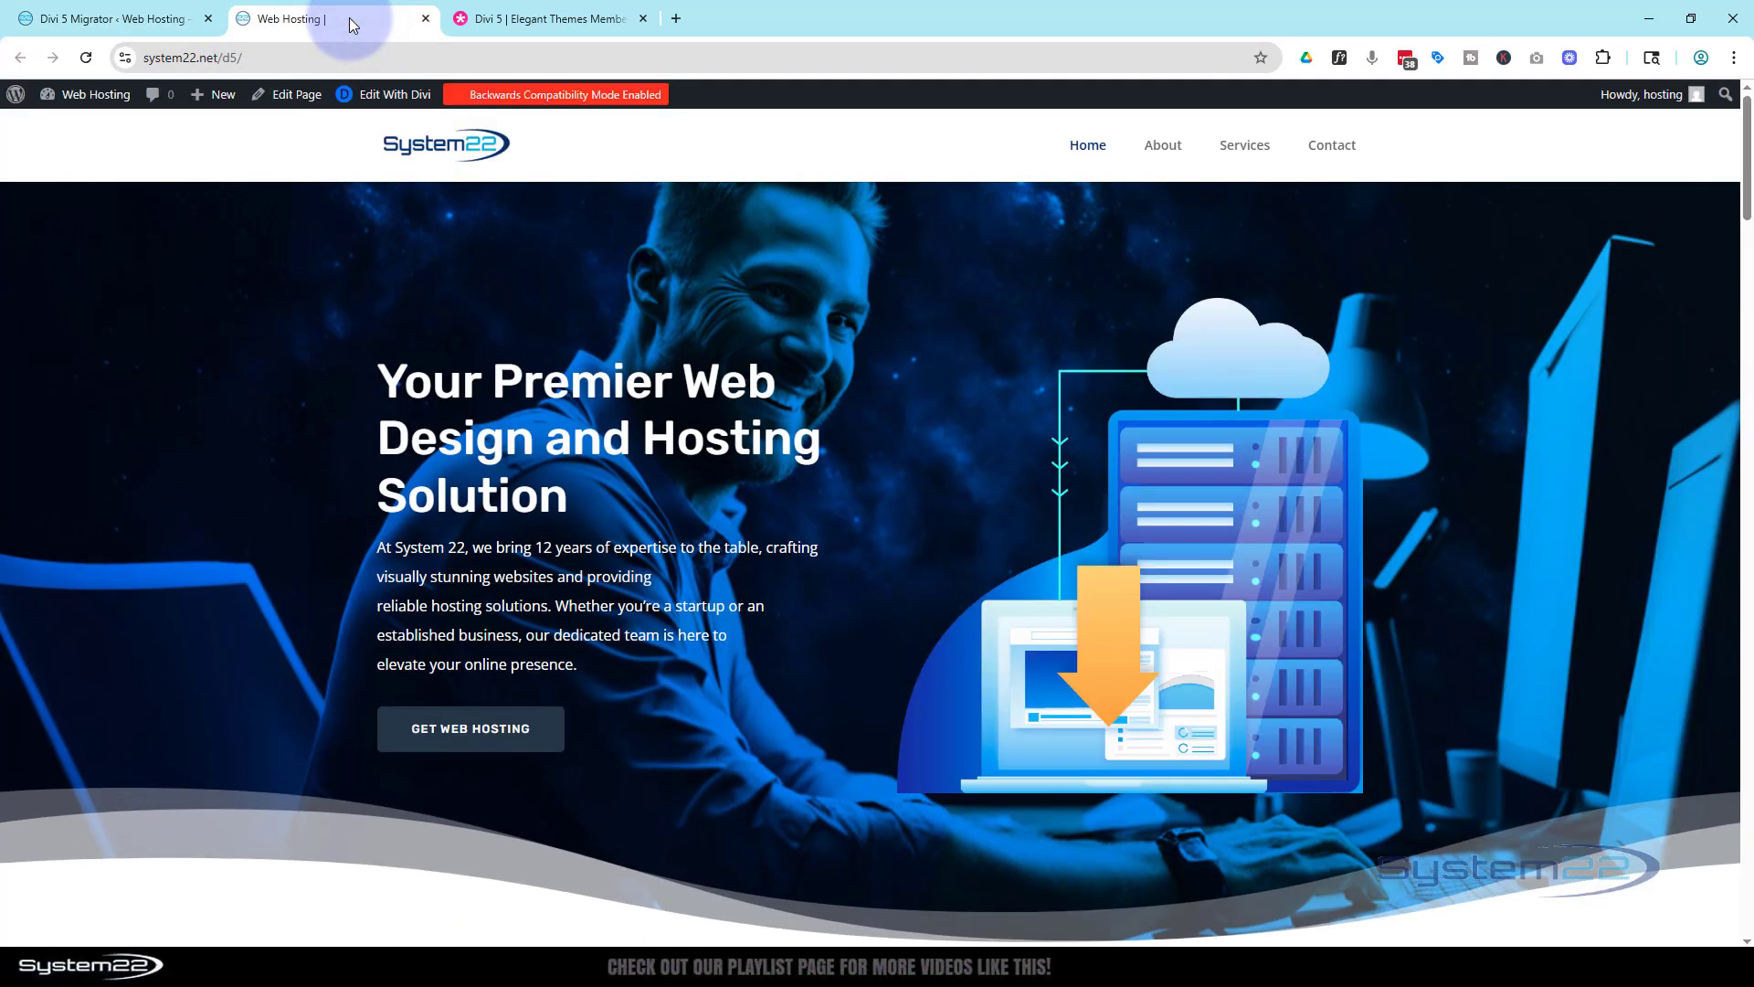
pyautogui.scroll(-3)
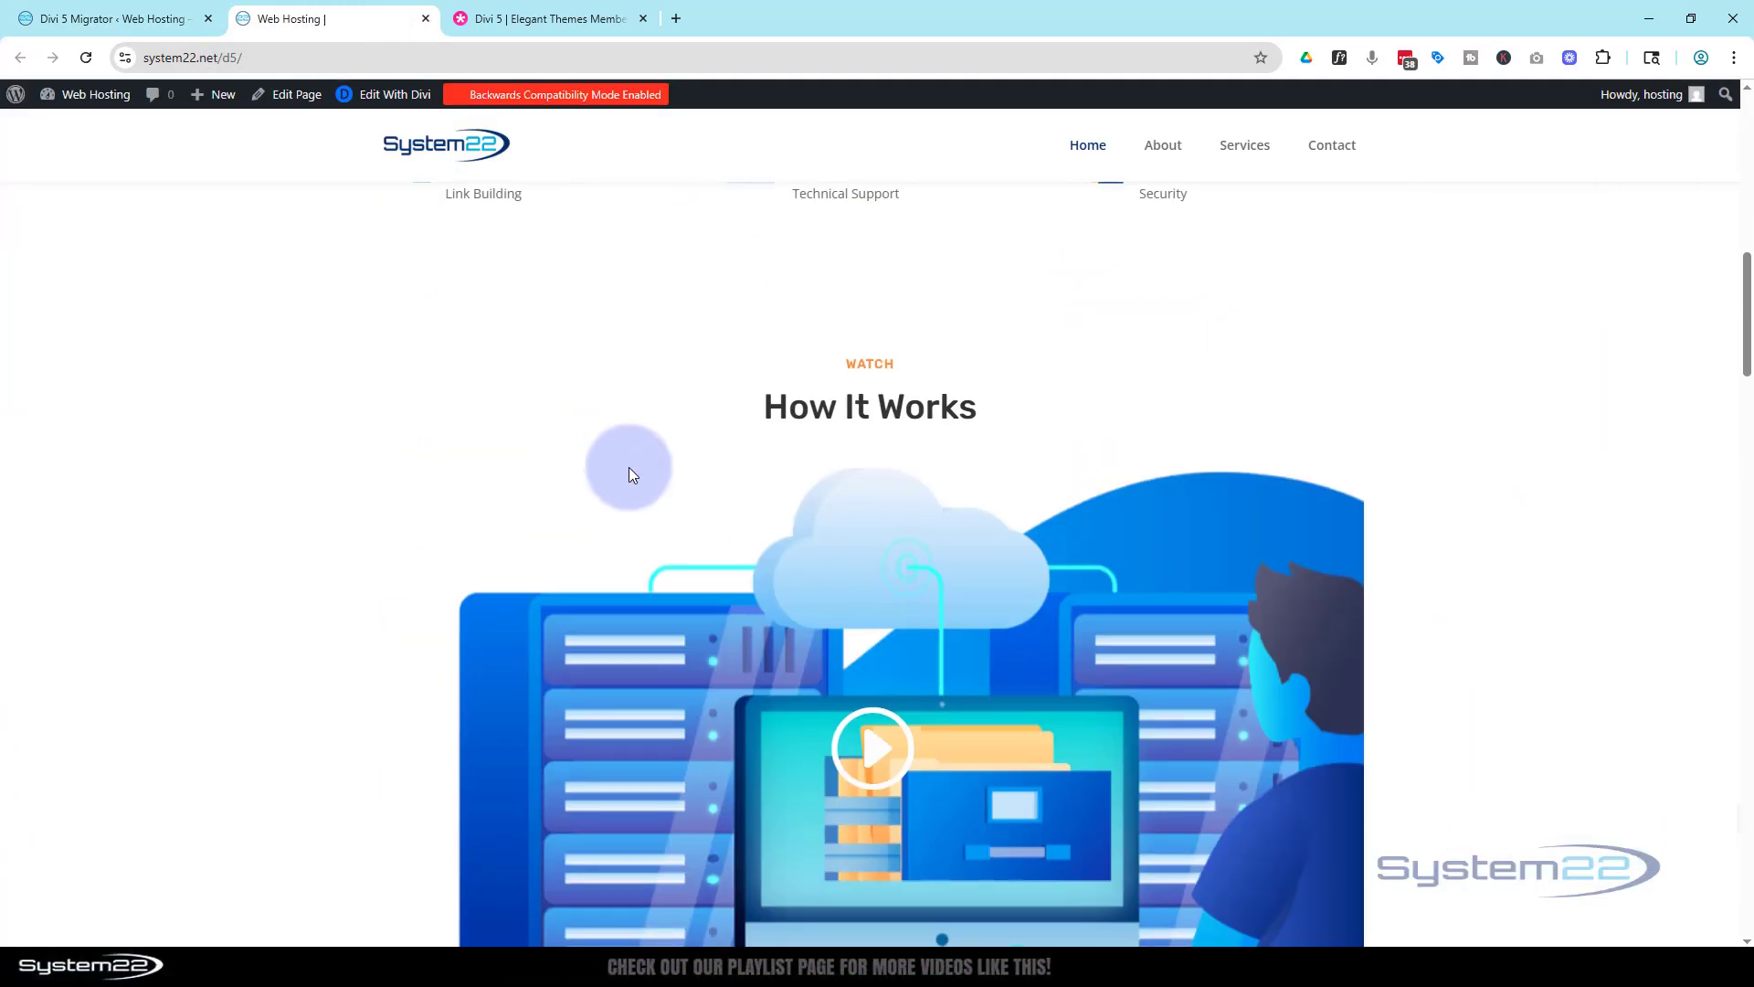
pyautogui.scroll(-3)
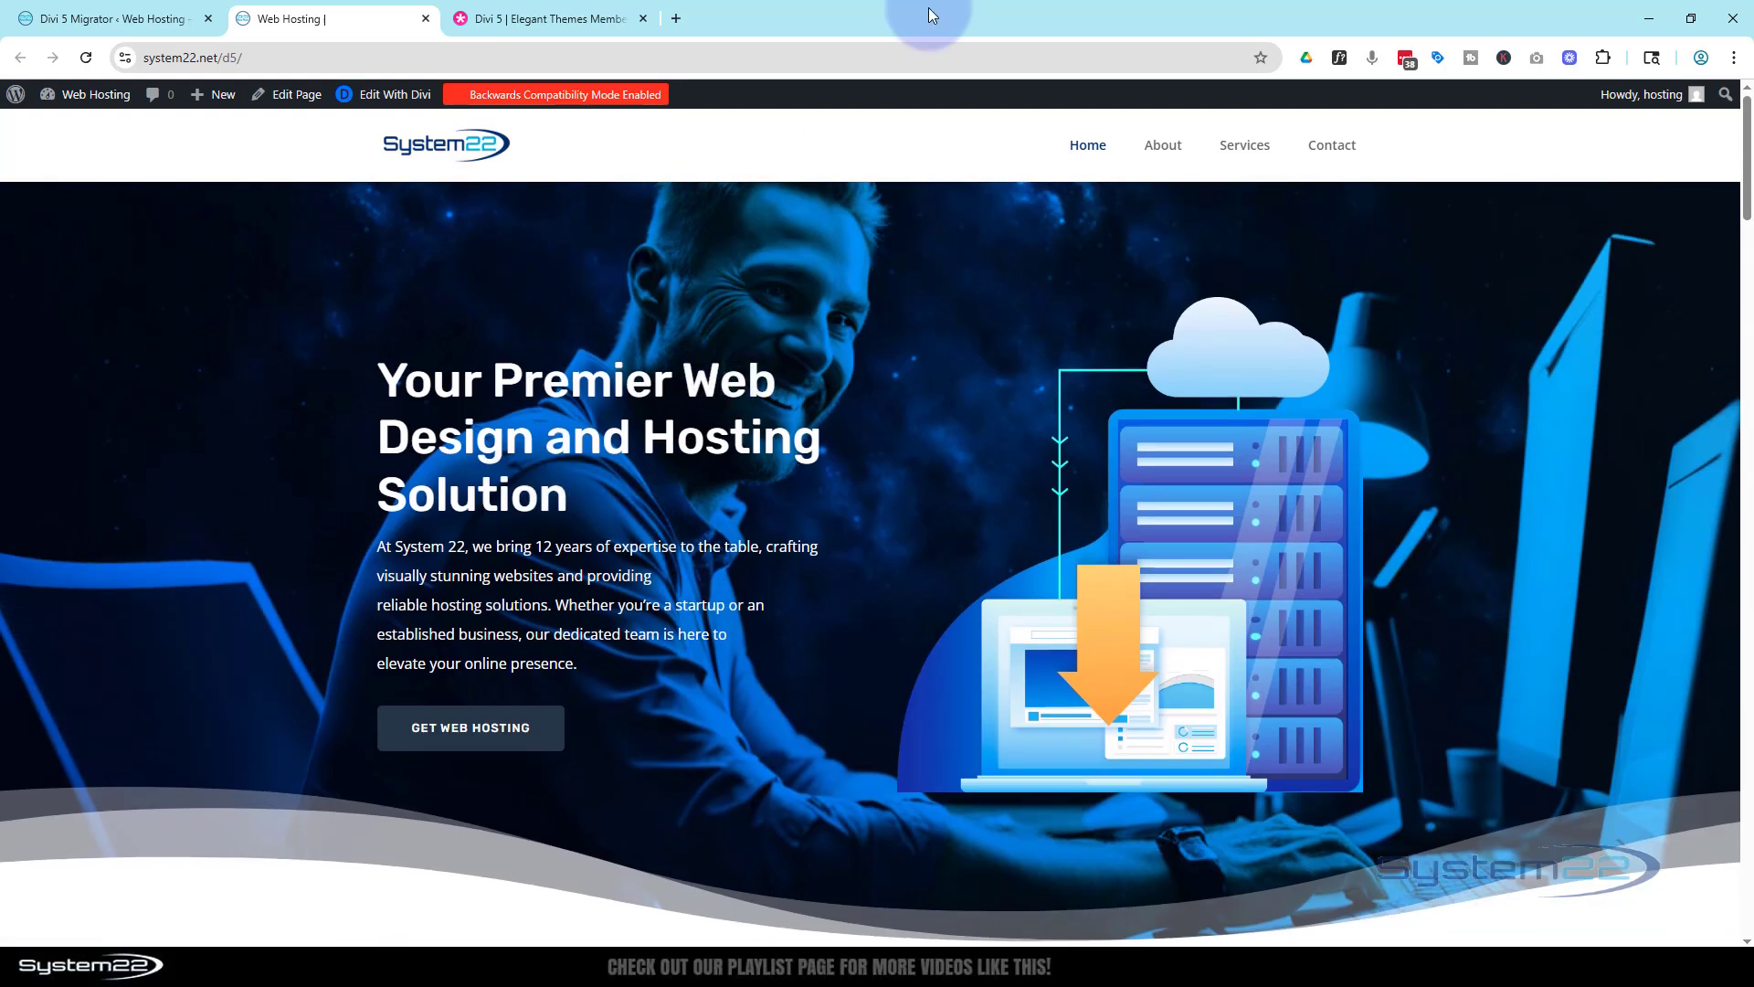
# - Scroll through the migrated About page, then move on to the Services page
pyautogui.click(1161, 145)
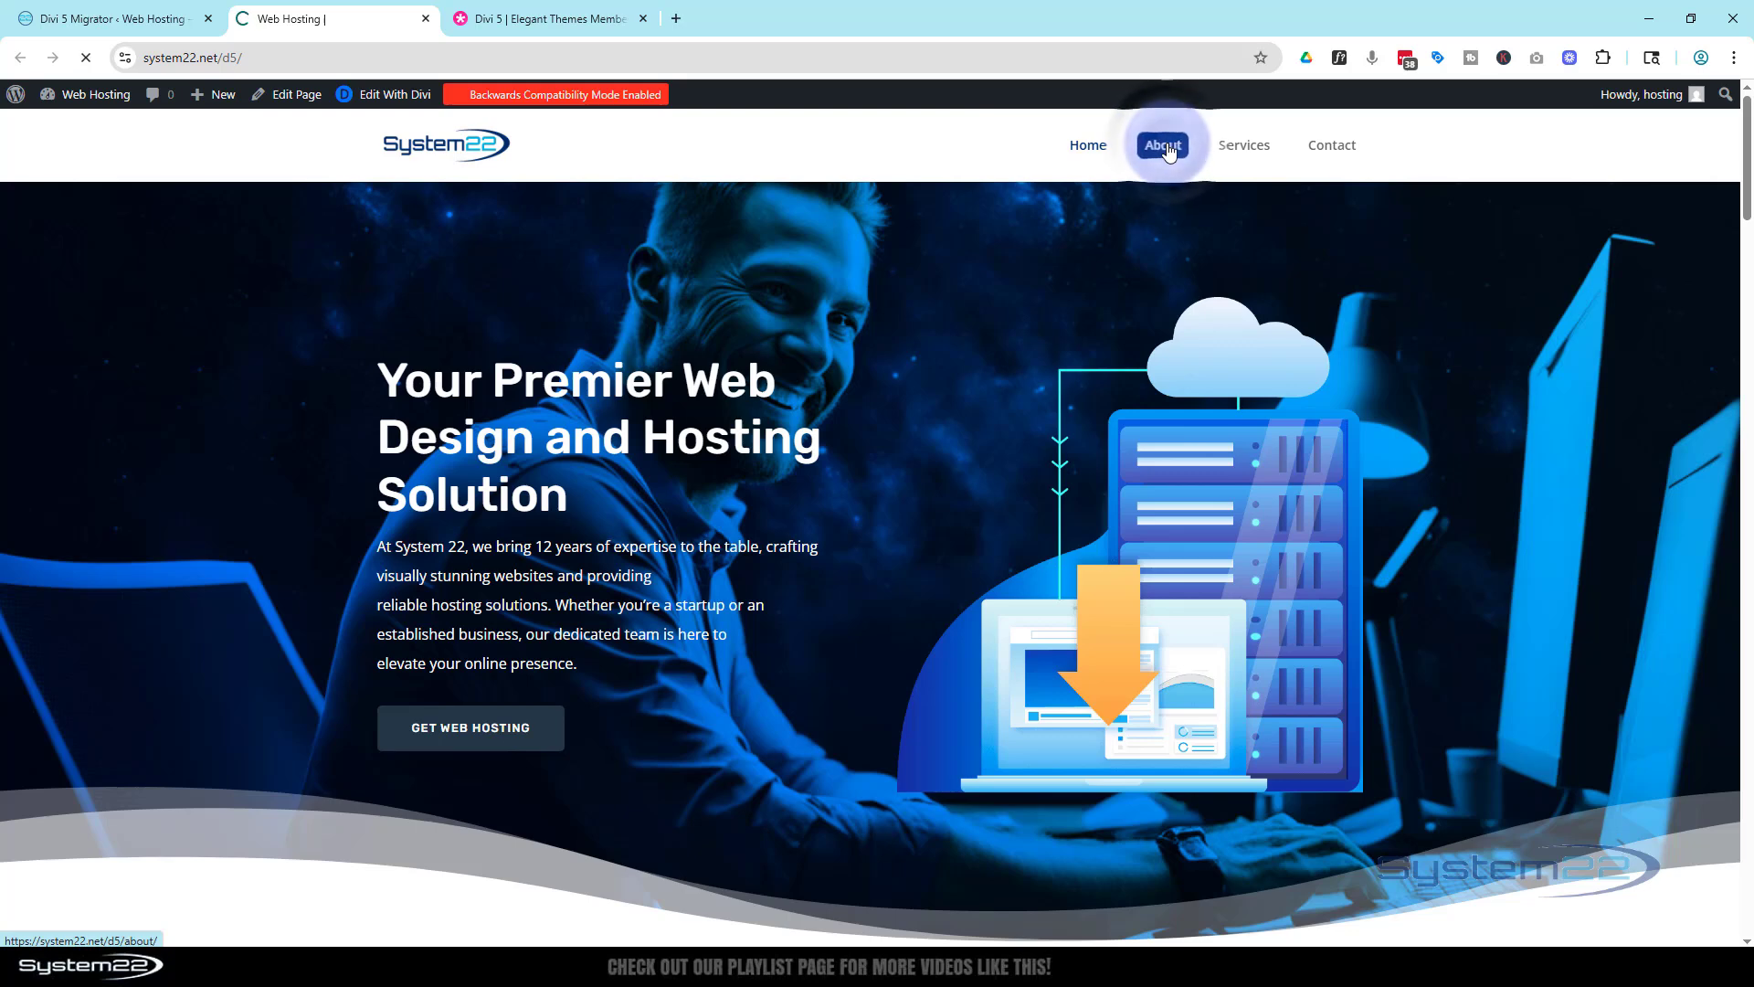
pyautogui.click(1161, 144)
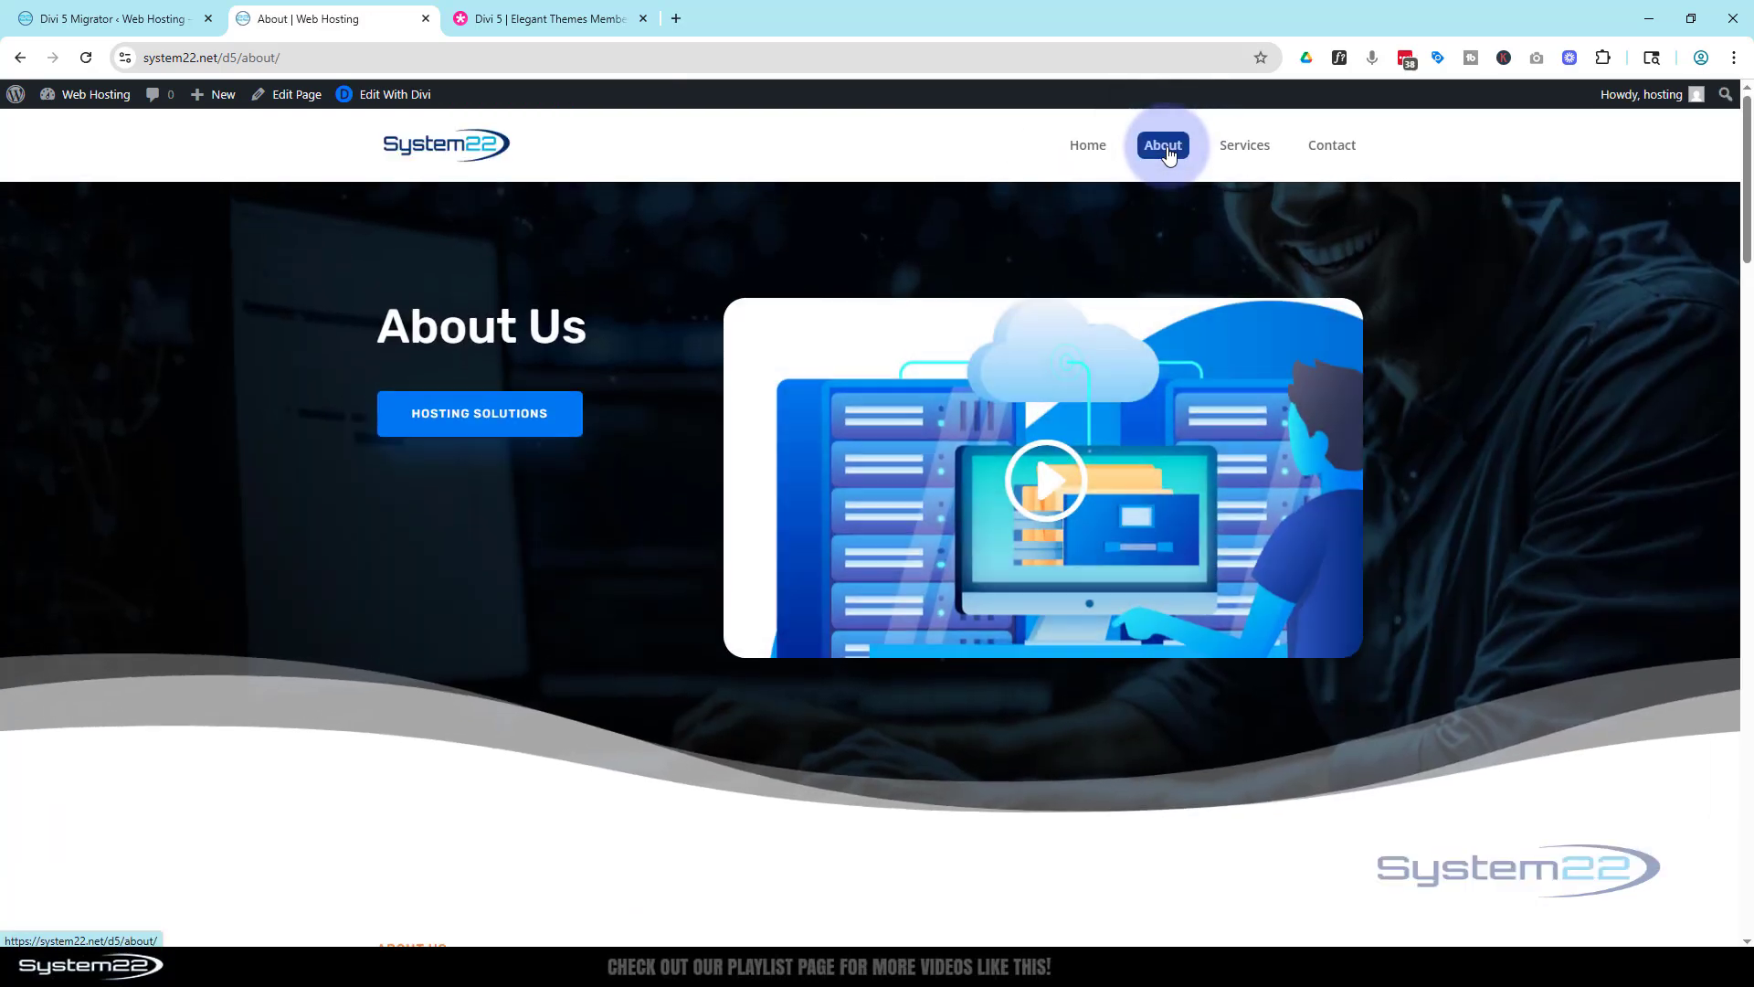
pyautogui.moveTo(737, 121)
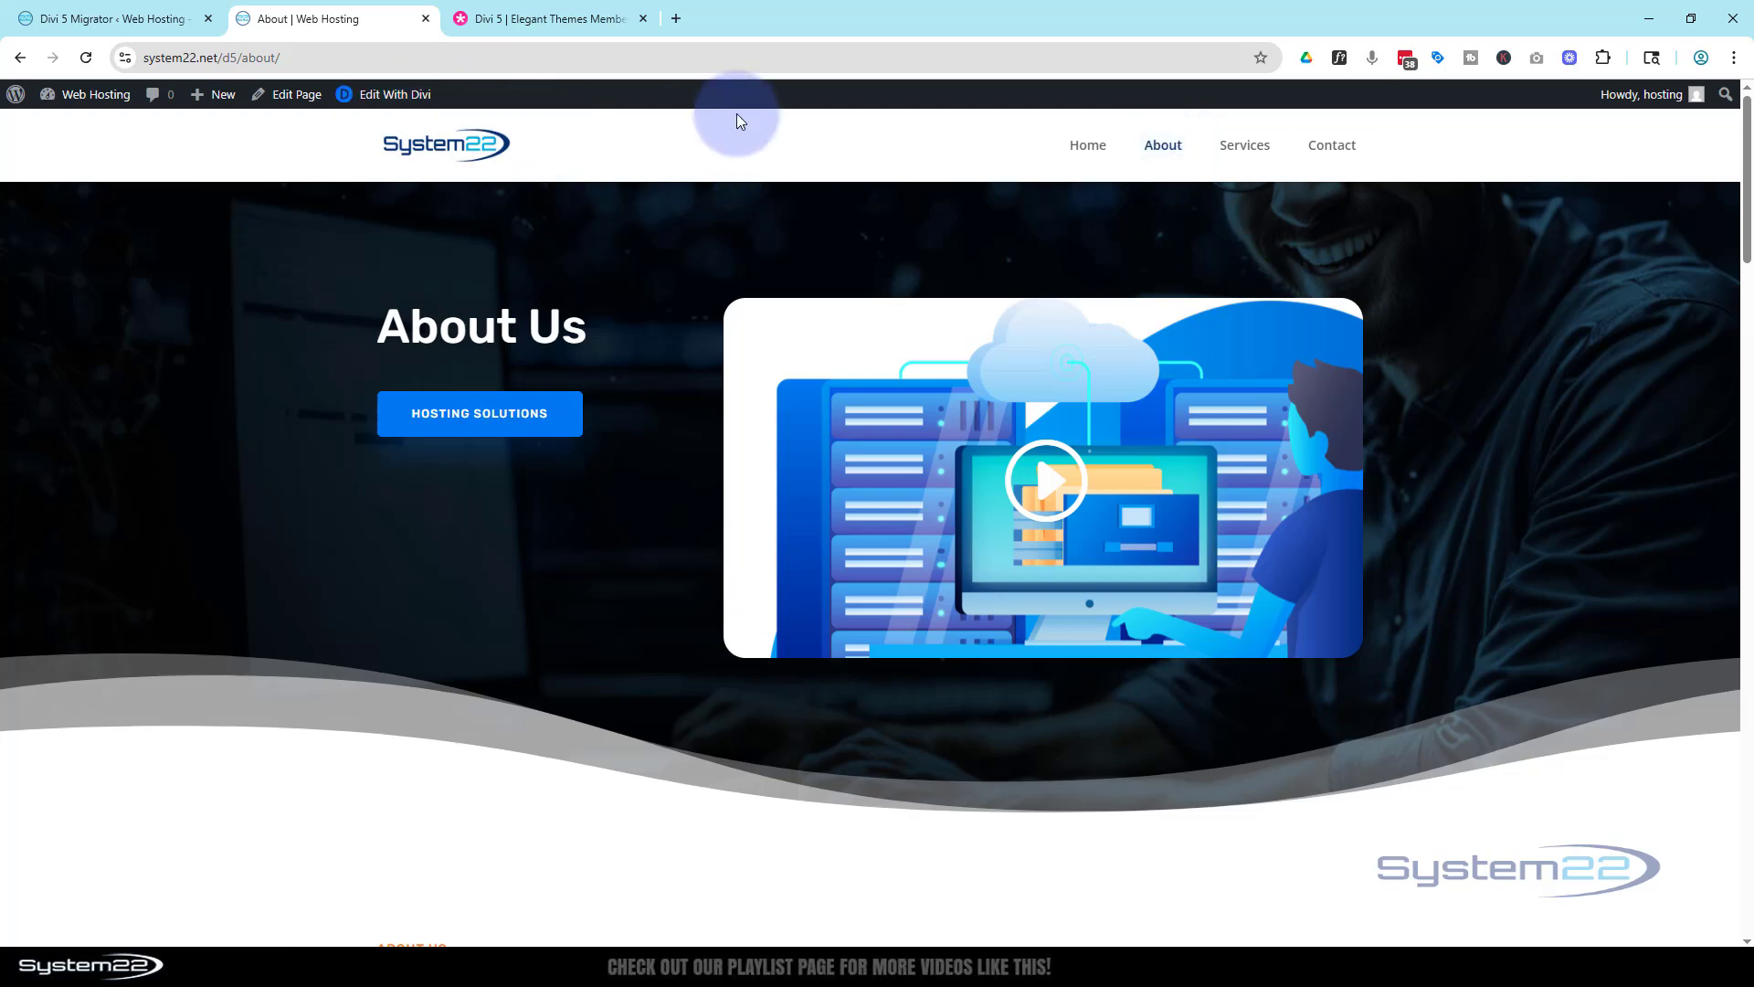
pyautogui.scroll(-3)
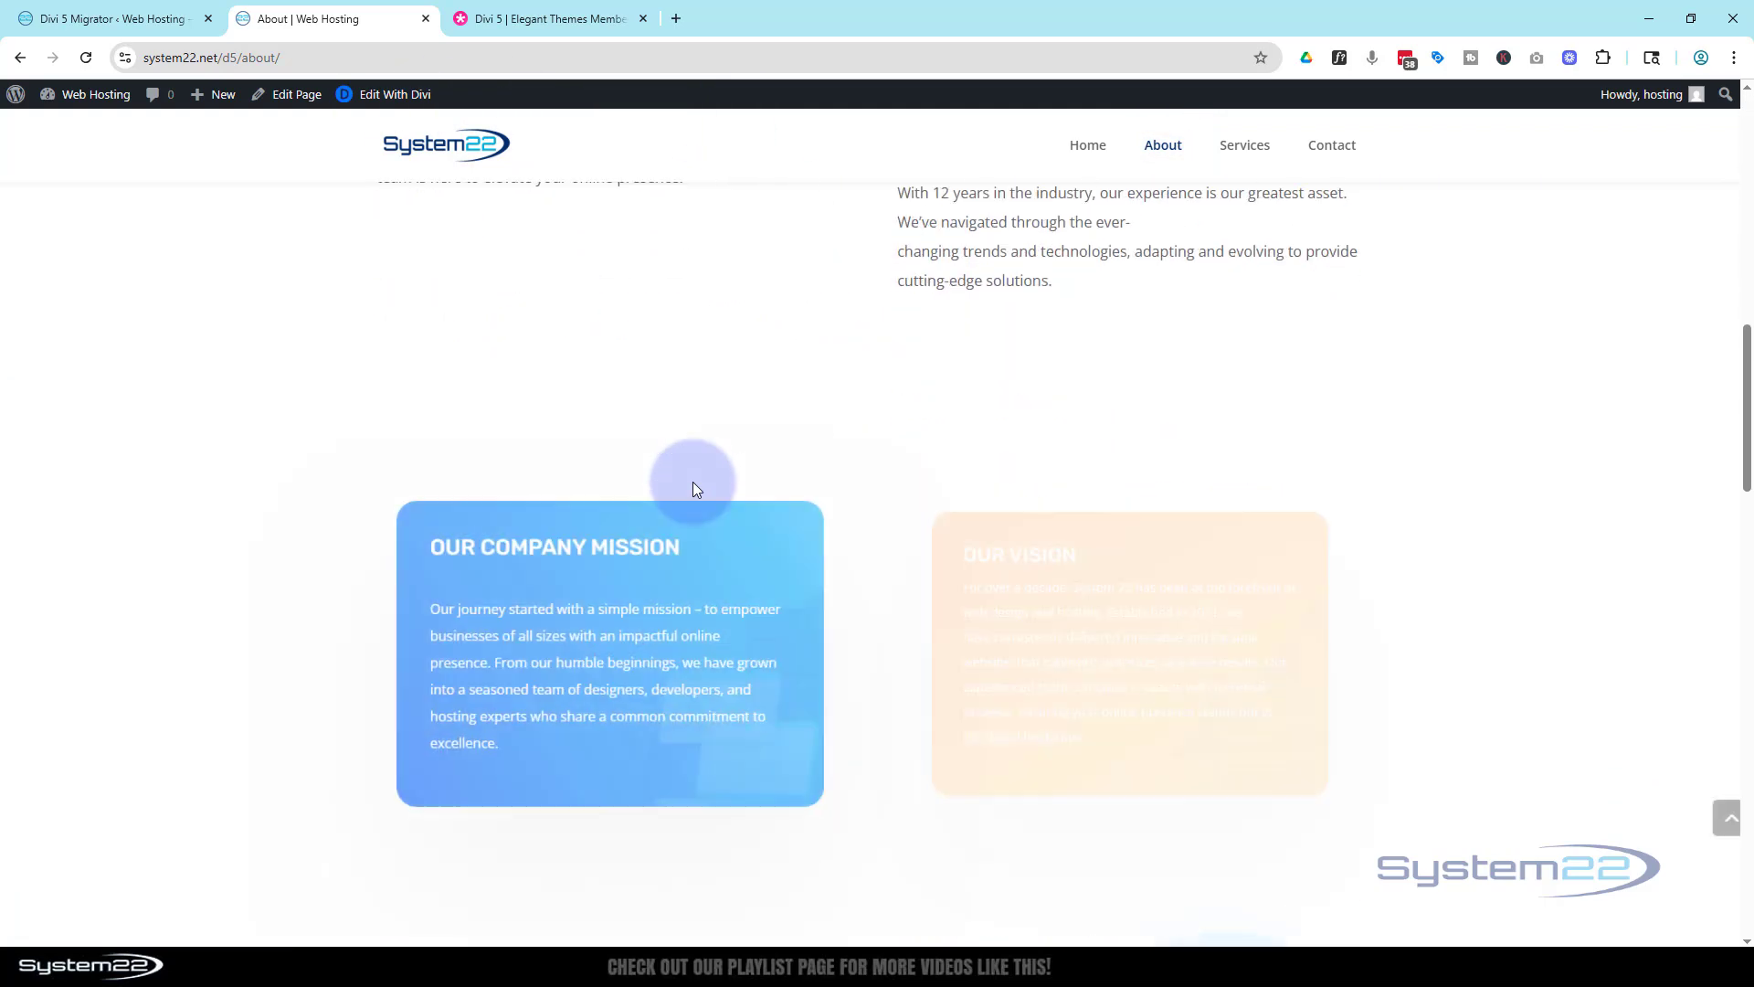
pyautogui.scroll(-3)
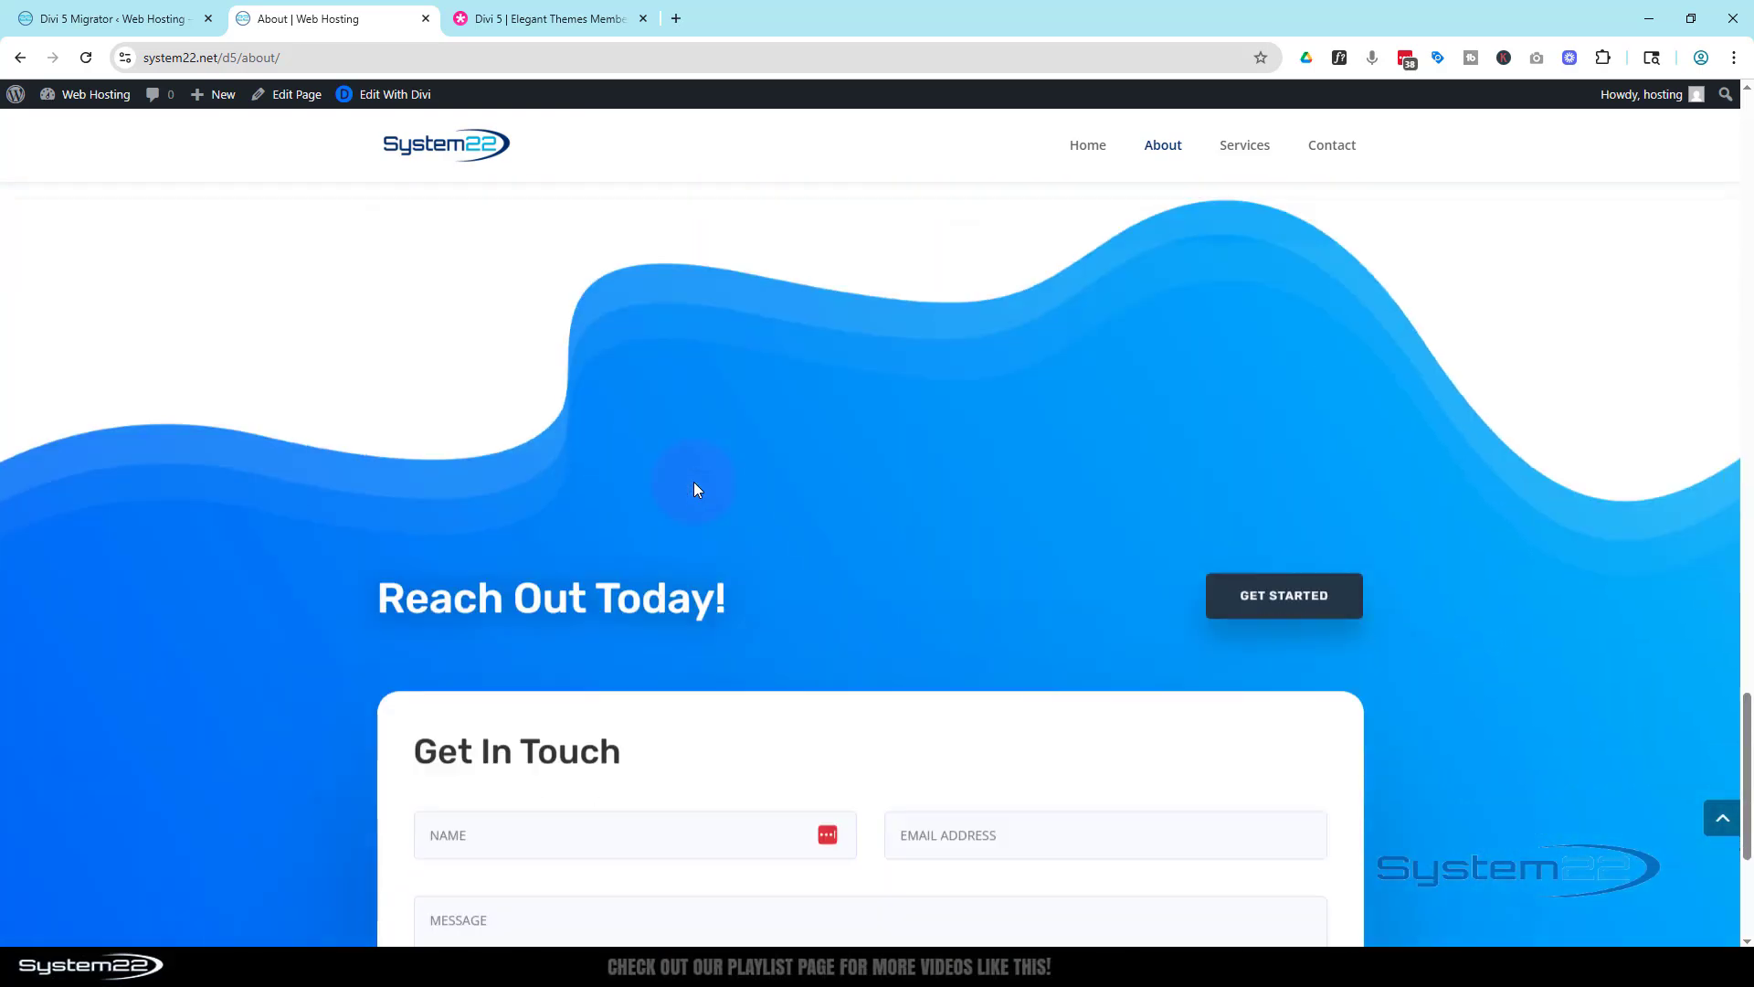
pyautogui.scroll(3)
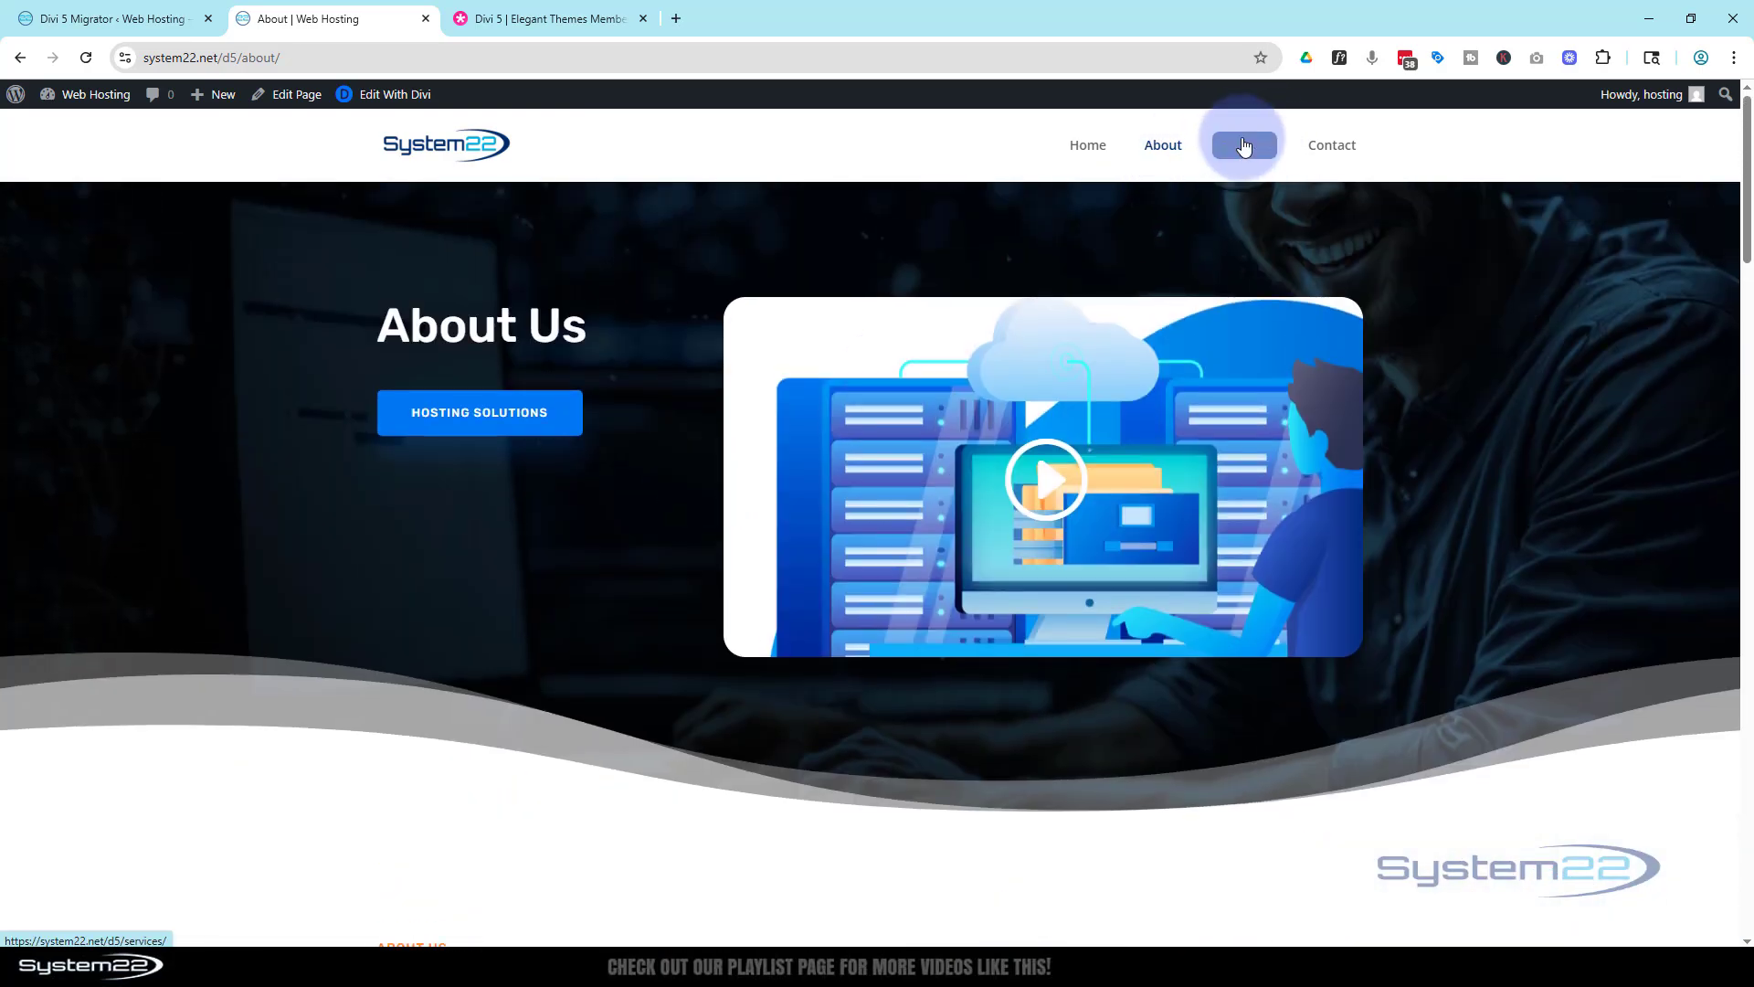
pyautogui.click(1242, 144)
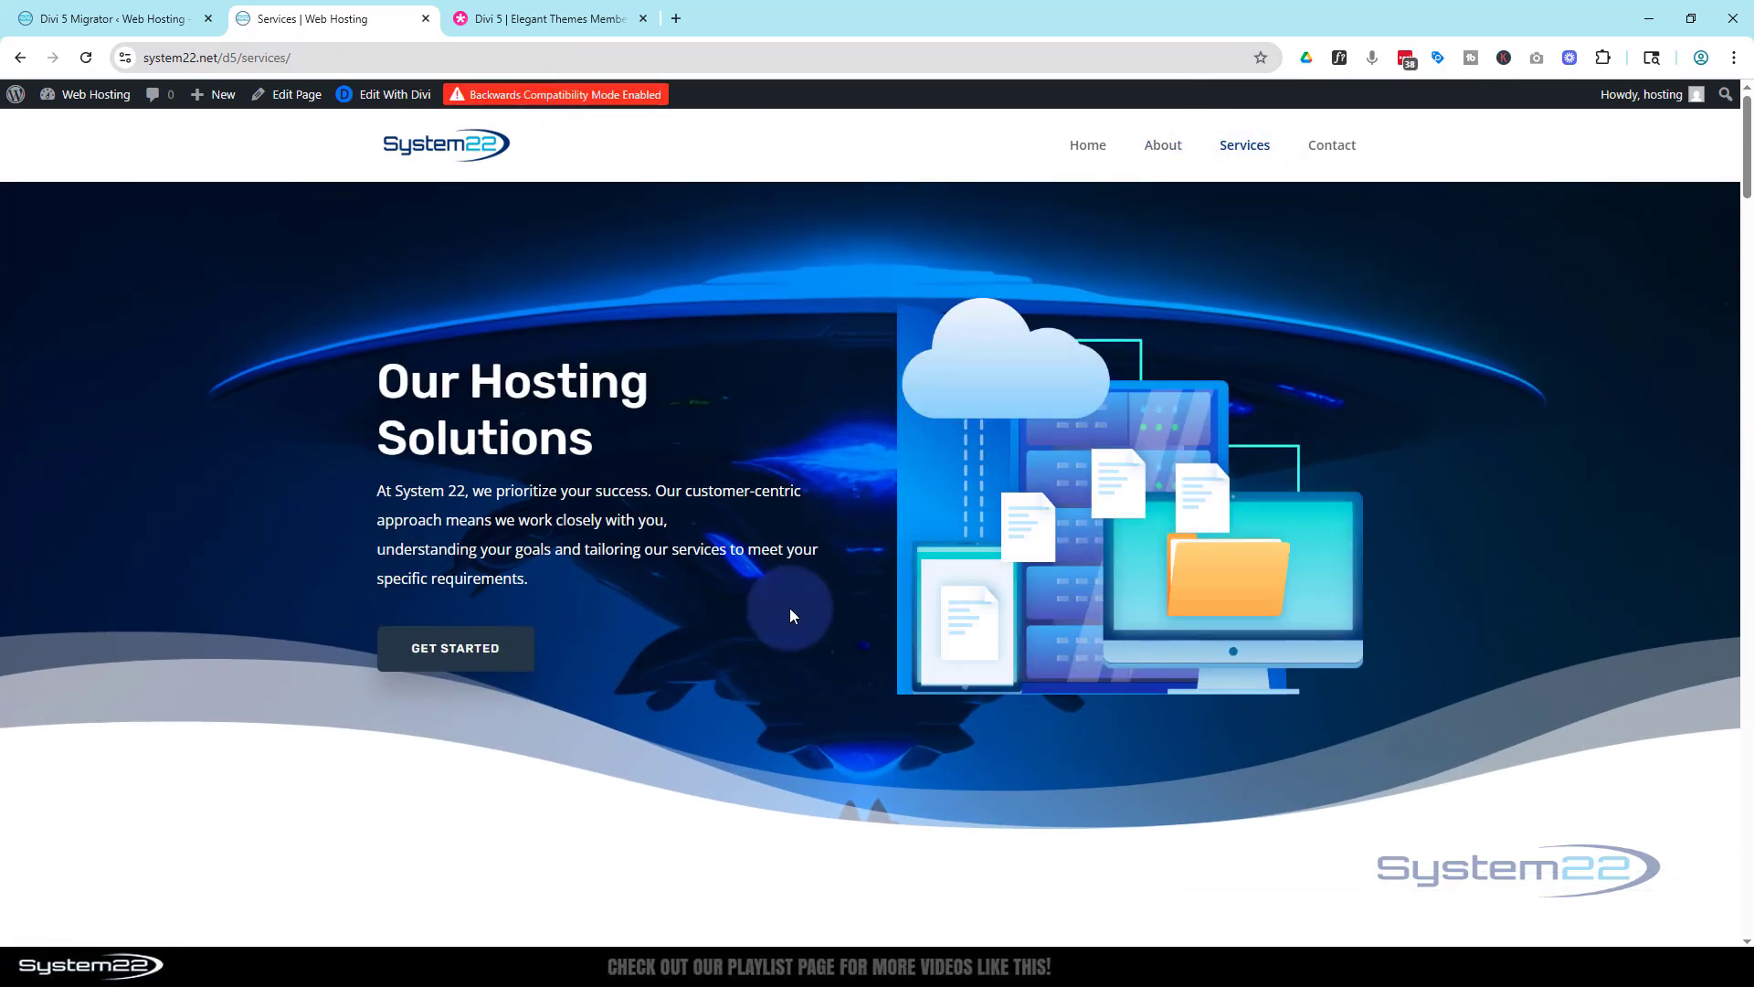
# - Scroll down the Services page past the stray column shortcode, then back up
pyautogui.scroll(-3)
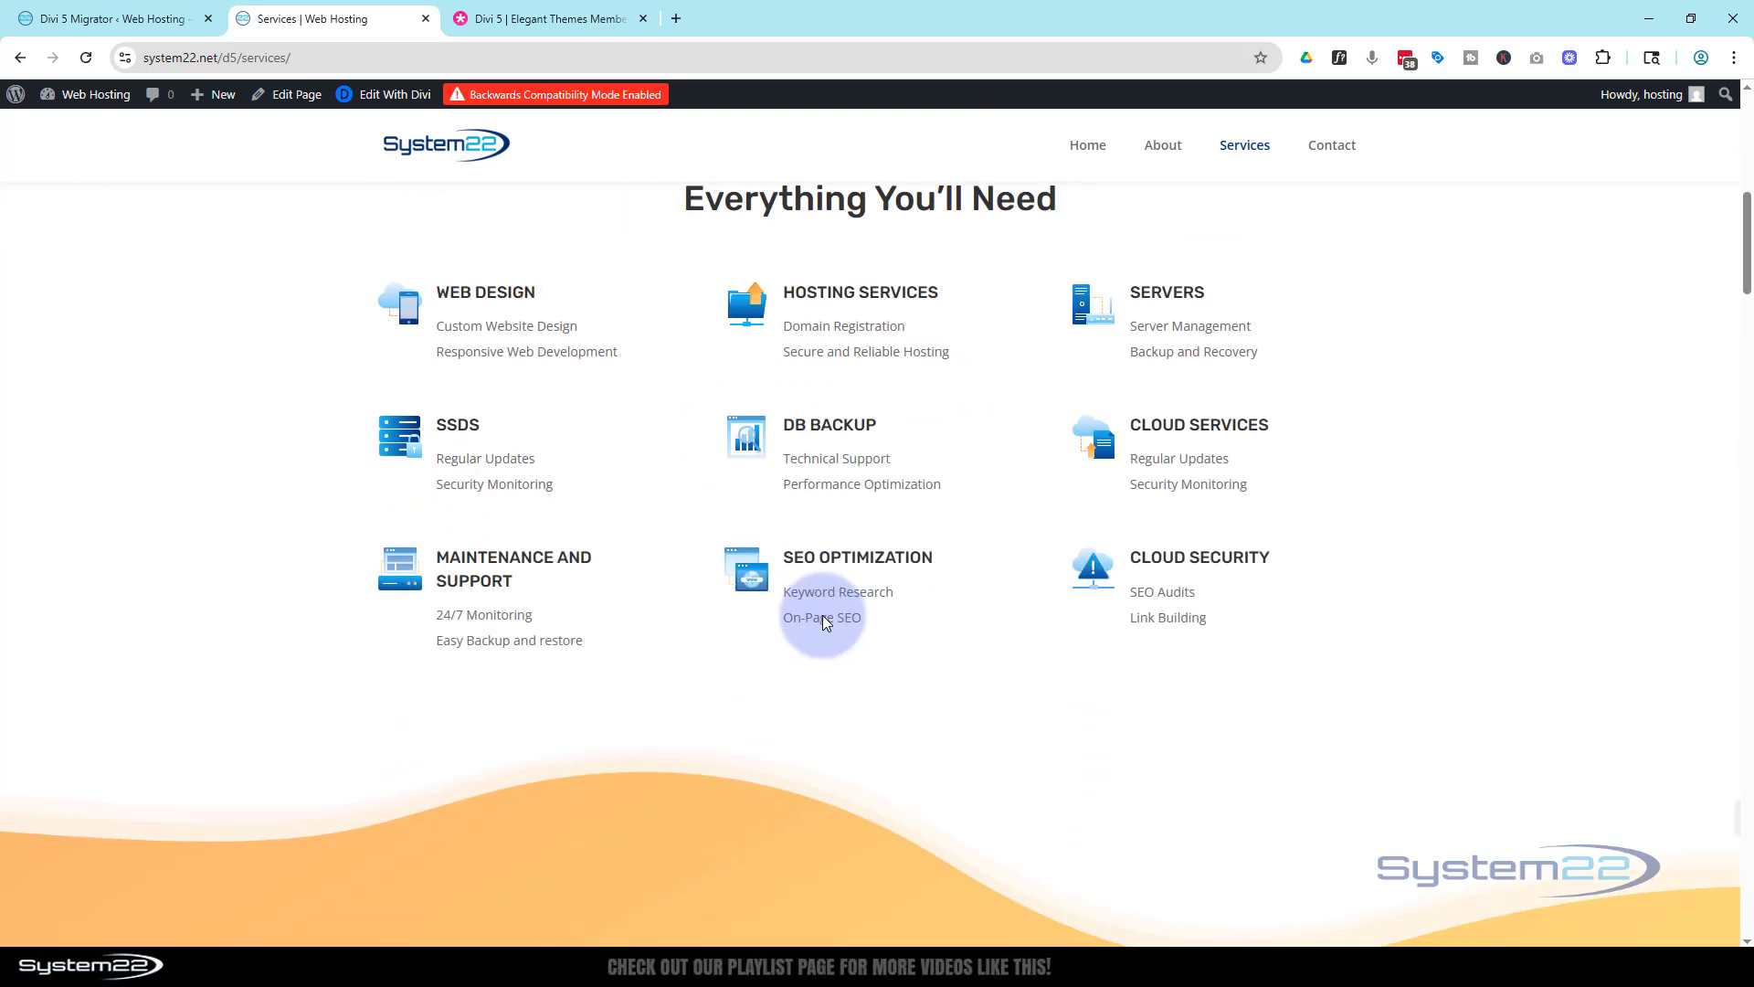
pyautogui.scroll(-3)
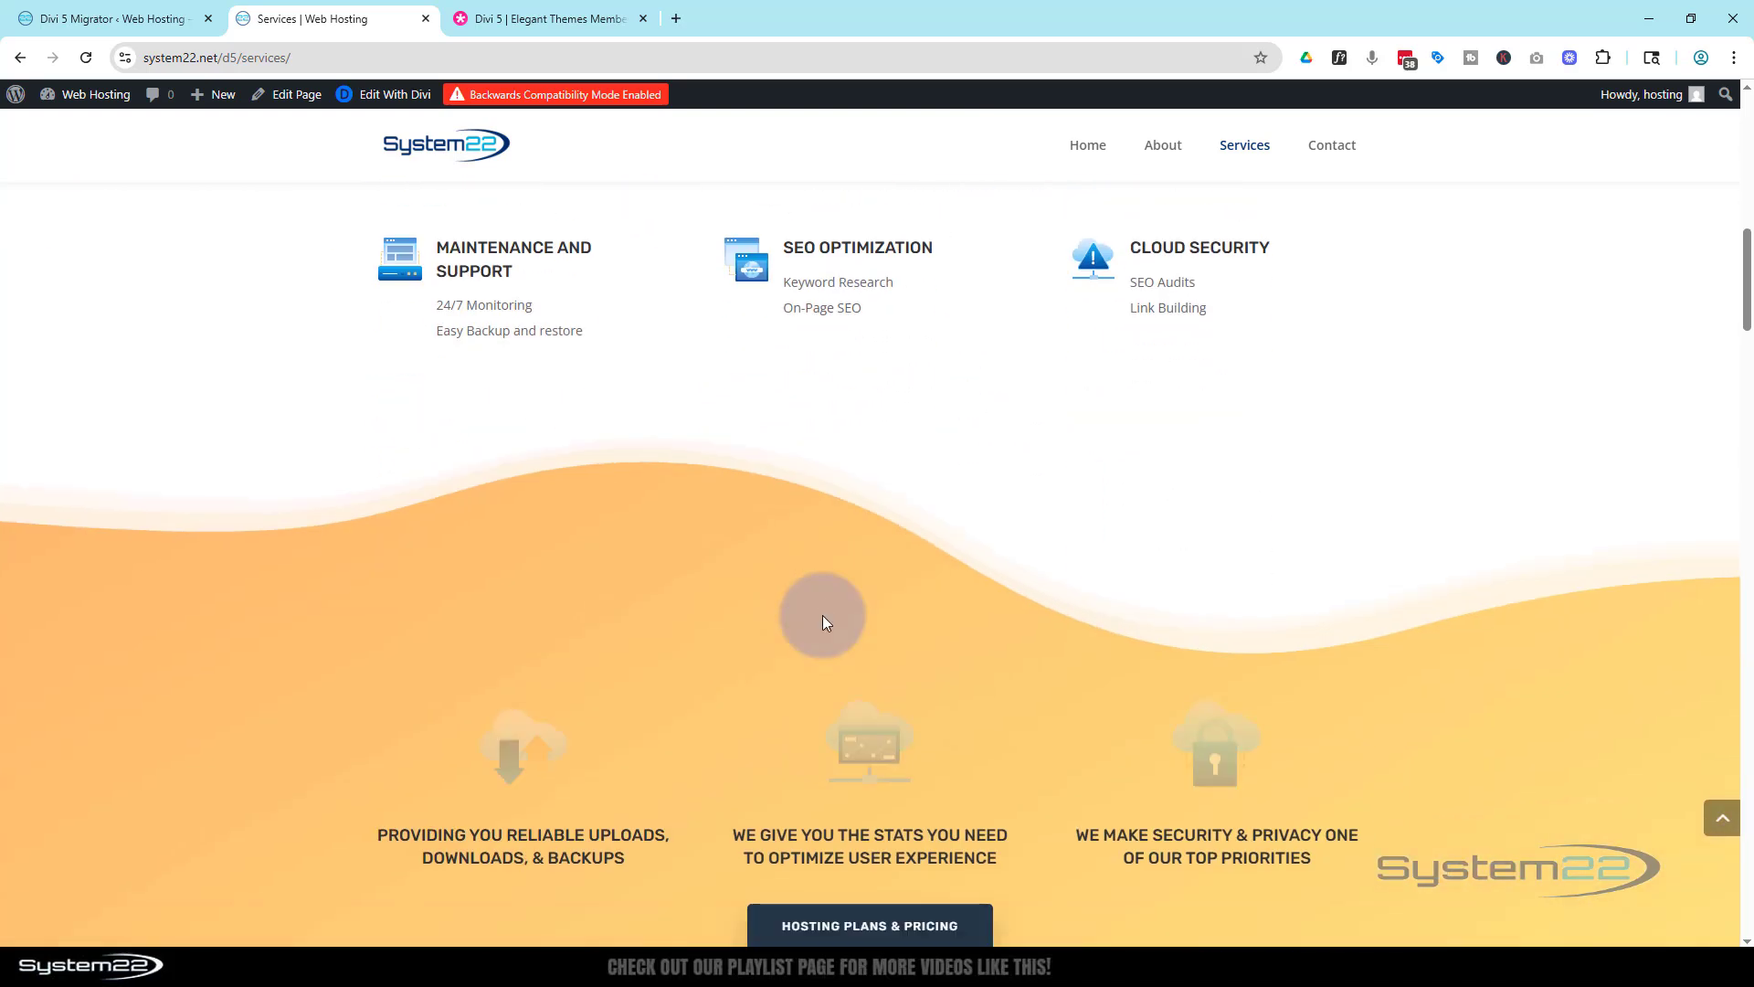
pyautogui.scroll(-3)
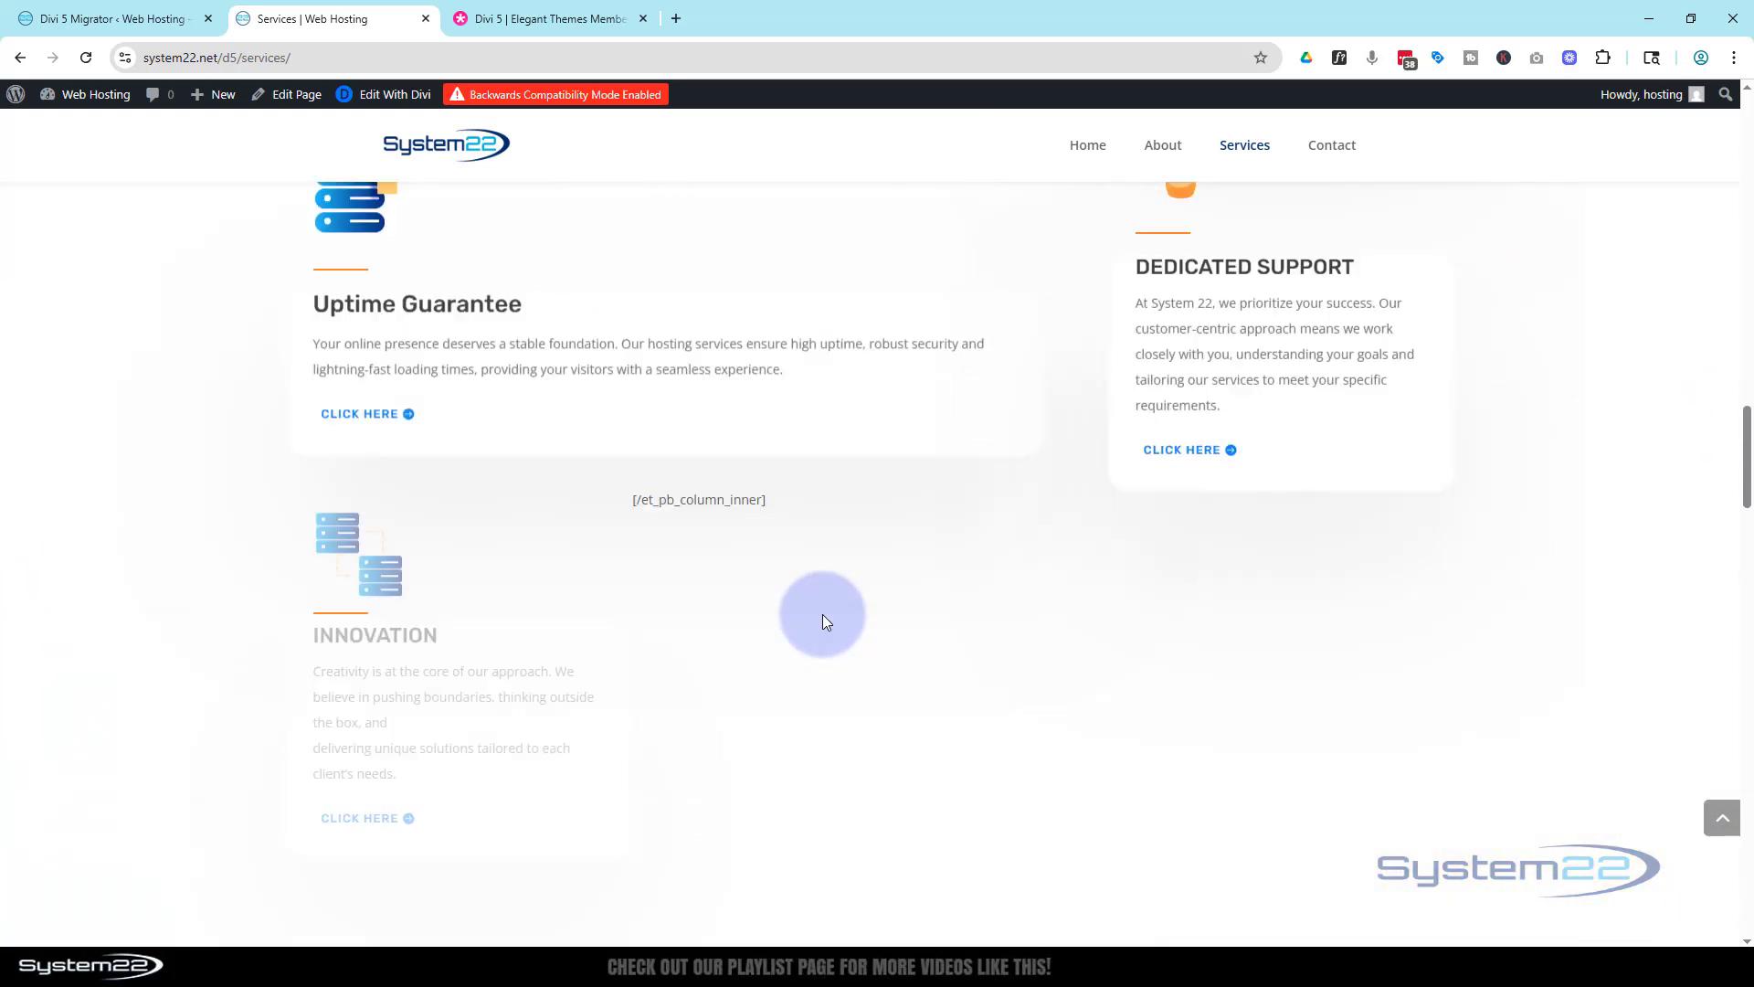
pyautogui.scroll(3)
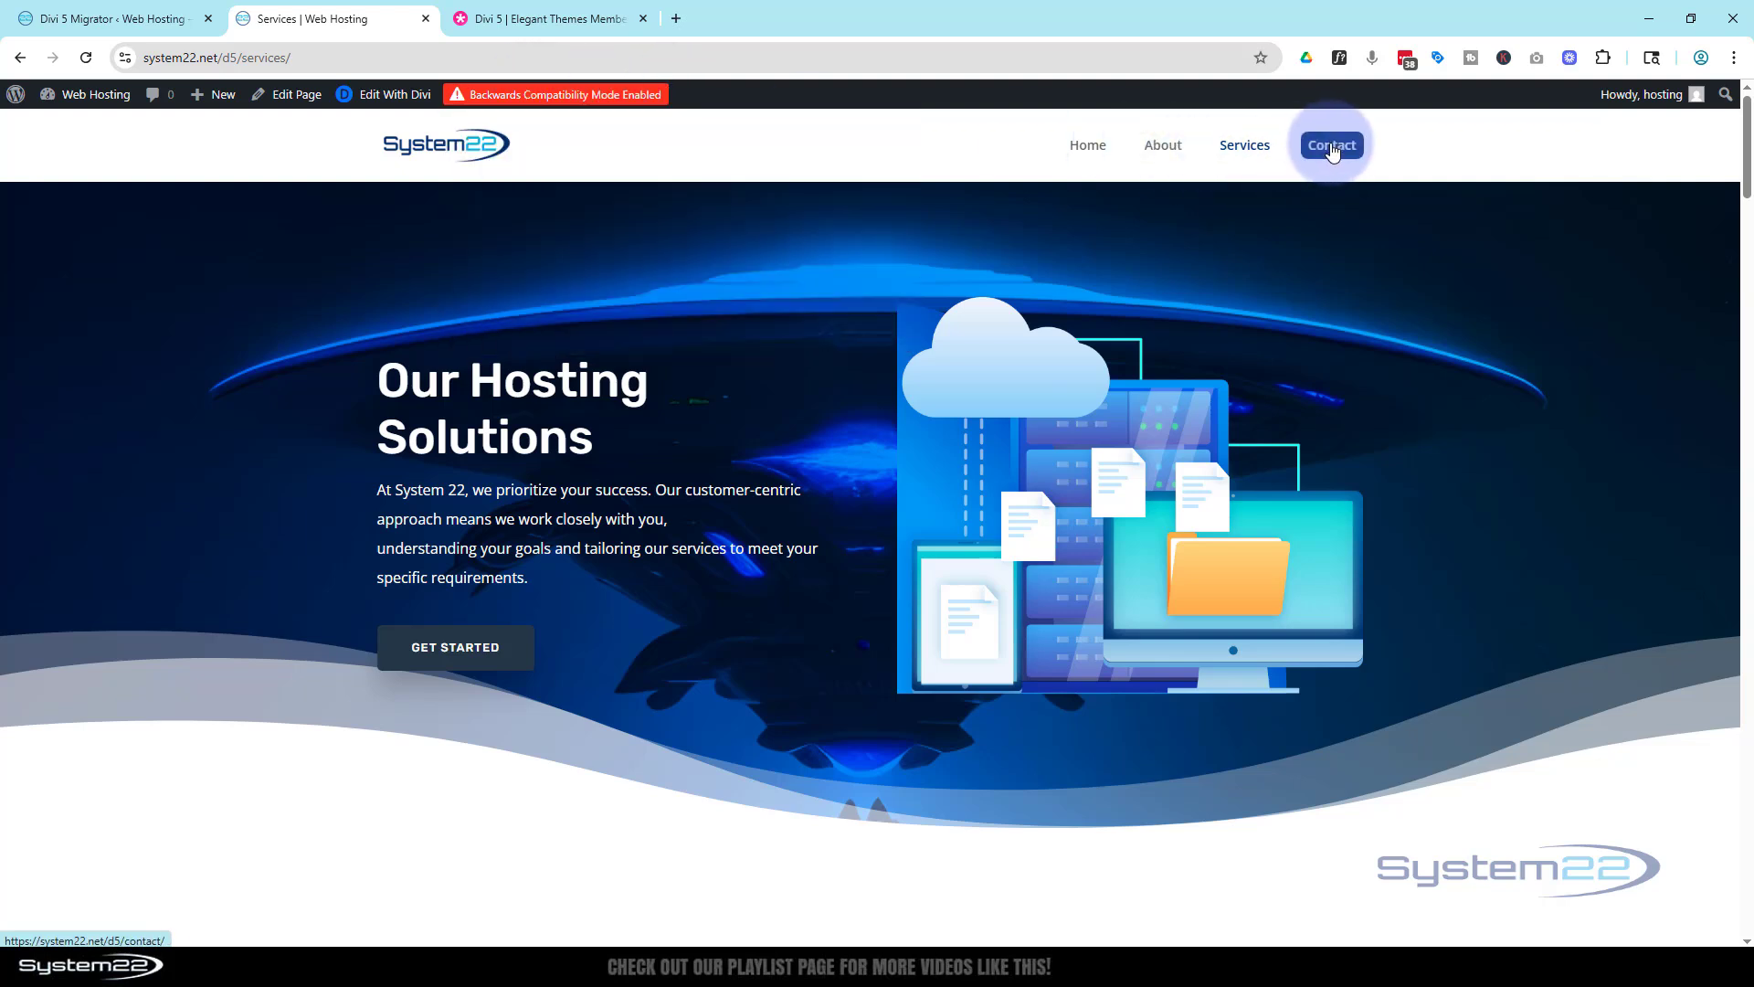
# - Go to the Contact page and scroll through its form and contact details
pyautogui.click(1330, 145)
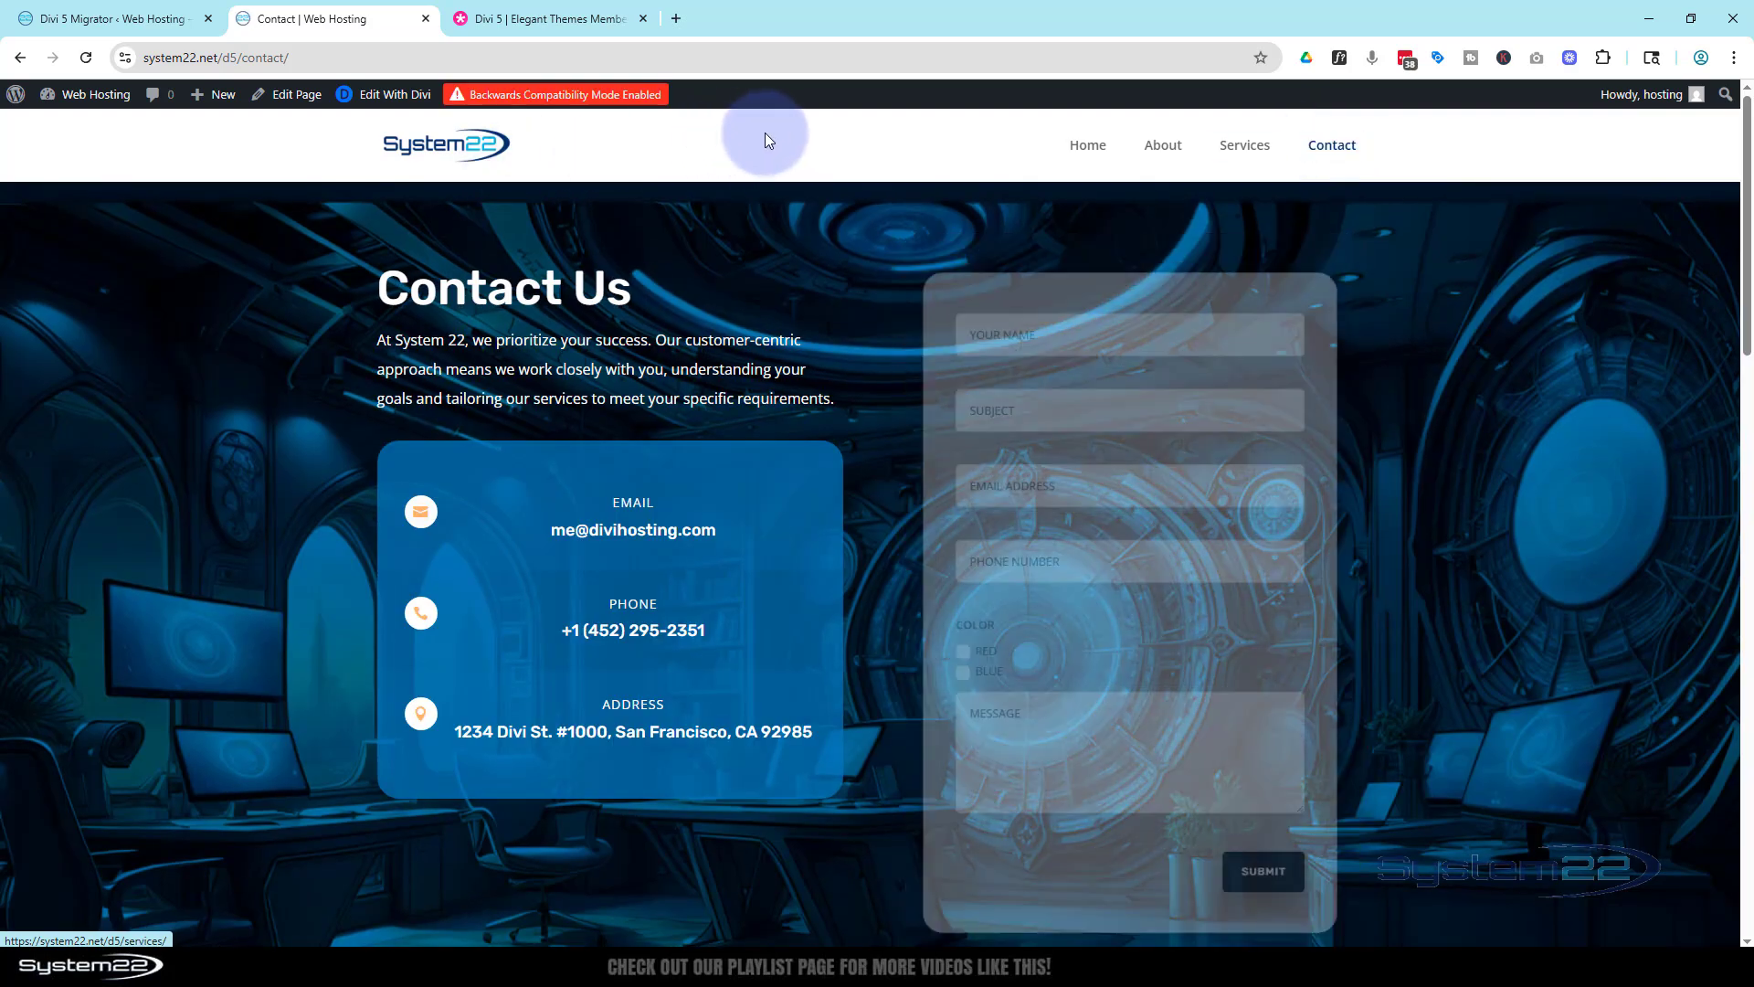
pyautogui.scroll(-3)
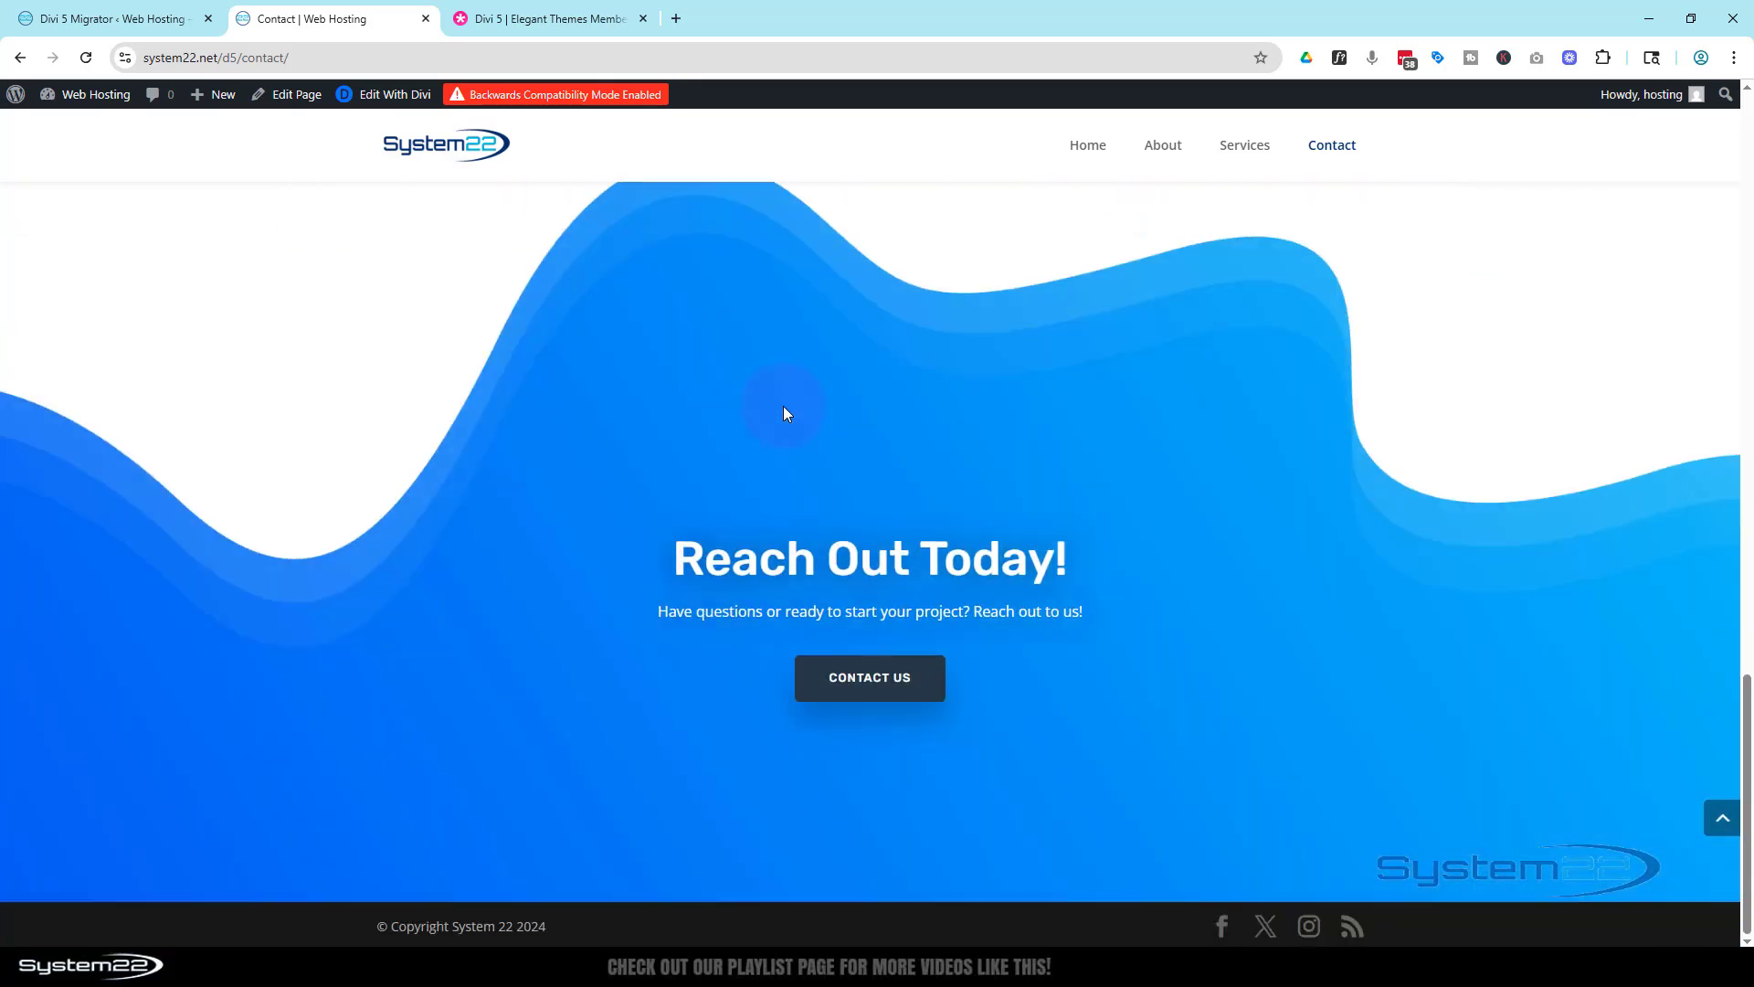
pyautogui.scroll(-3)
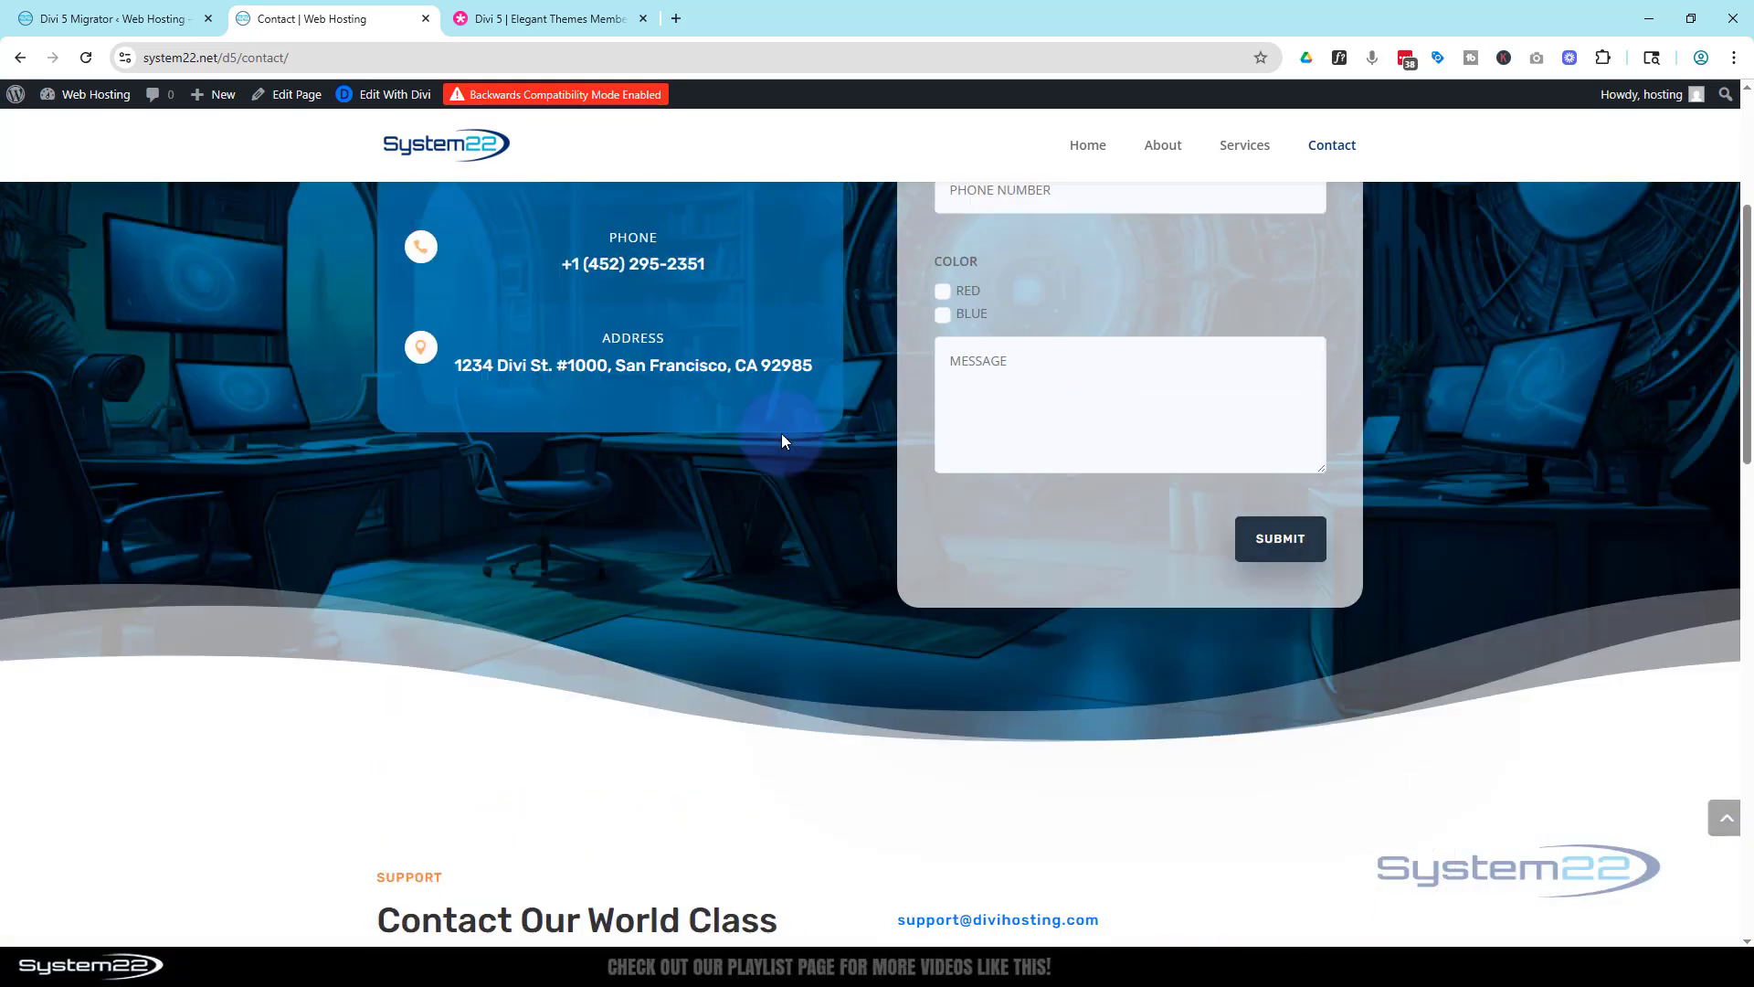
pyautogui.scroll(3)
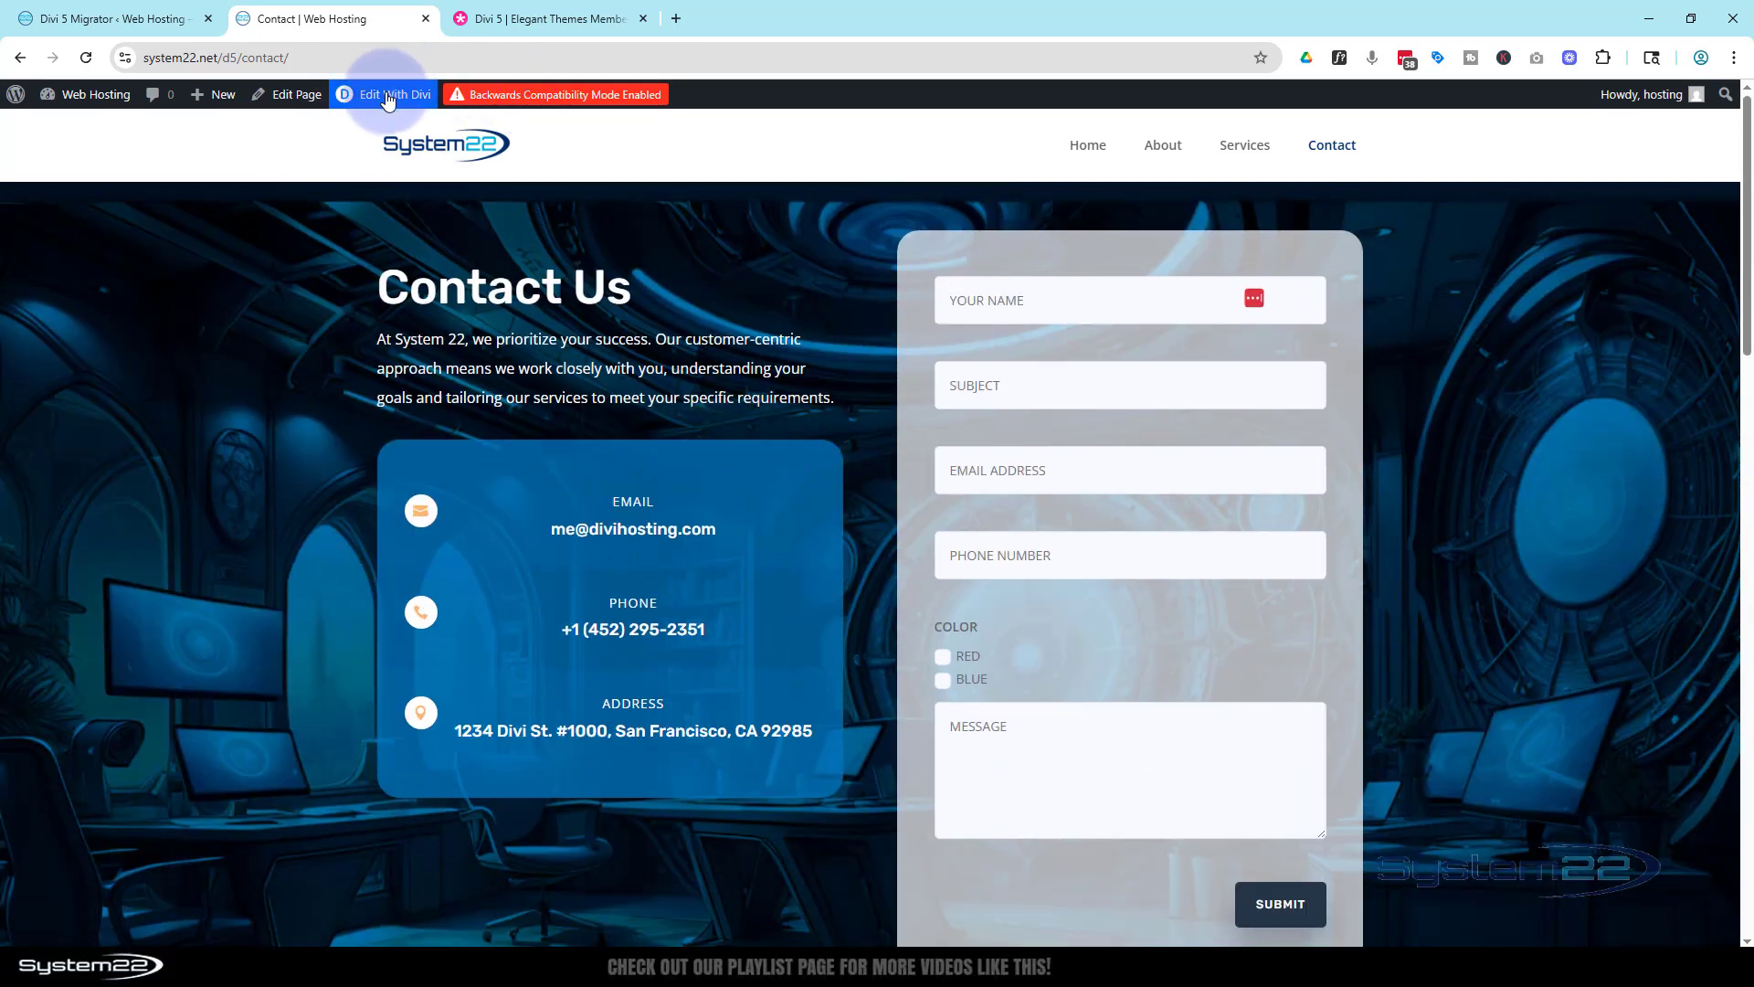
# - Edit the Contact page with Divi, scroll through its sections, then exit the builder
pyautogui.click(393, 94)
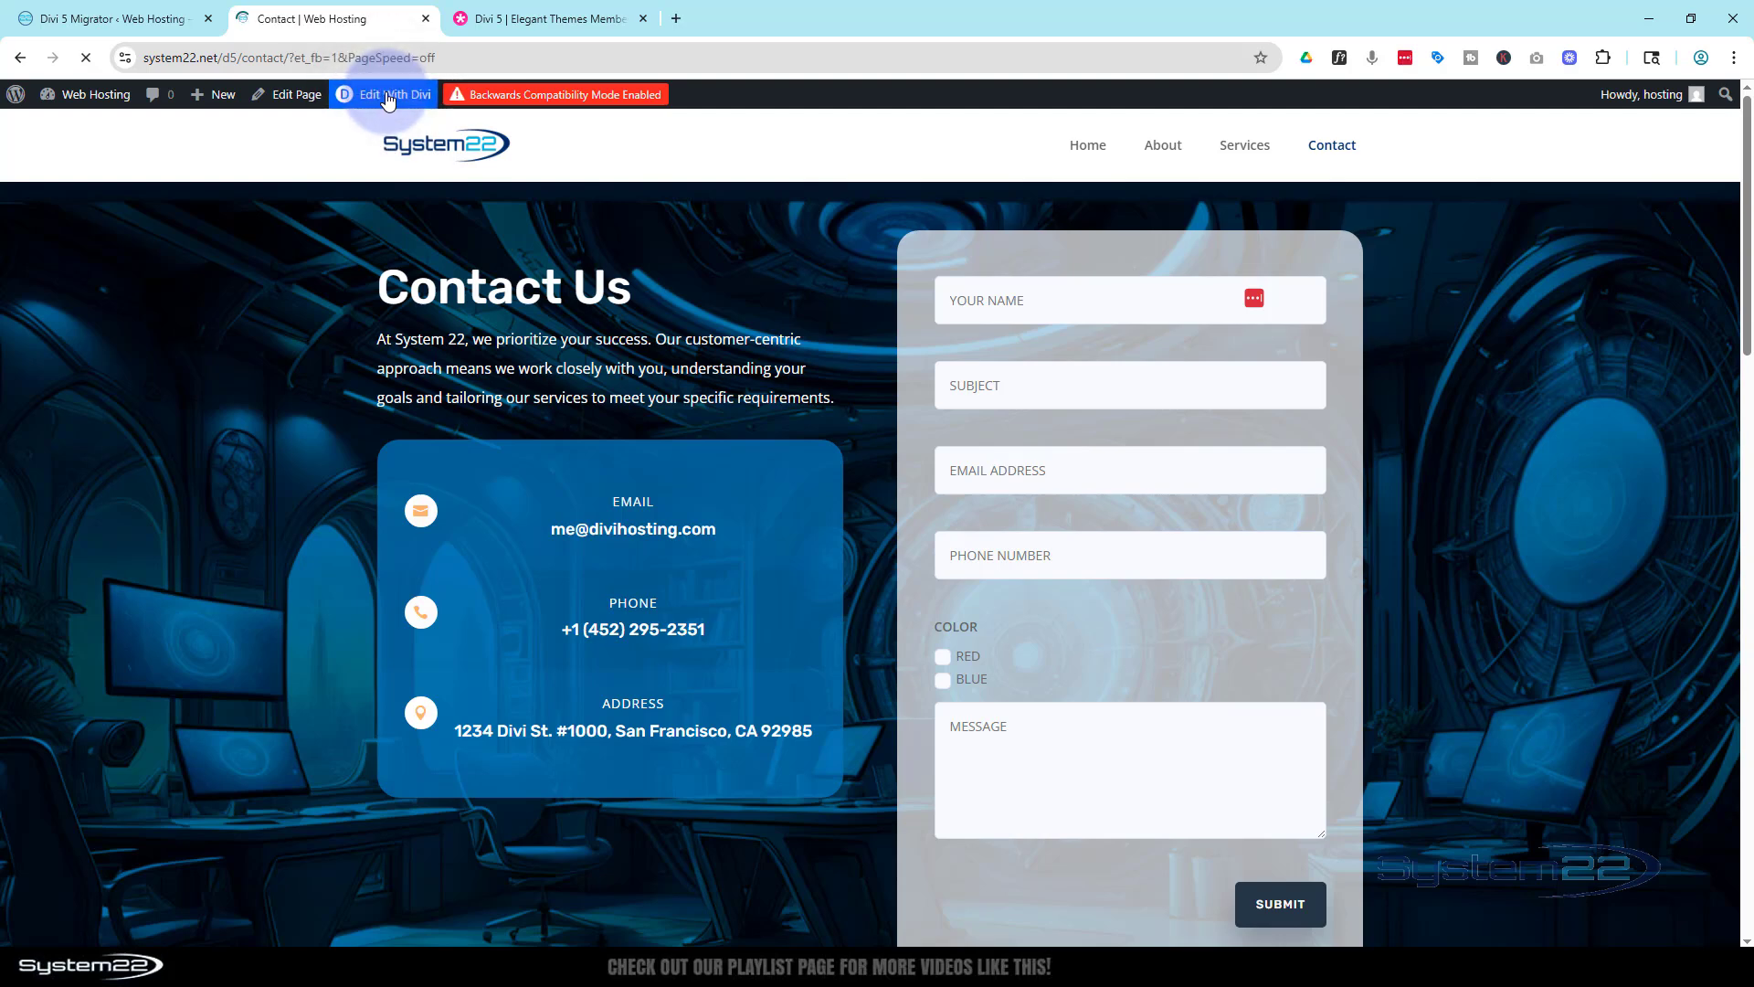
pyautogui.click(393, 94)
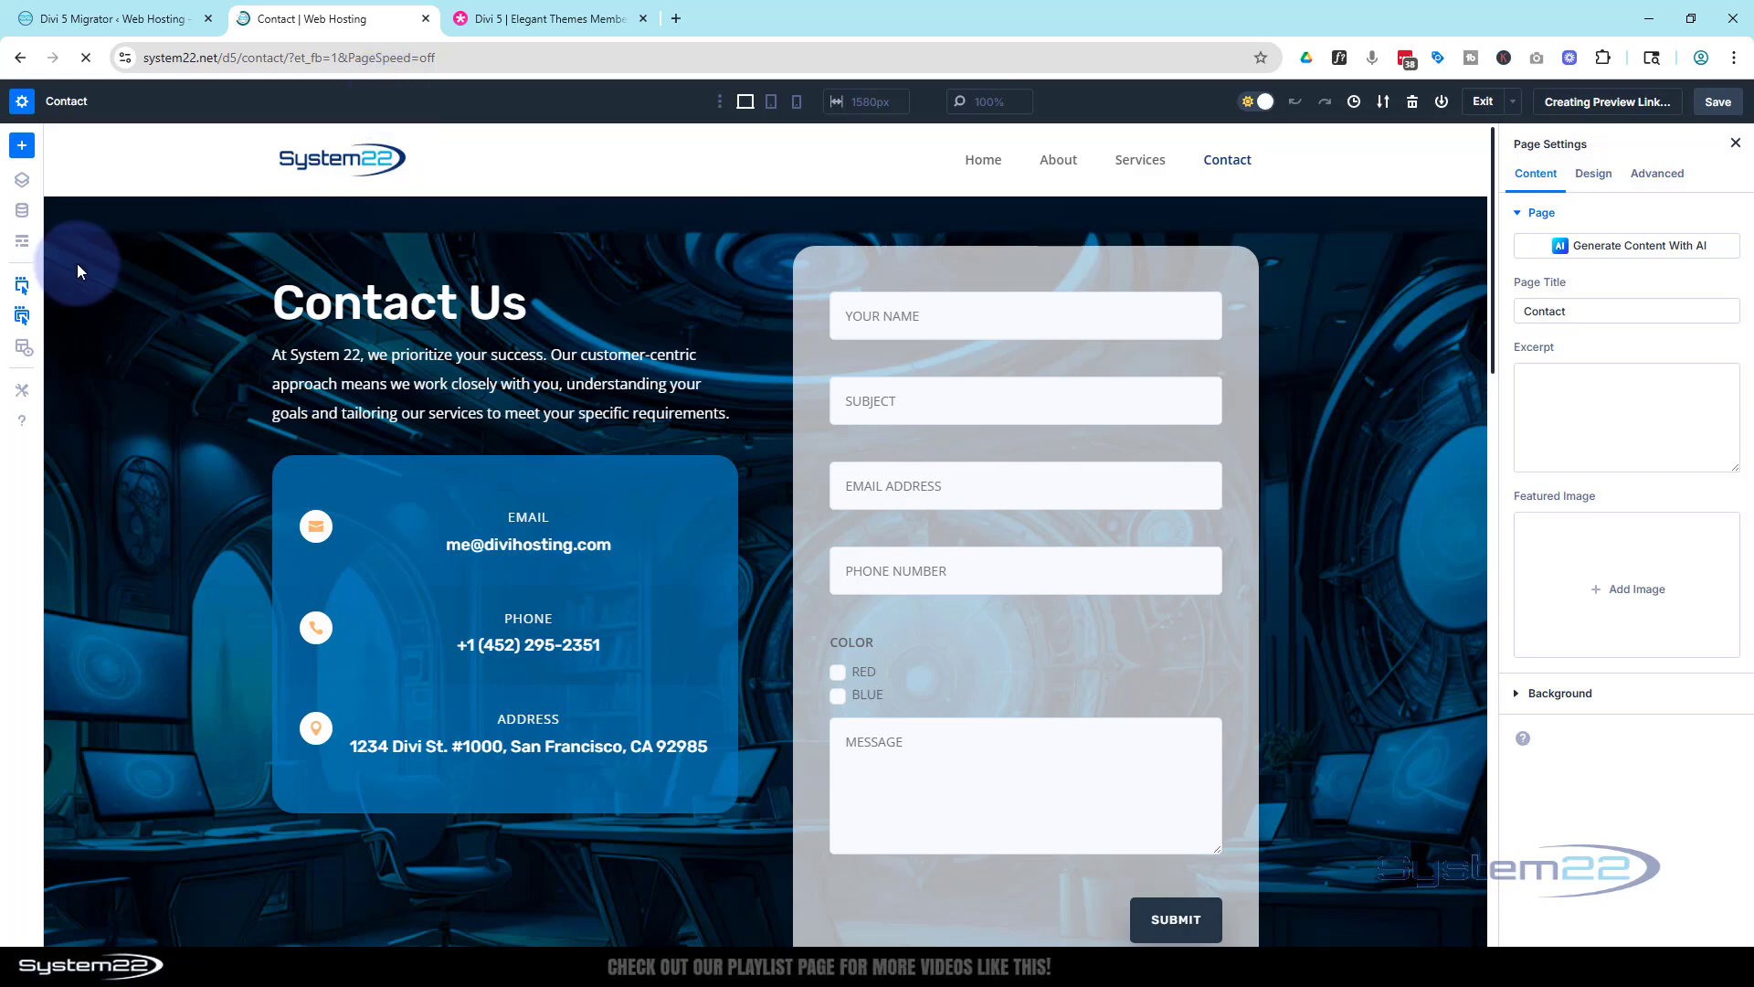
pyautogui.scroll(-3)
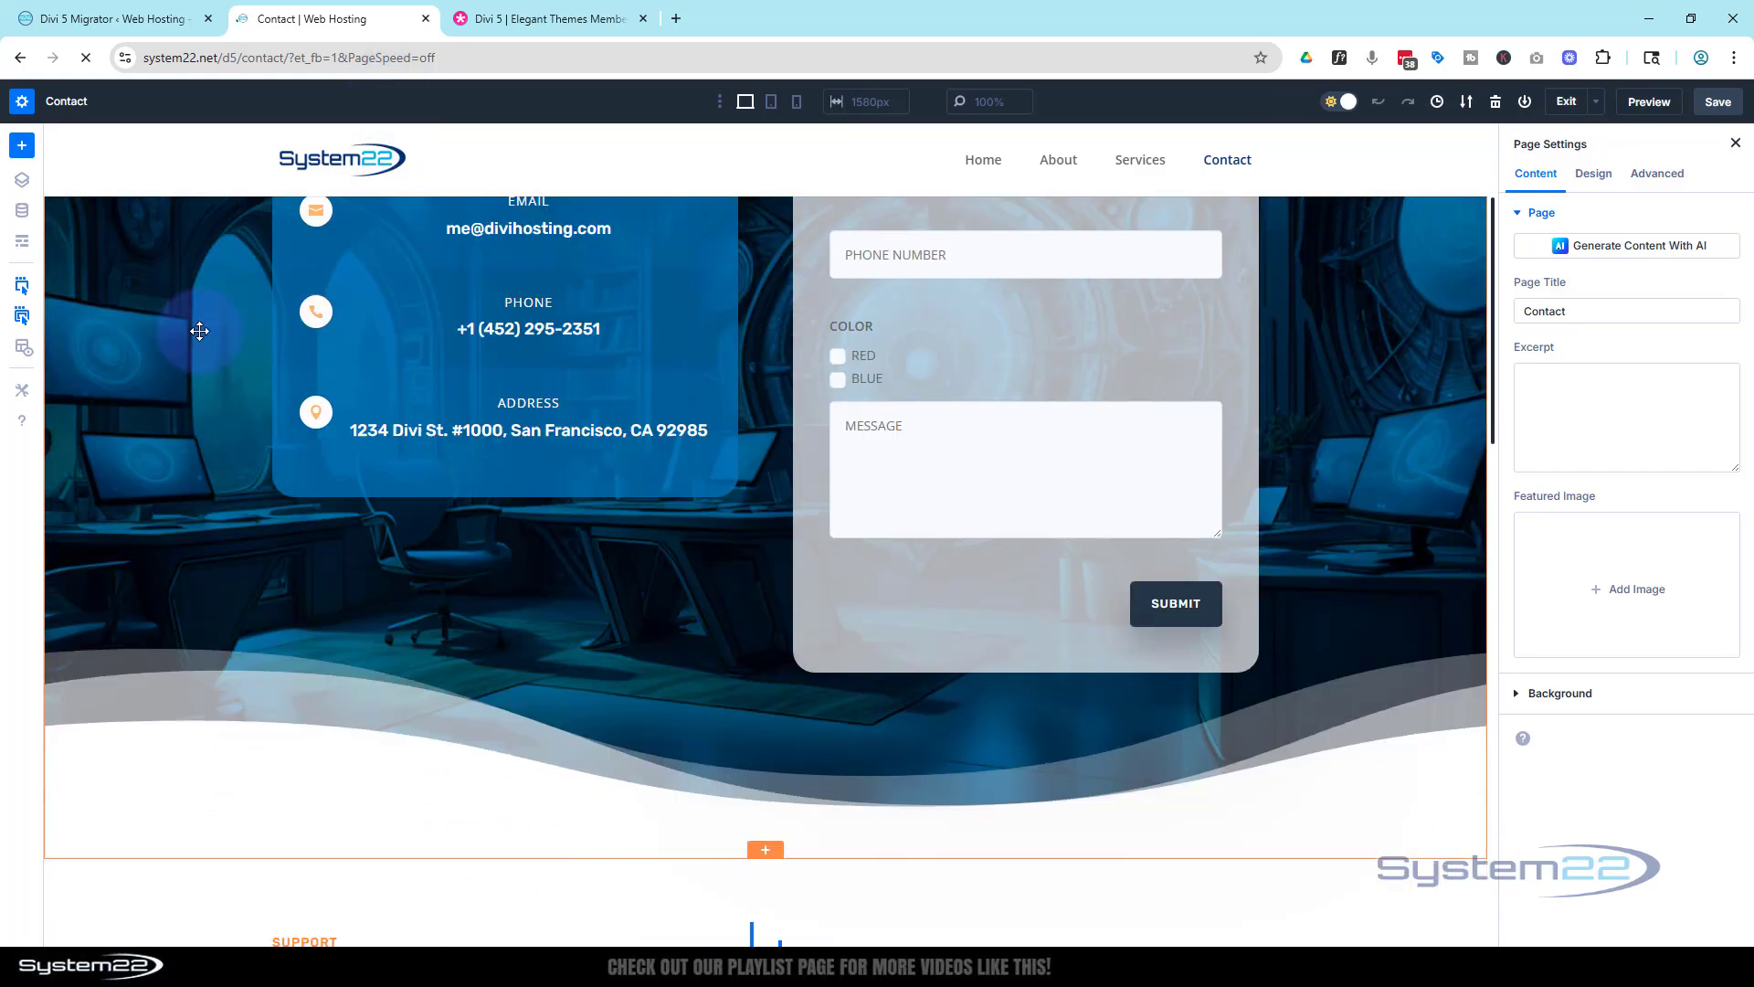
pyautogui.scroll(-3)
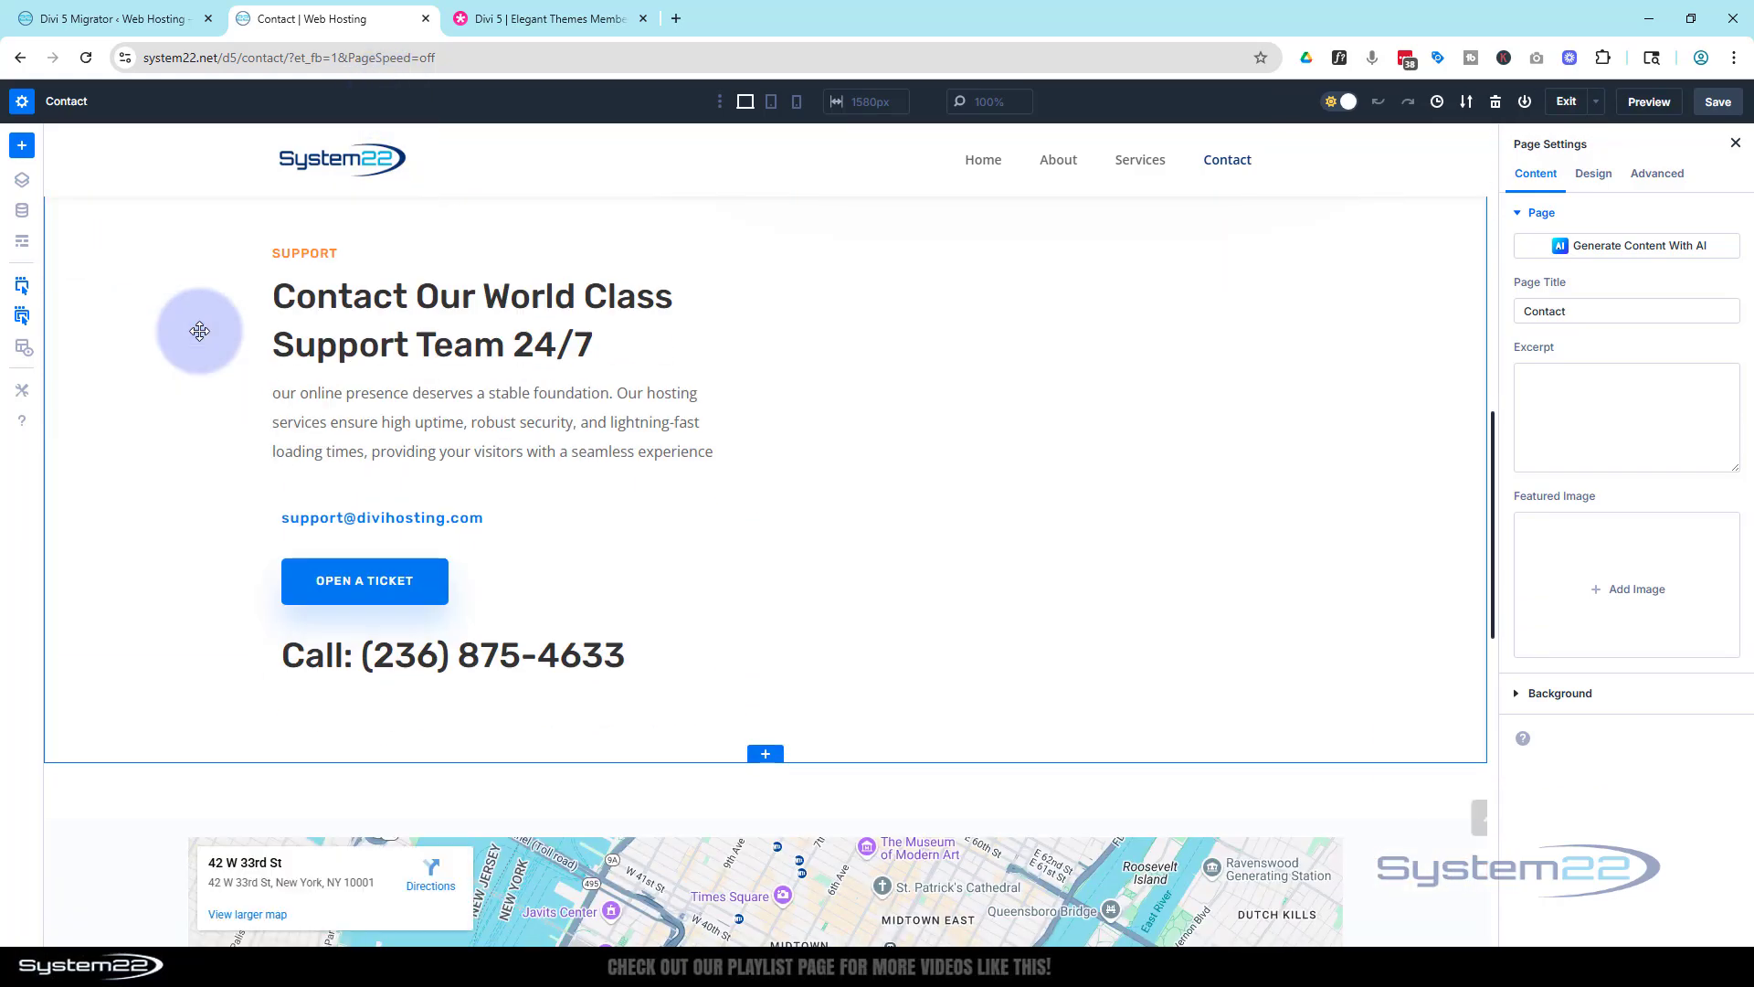
pyautogui.scroll(-3)
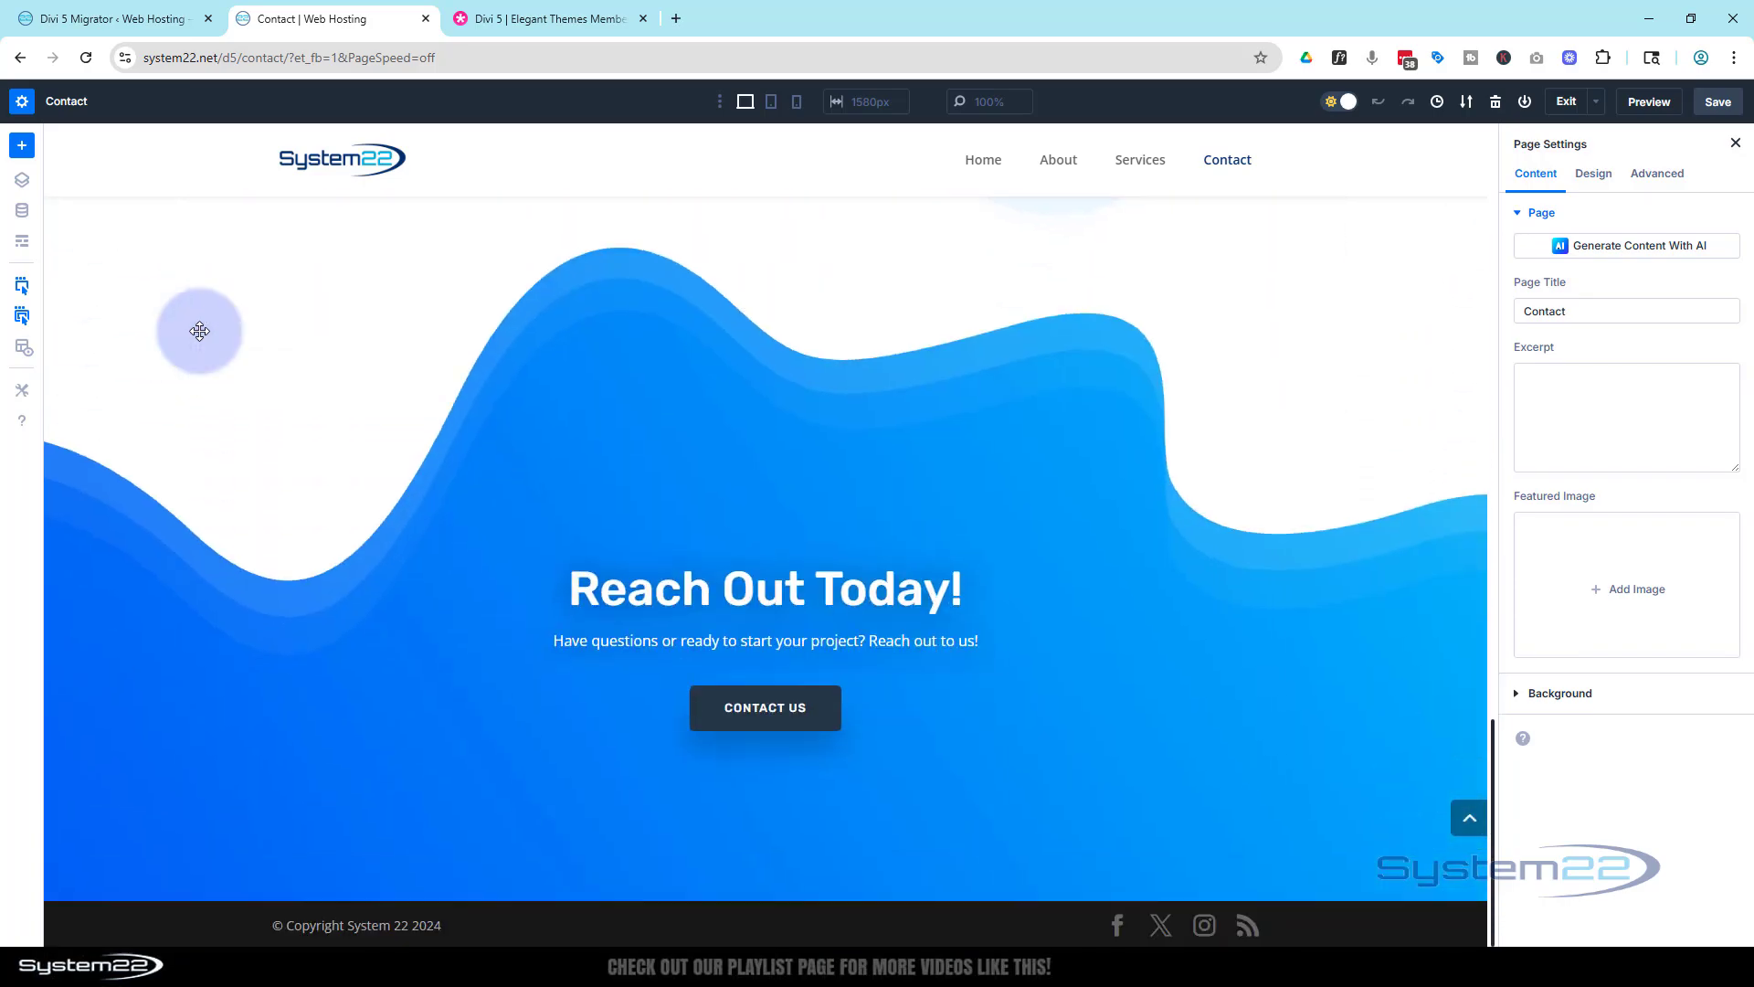
pyautogui.scroll(-3)
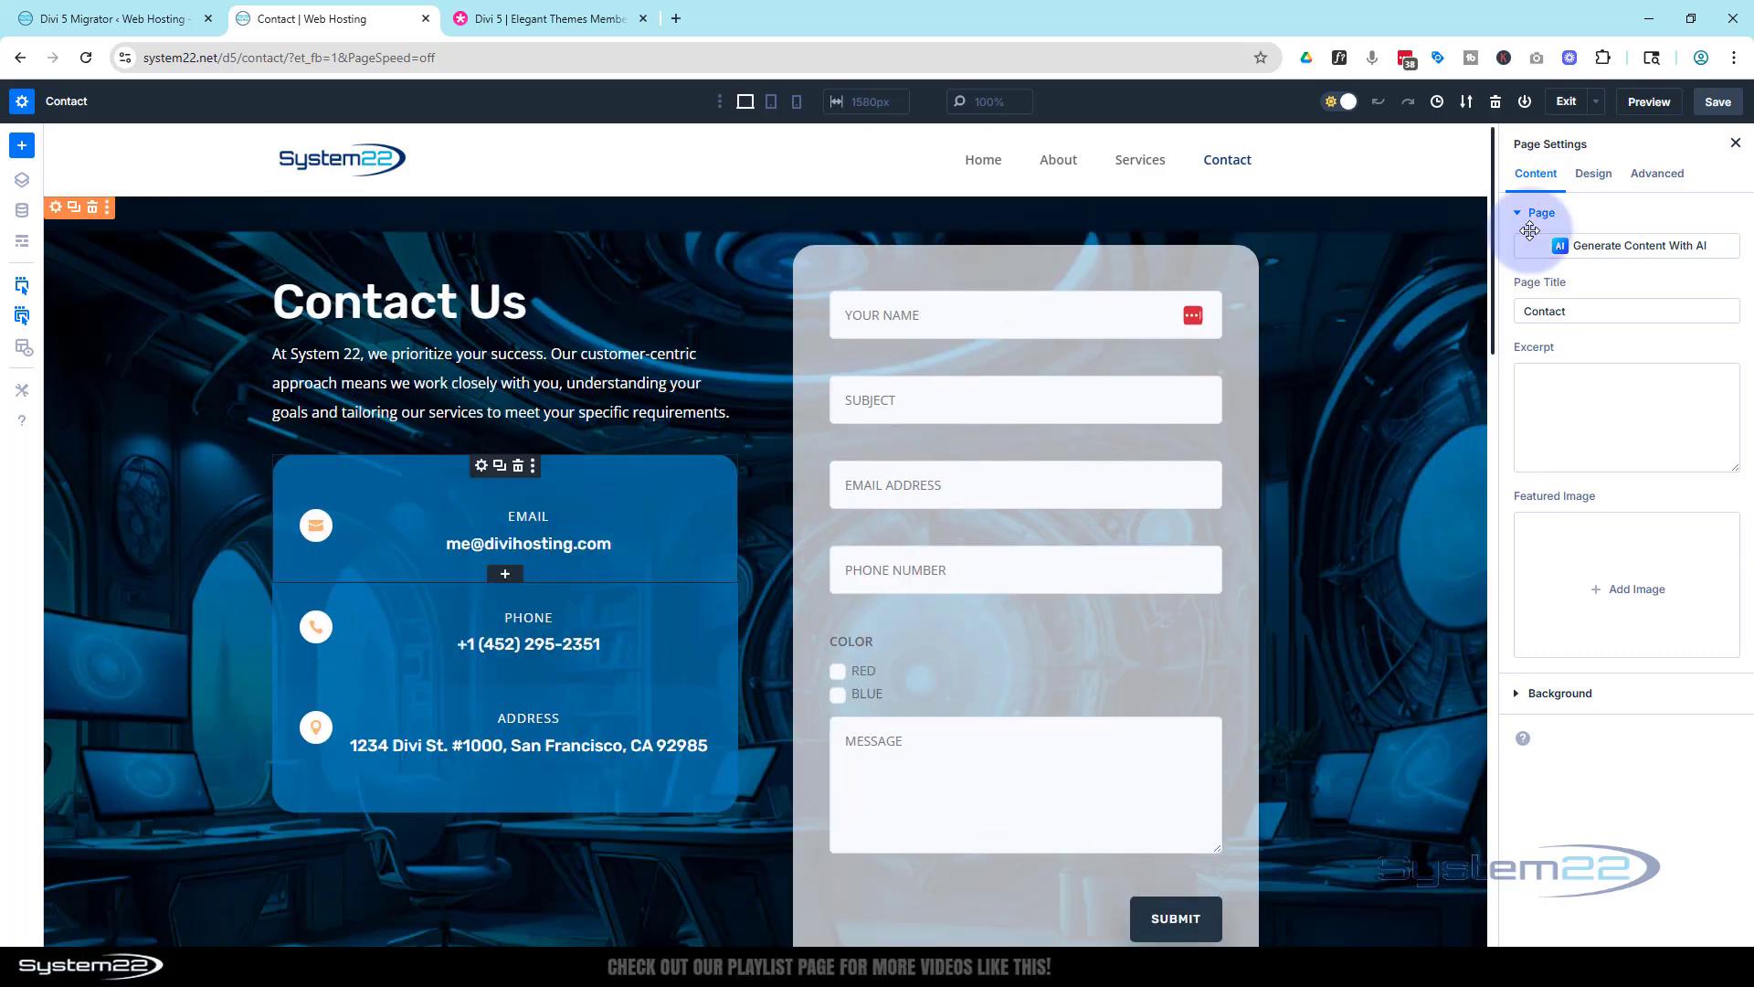
pyautogui.click(1564, 102)
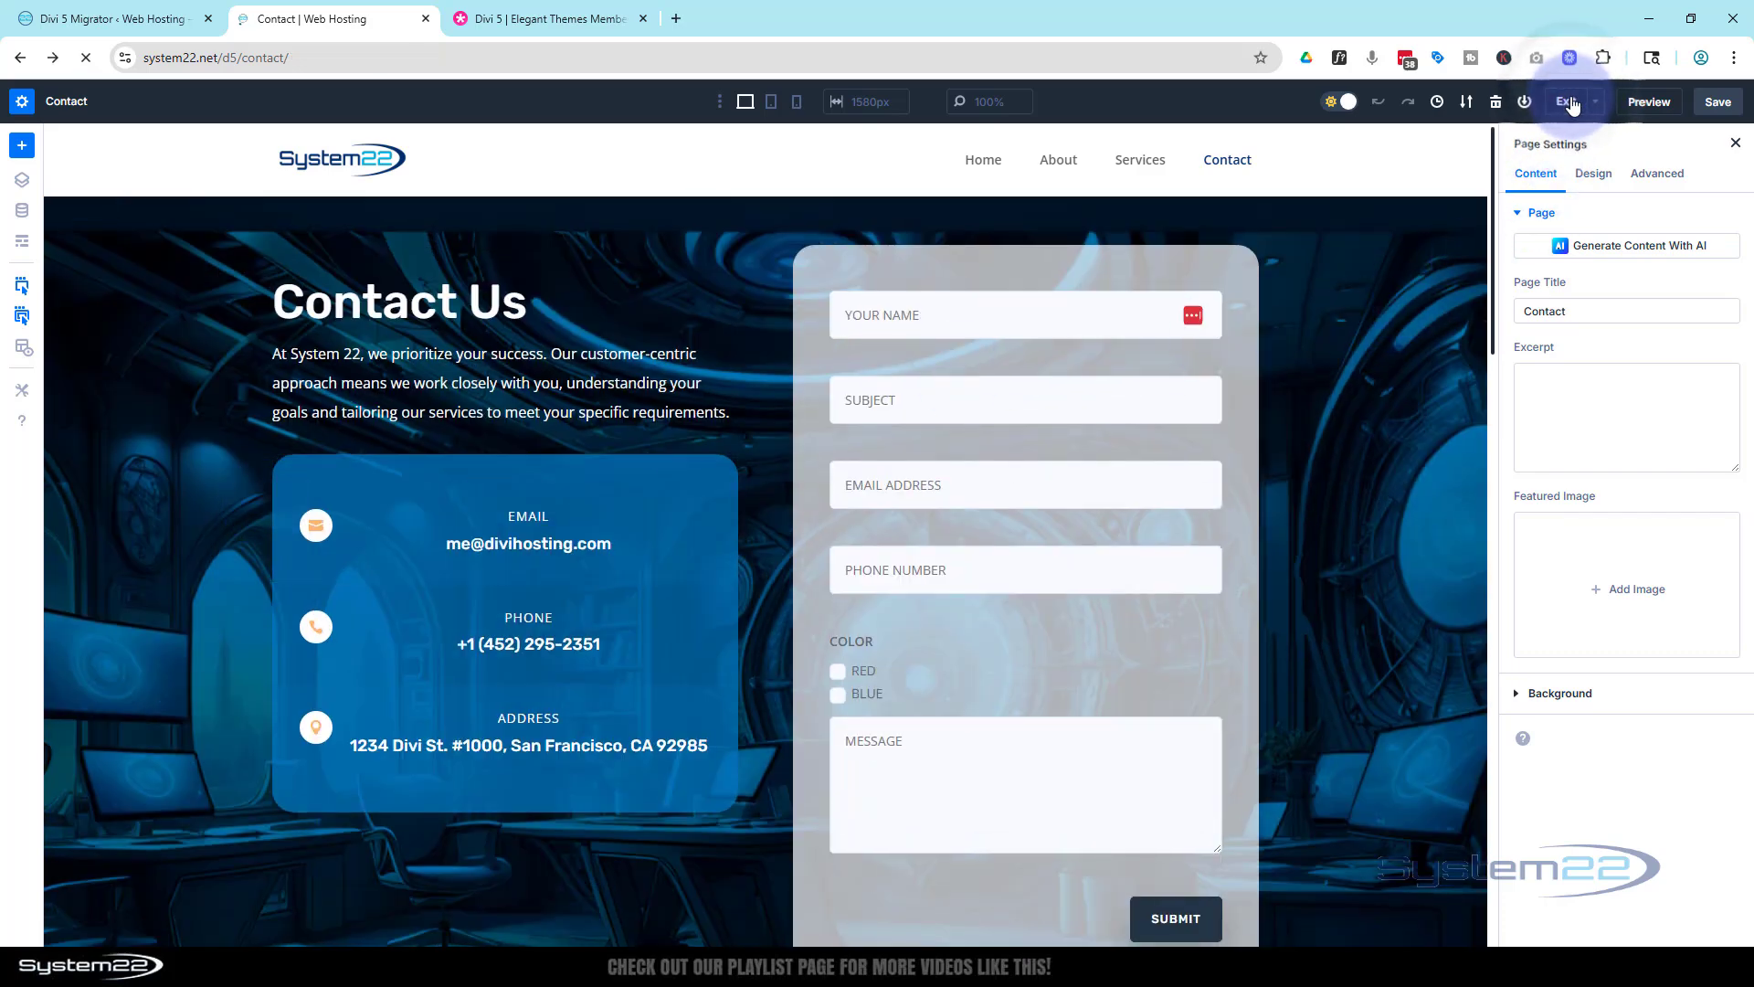
# - Close the Divi builder and navigate back to the live home page
pyautogui.click(1568, 102)
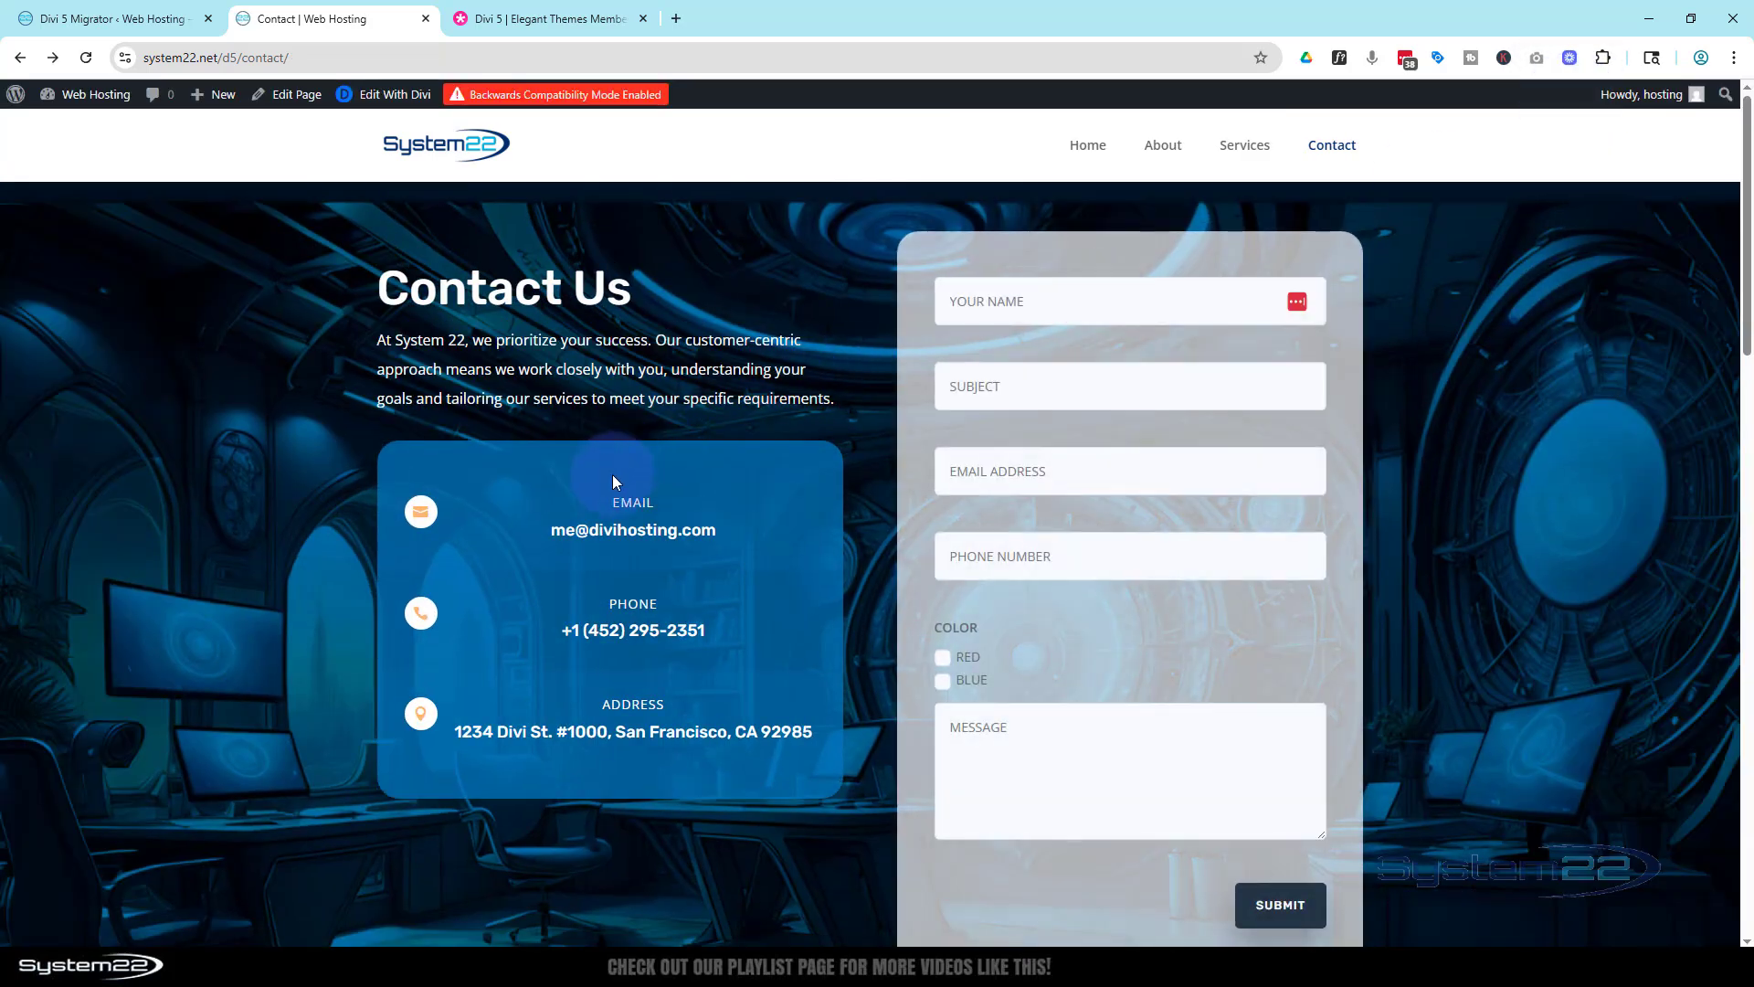
pyautogui.scroll(-3)
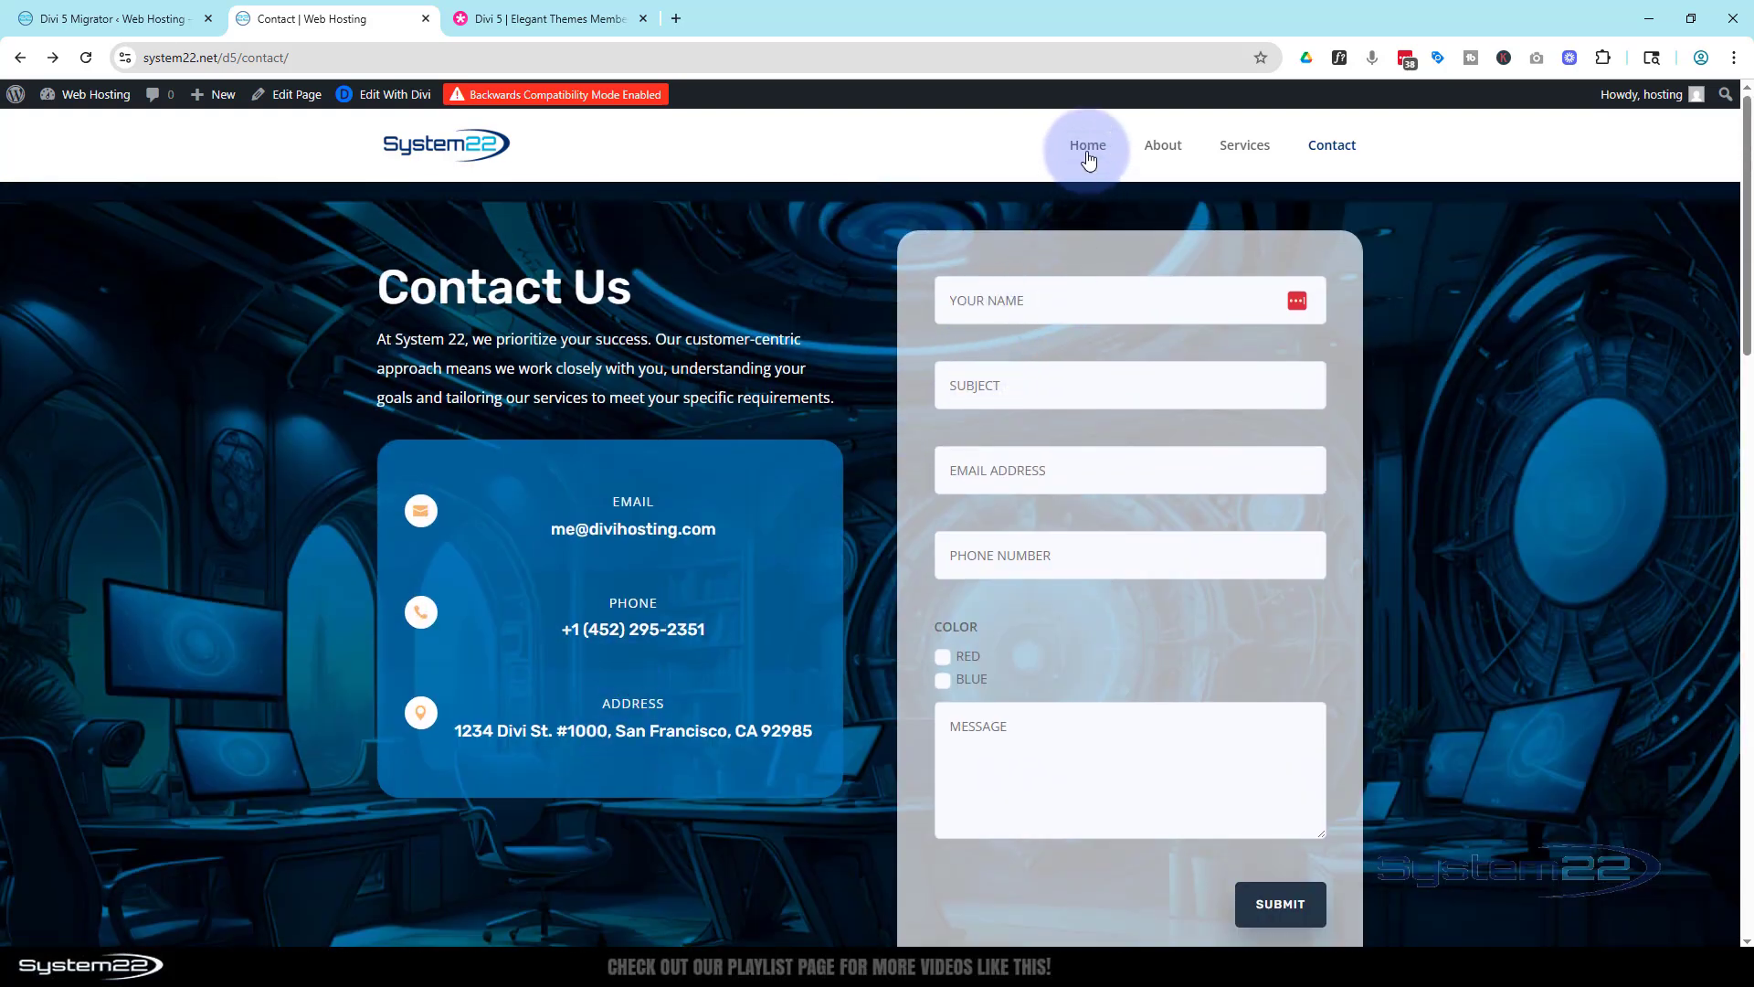
pyautogui.click(1085, 145)
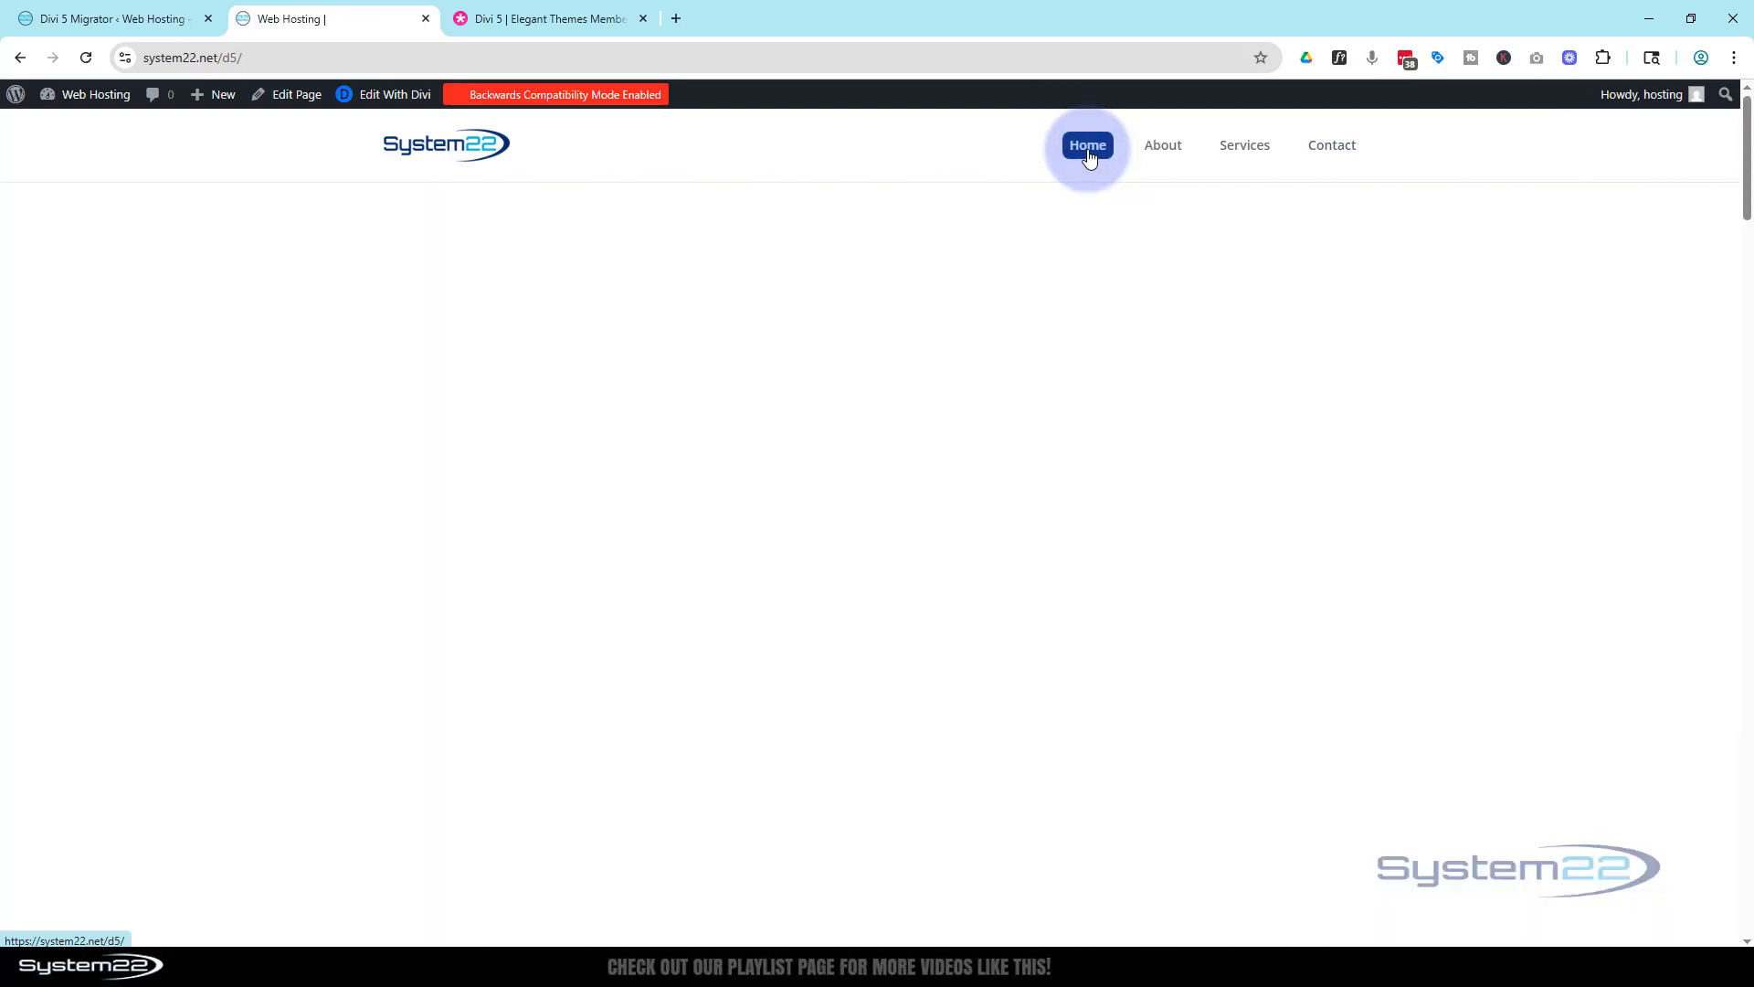
pyautogui.click(1085, 144)
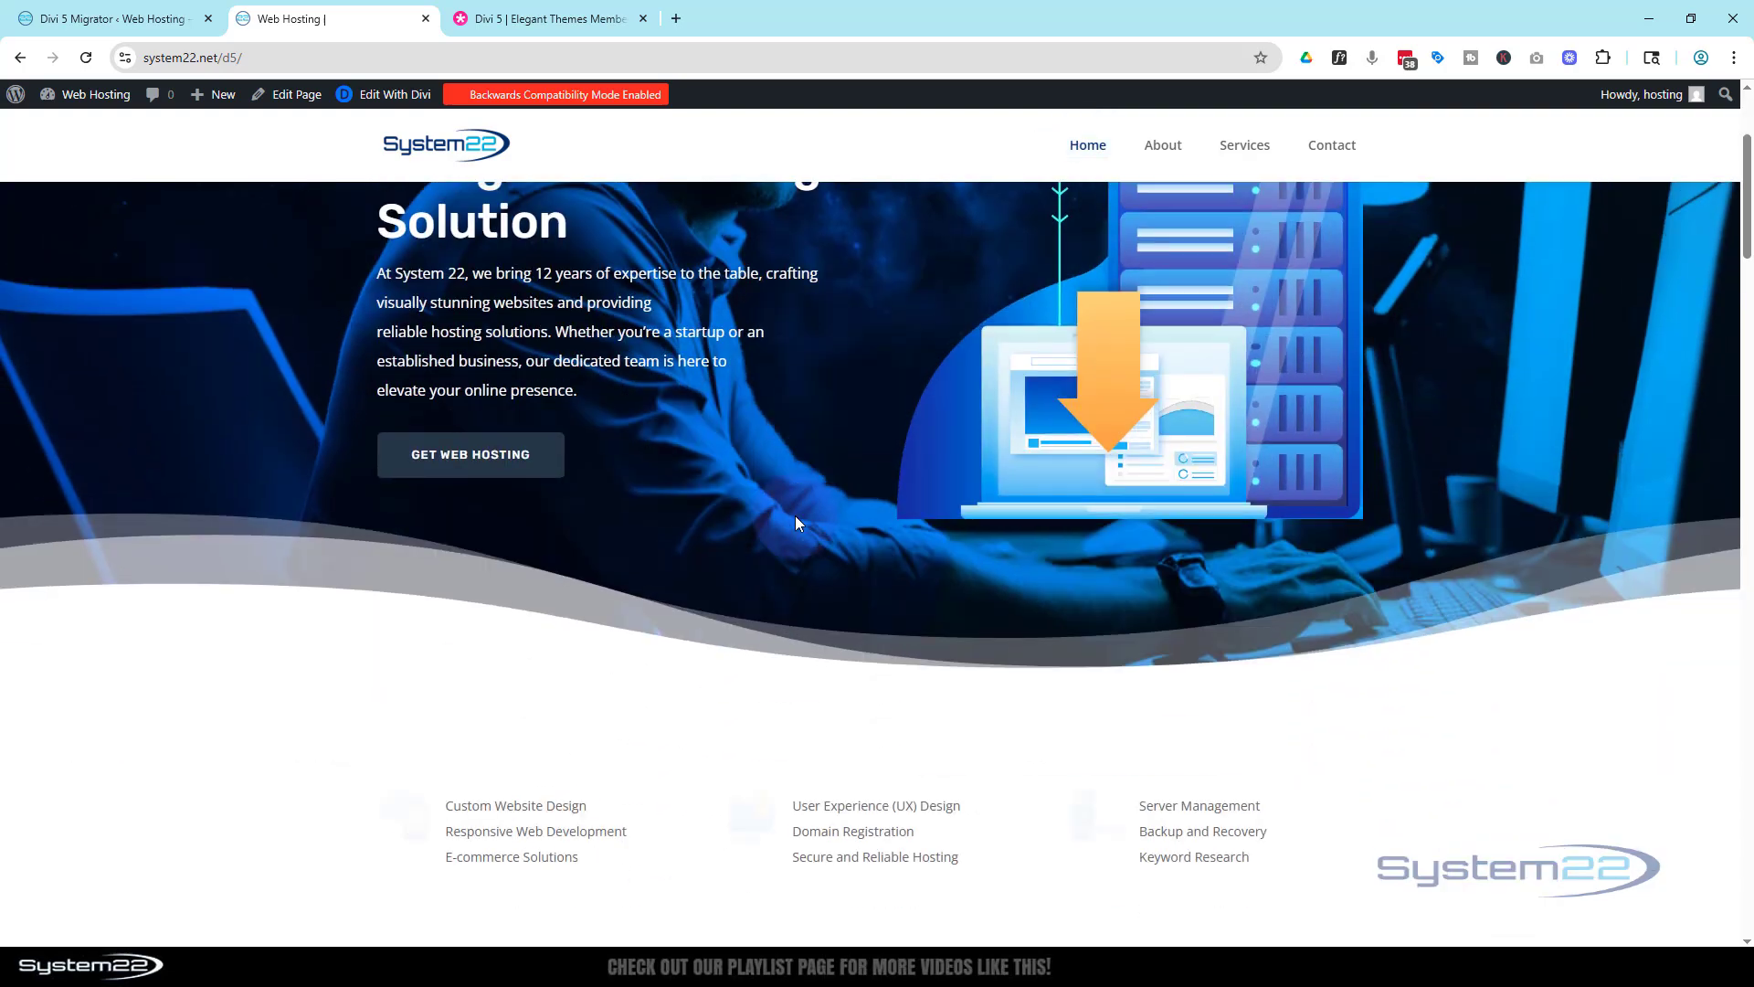
# - Scroll the home page down to the pricing area and back toward the hero
pyautogui.scroll(-3)
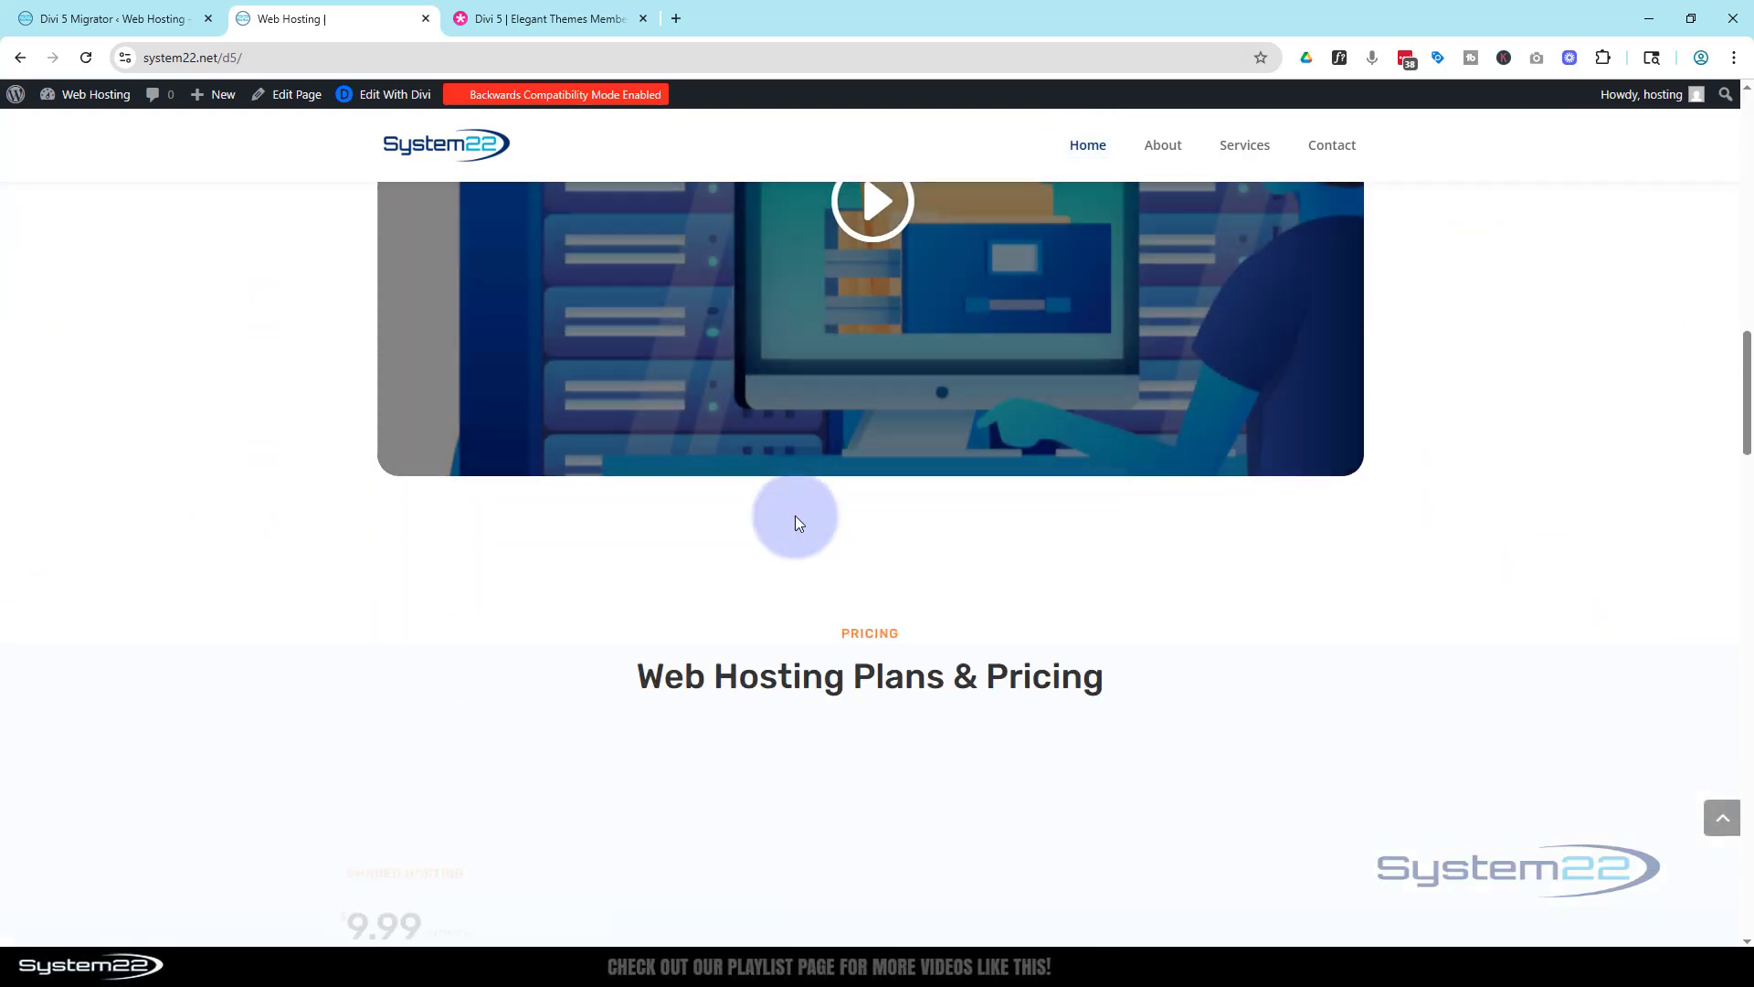
pyautogui.scroll(-3)
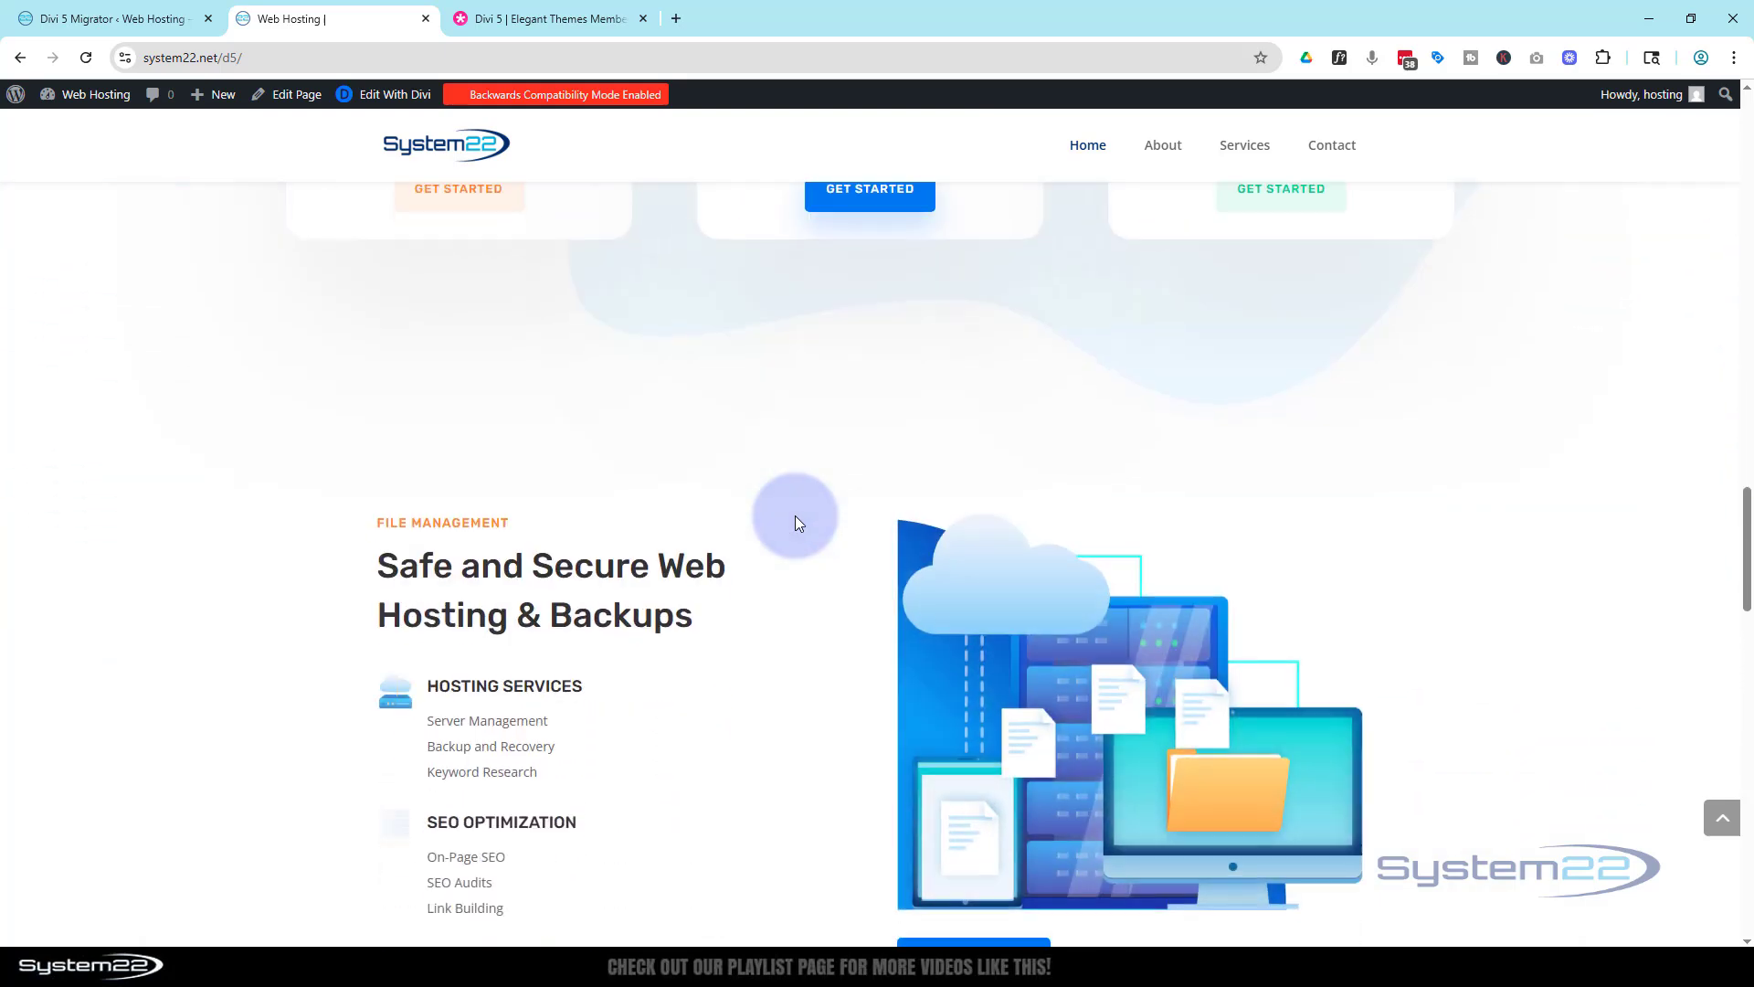
pyautogui.scroll(-3)
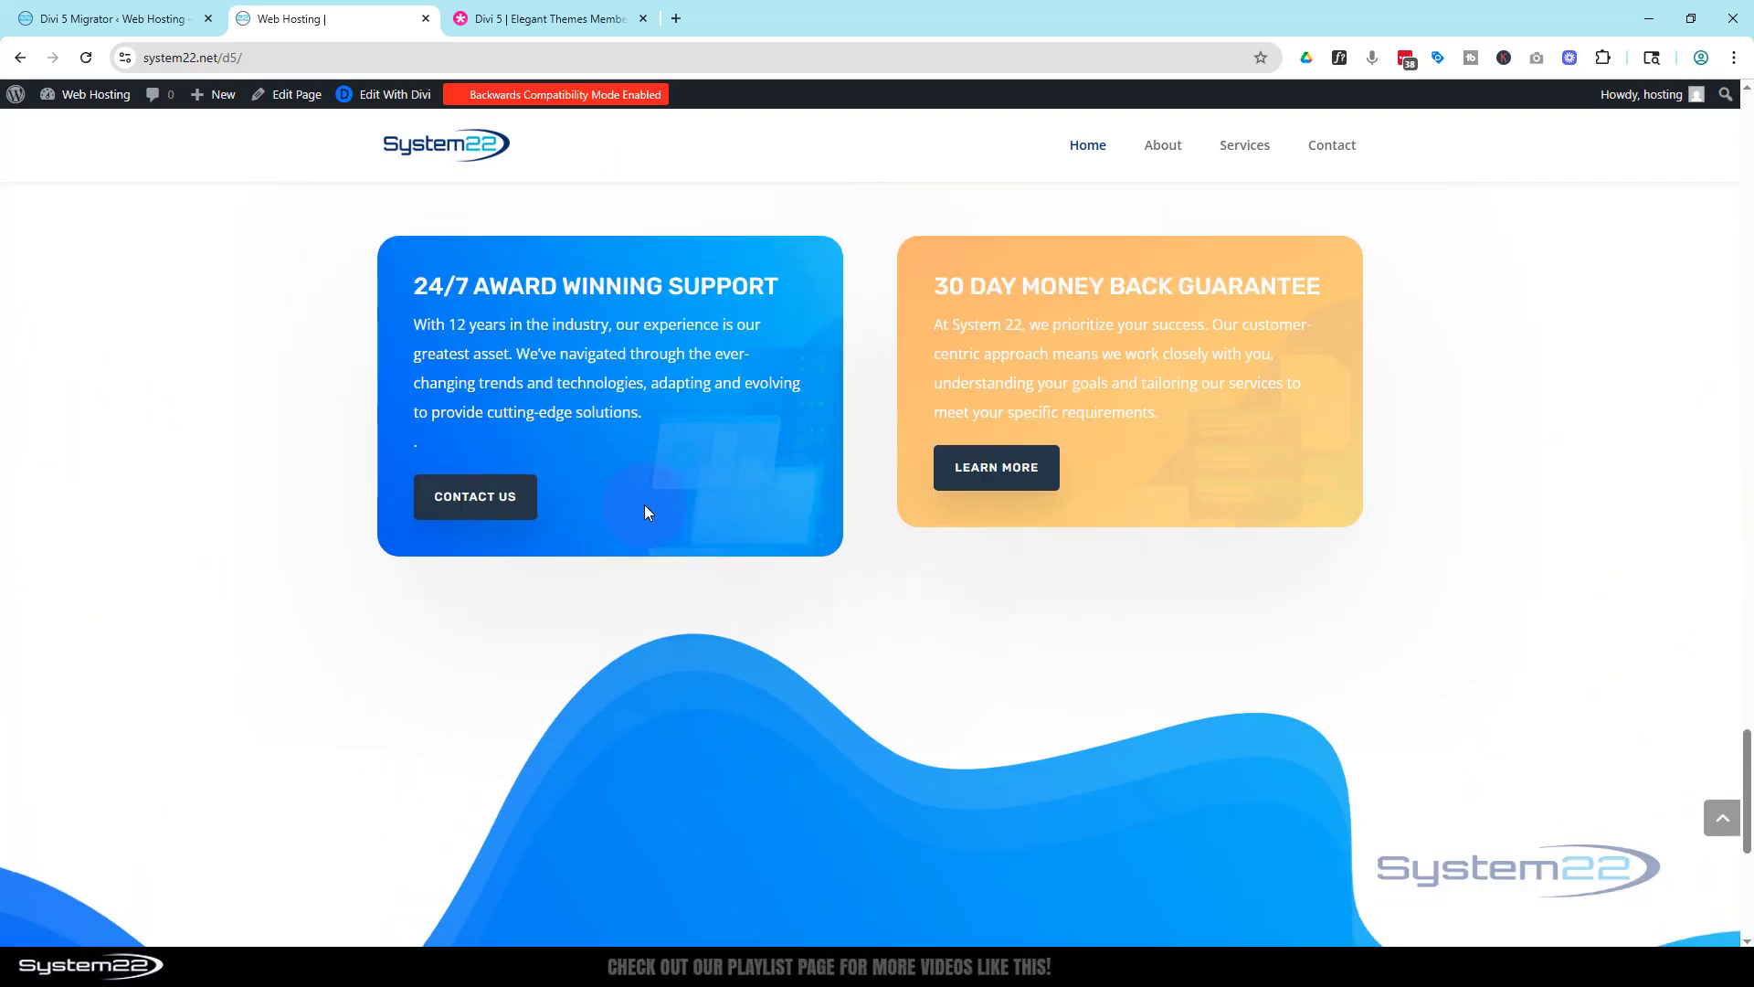
pyautogui.scroll(-3)
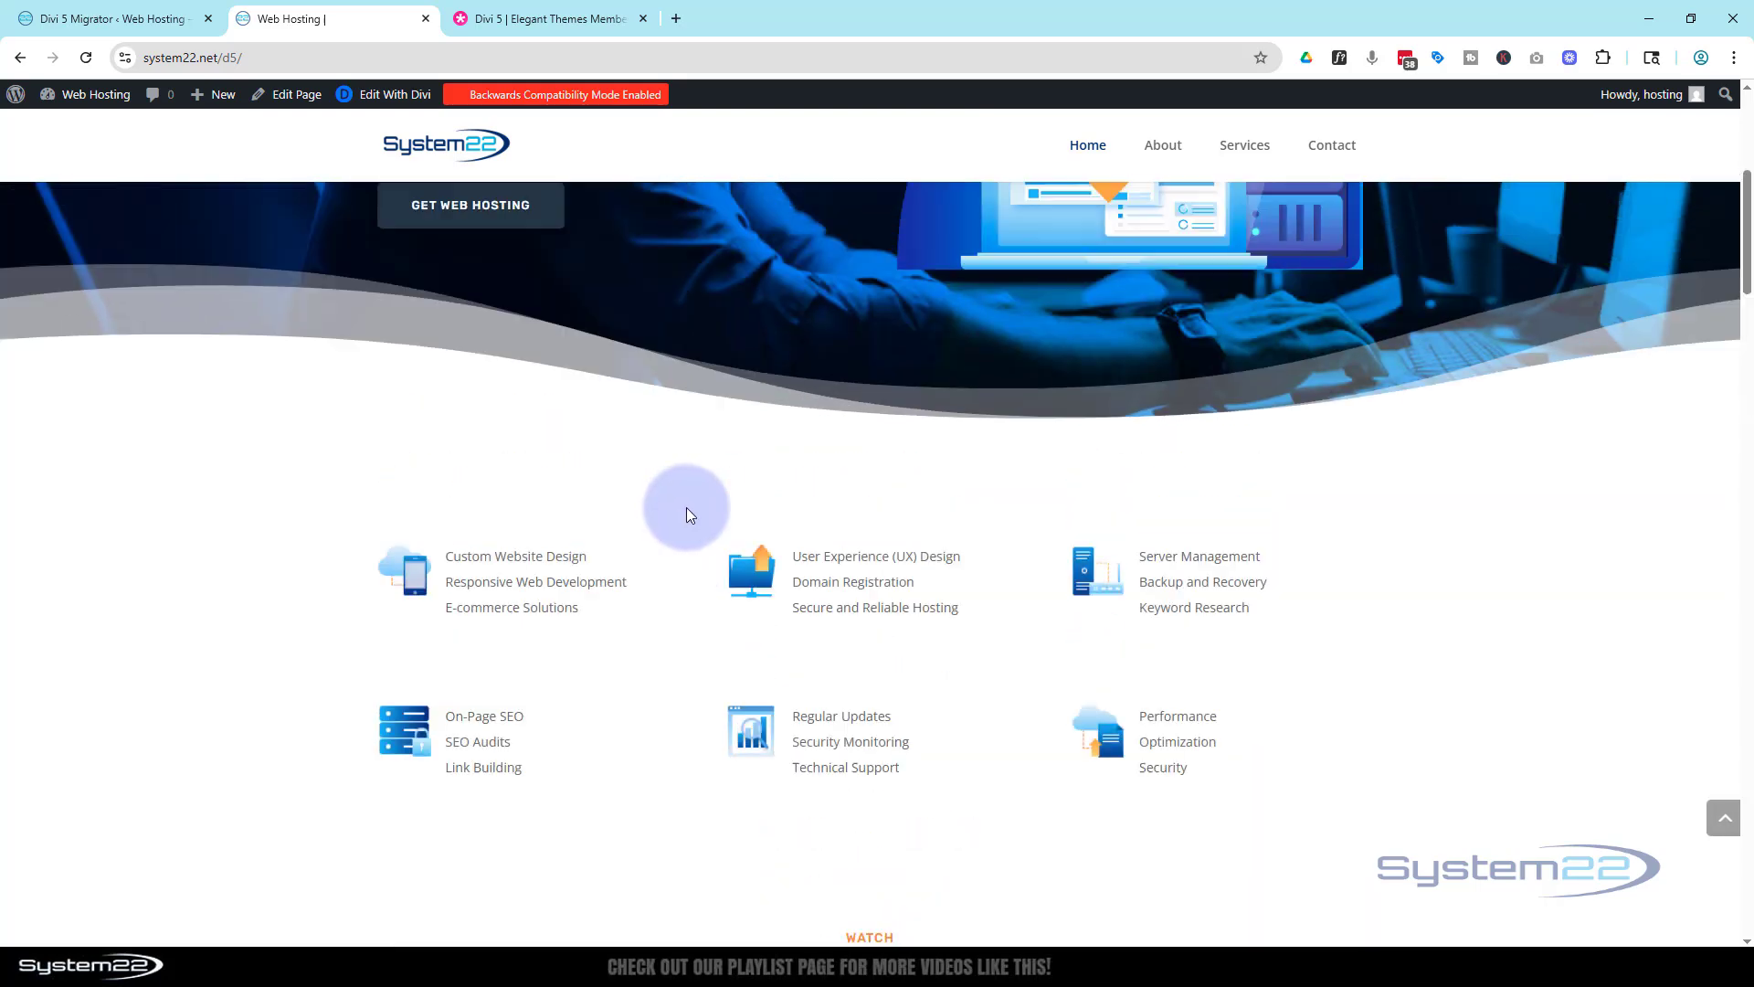
pyautogui.scroll(3)
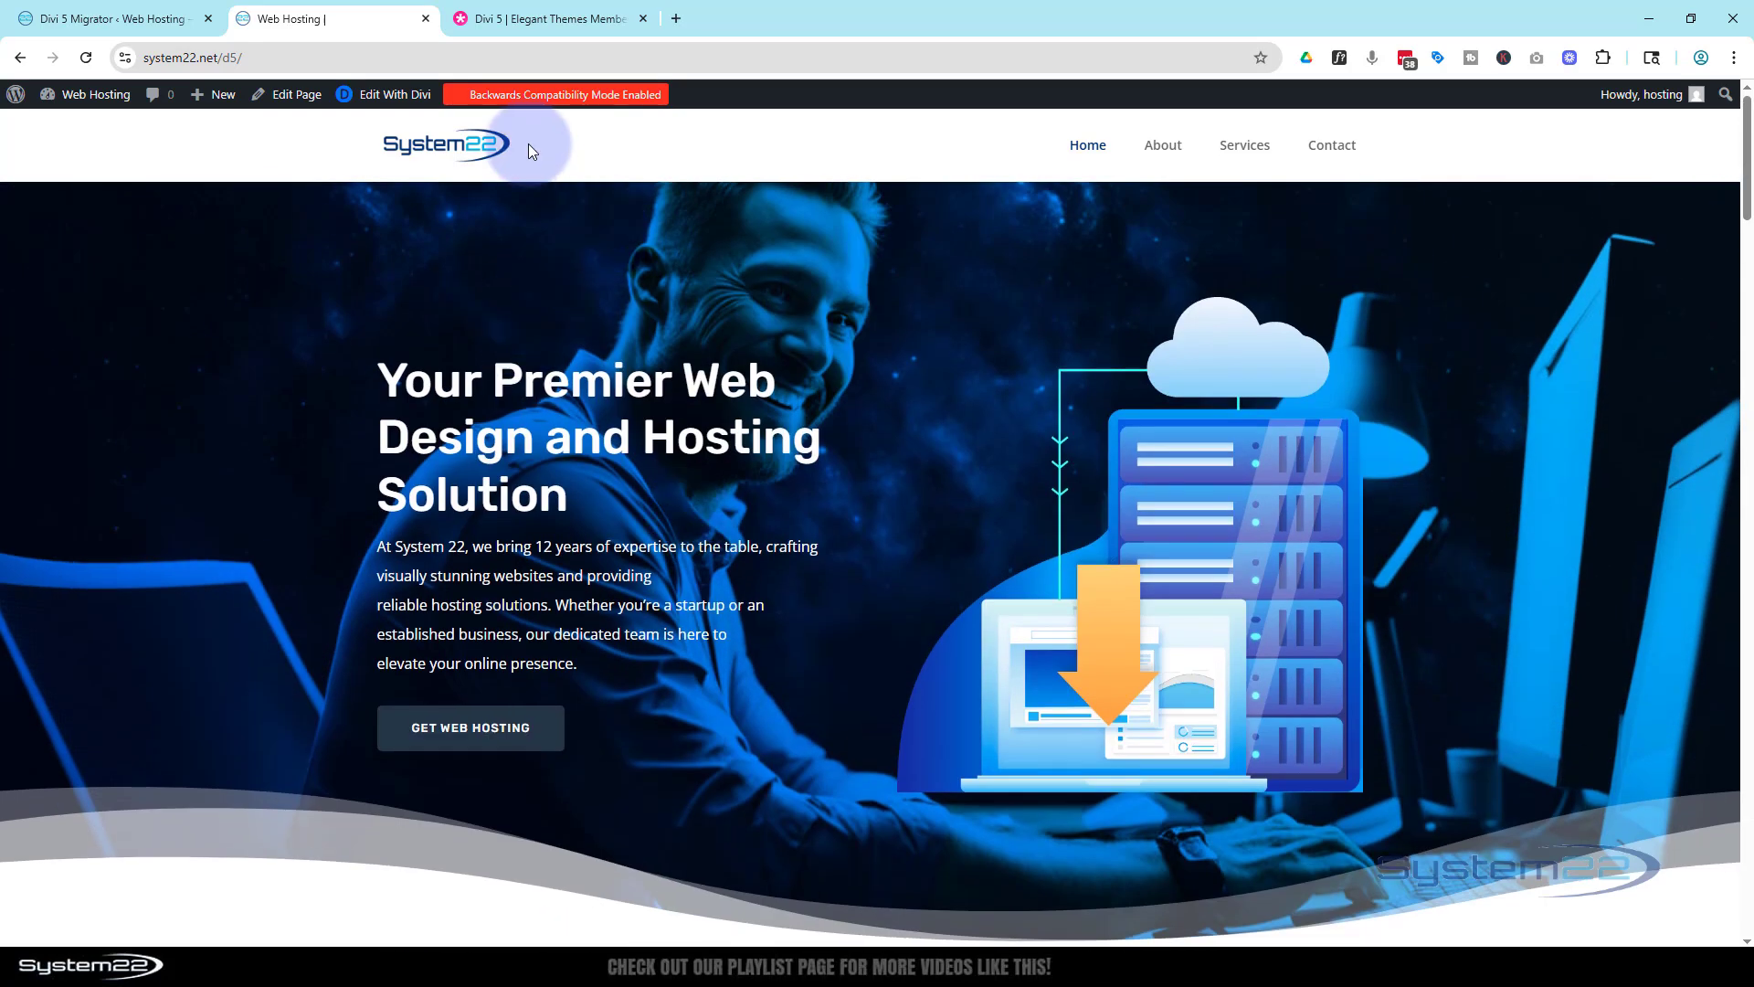
# - Use the Backwards Compatibility Mode Enabled badge to visit the Divi 5 Migrator
pyautogui.click(557, 94)
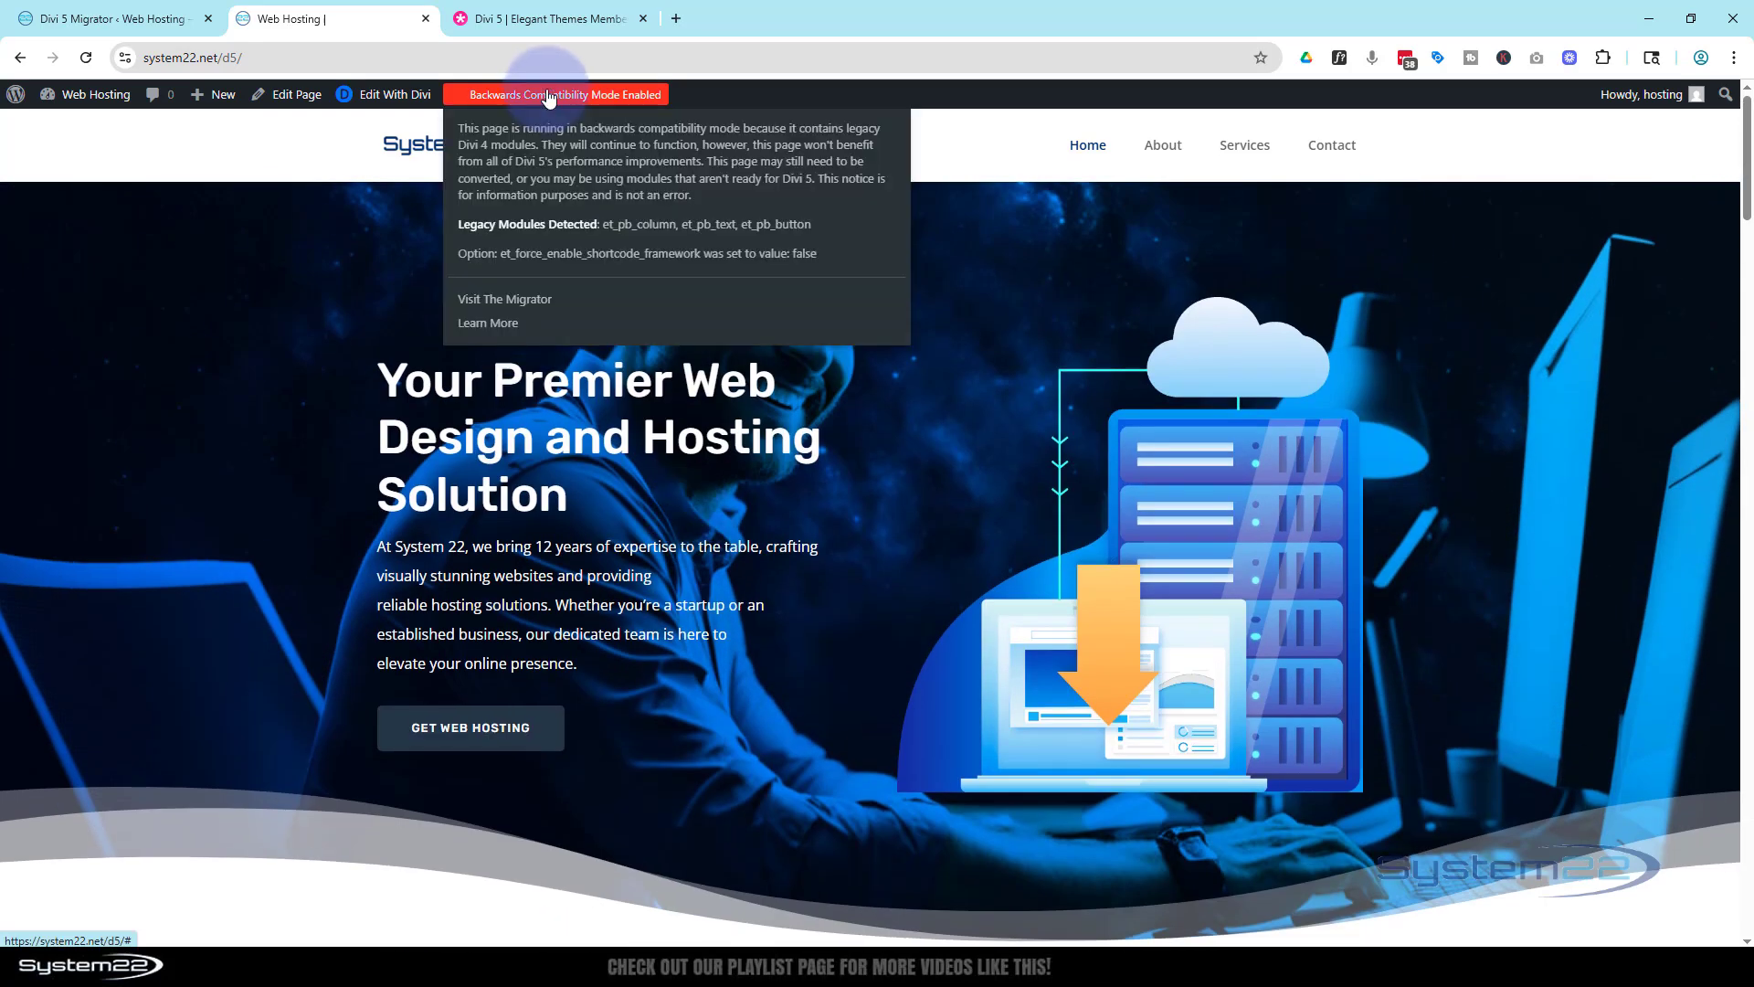
pyautogui.click(505, 299)
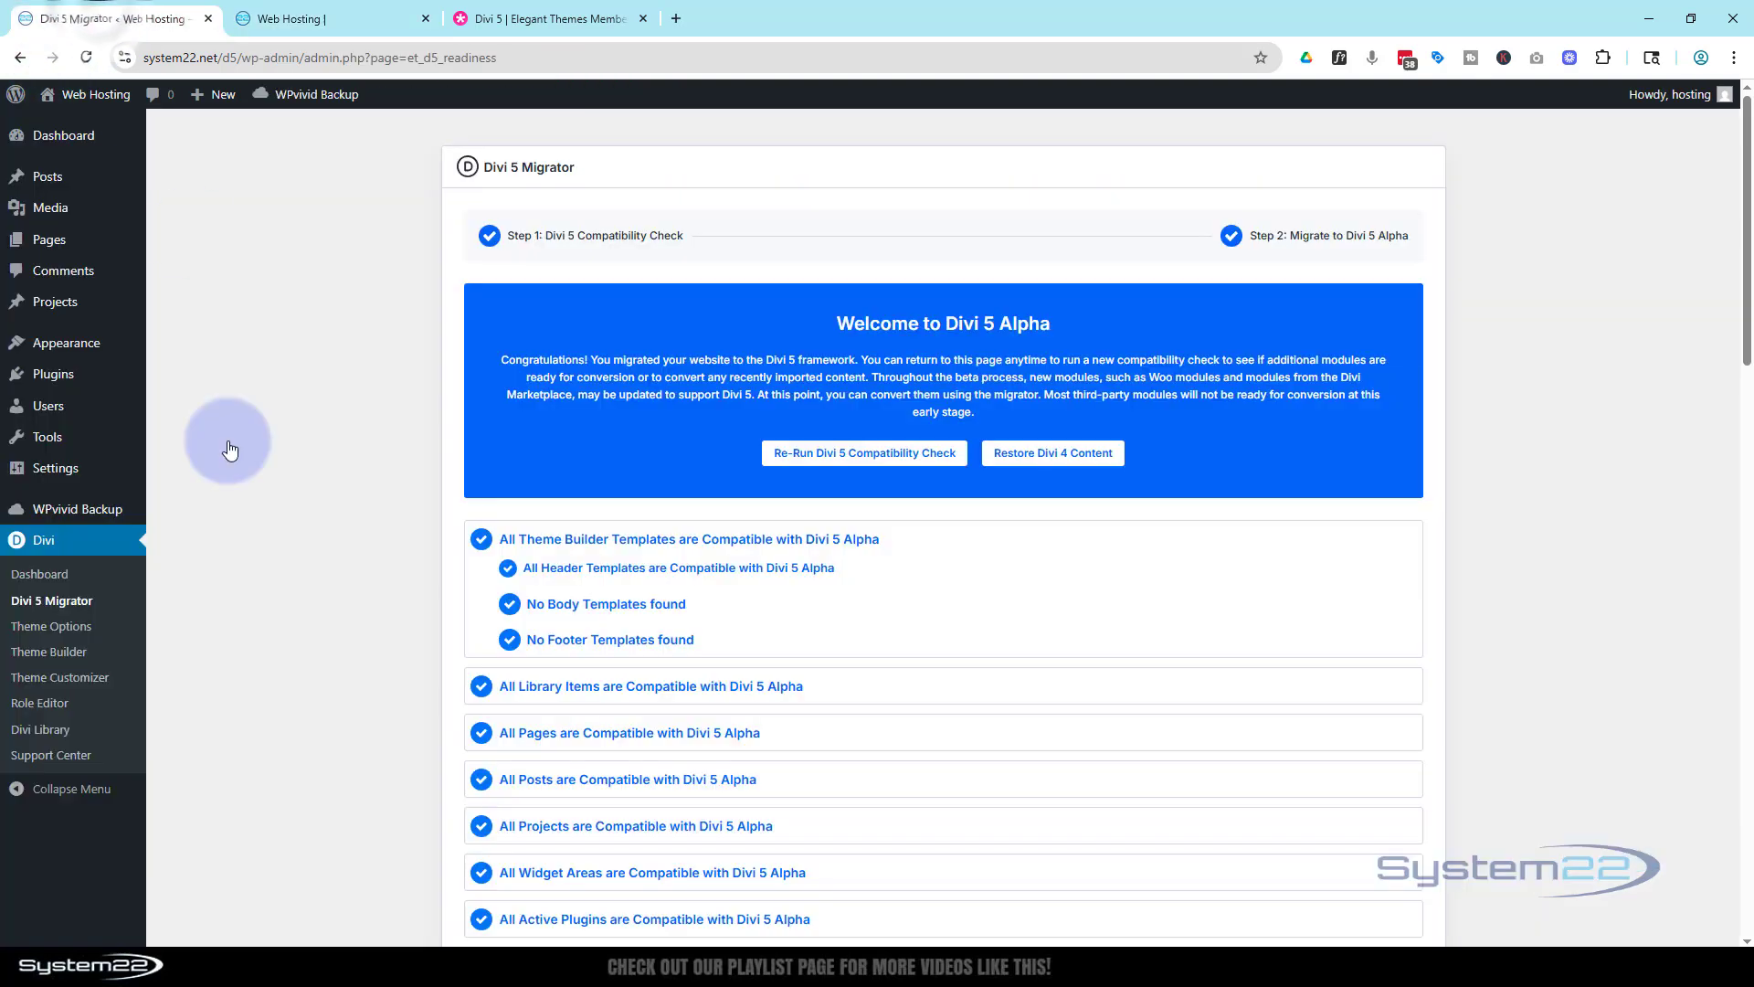
pyautogui.moveTo(260, 791)
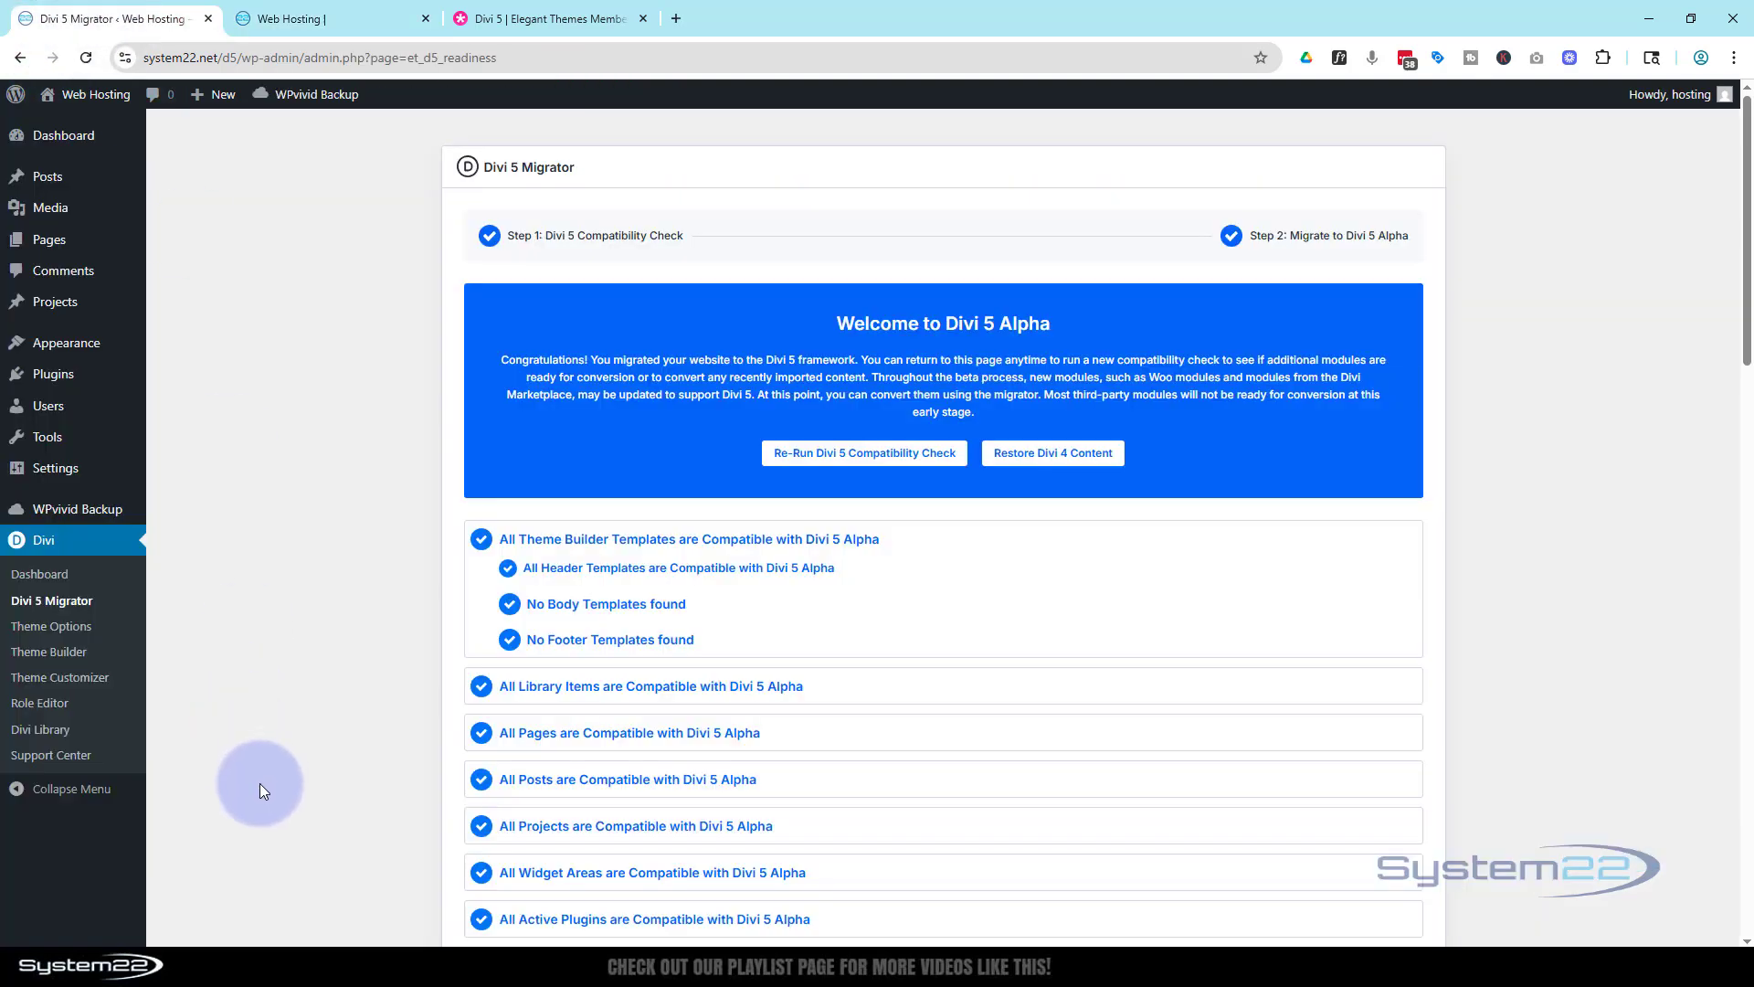
pyautogui.moveTo(1060, 326)
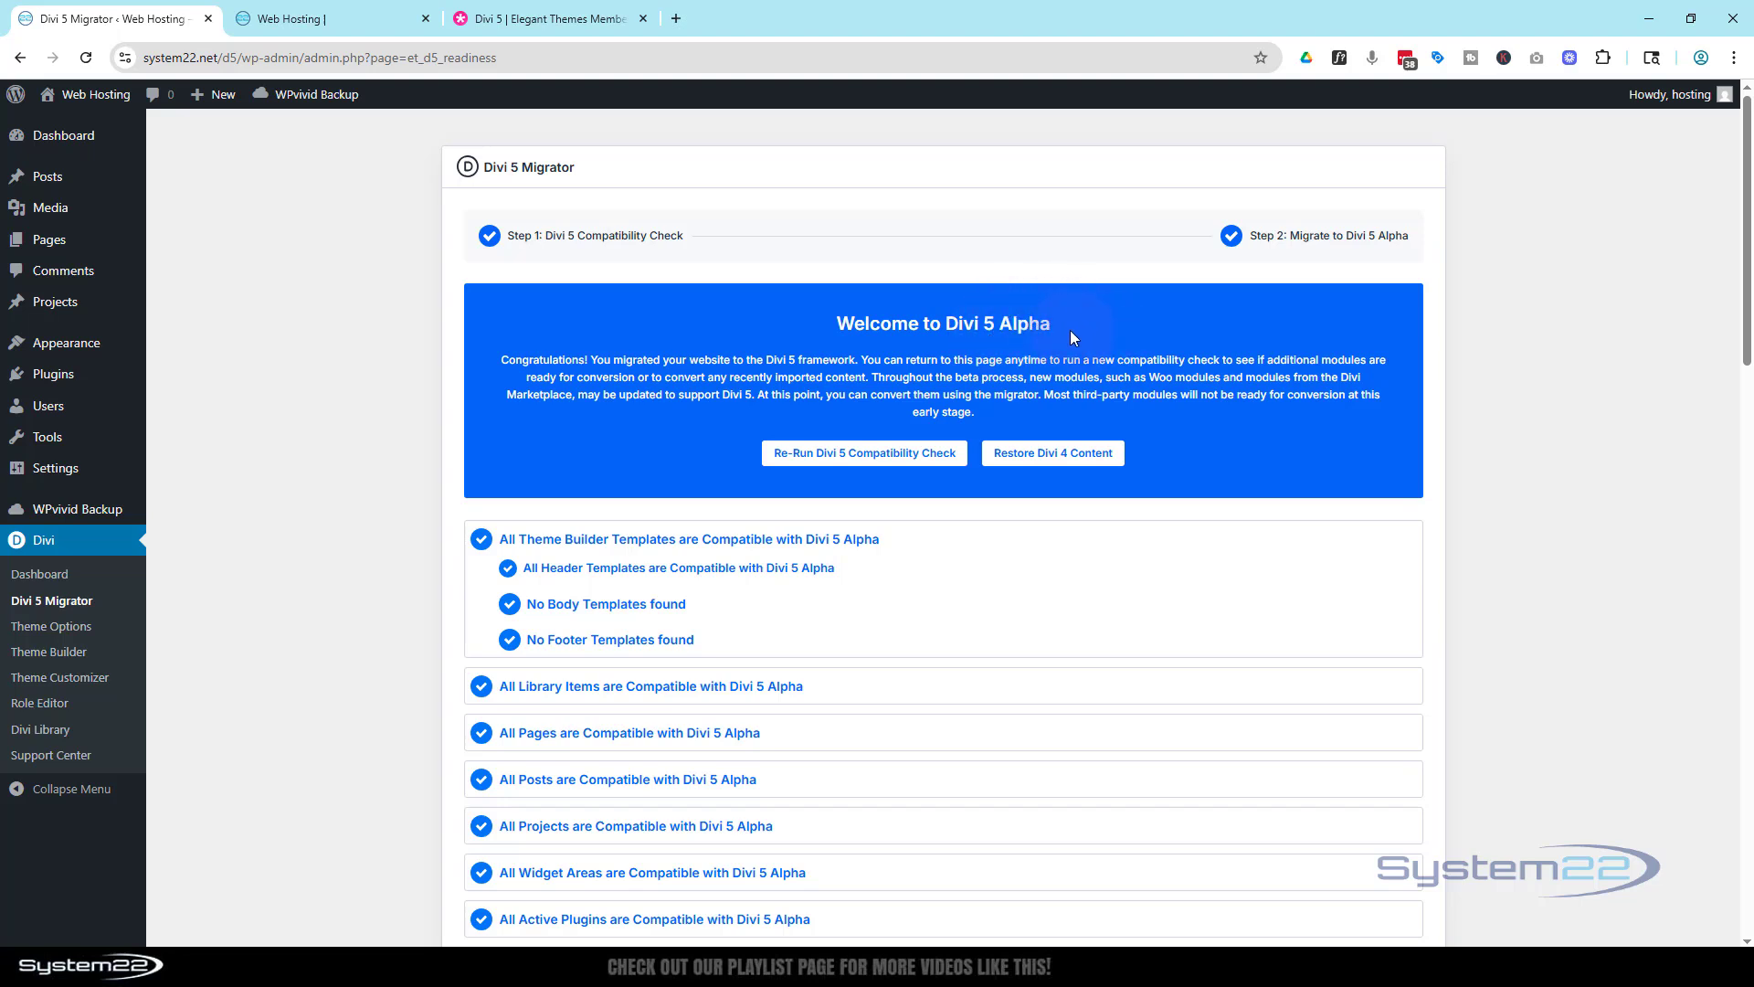
pyautogui.moveTo(340, 876)
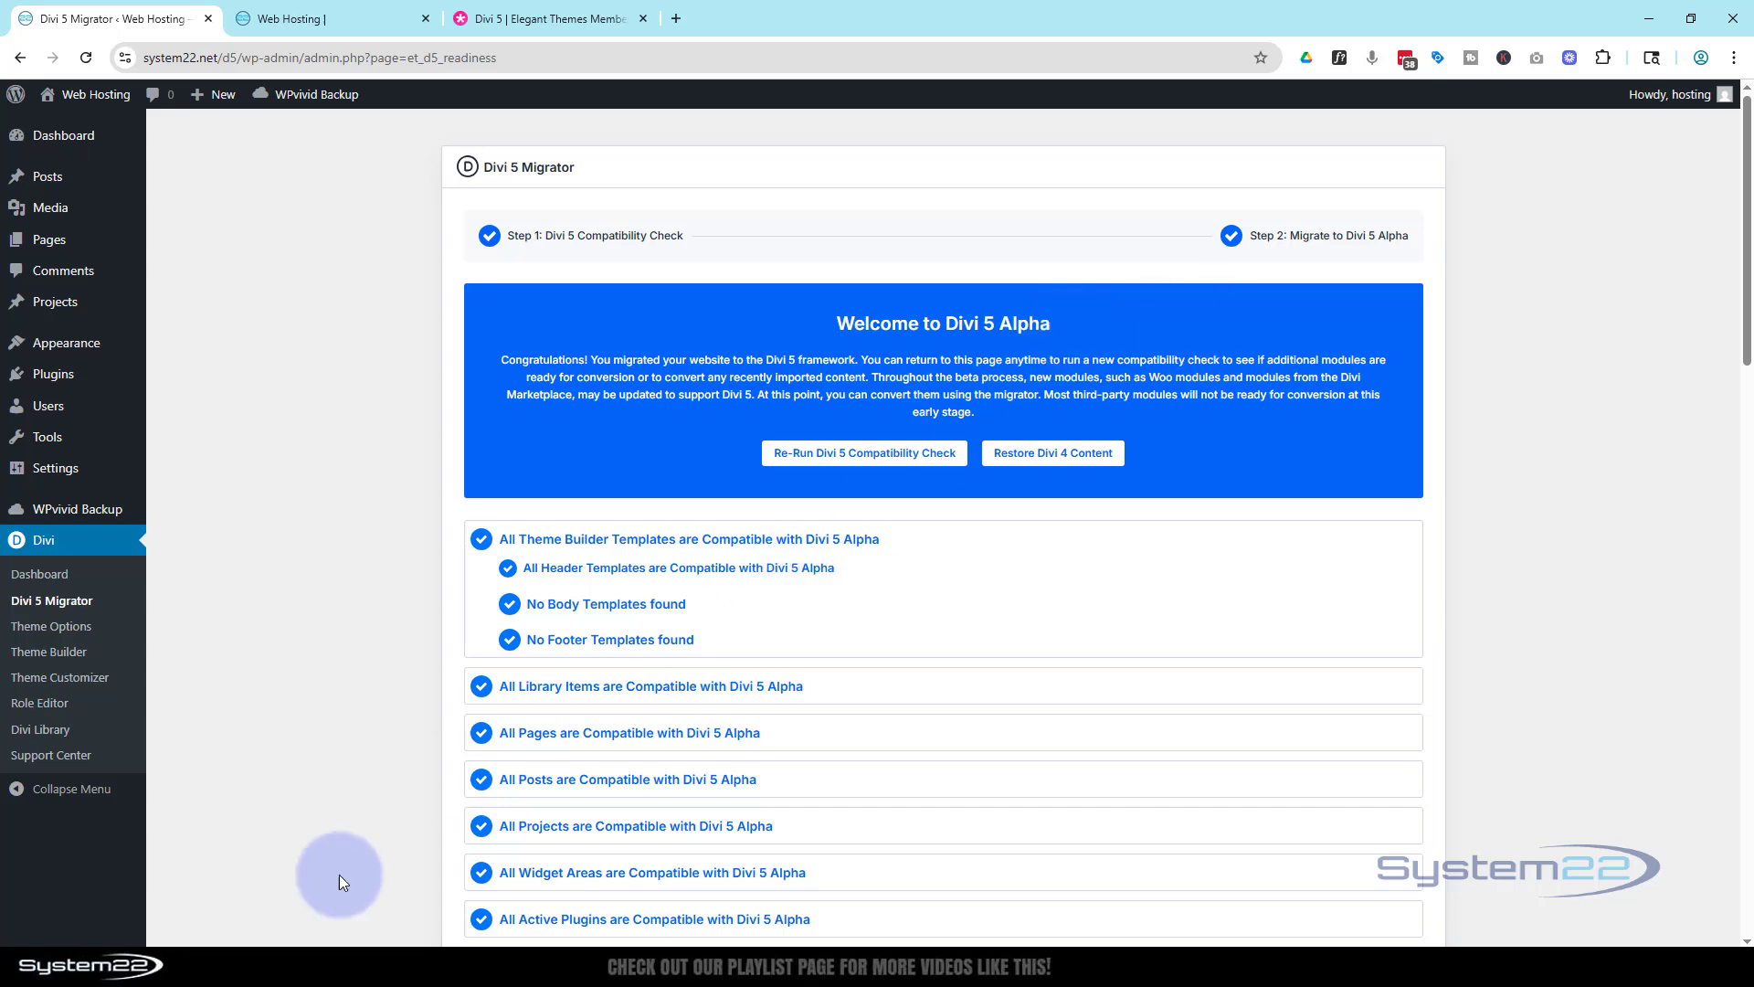
pyautogui.moveTo(370, 866)
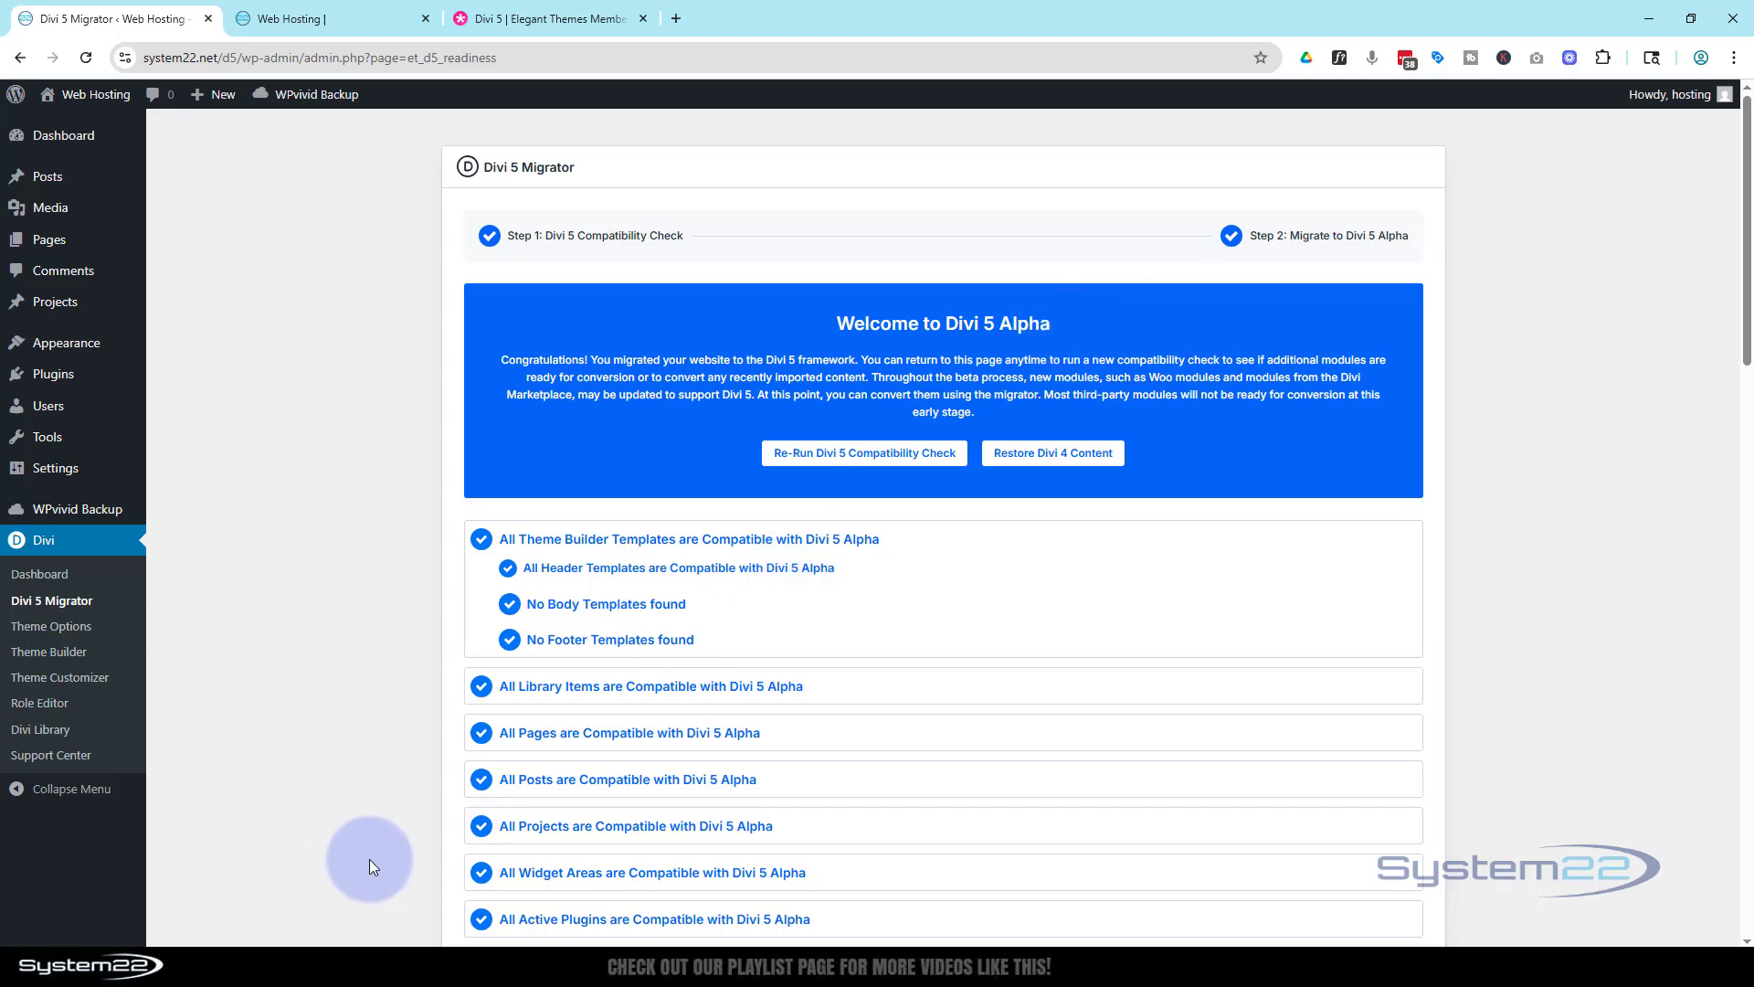
pyautogui.moveTo(382, 854)
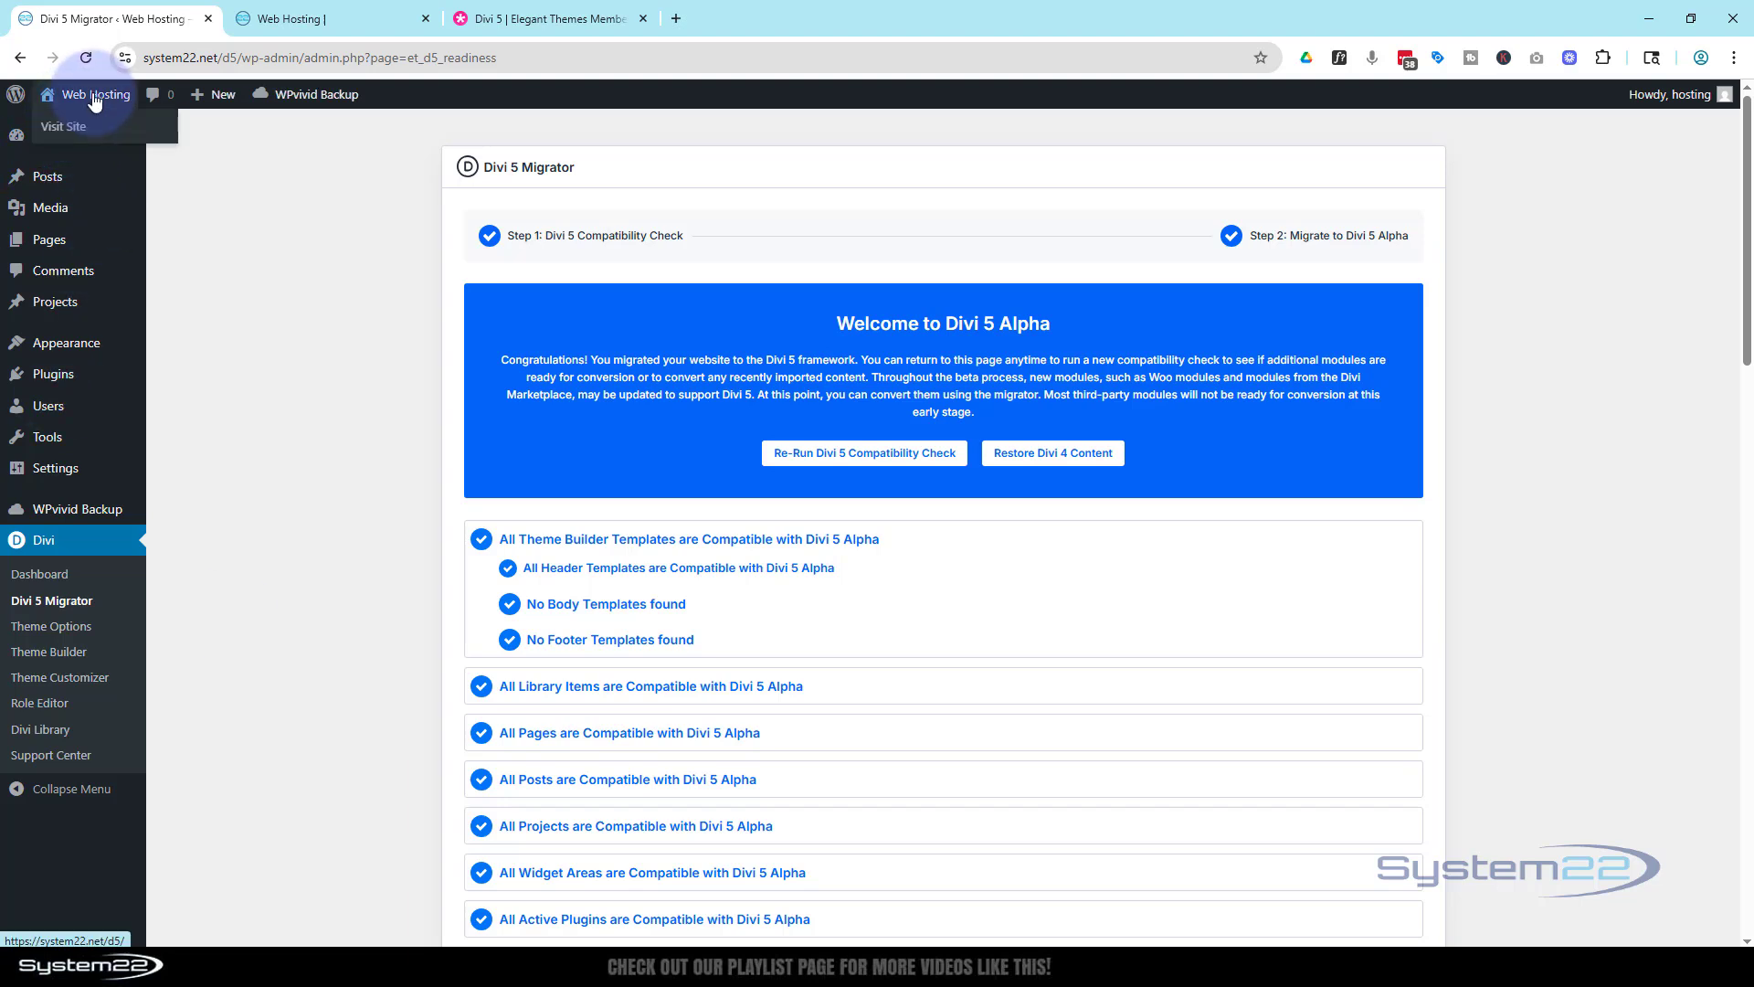
# - Visit the live site and scroll the home page down and back to the hero
pyautogui.click(64, 126)
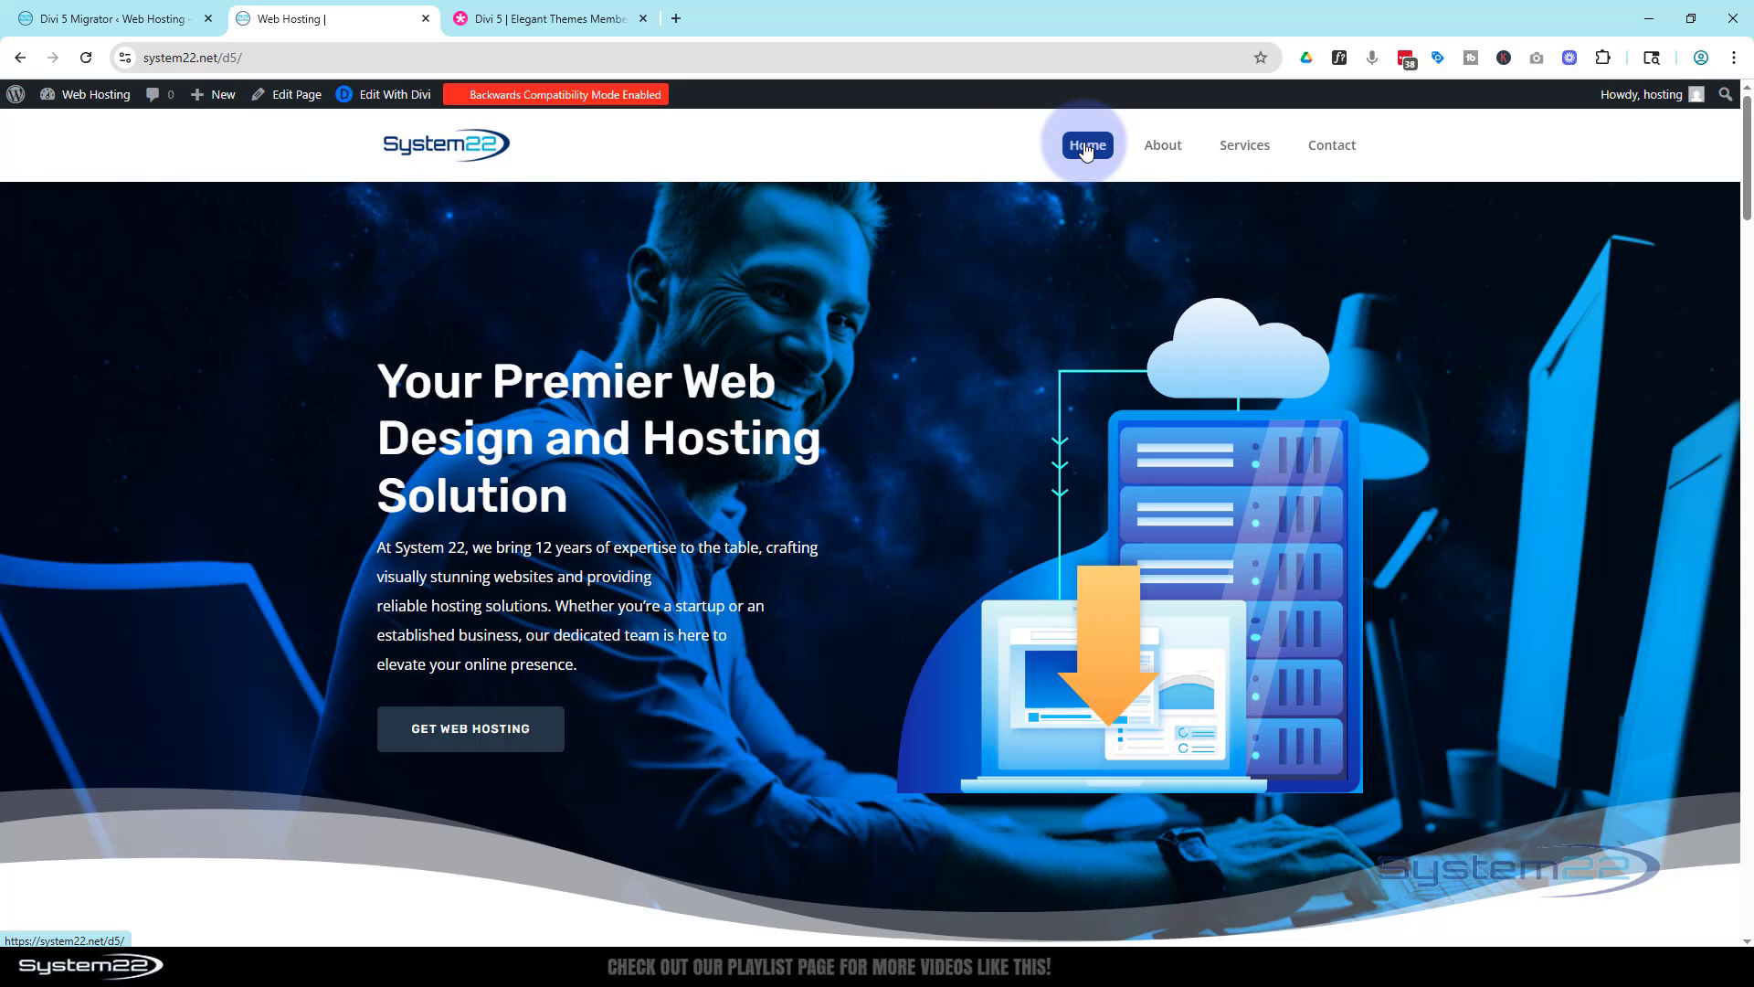
pyautogui.moveTo(1161, 145)
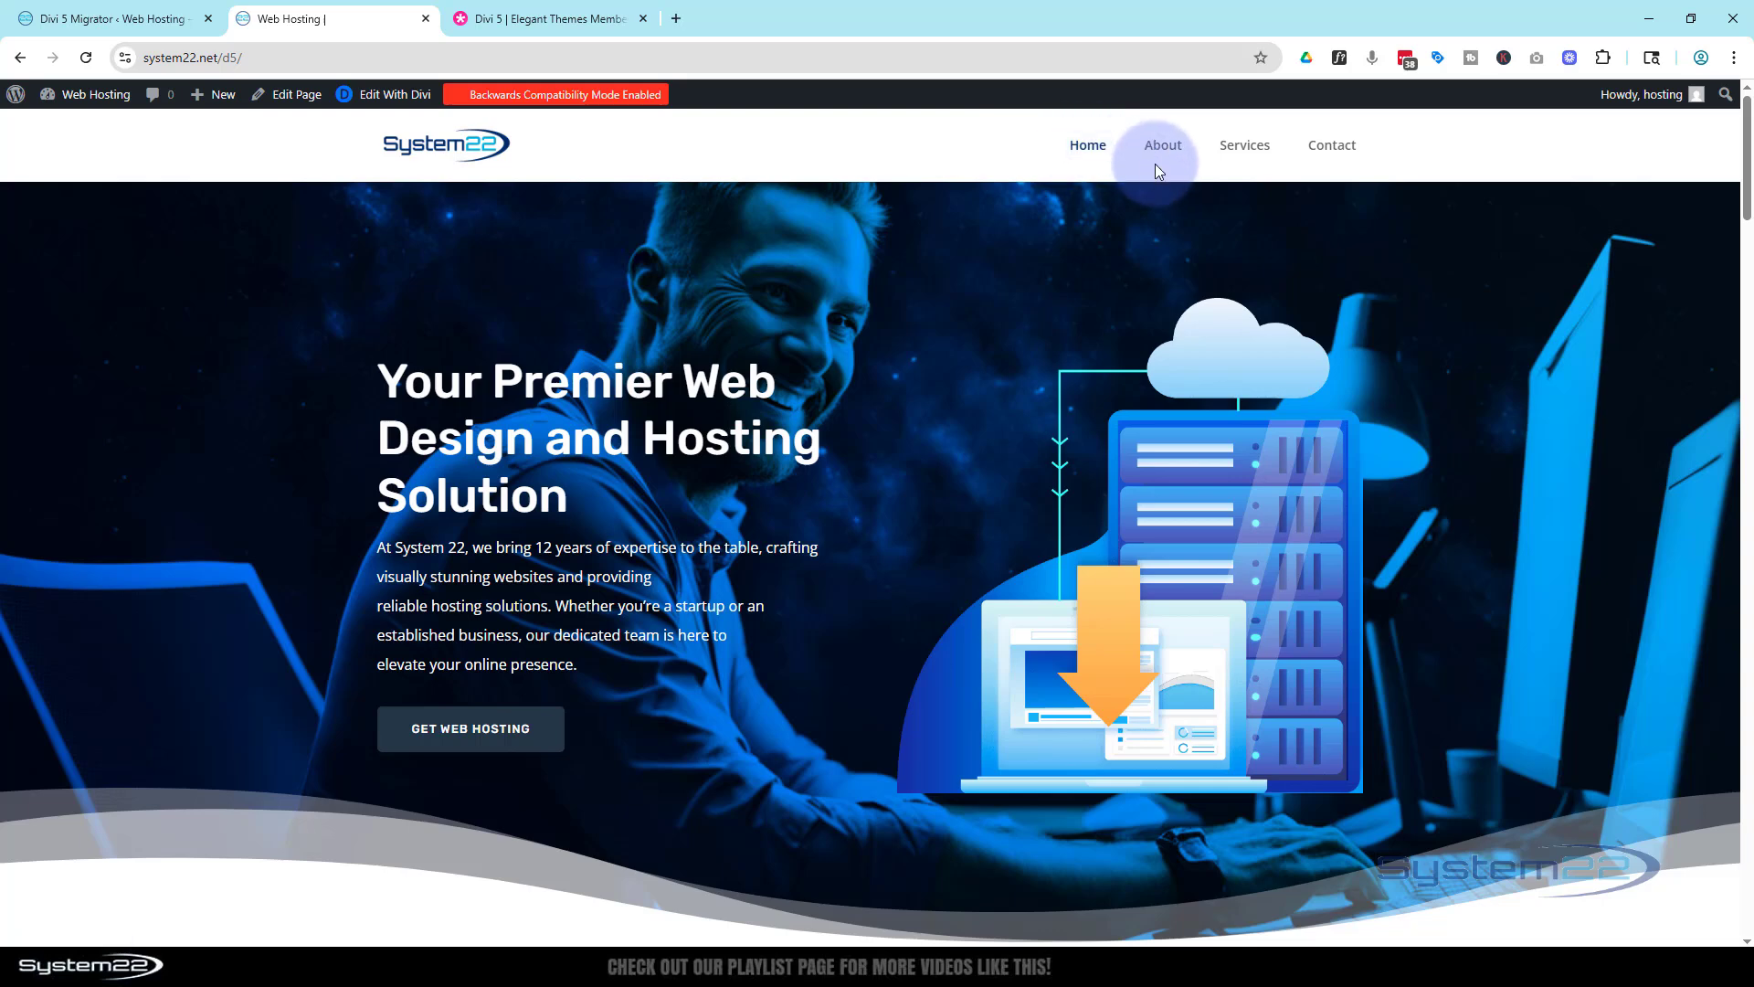
pyautogui.moveTo(1243, 144)
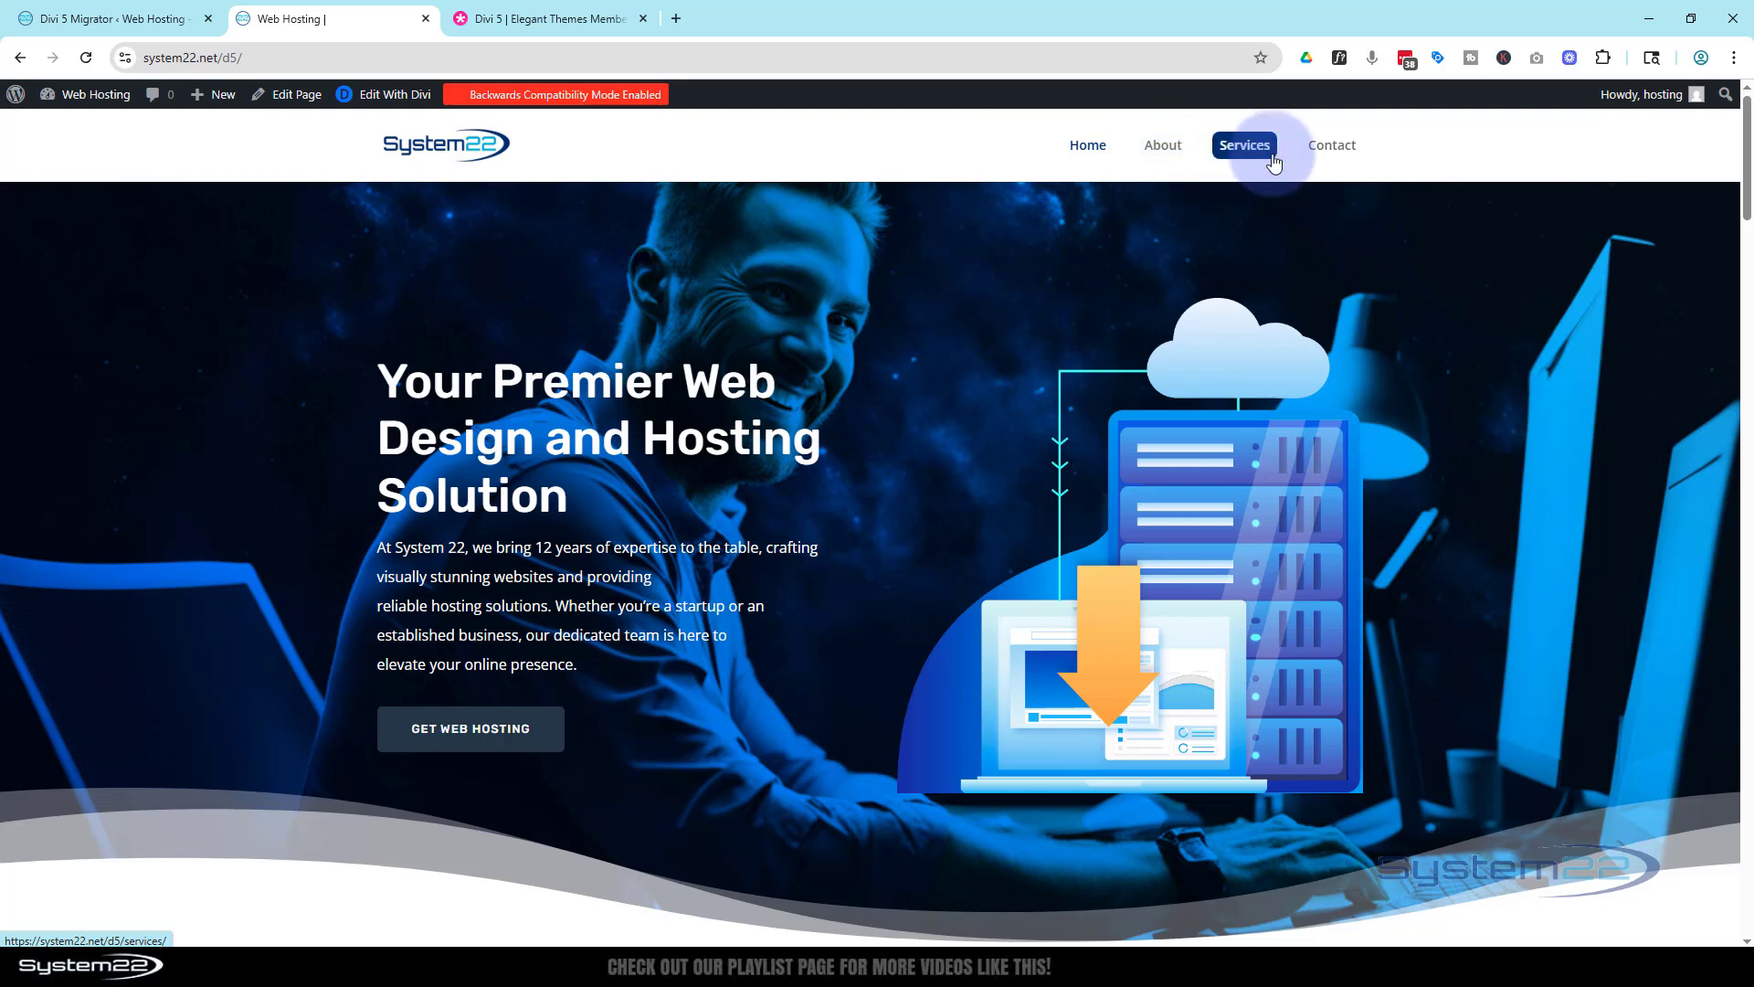
pyautogui.moveTo(1191, 156)
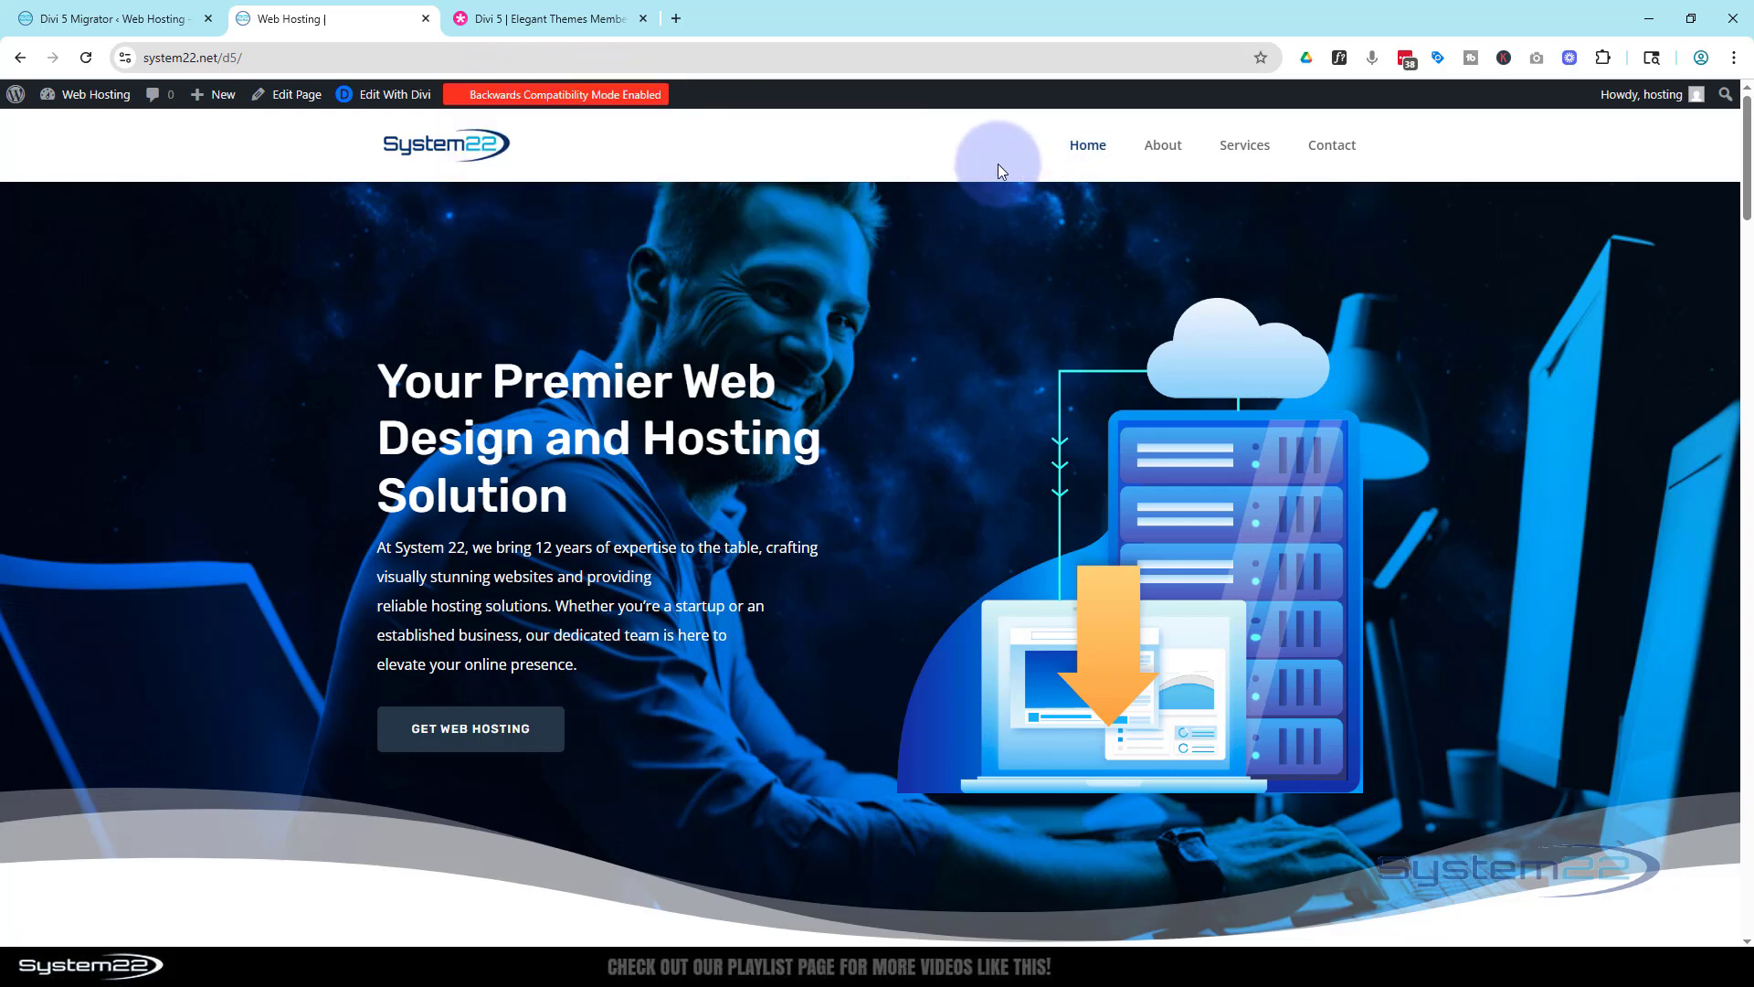
pyautogui.scroll(-3)
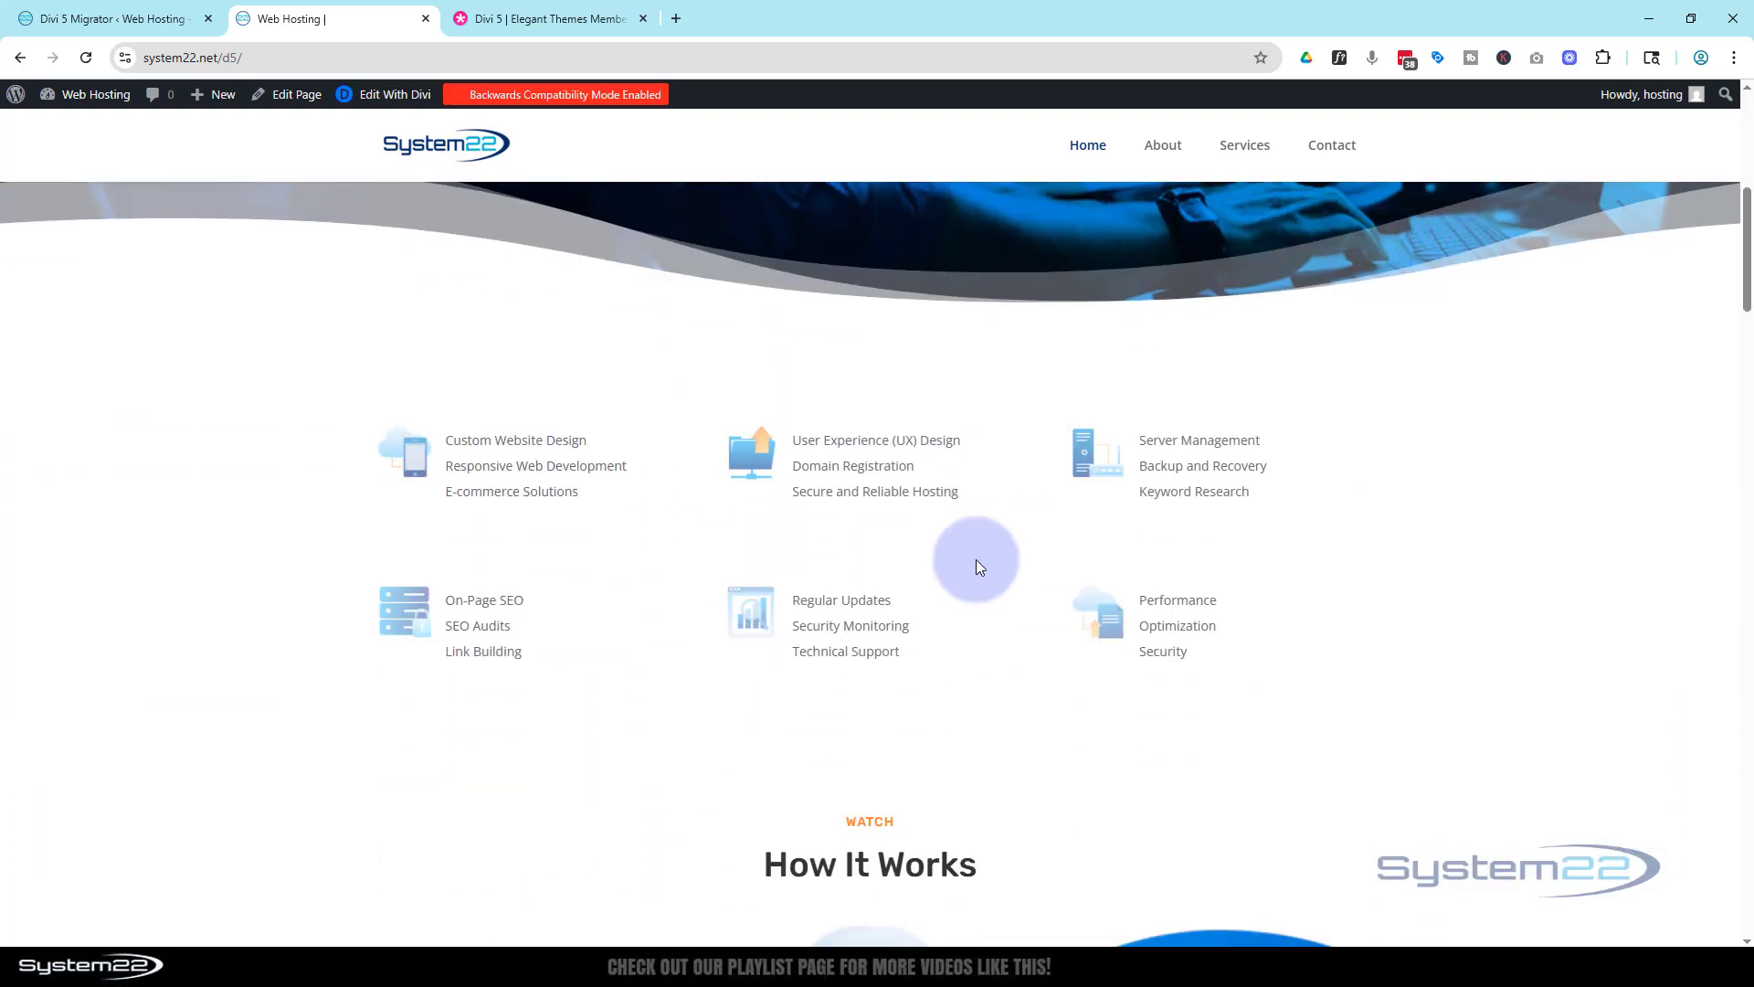
pyautogui.scroll(-3)
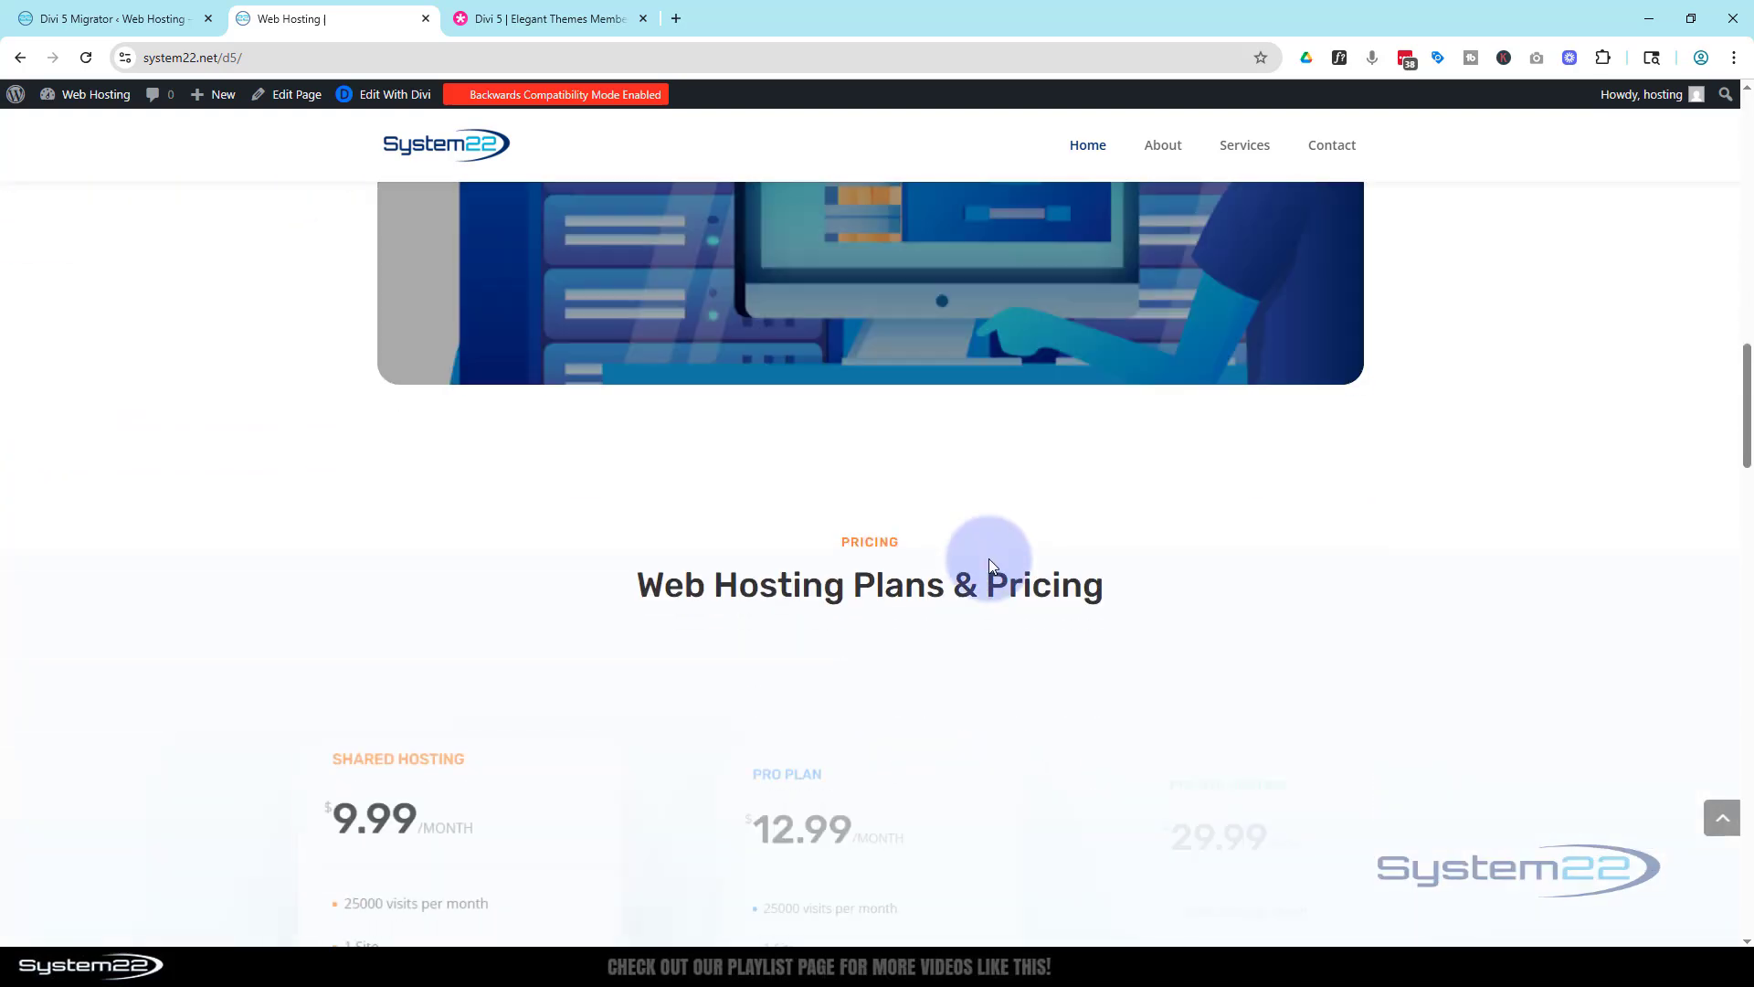
pyautogui.scroll(3)
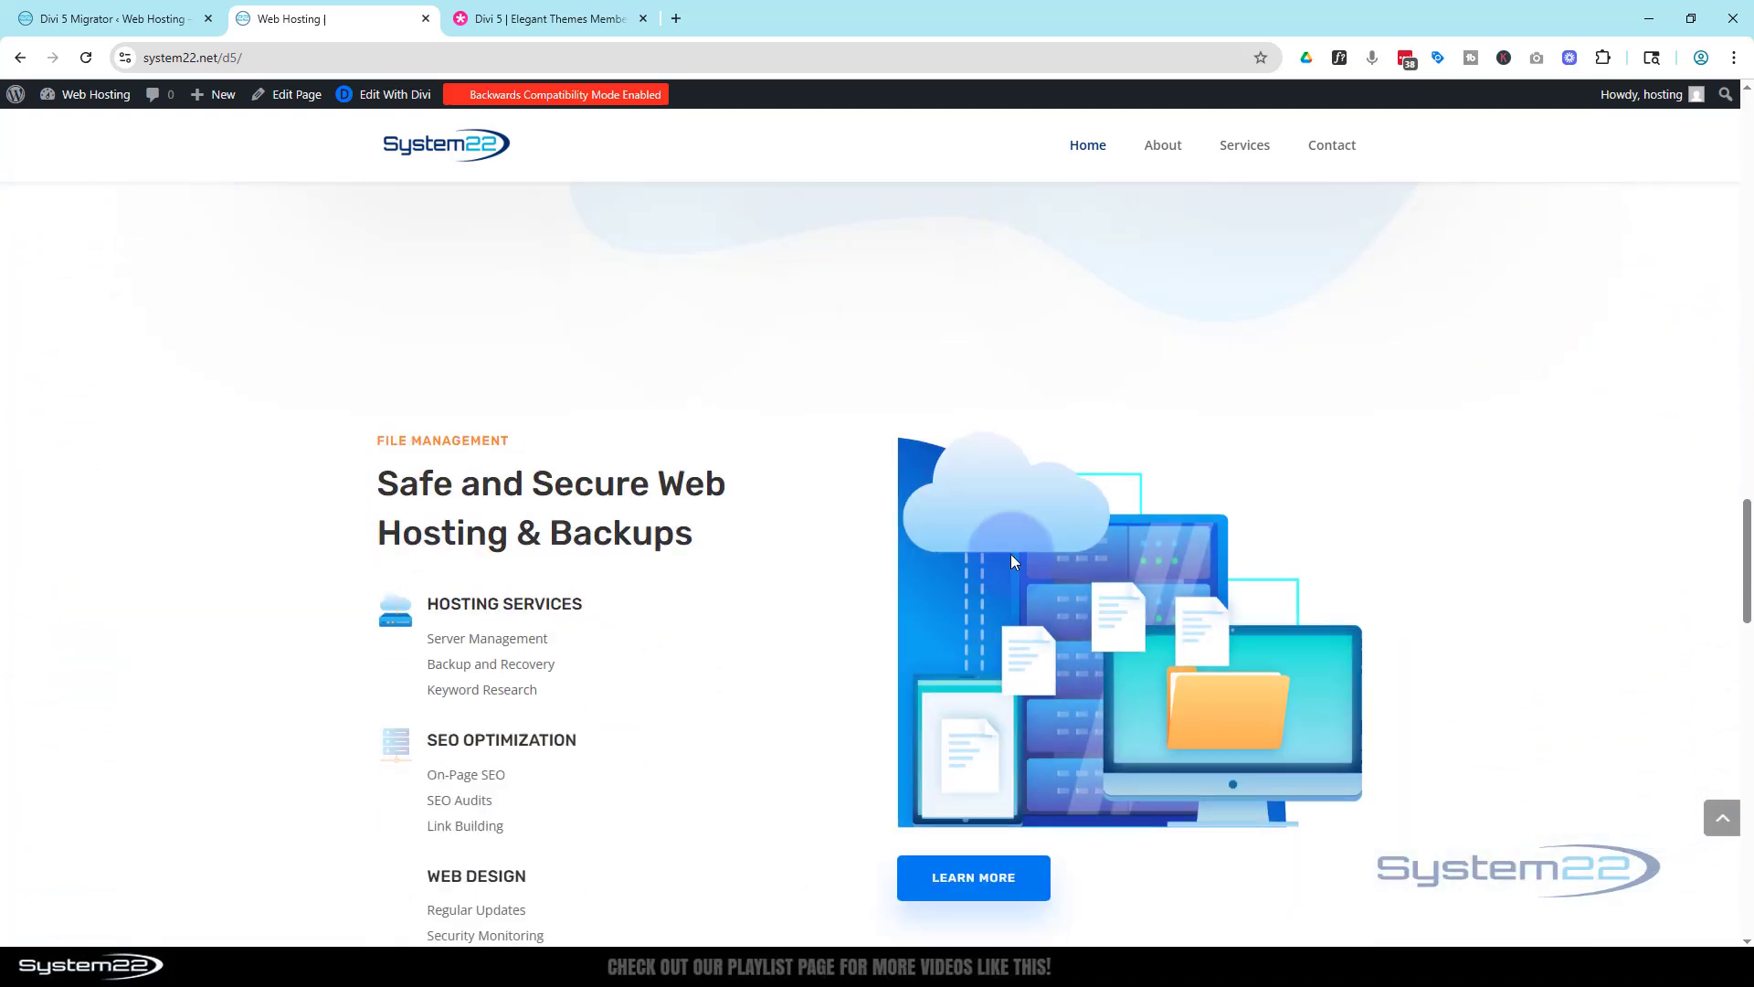
pyautogui.scroll(-3)
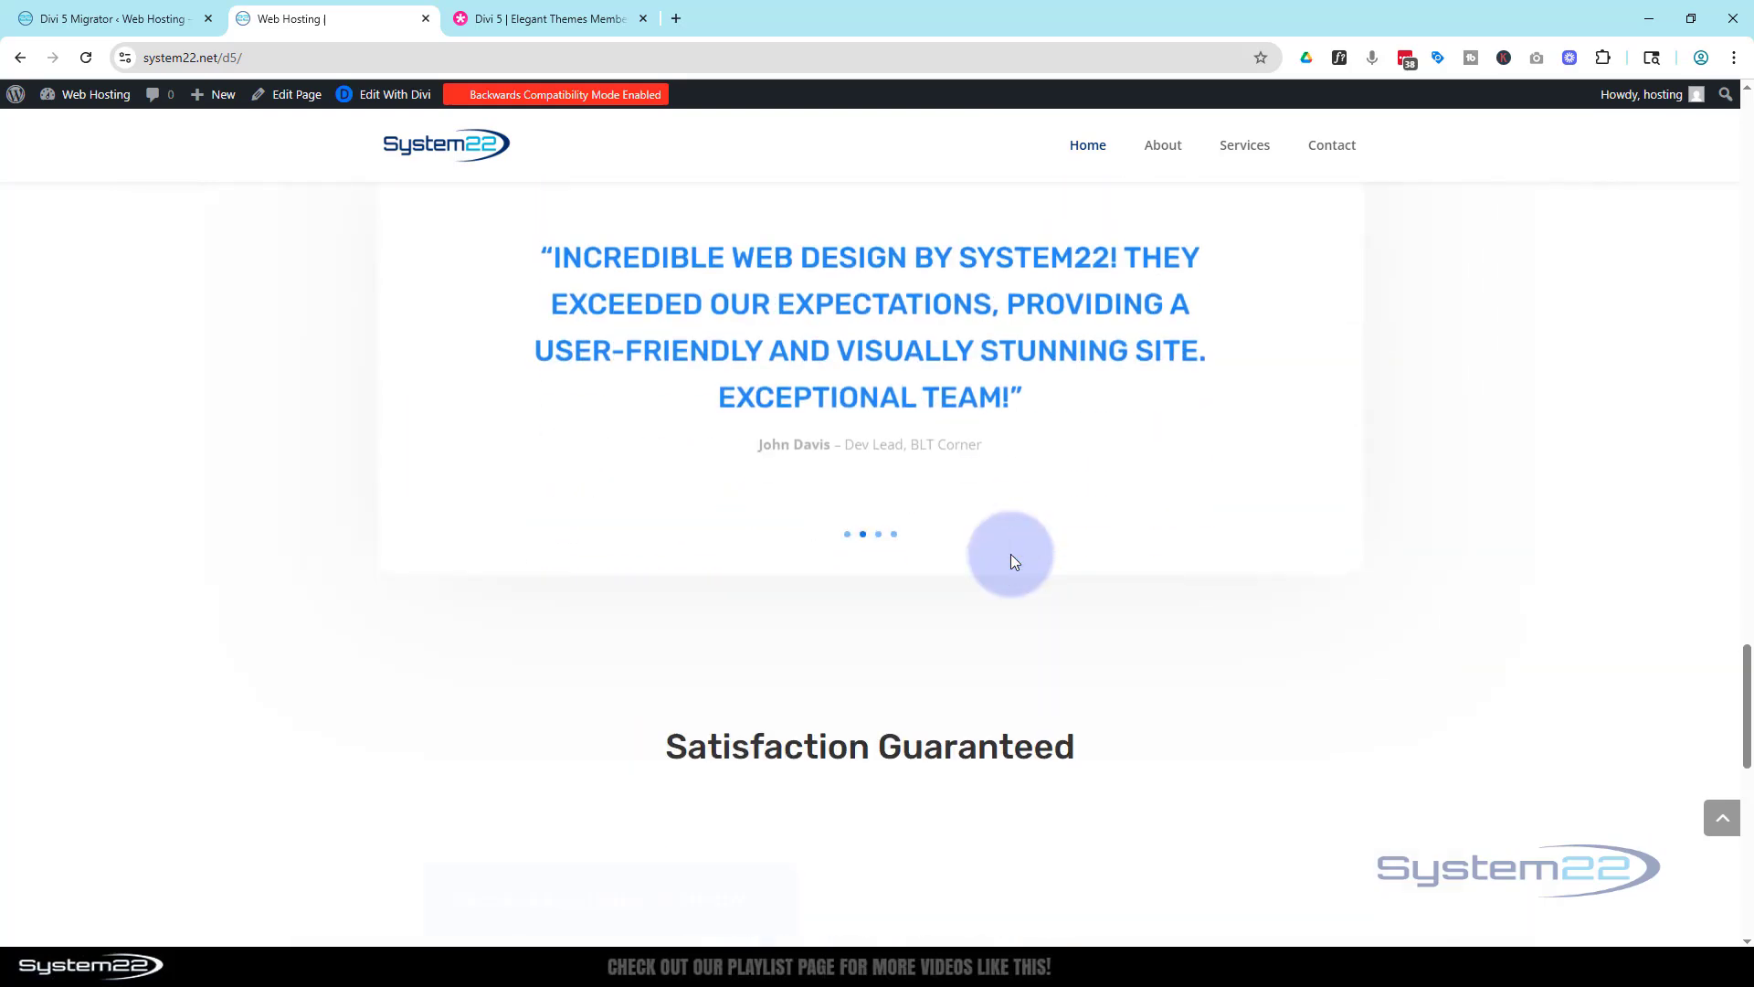
pyautogui.scroll(-3)
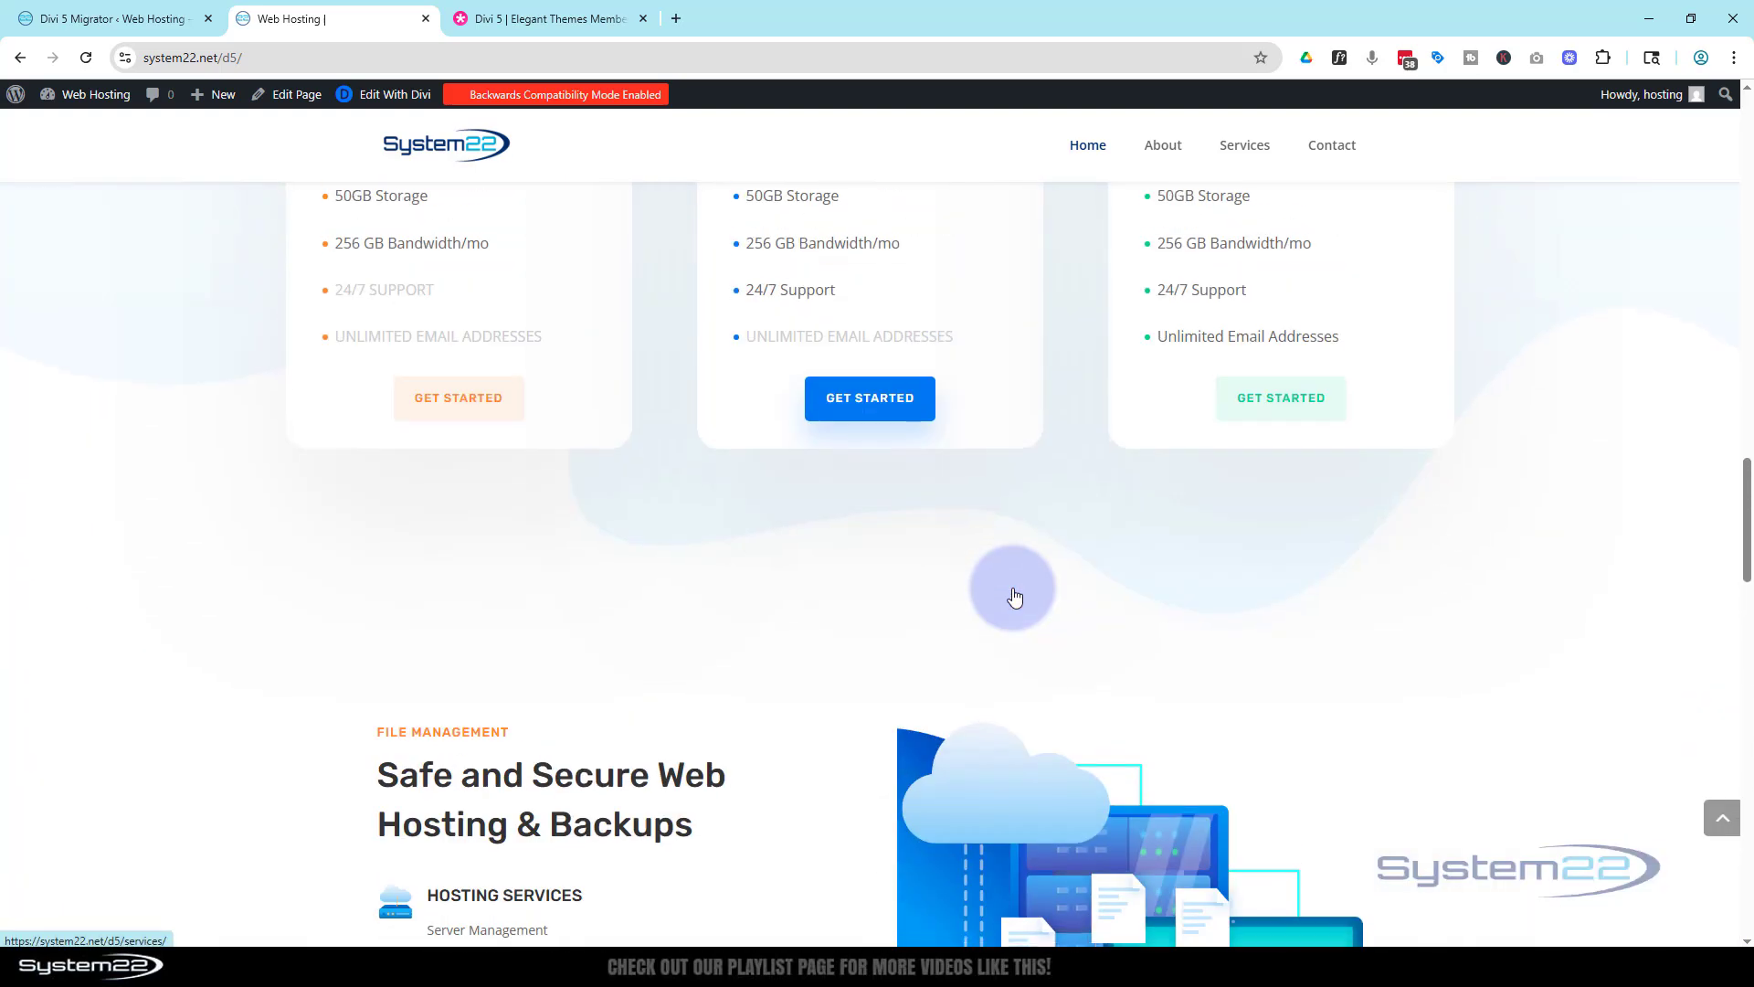
pyautogui.scroll(-3)
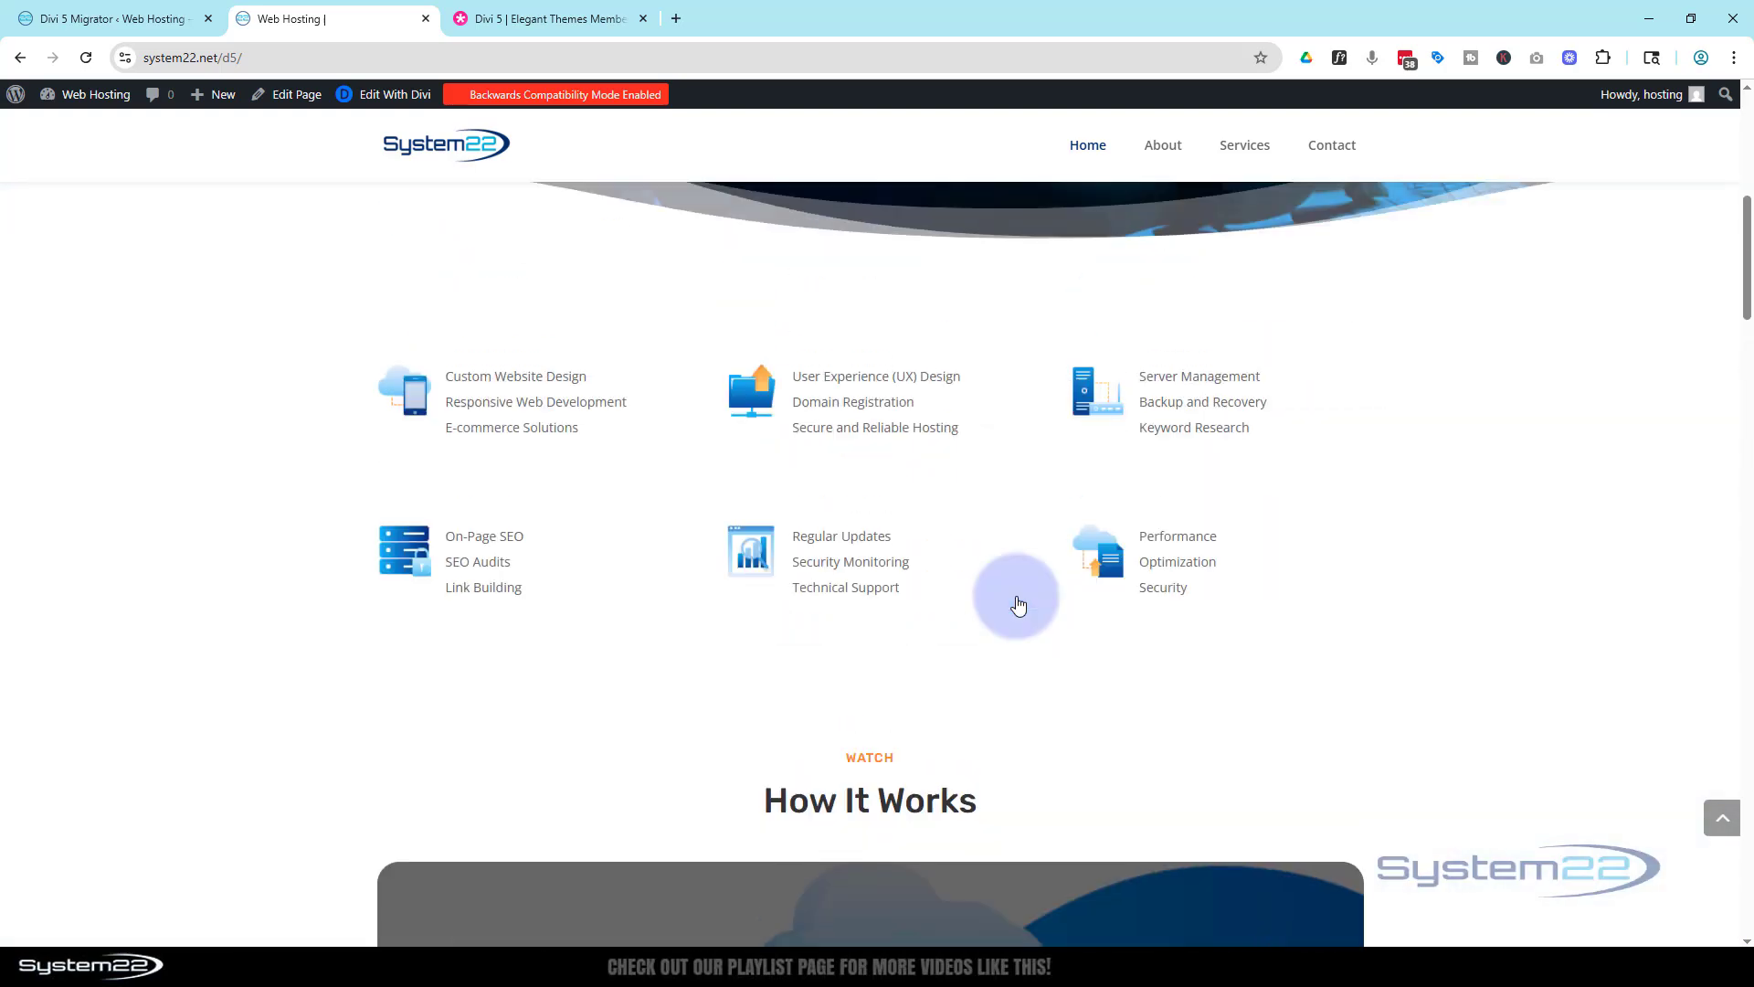
pyautogui.scroll(3)
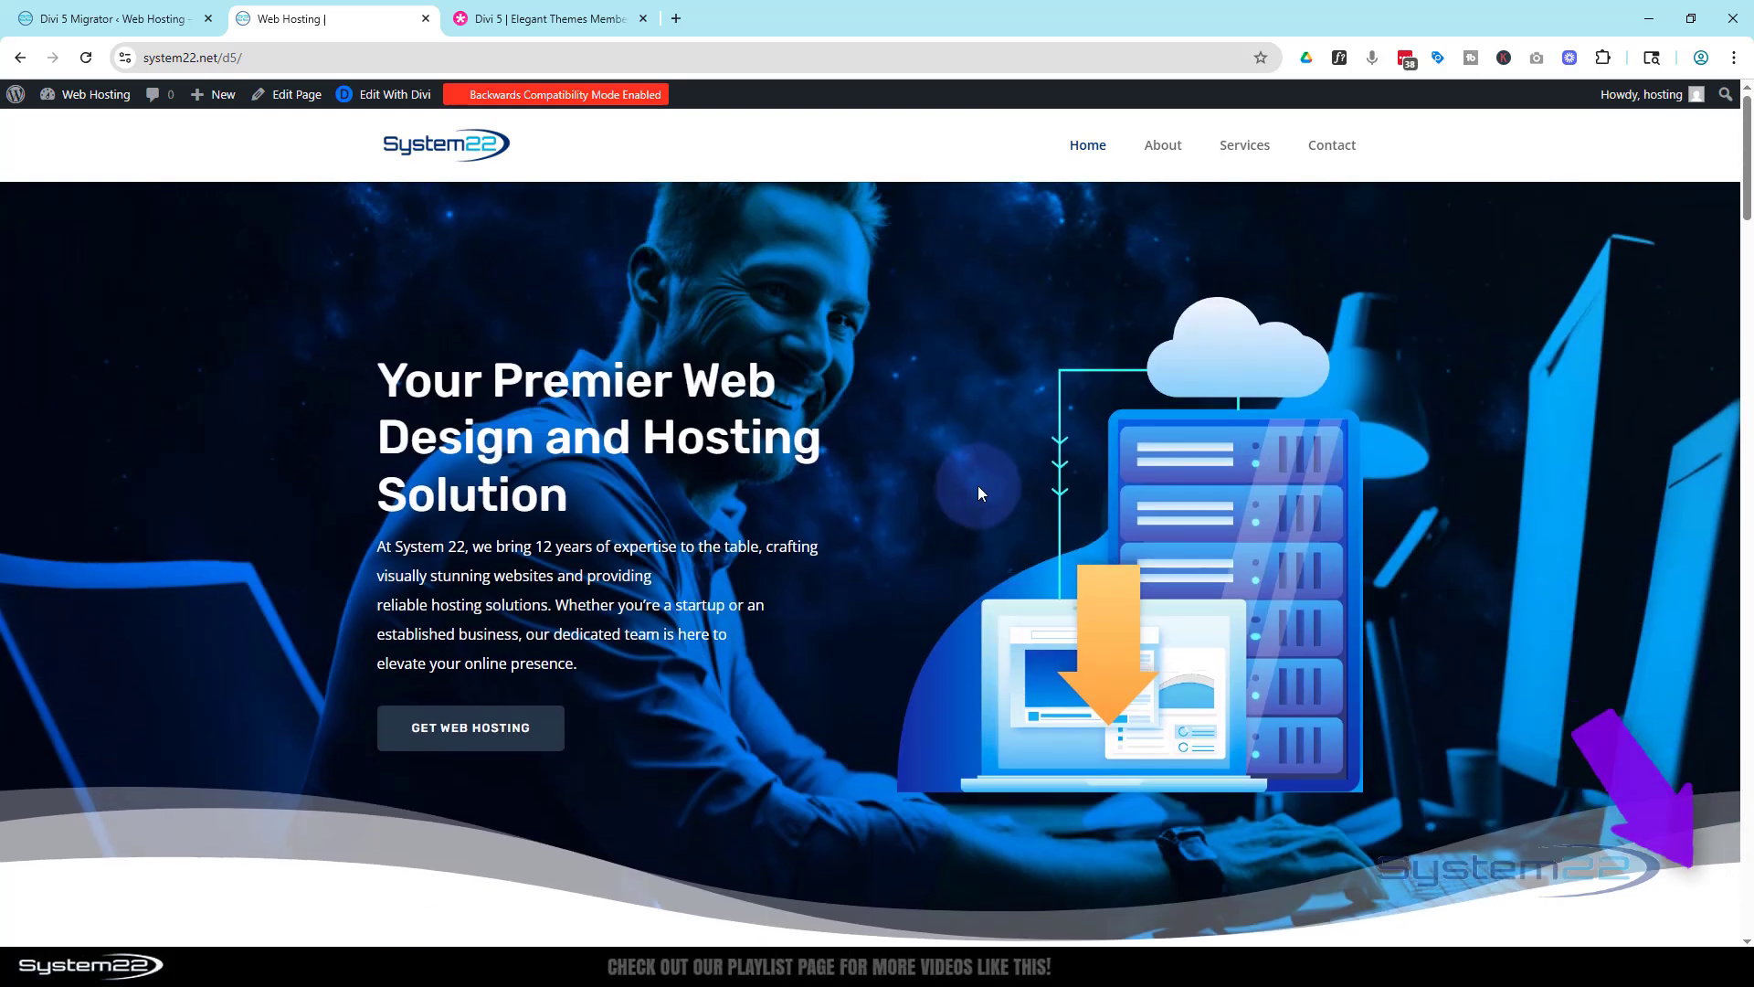
pyautogui.moveTo(954, 388)
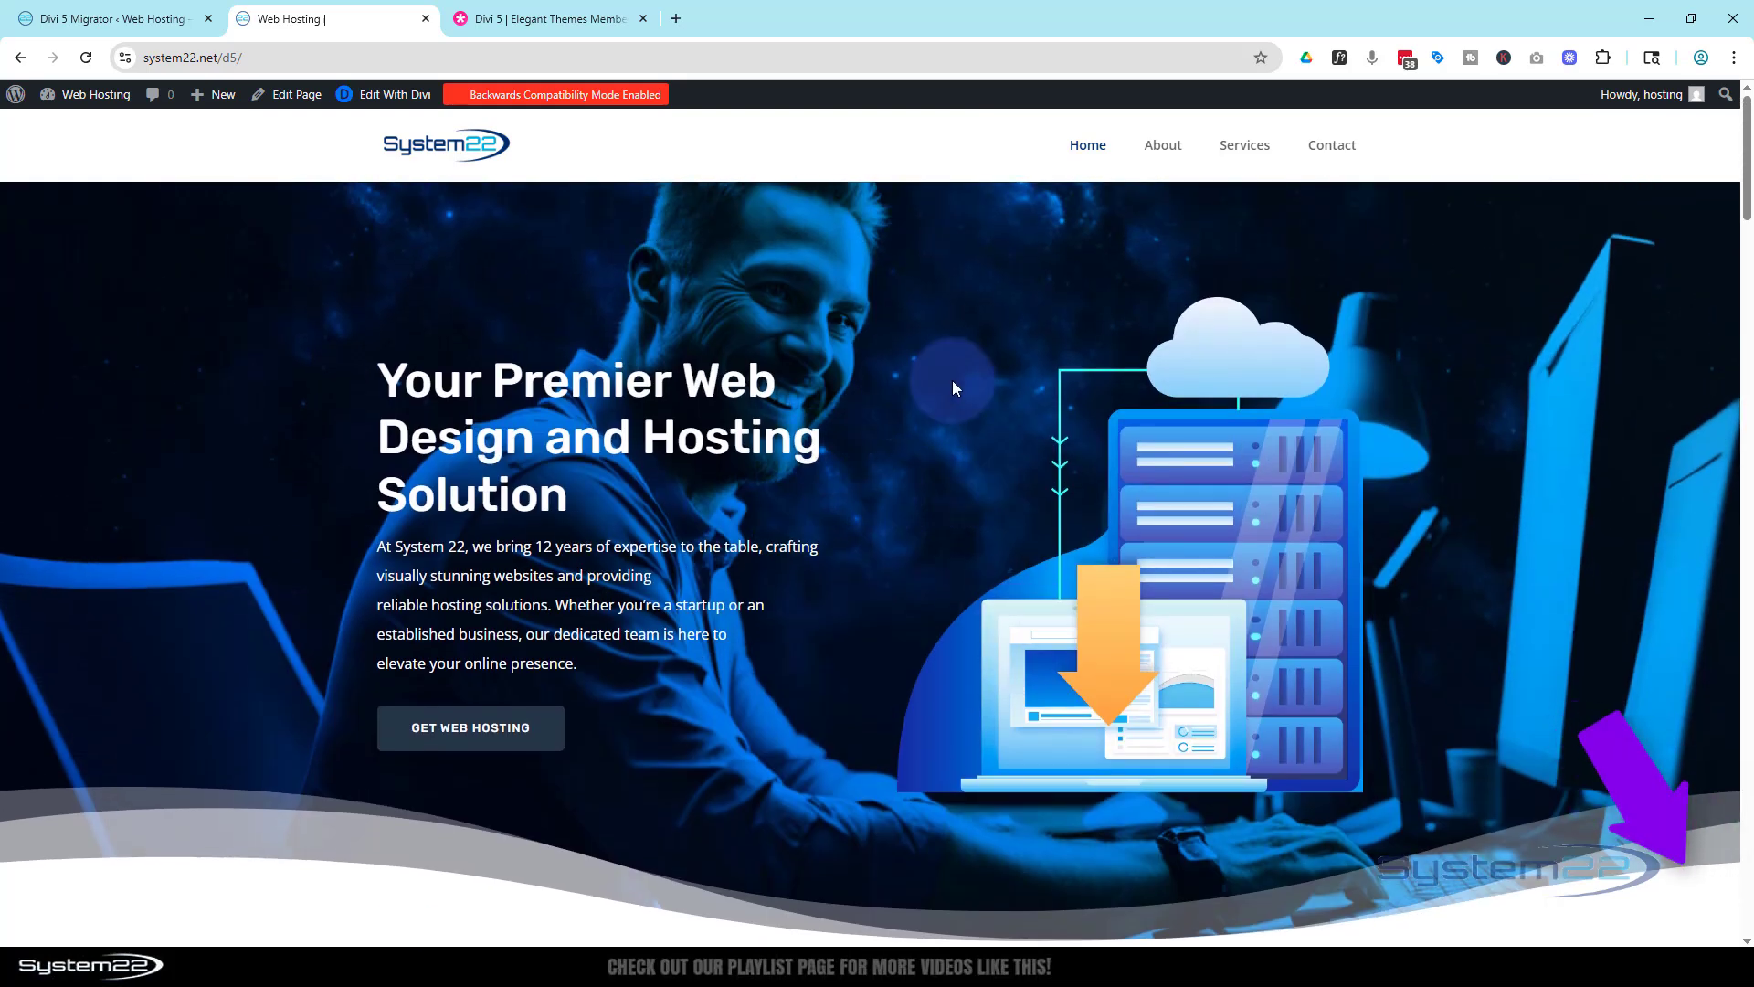
pyautogui.moveTo(925, 420)
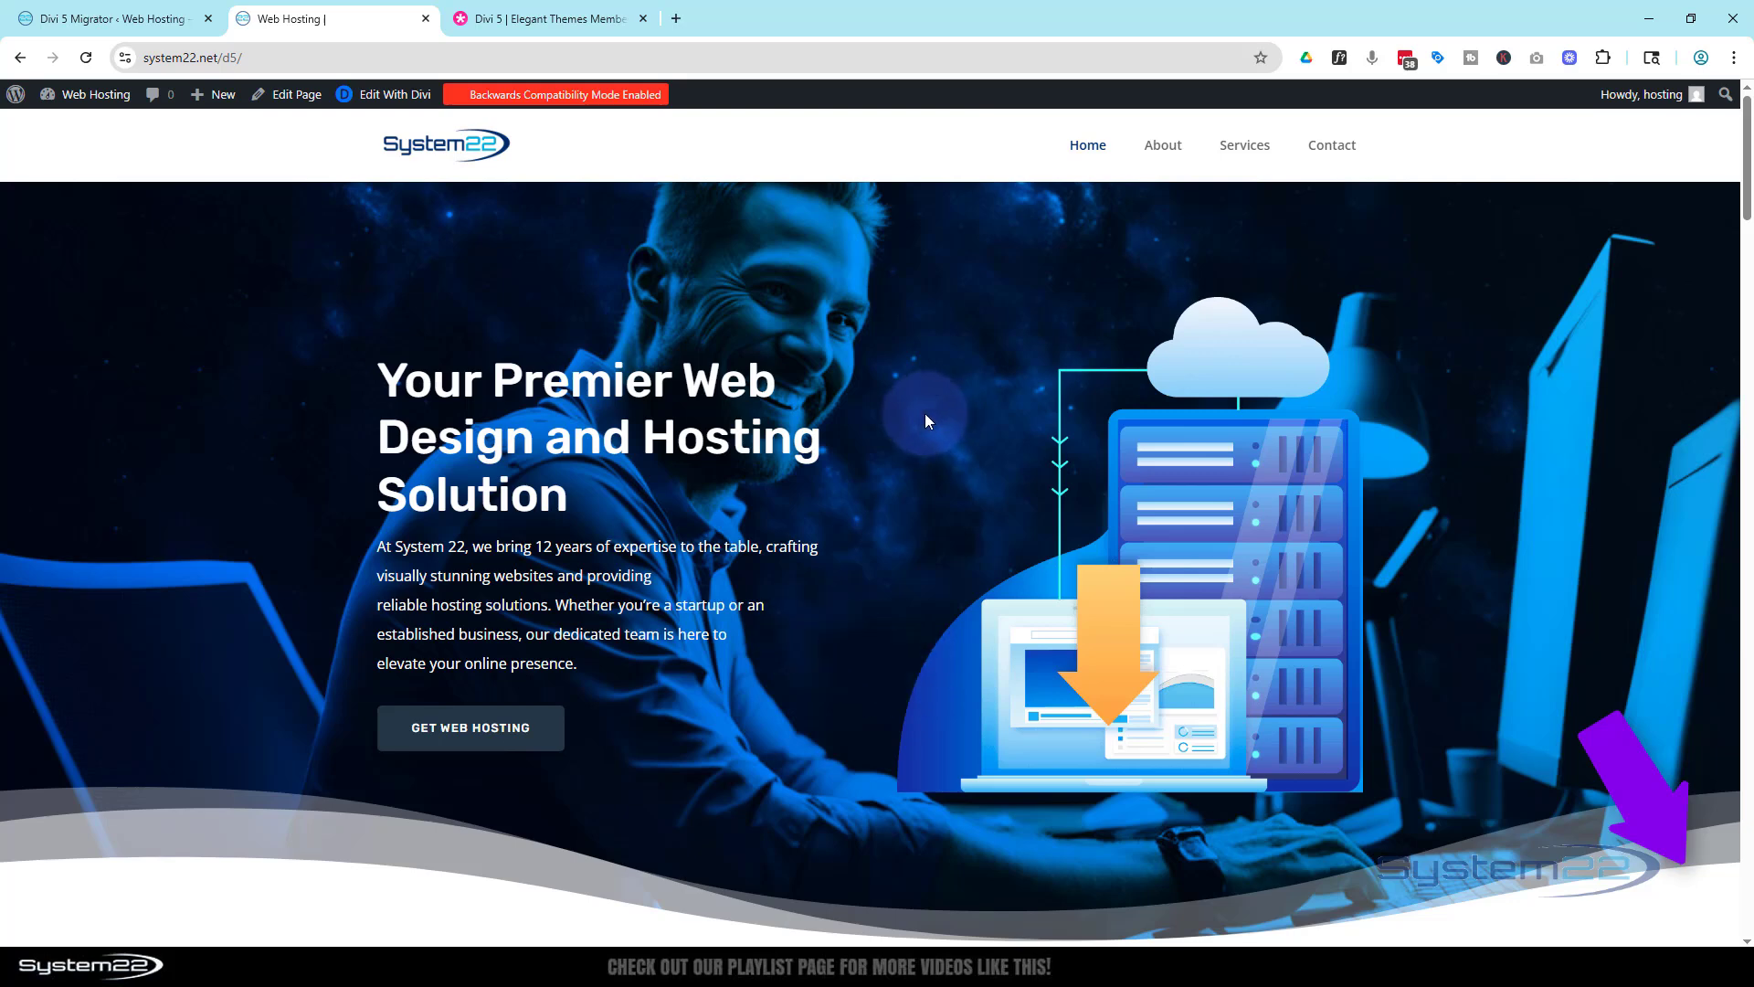
pyautogui.moveTo(657, 389)
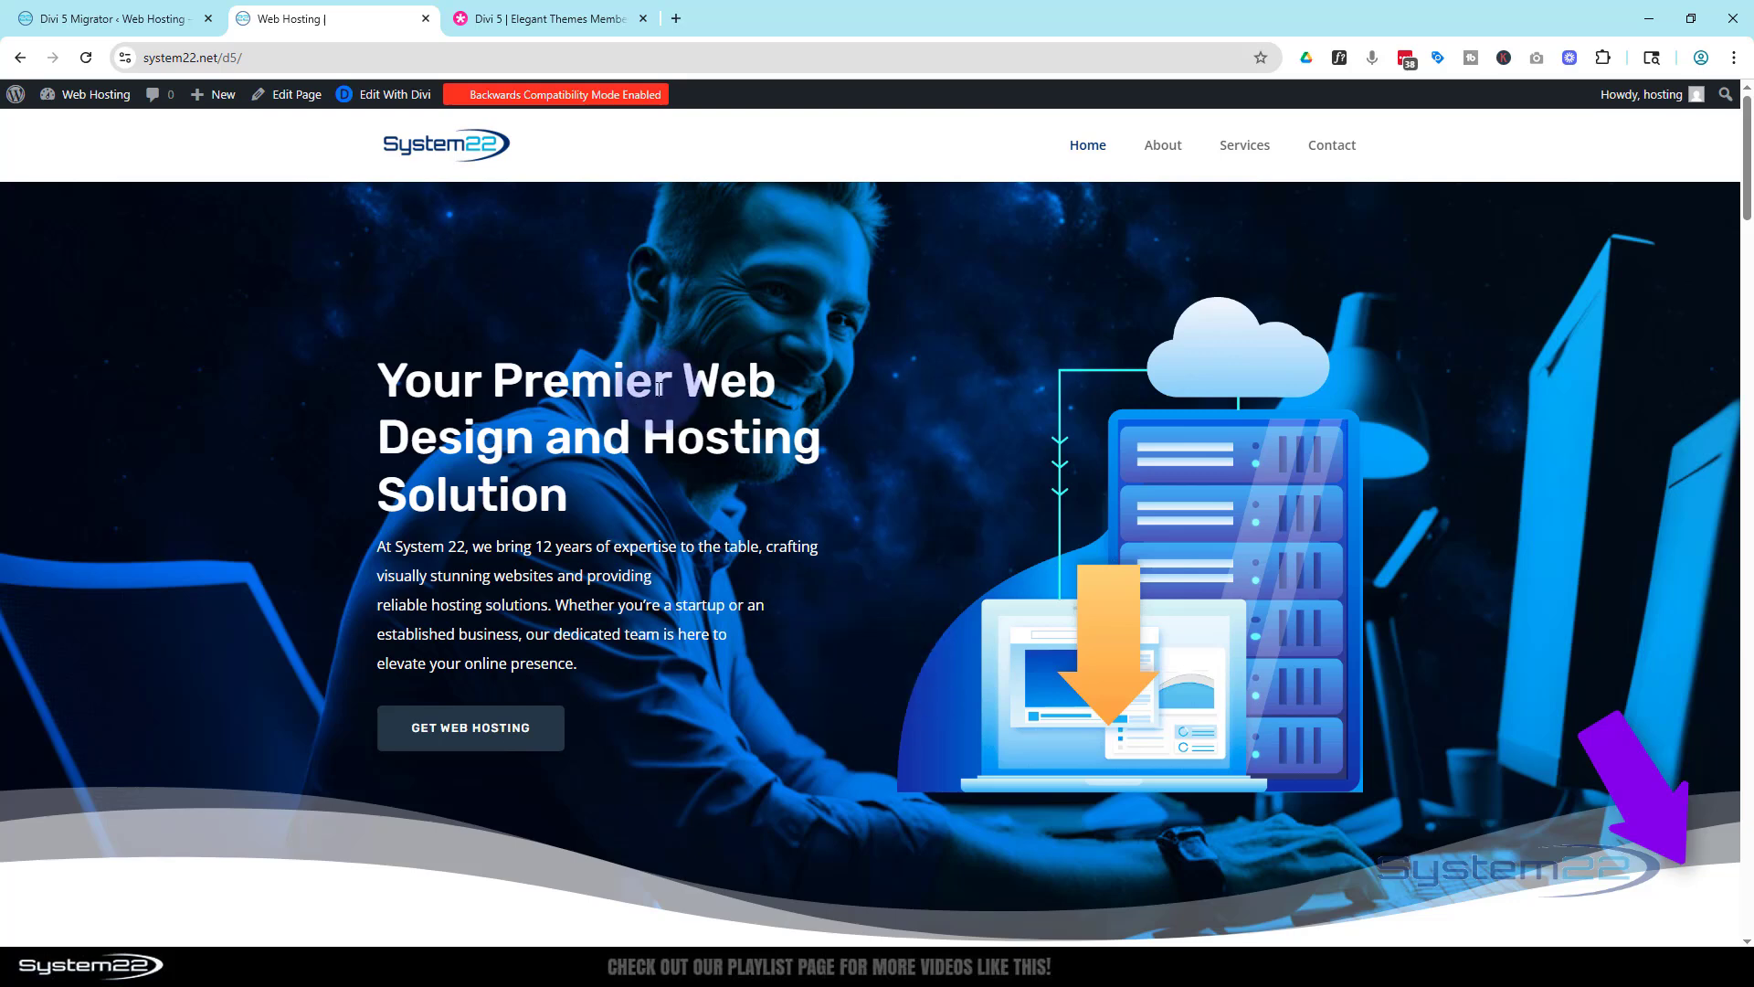